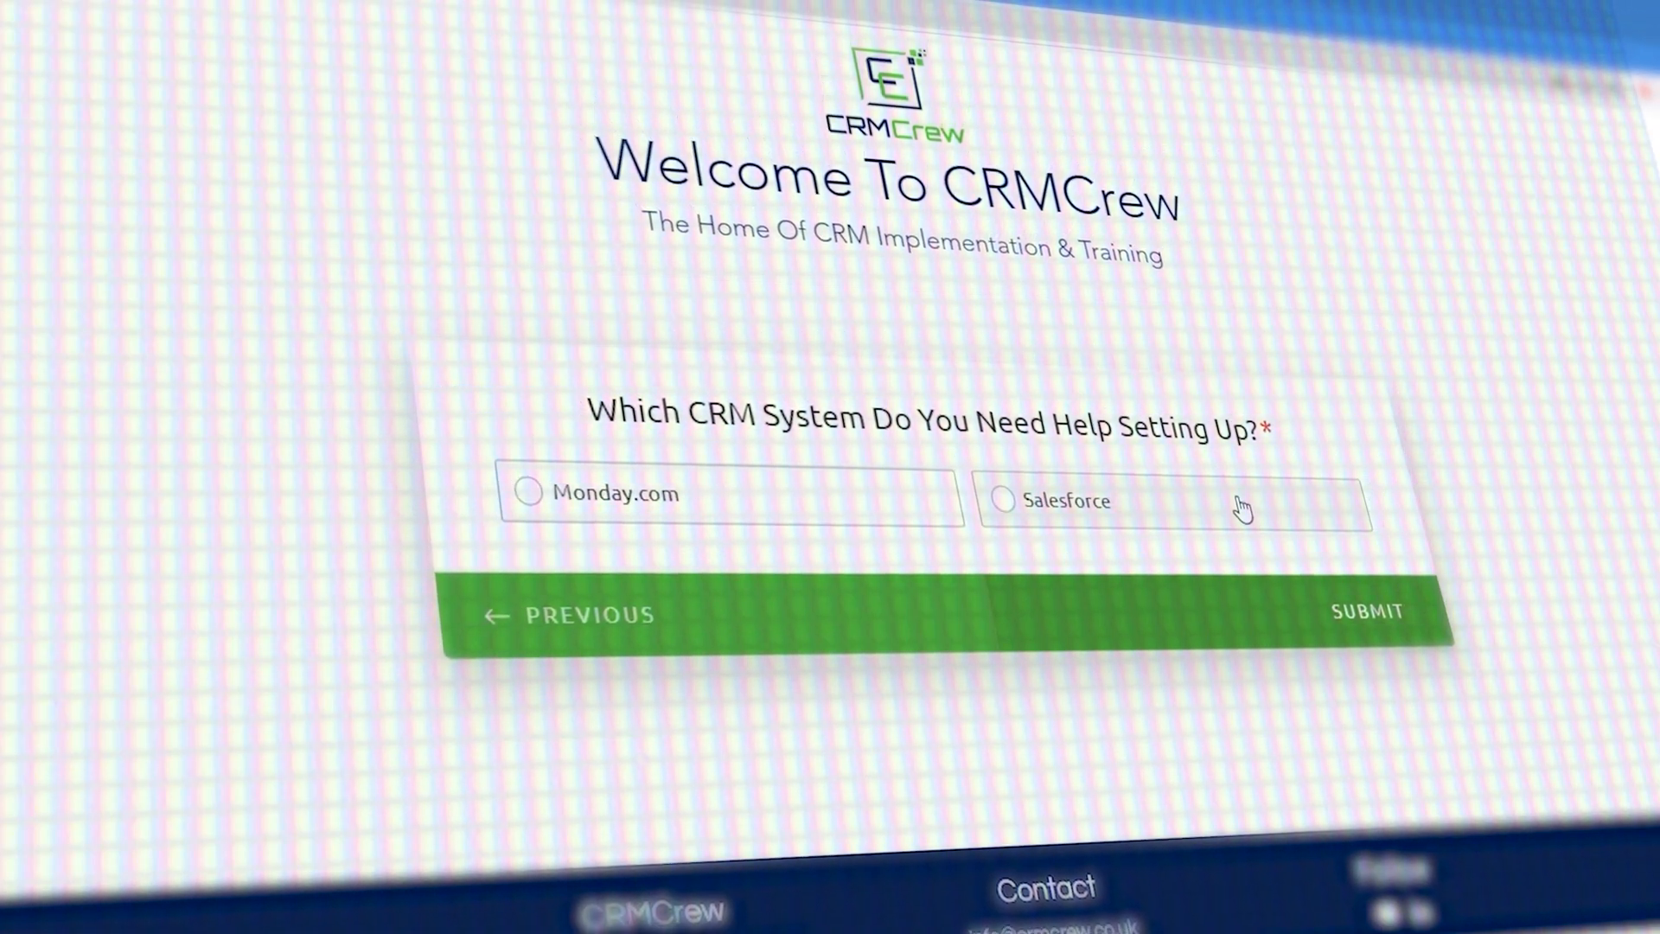
Step: Choose Salesforce as the CRM needing setup help and submit the request form
{"action": "left_click", "coordinate": [1003, 501]}
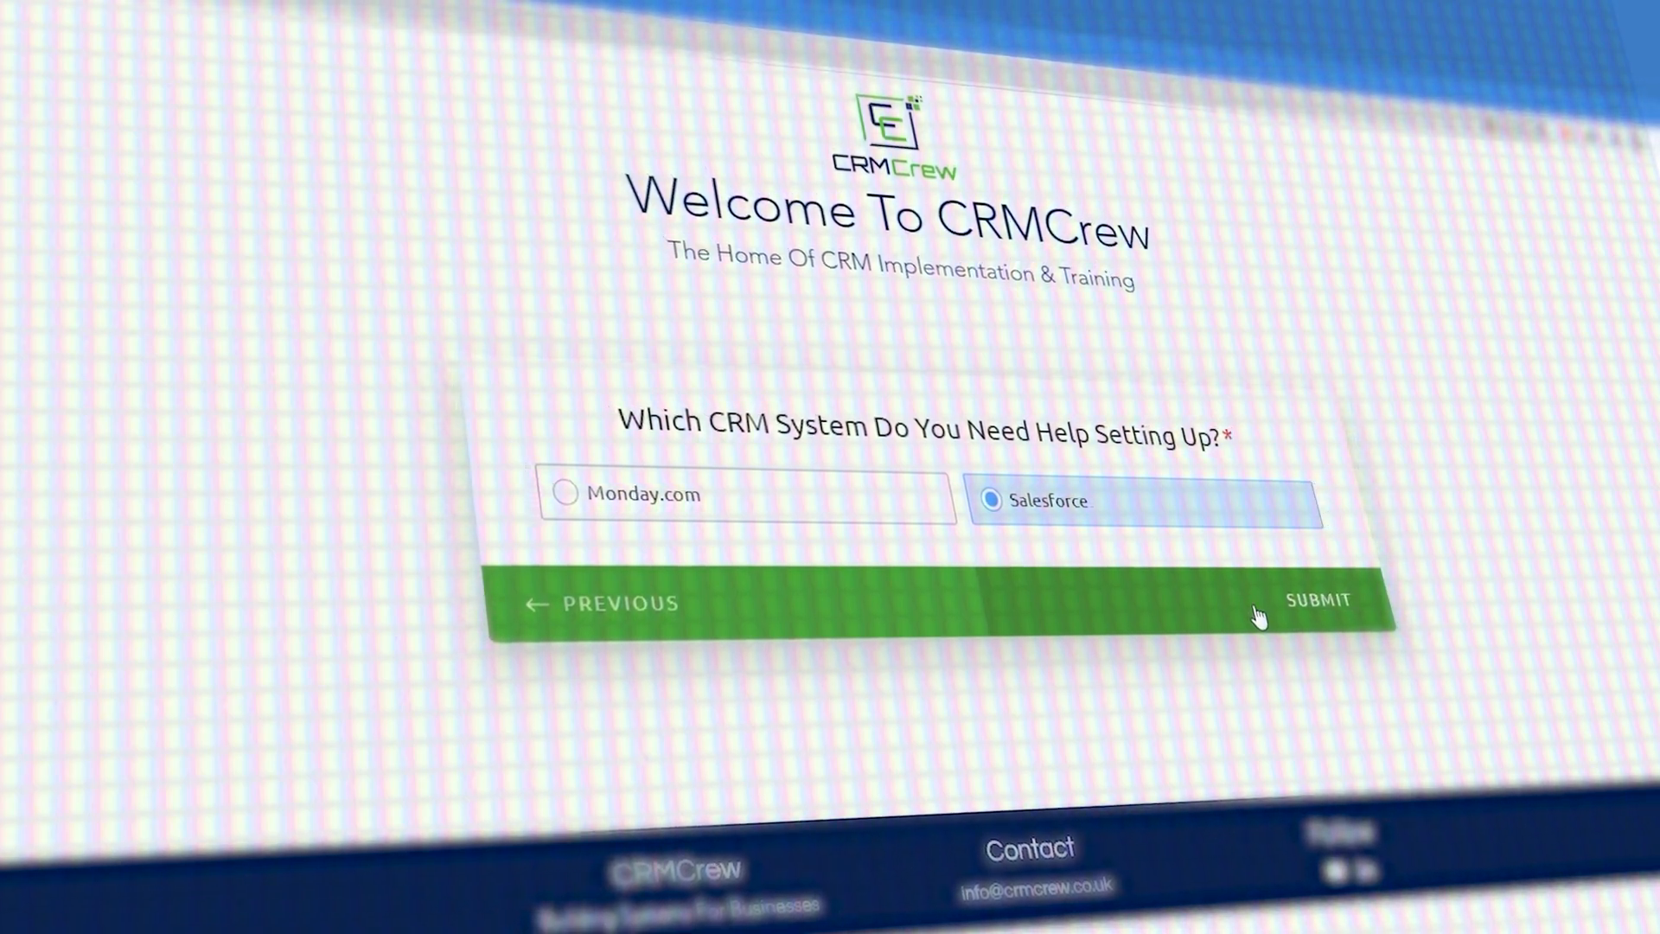
{"action": "left_click", "coordinate": [1316, 600]}
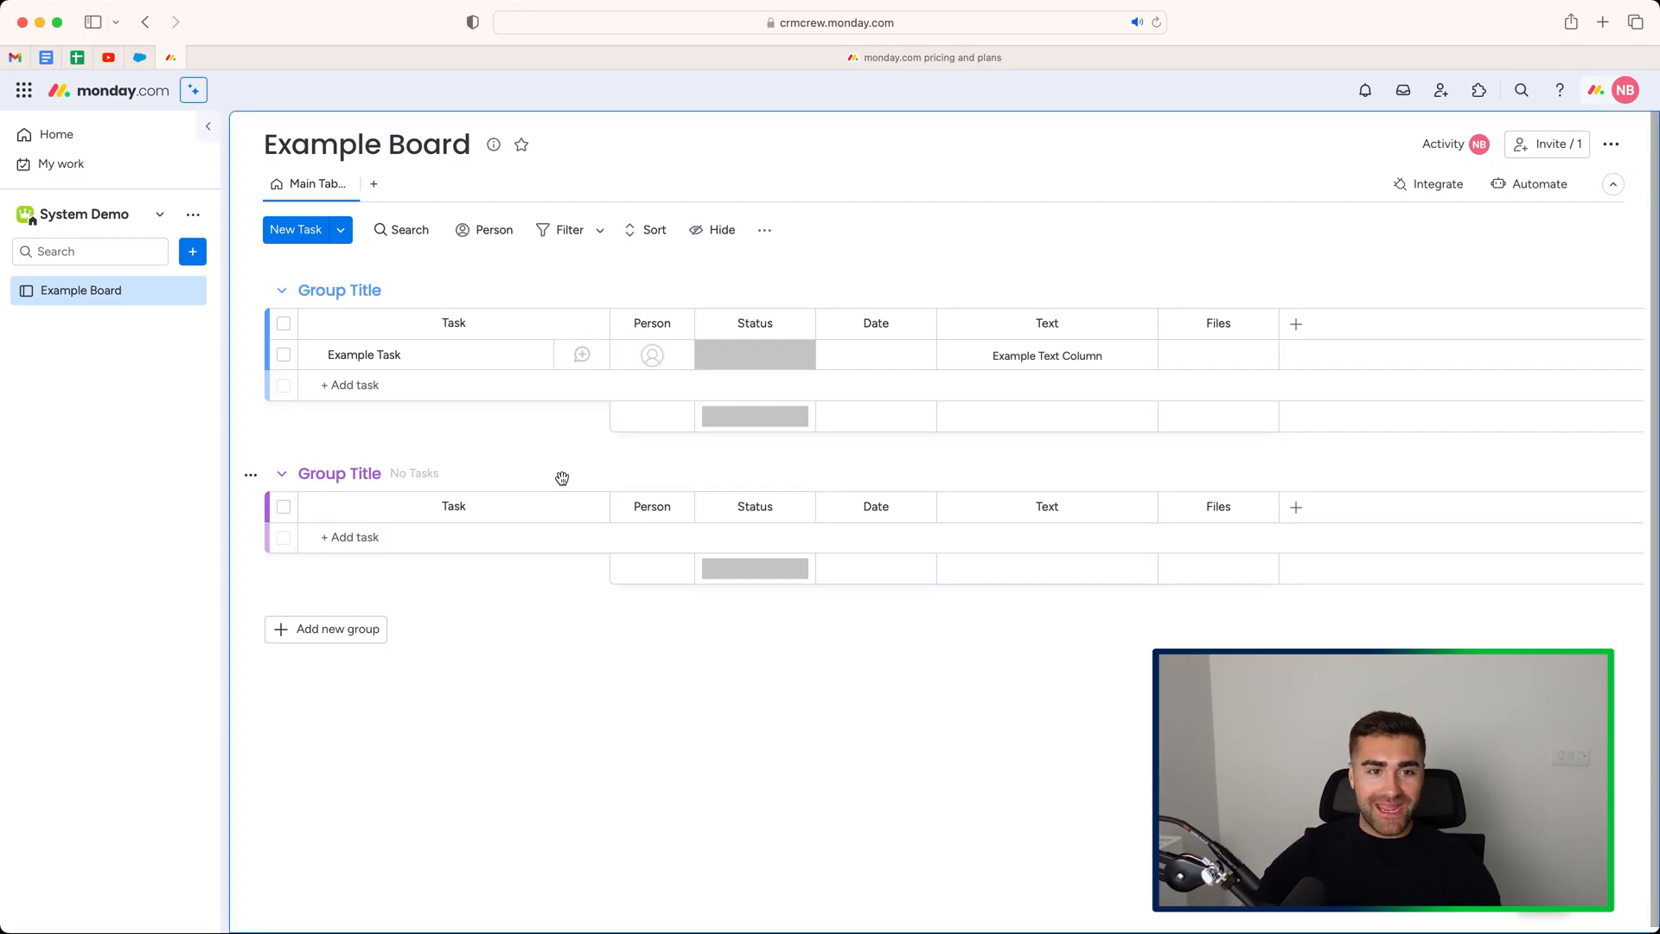
{"action": "mouse_move", "coordinate": [874, 195]}
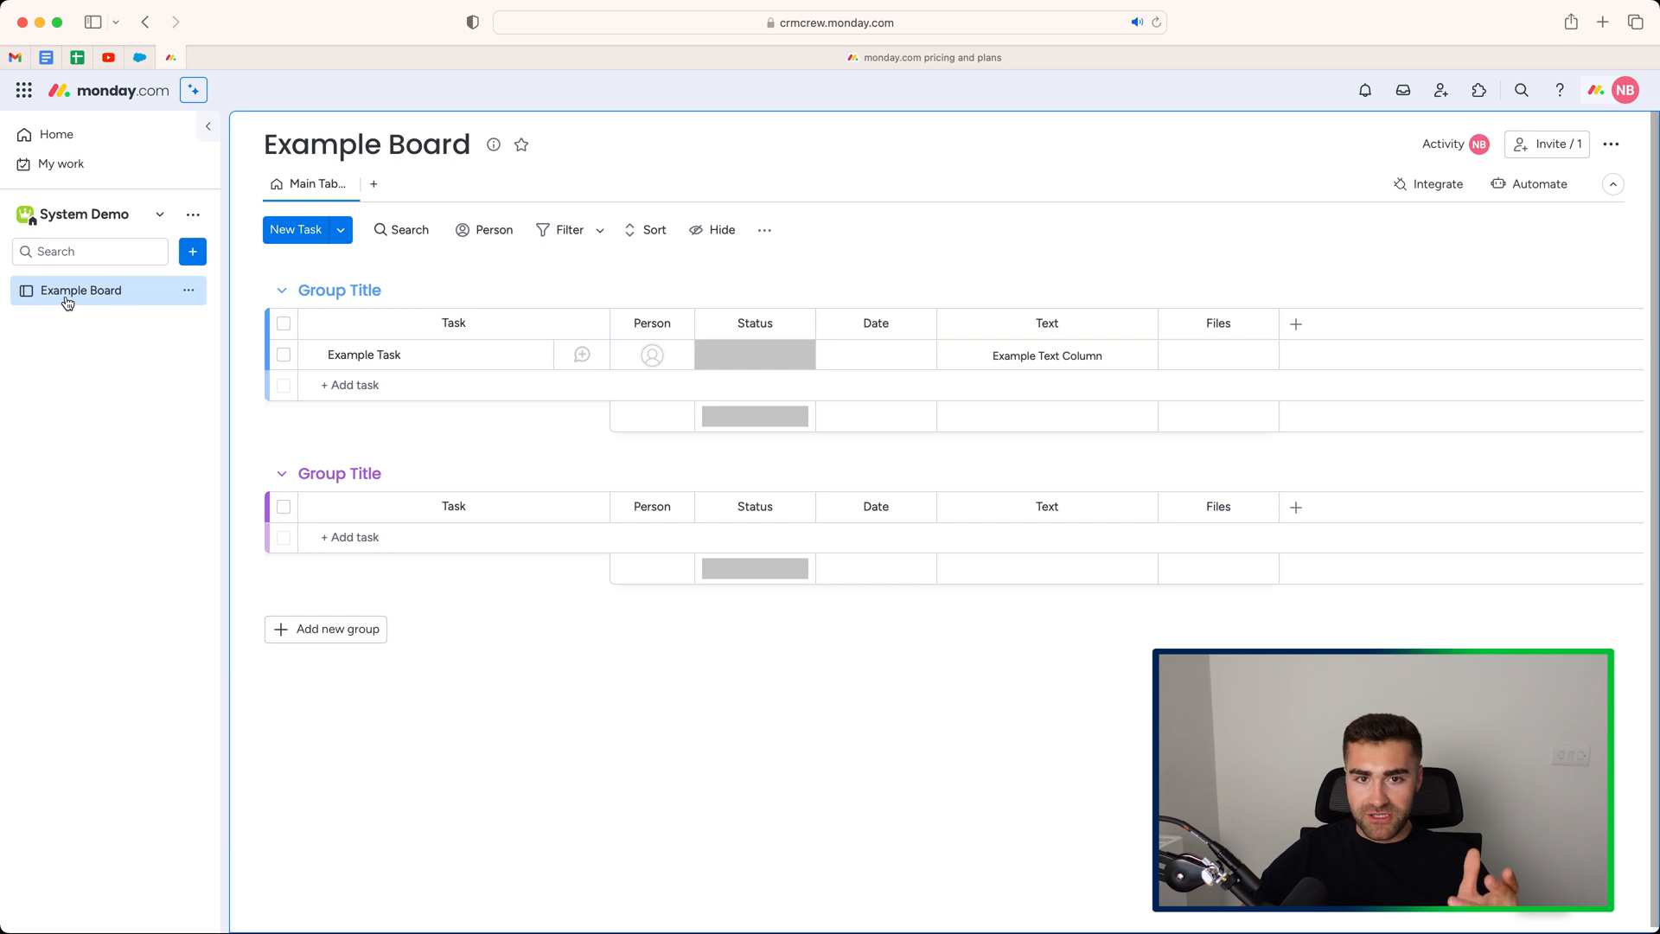
{"action": "mouse_move", "coordinate": [835, 249]}
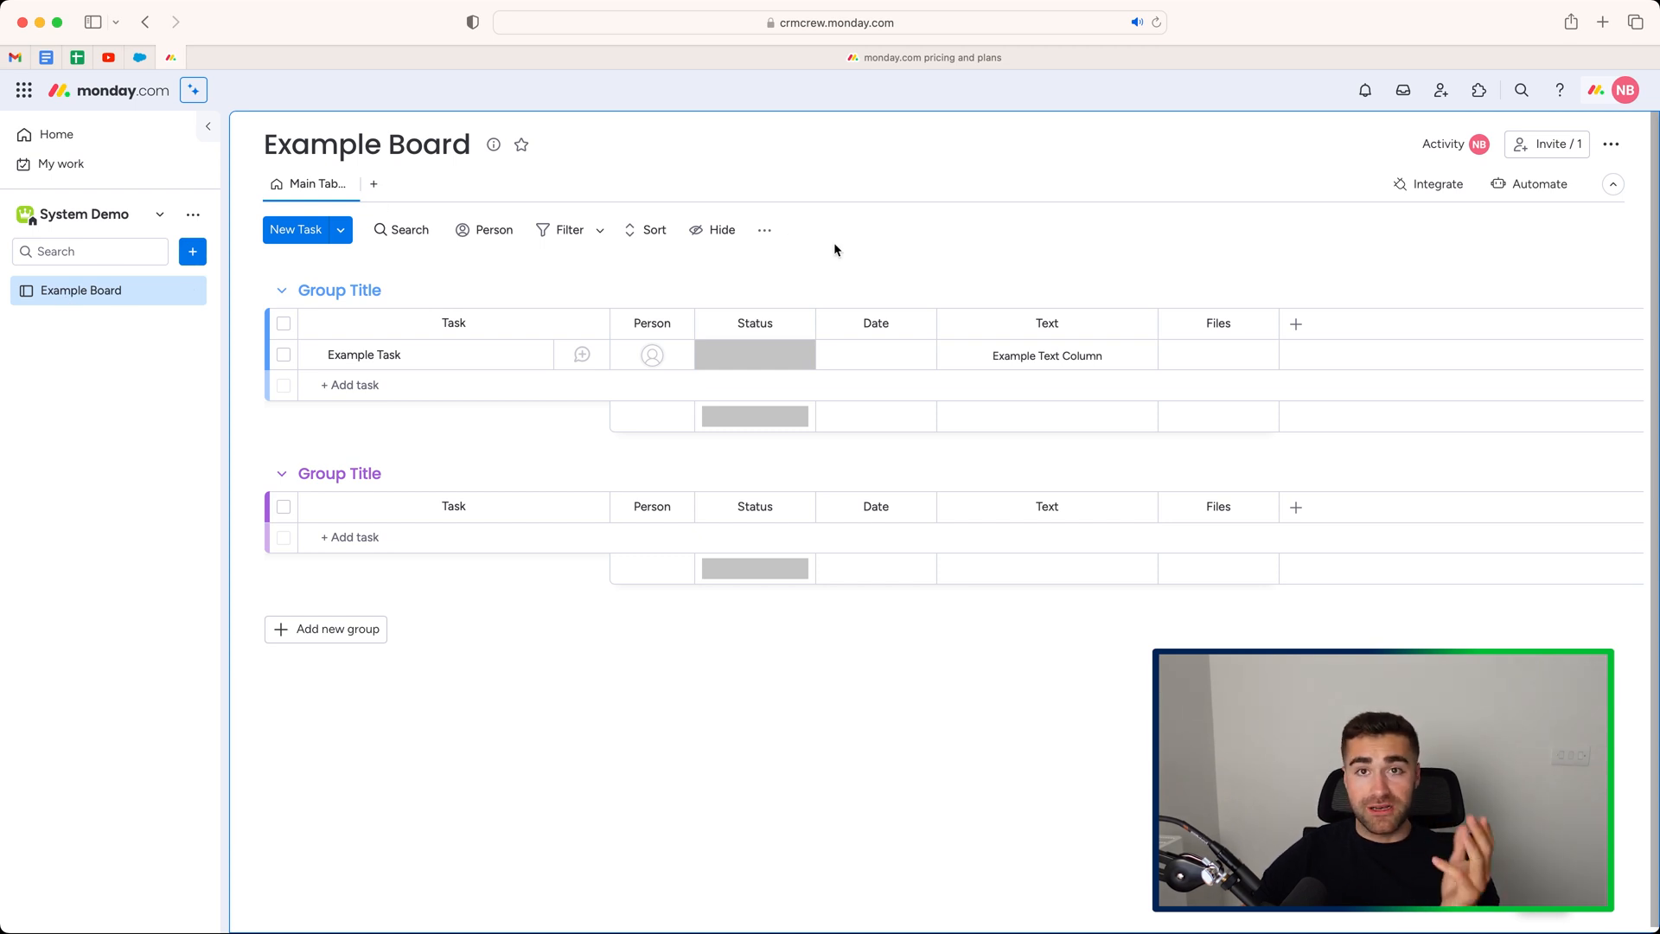
{"action": "mouse_move", "coordinate": [820, 258]}
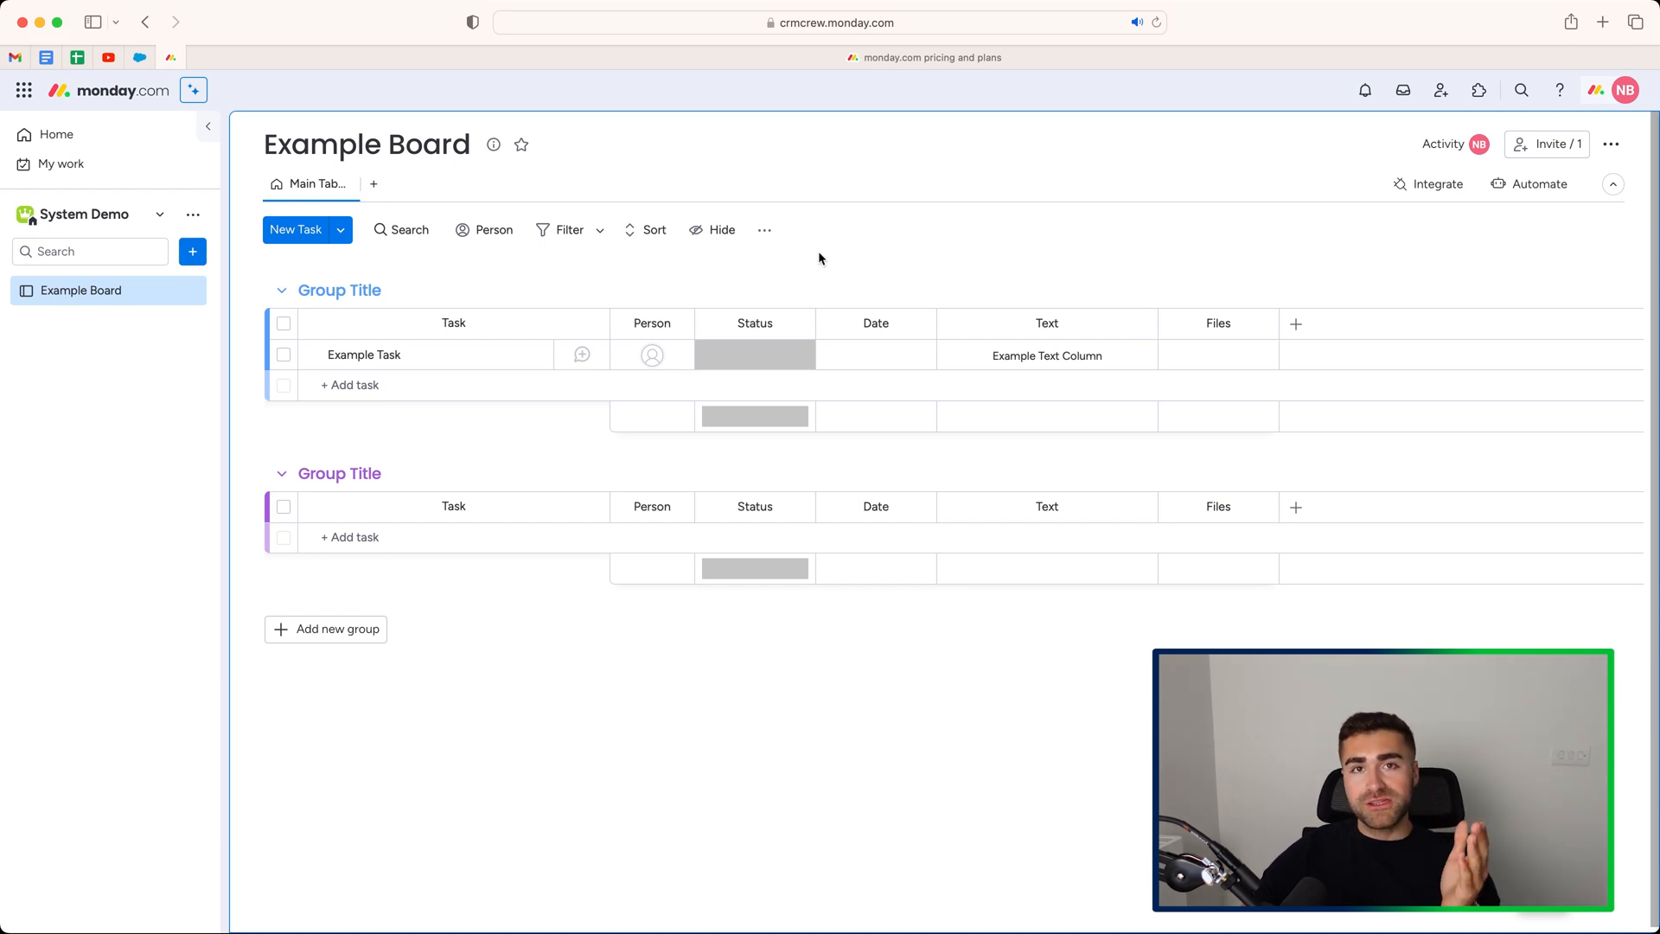
{"action": "mouse_move", "coordinate": [801, 257]}
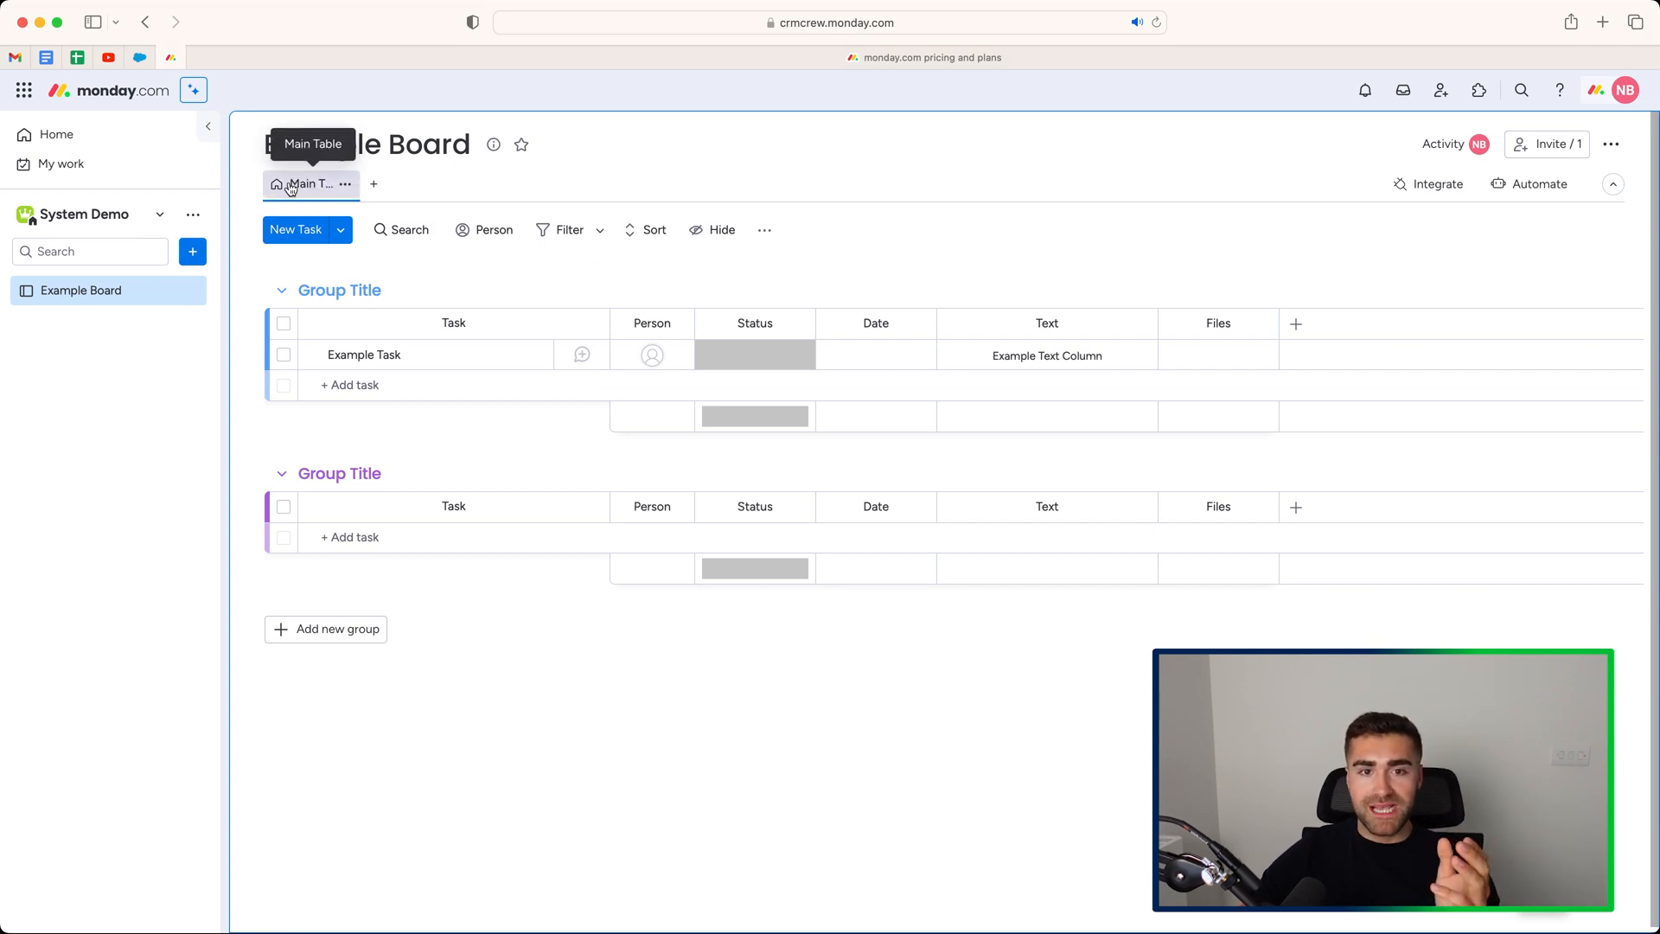
{"action": "mouse_move", "coordinate": [373, 185]}
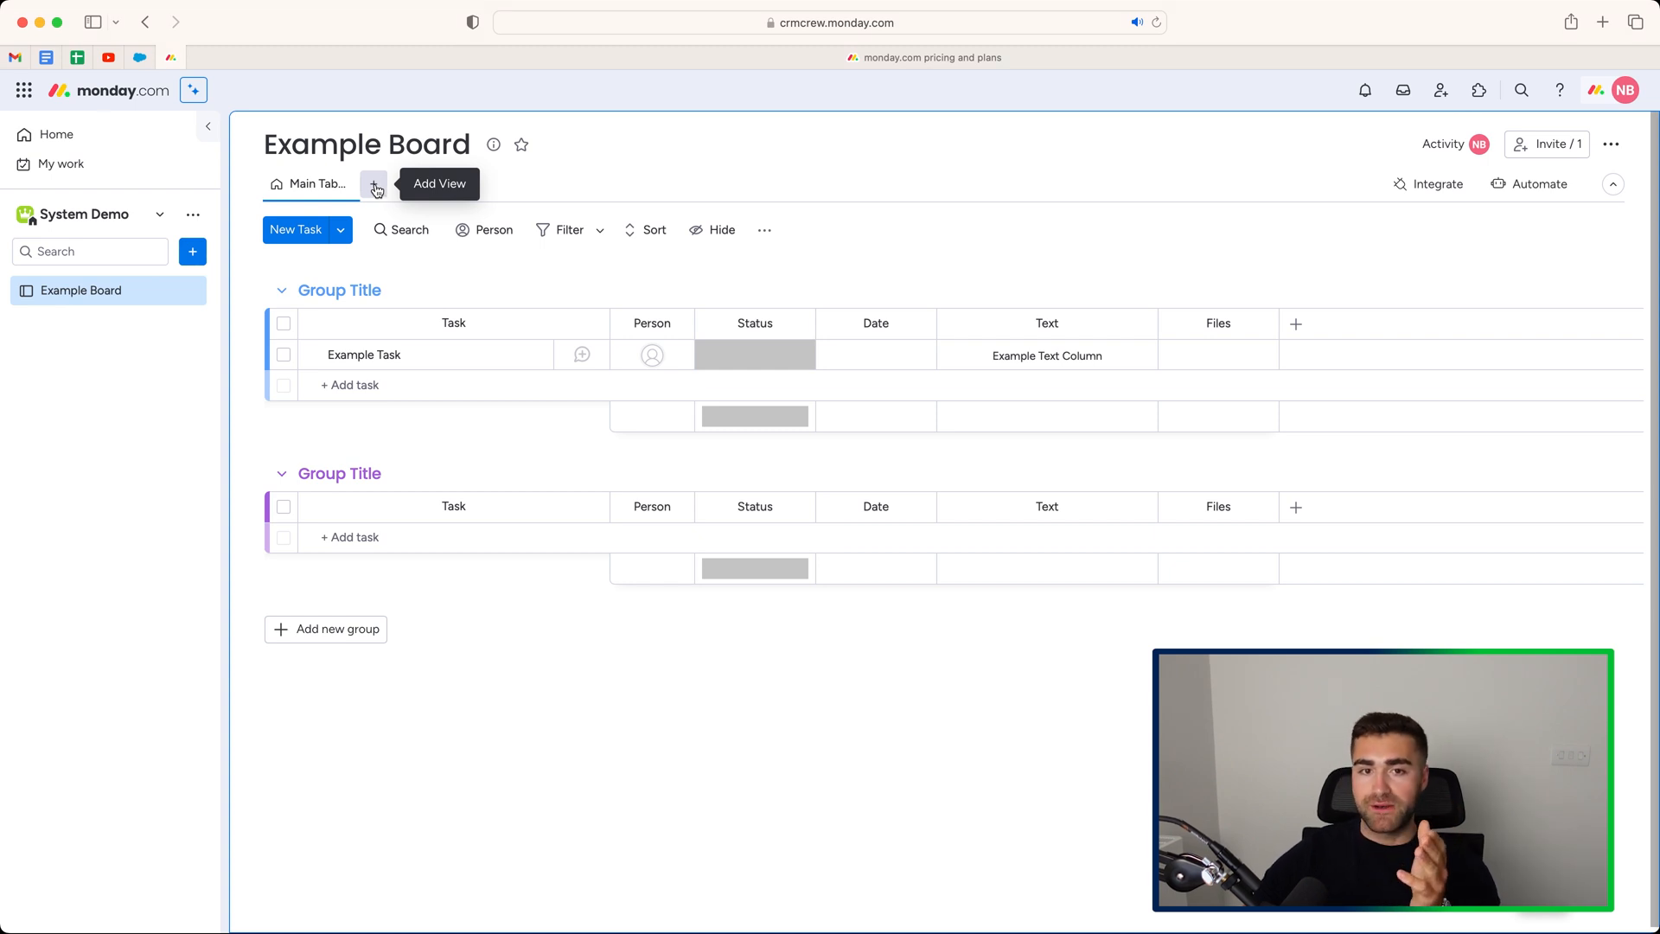
Step: Show the list of view types that can be added next to Main Table
{"action": "left_click", "coordinate": [373, 183]}
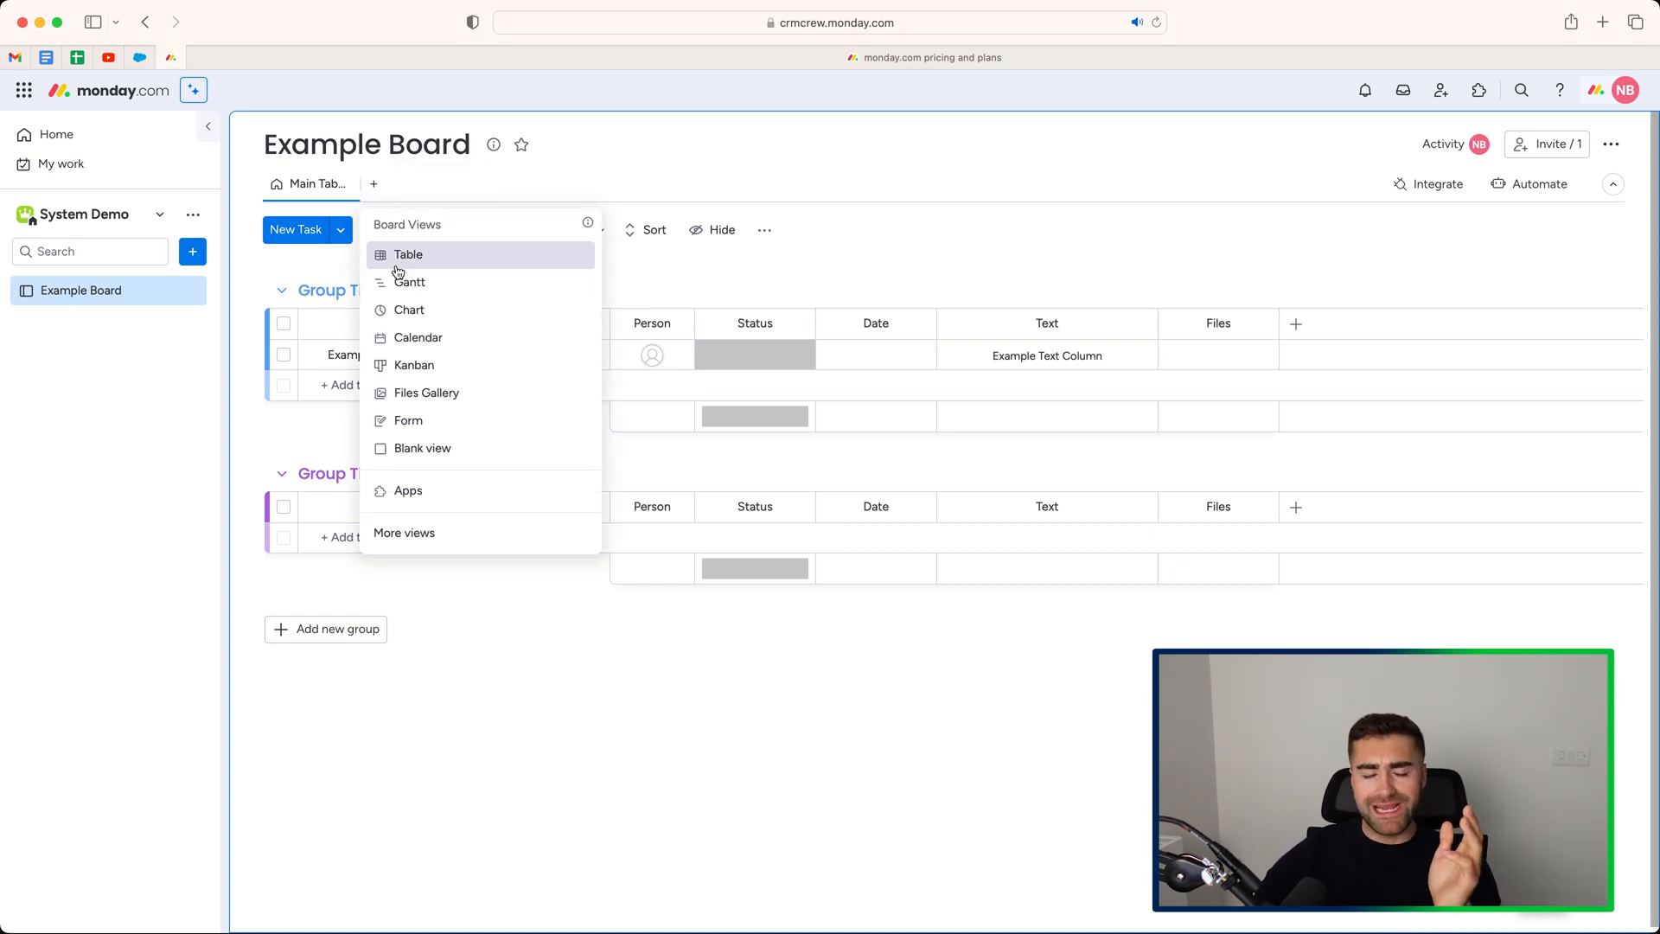
{"action": "mouse_move", "coordinate": [412, 428]}
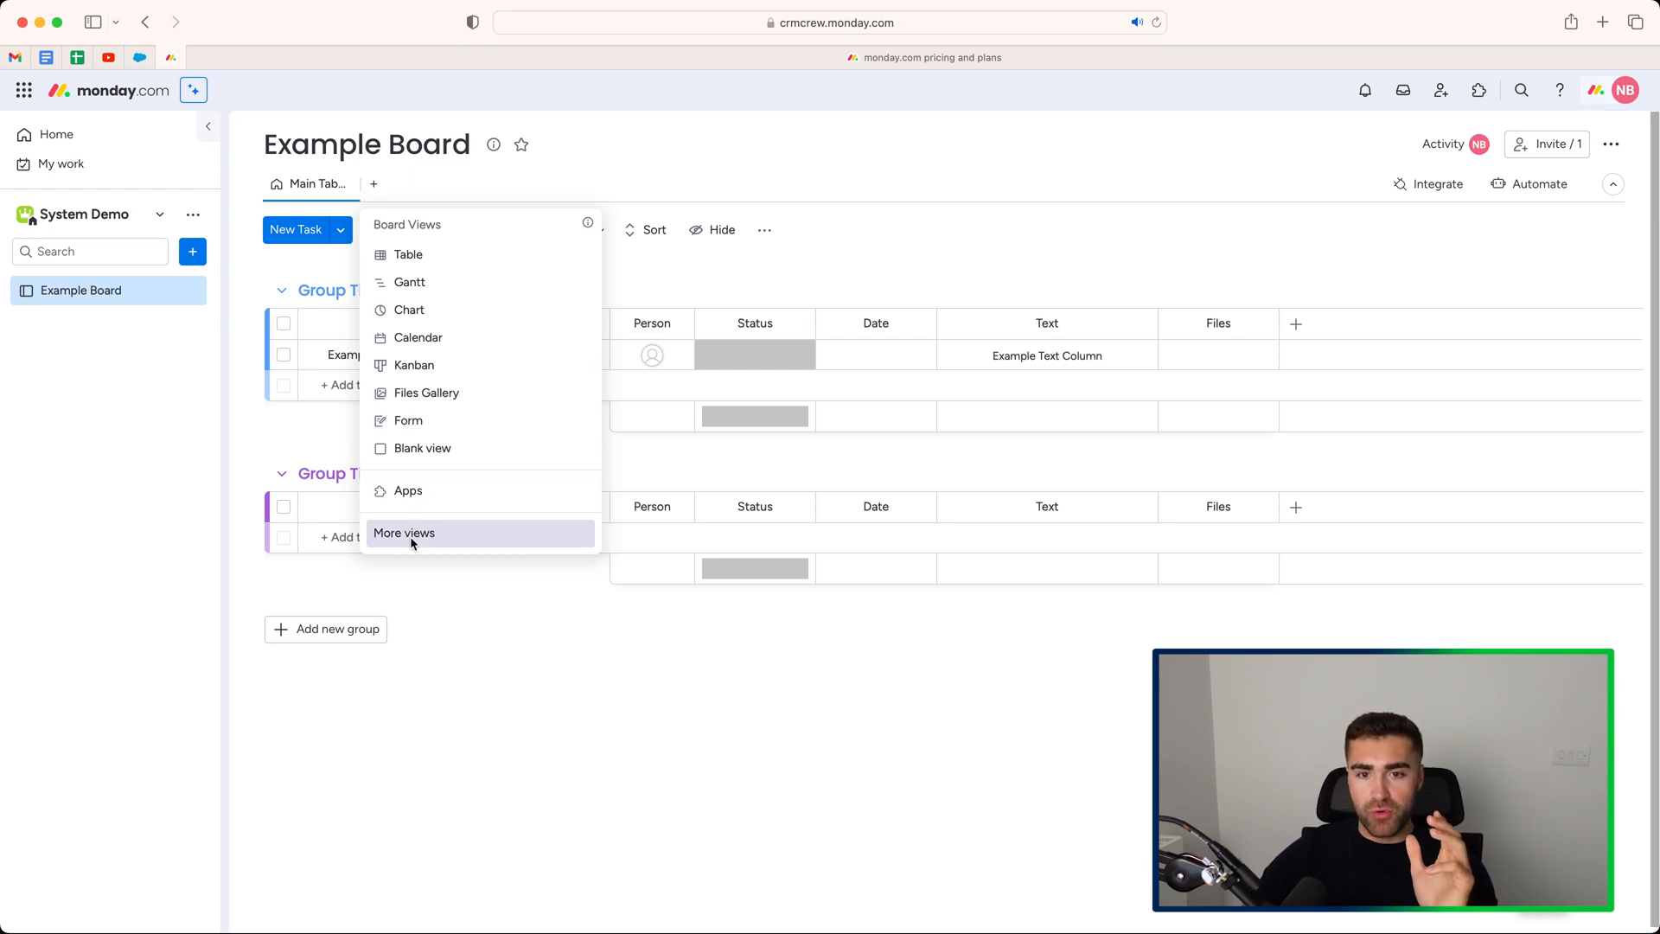
Step: Browse the Views Center catalogue down to Kanban and add it to the board
{"action": "left_click", "coordinate": [402, 533]}
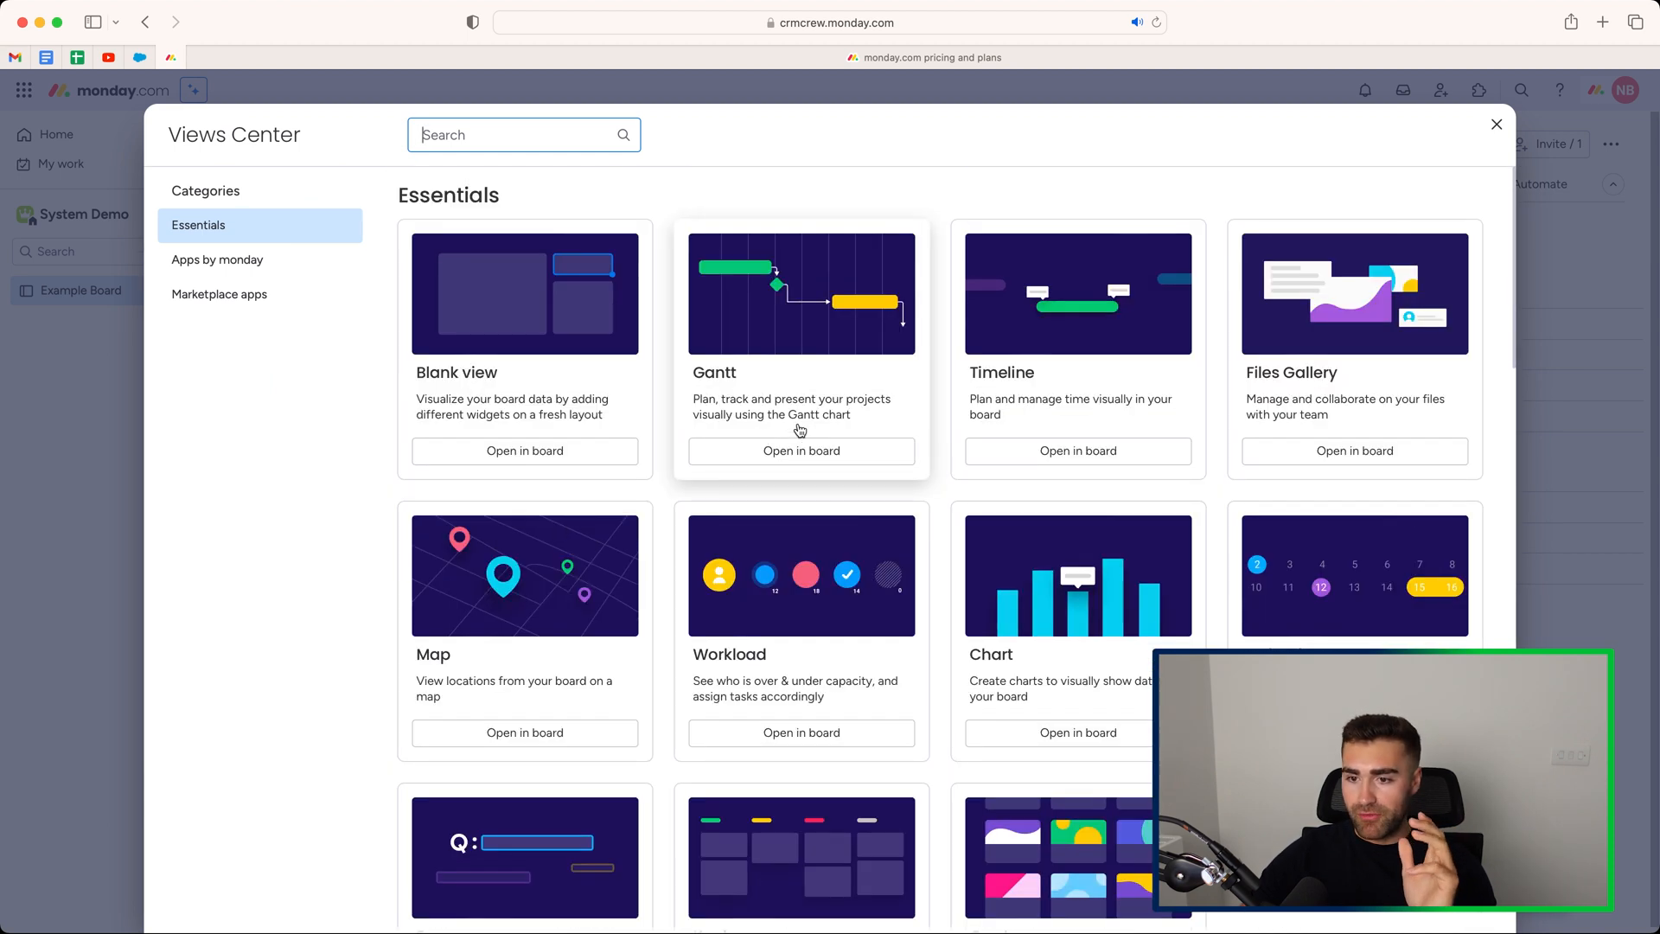
{"action": "scroll", "scroll_direction": "down", "scroll_amount": 3}
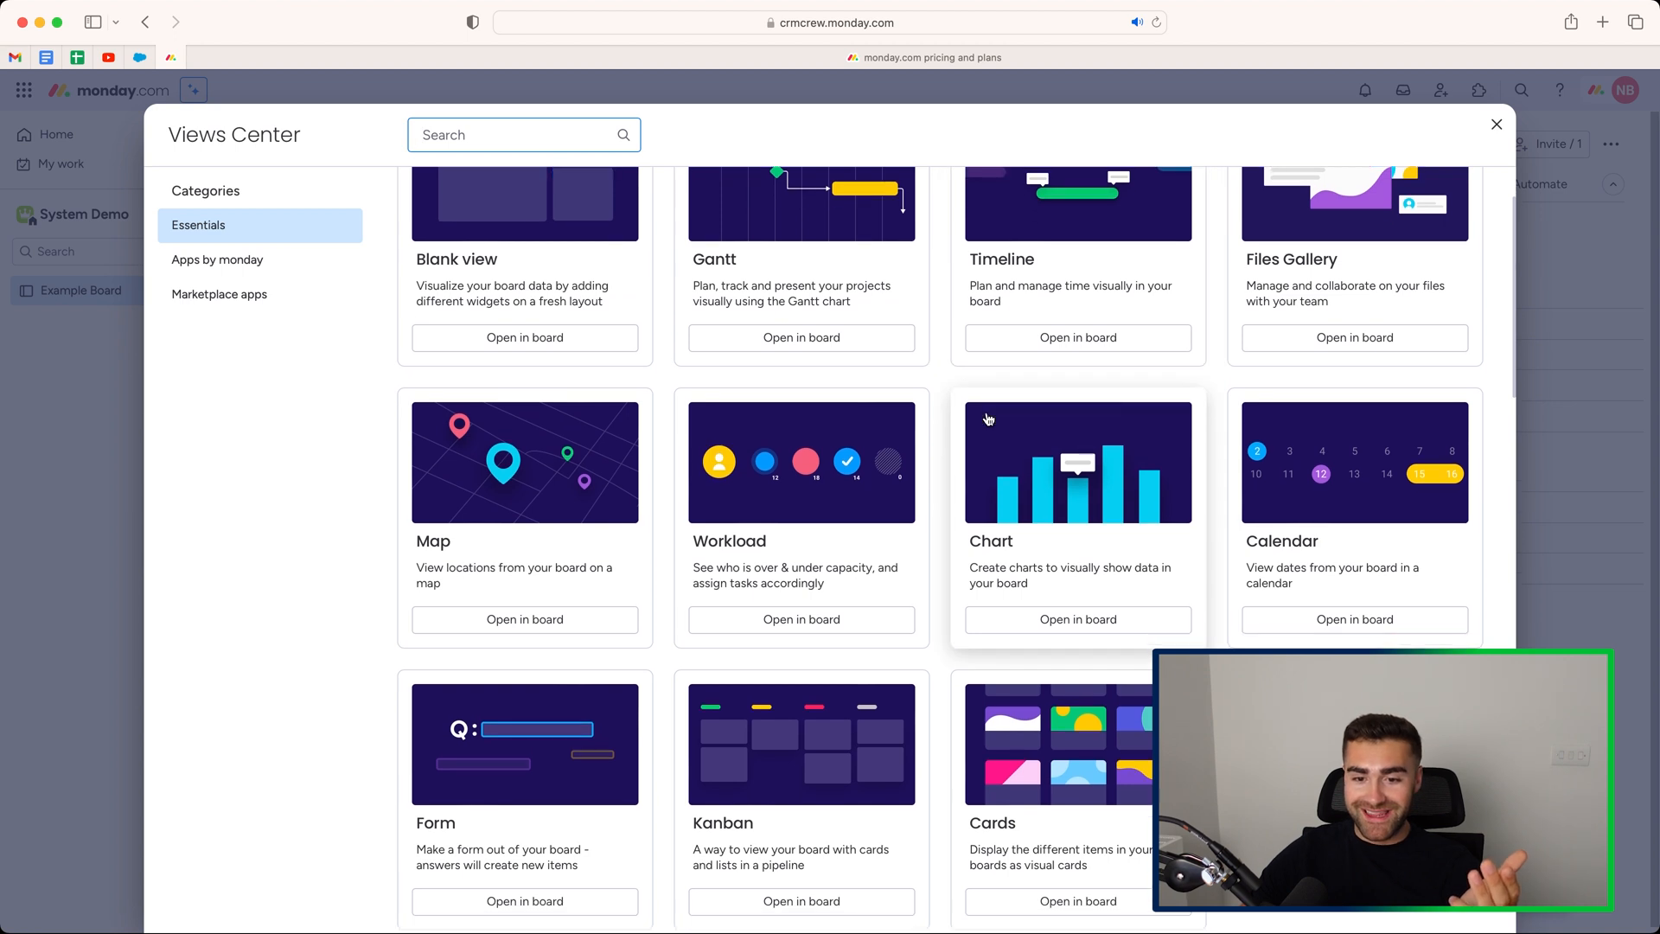
{"action": "scroll", "scroll_direction": "down", "scroll_amount": 3}
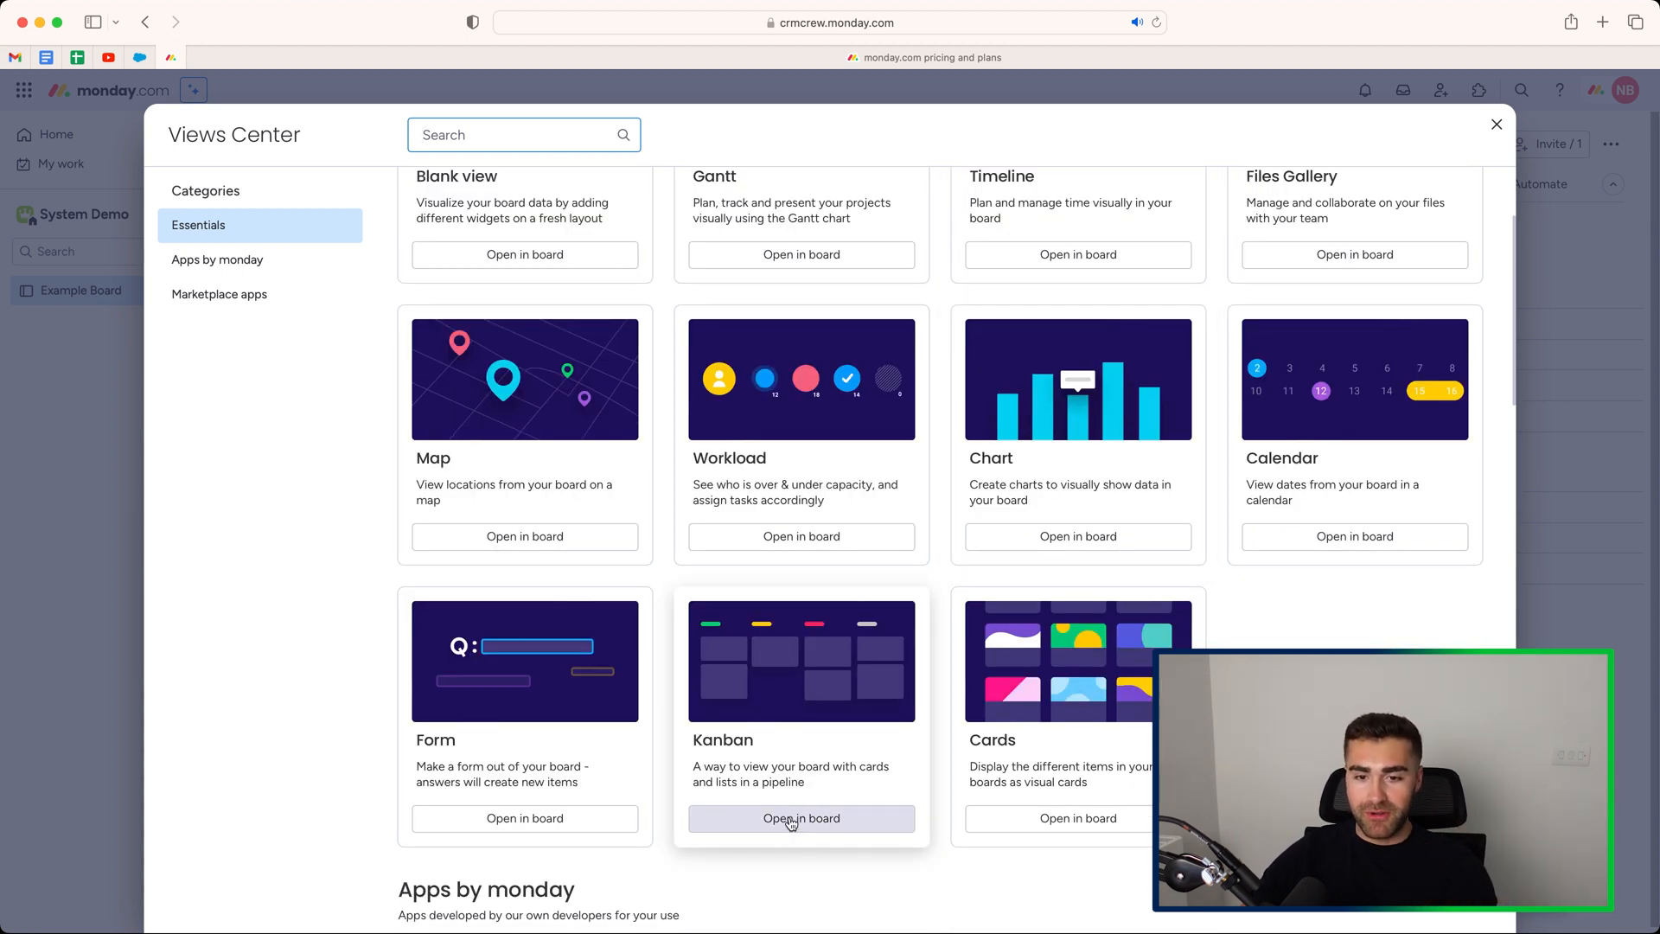
{"action": "left_click", "coordinate": [800, 818]}
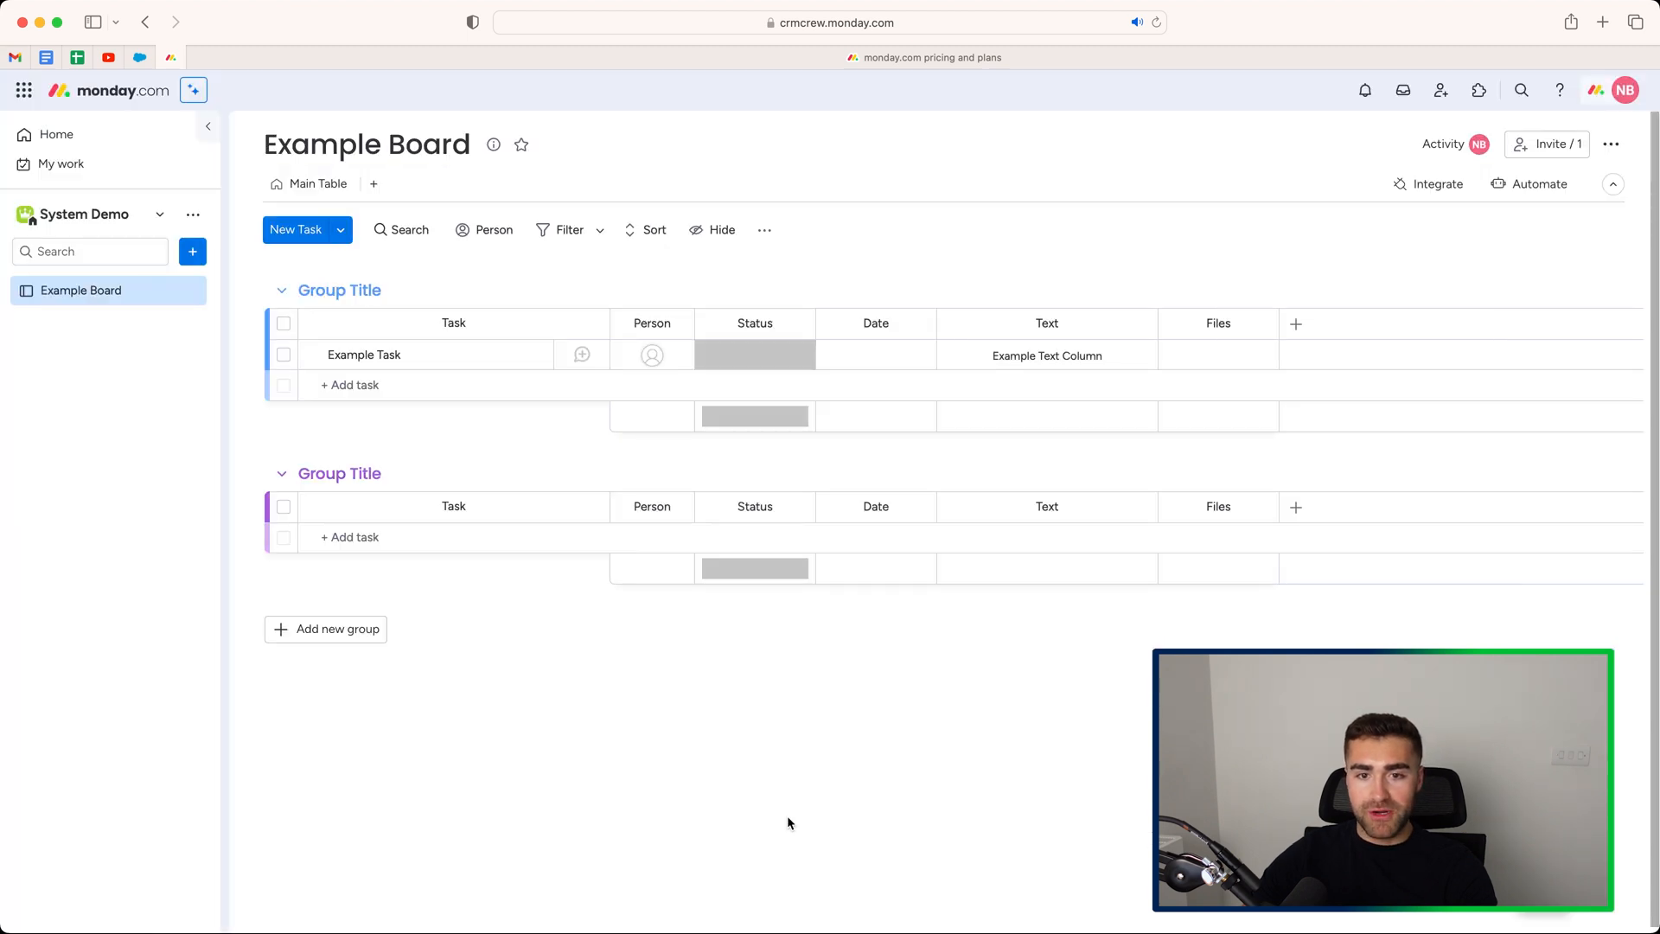
Step: Switch to the newly added Kanban view showing Example Task under Blank
{"action": "left_click", "coordinate": [374, 183]}
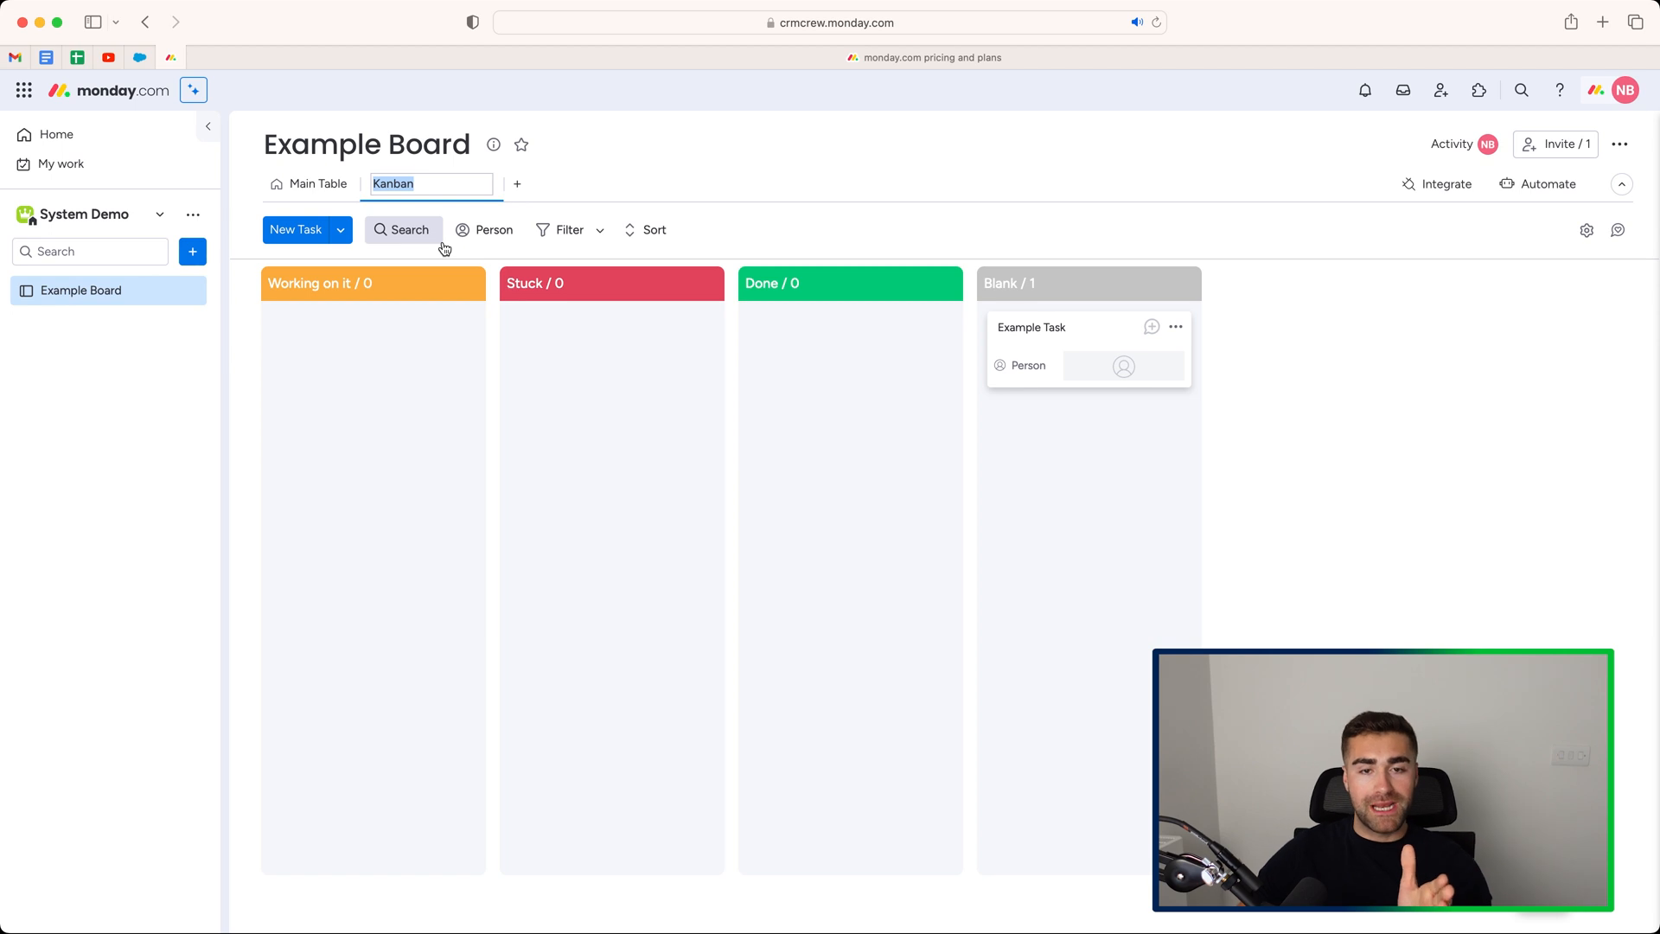
{"action": "mouse_move", "coordinate": [465, 287]}
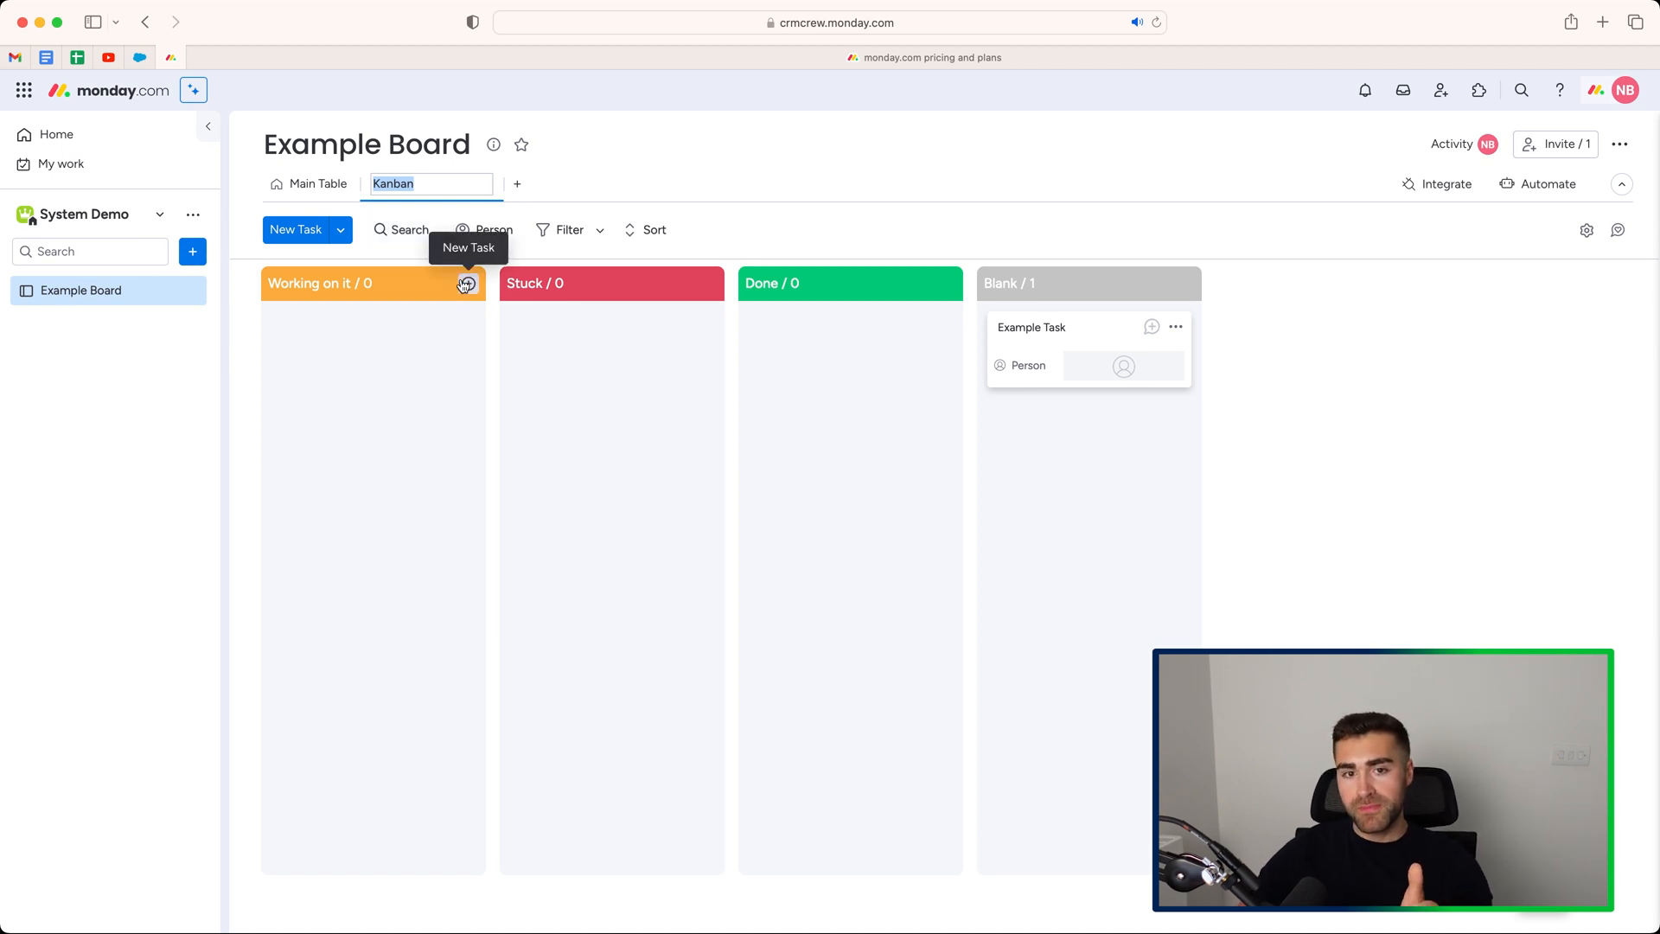
{"action": "mouse_move", "coordinate": [454, 287]}
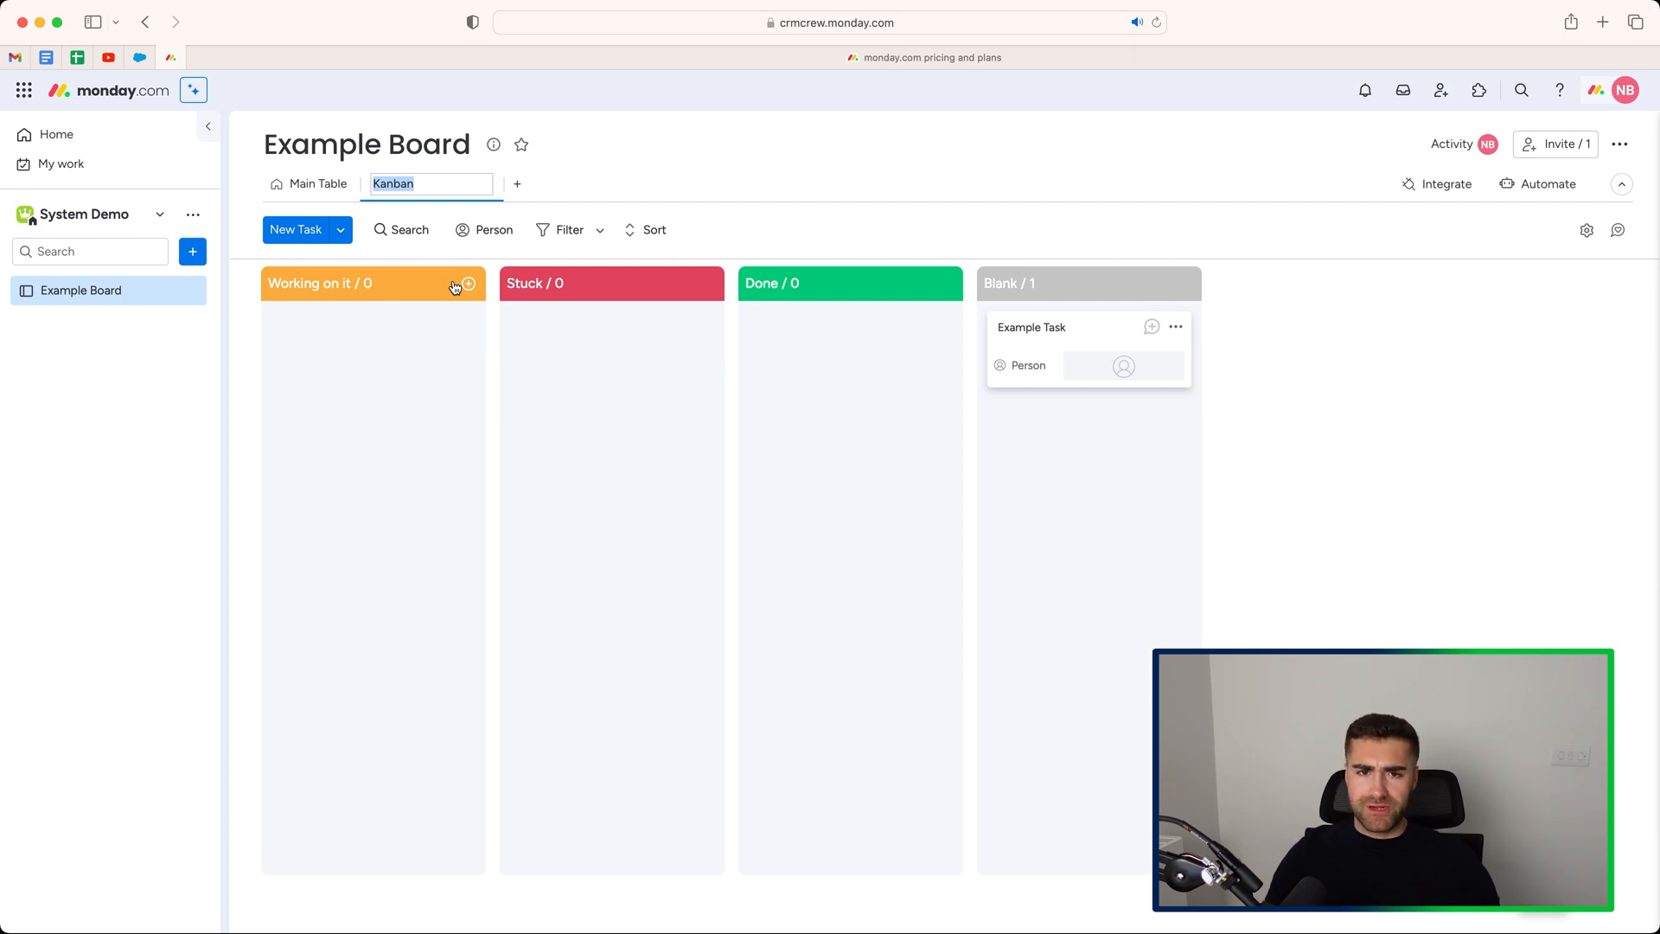
{"action": "mouse_move", "coordinate": [543, 322]}
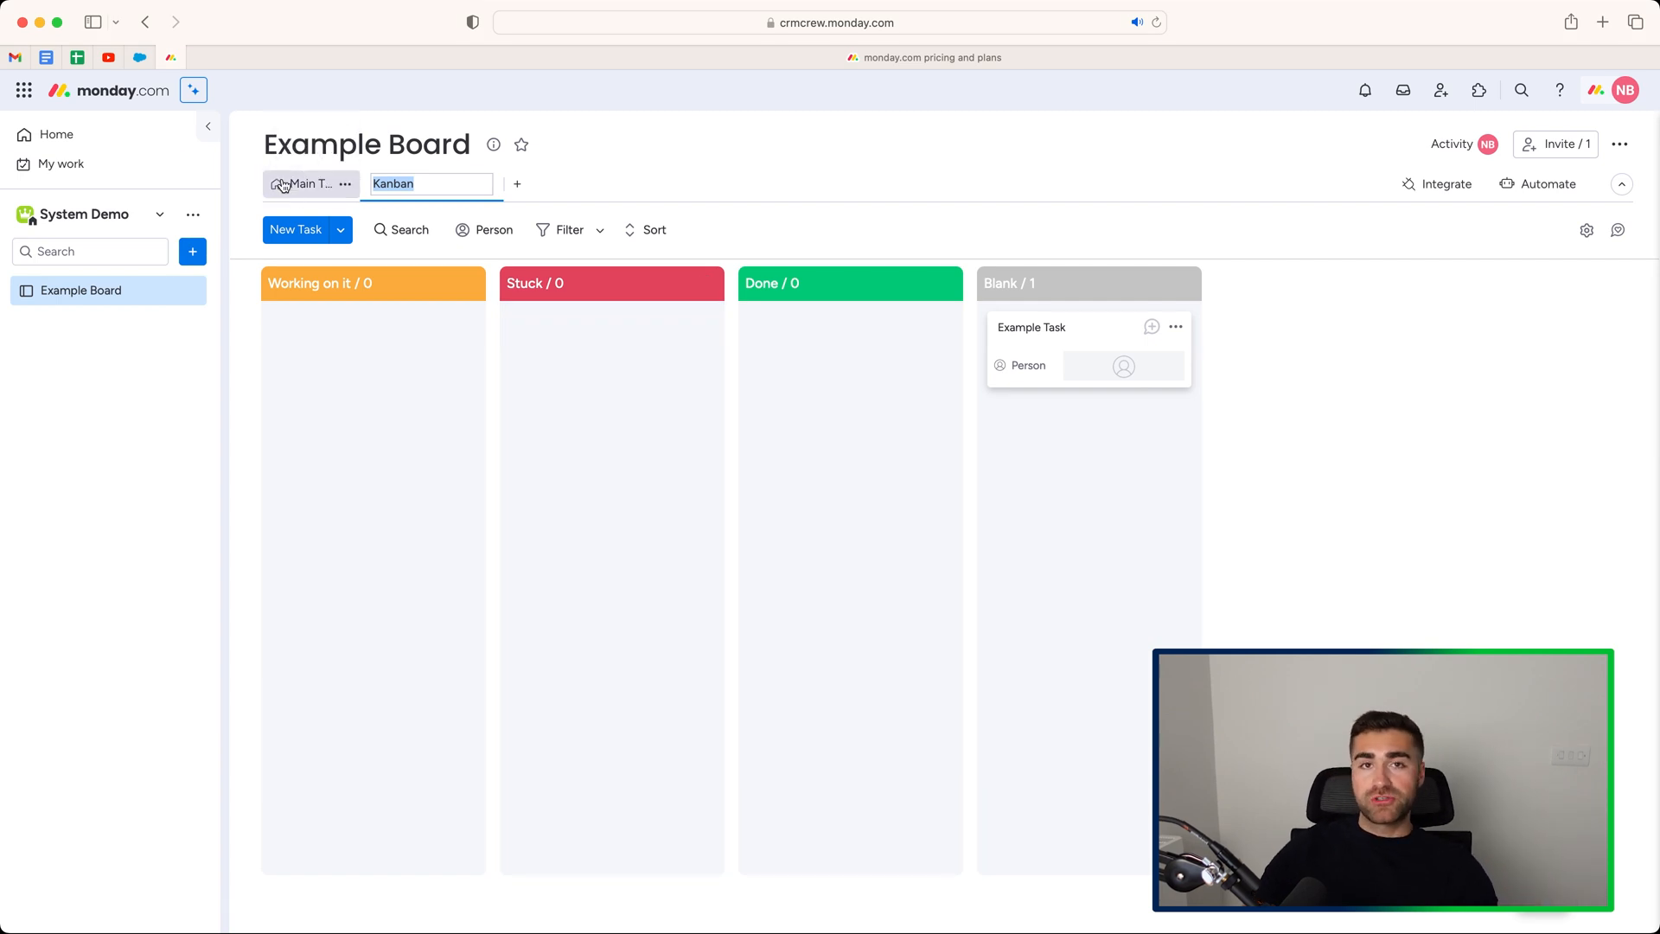
{"action": "mouse_move", "coordinate": [271, 173]}
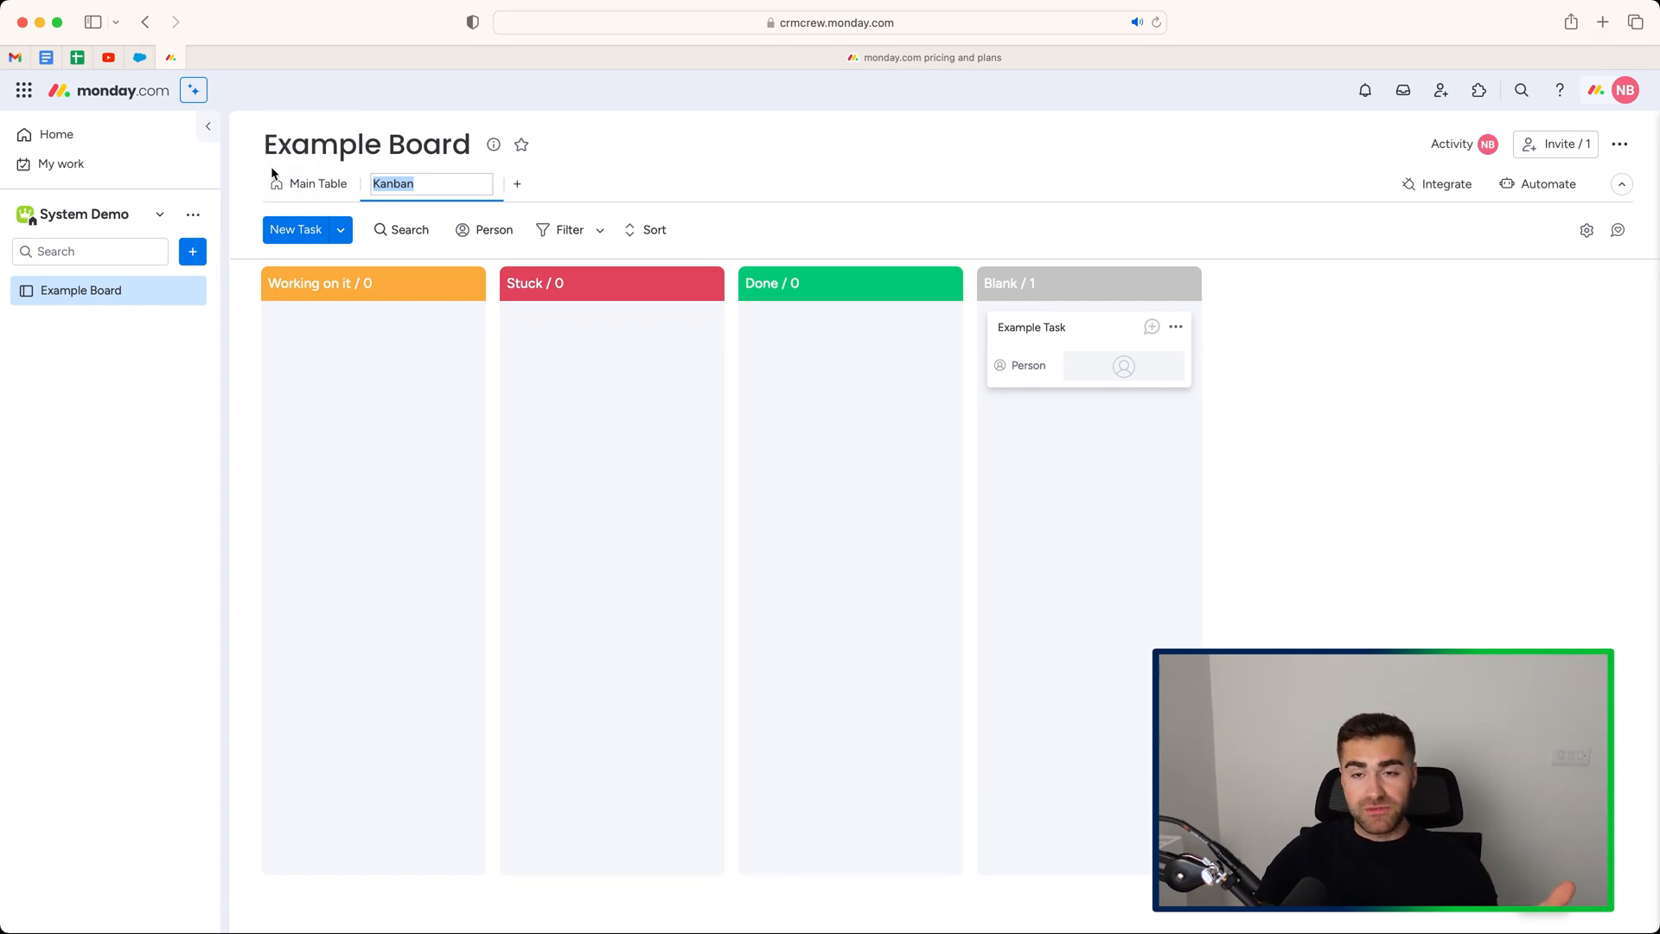
{"action": "mouse_move", "coordinate": [310, 184]}
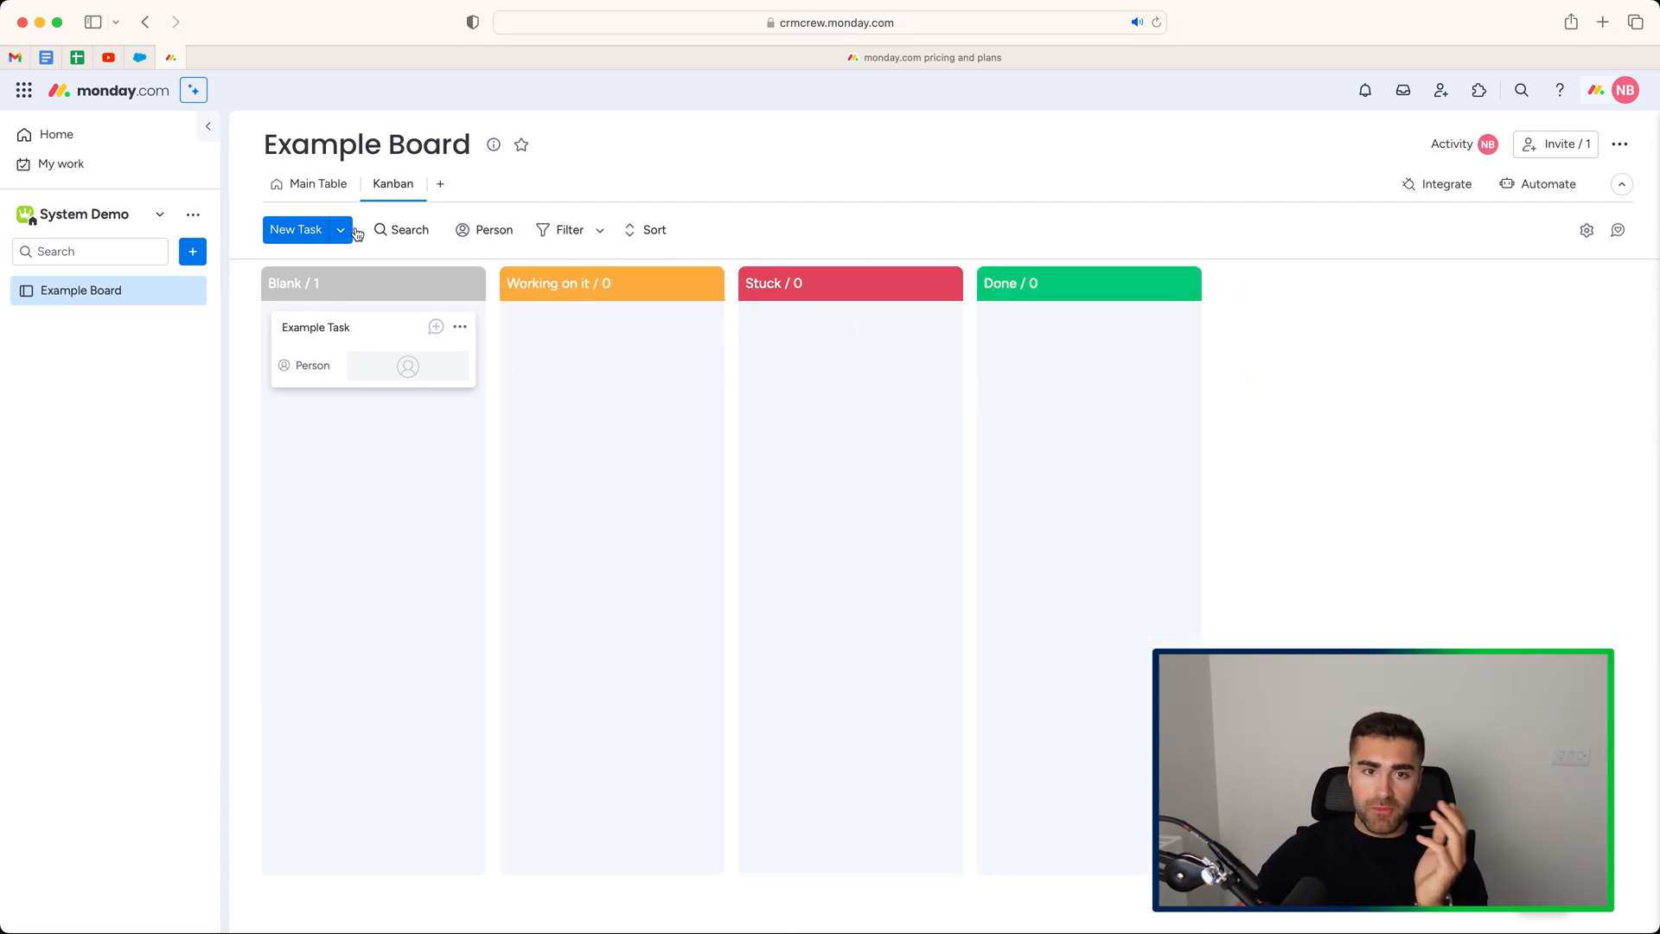
{"action": "mouse_move", "coordinate": [312, 183]}
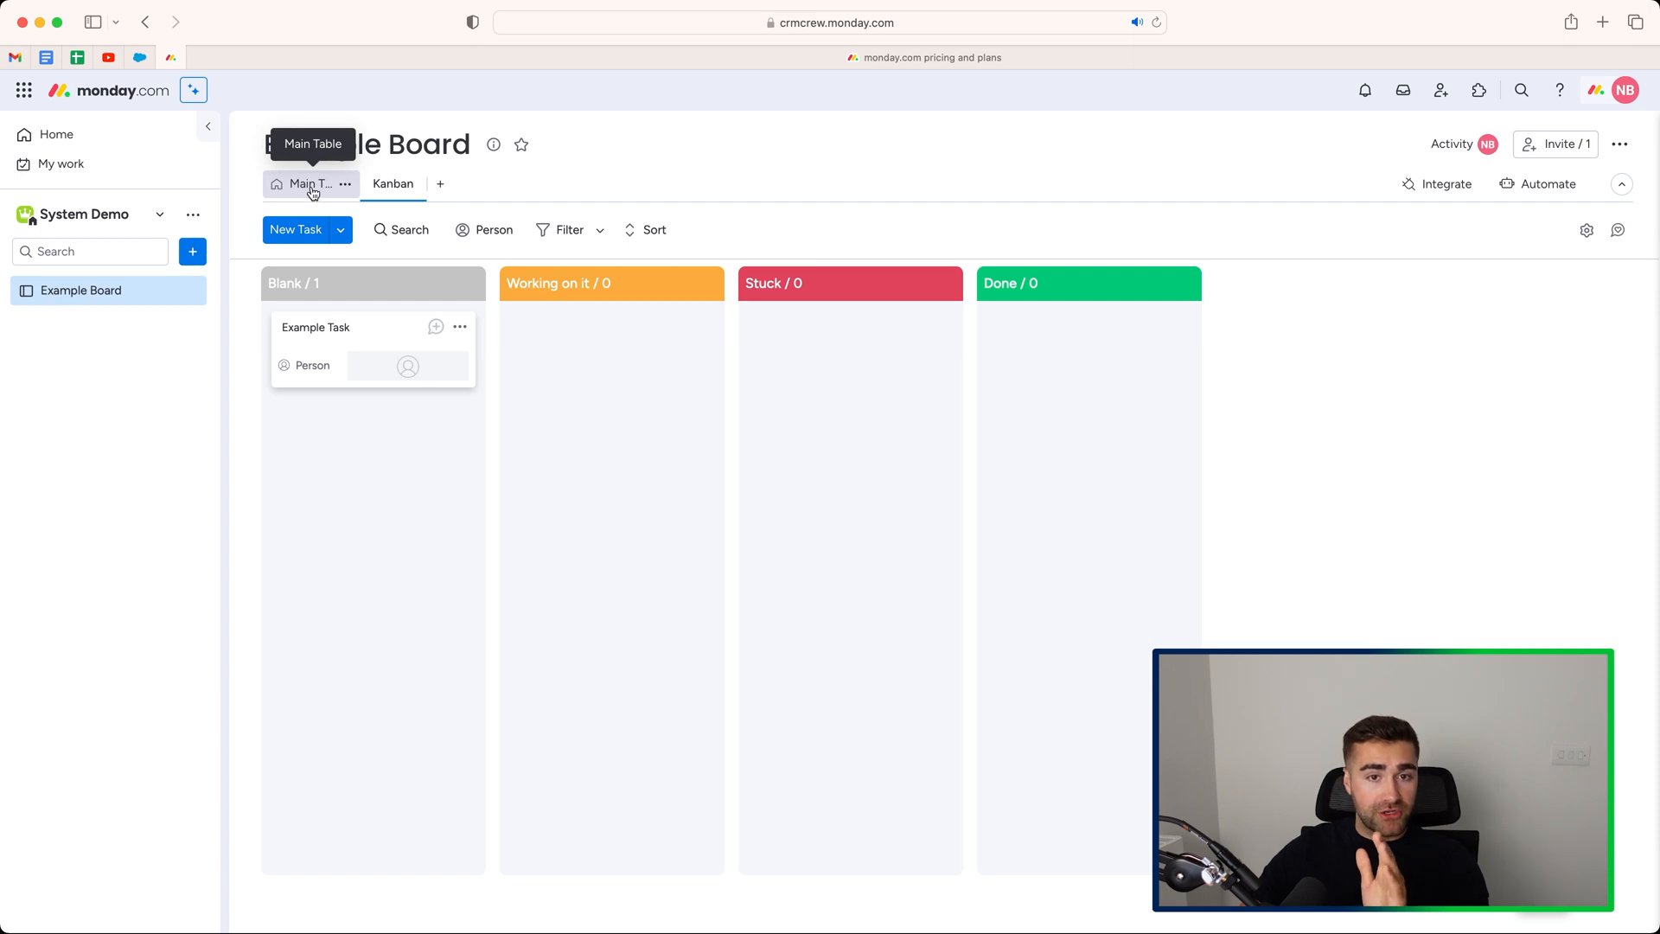
Step: Add 'Example Label' to Example Task's status labels and apply it without changing the status
{"action": "left_click", "coordinate": [308, 184]}
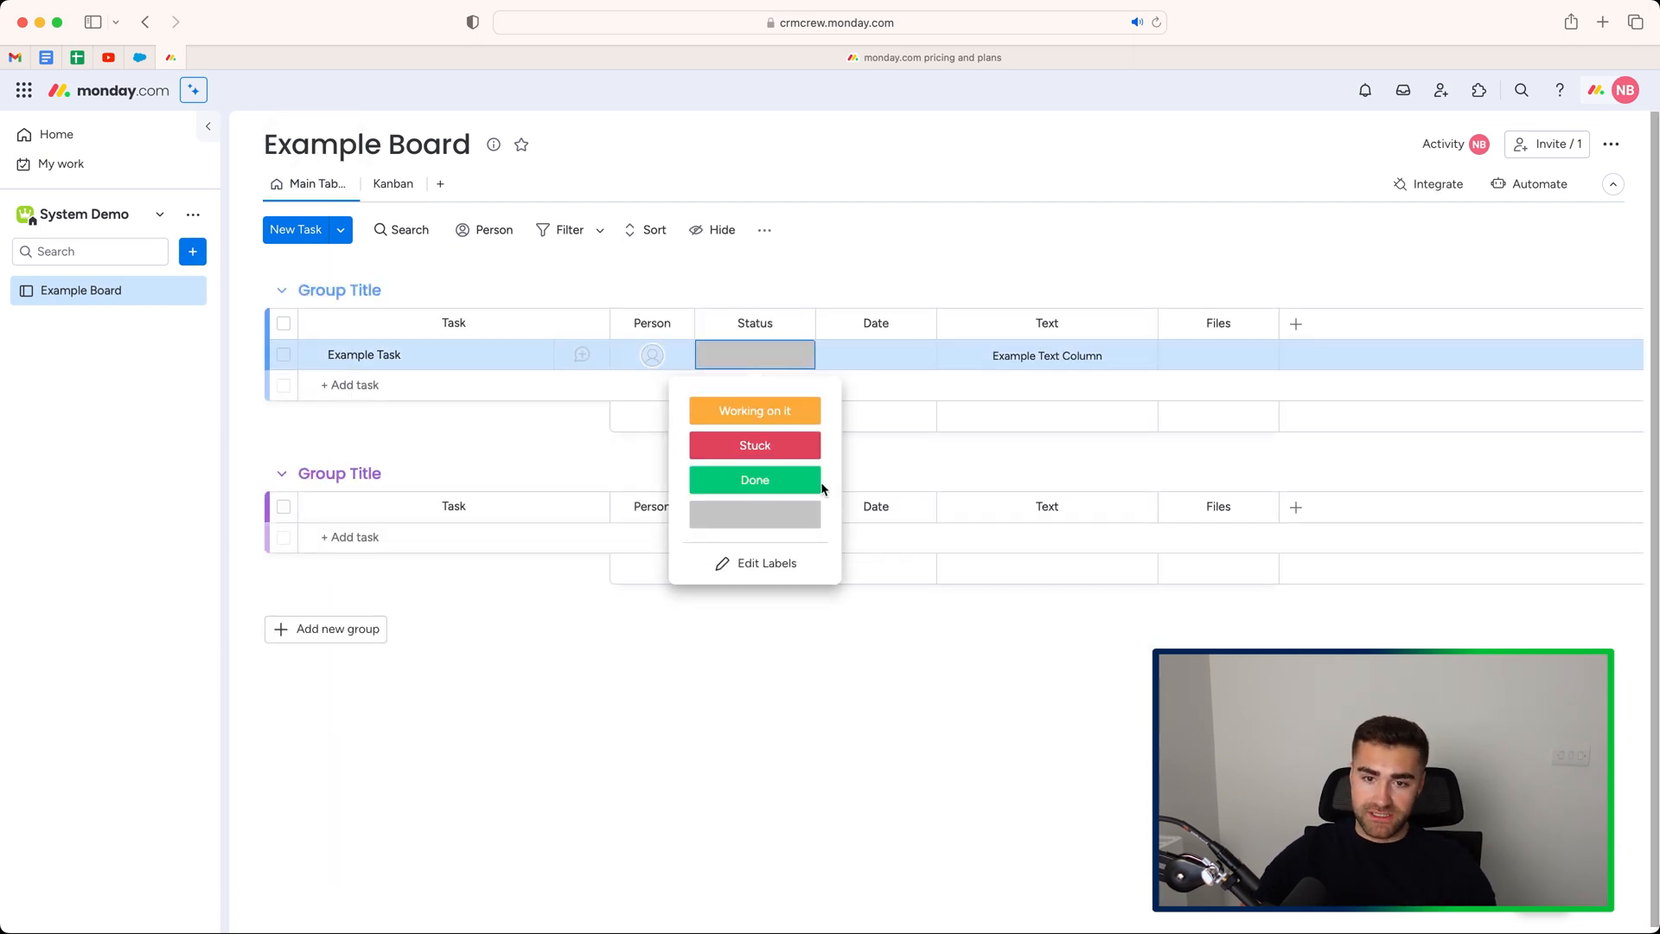
{"action": "left_click", "coordinate": [765, 562]}
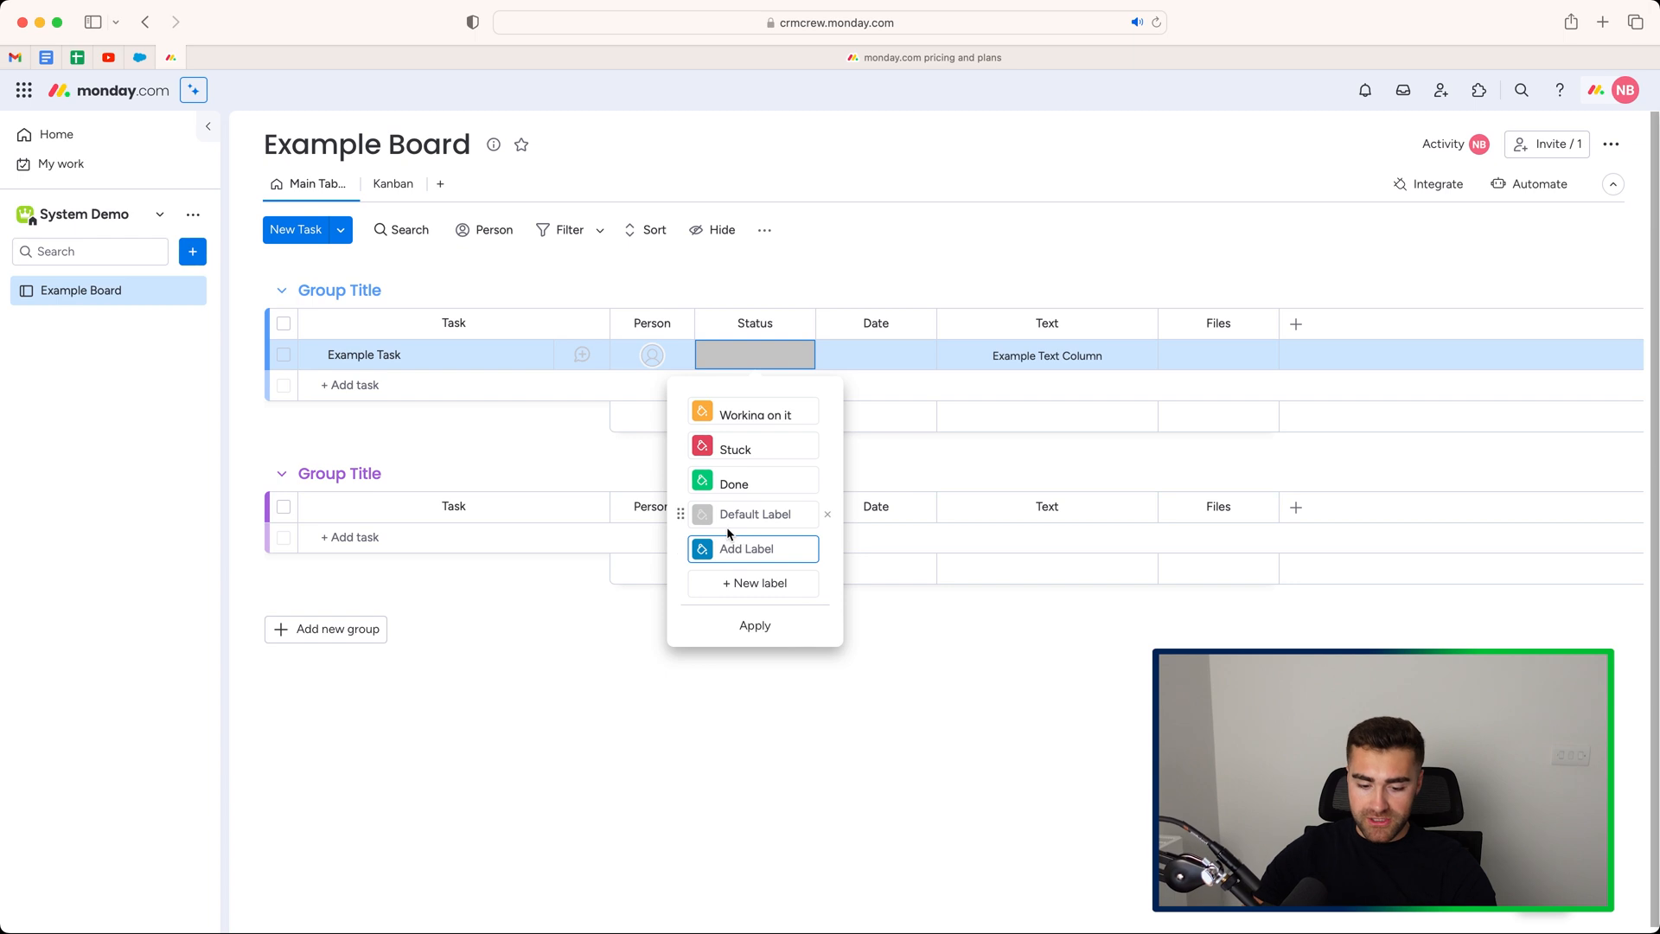
{"action": "type", "text": "Example Label"}
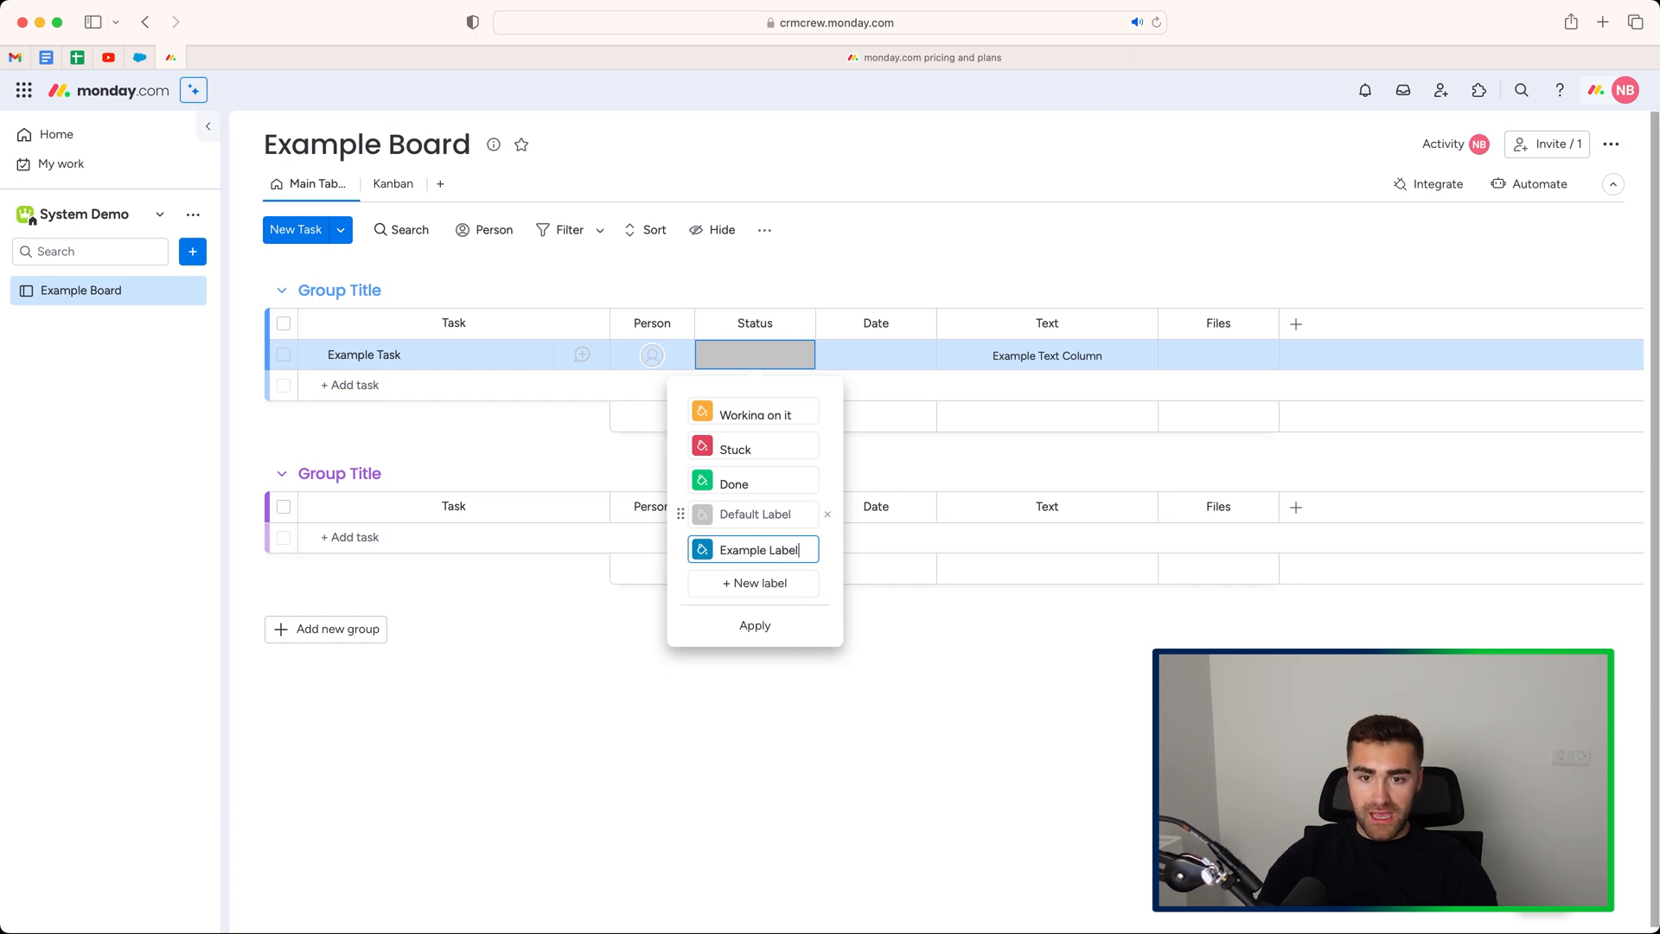
{"action": "left_click", "coordinate": [754, 624]}
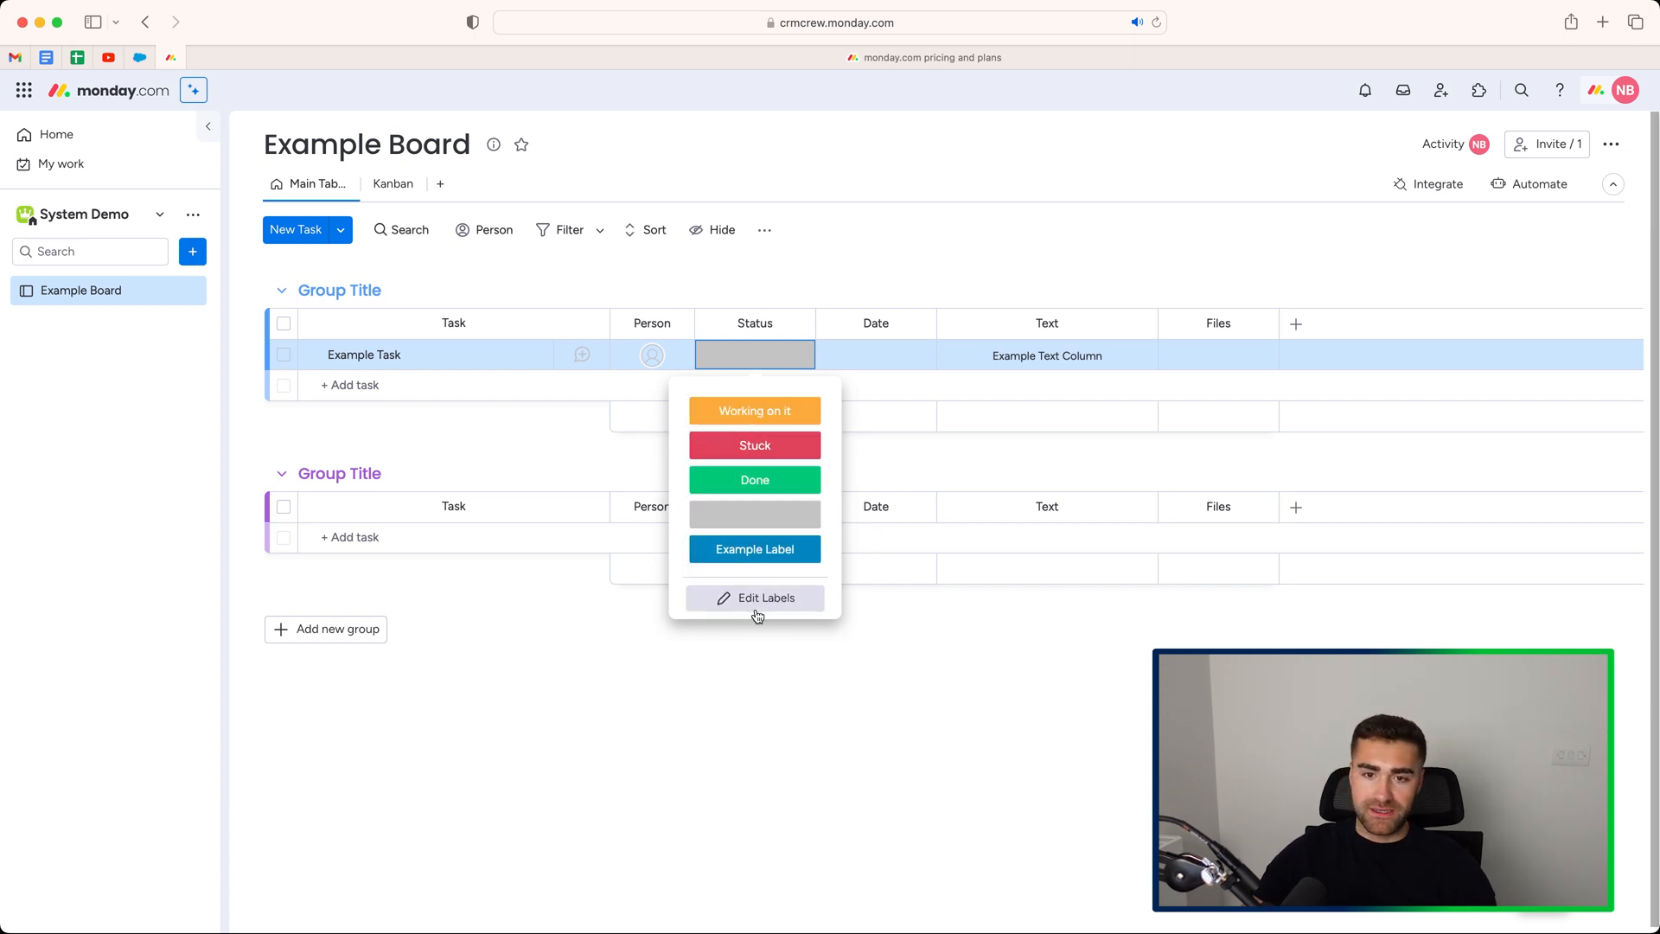
{"action": "left_click", "coordinate": [755, 597]}
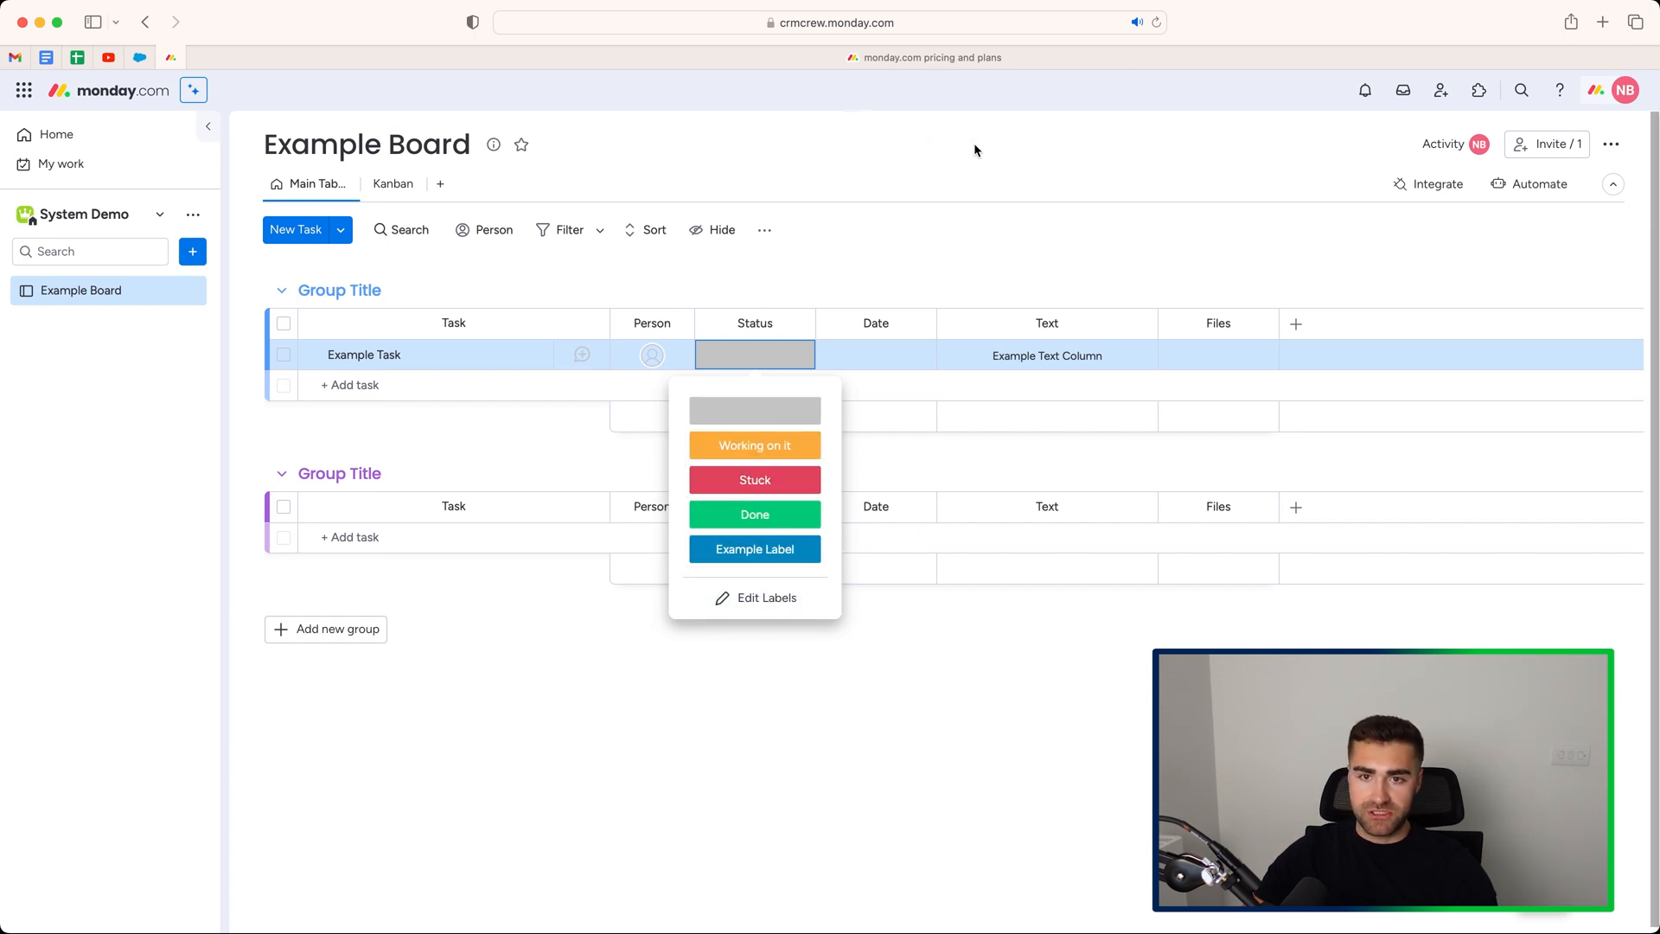
{"action": "left_click", "coordinate": [392, 184]}
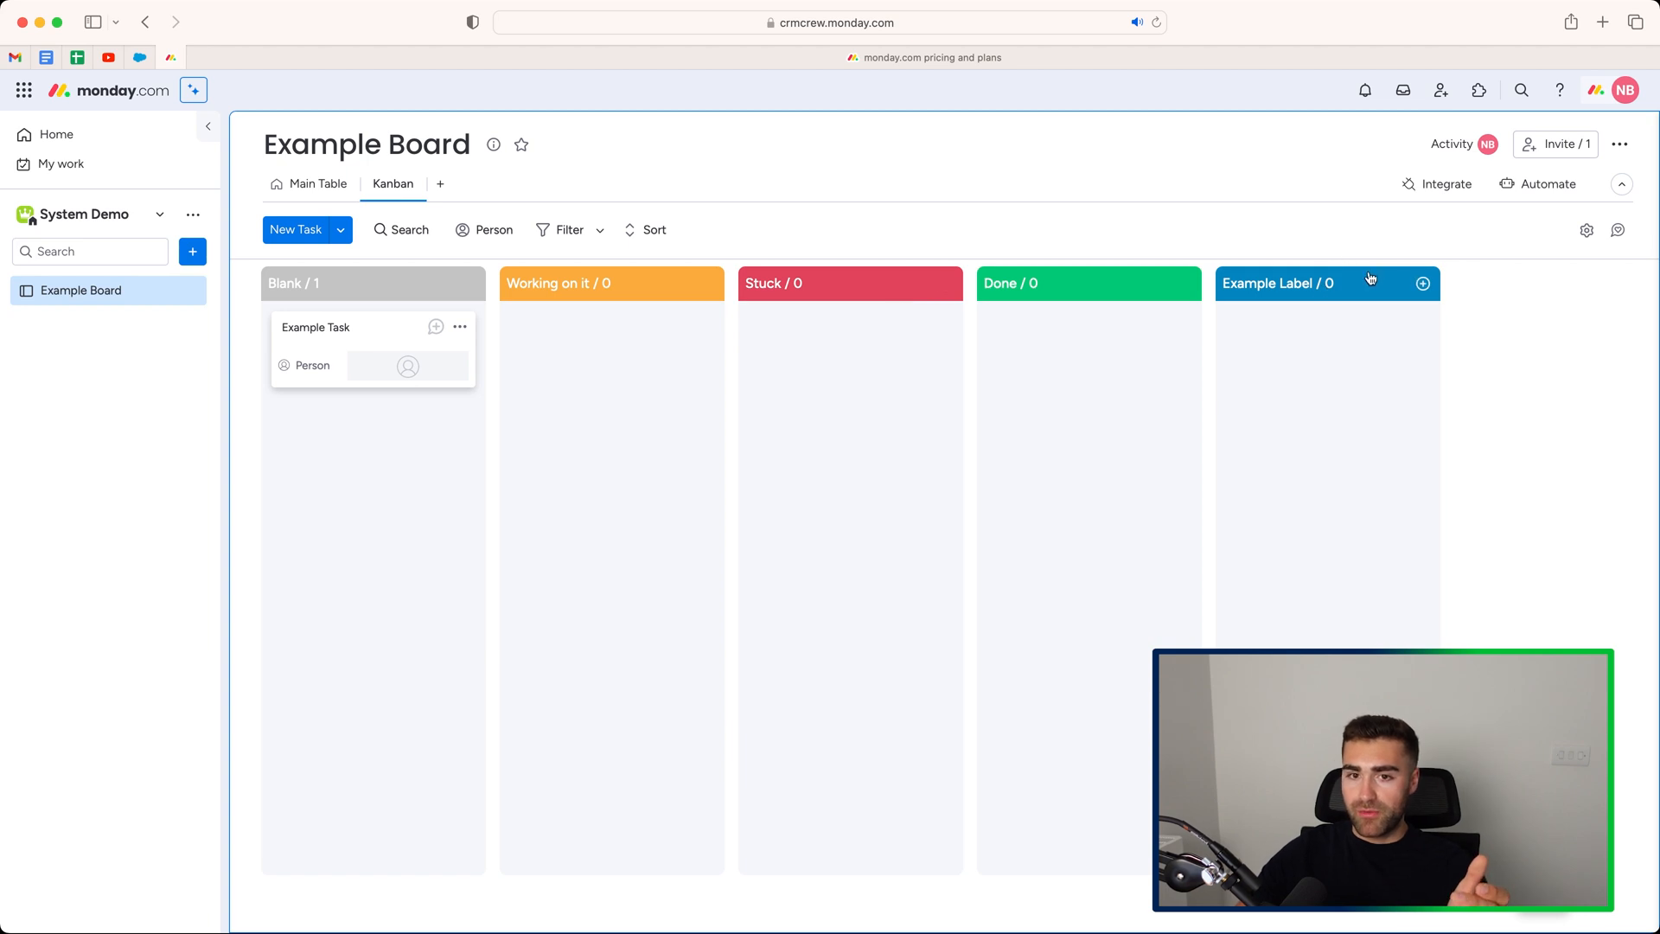
{"action": "left_click_drag", "start_coordinate": [1277, 282], "coordinate": [610, 282]}
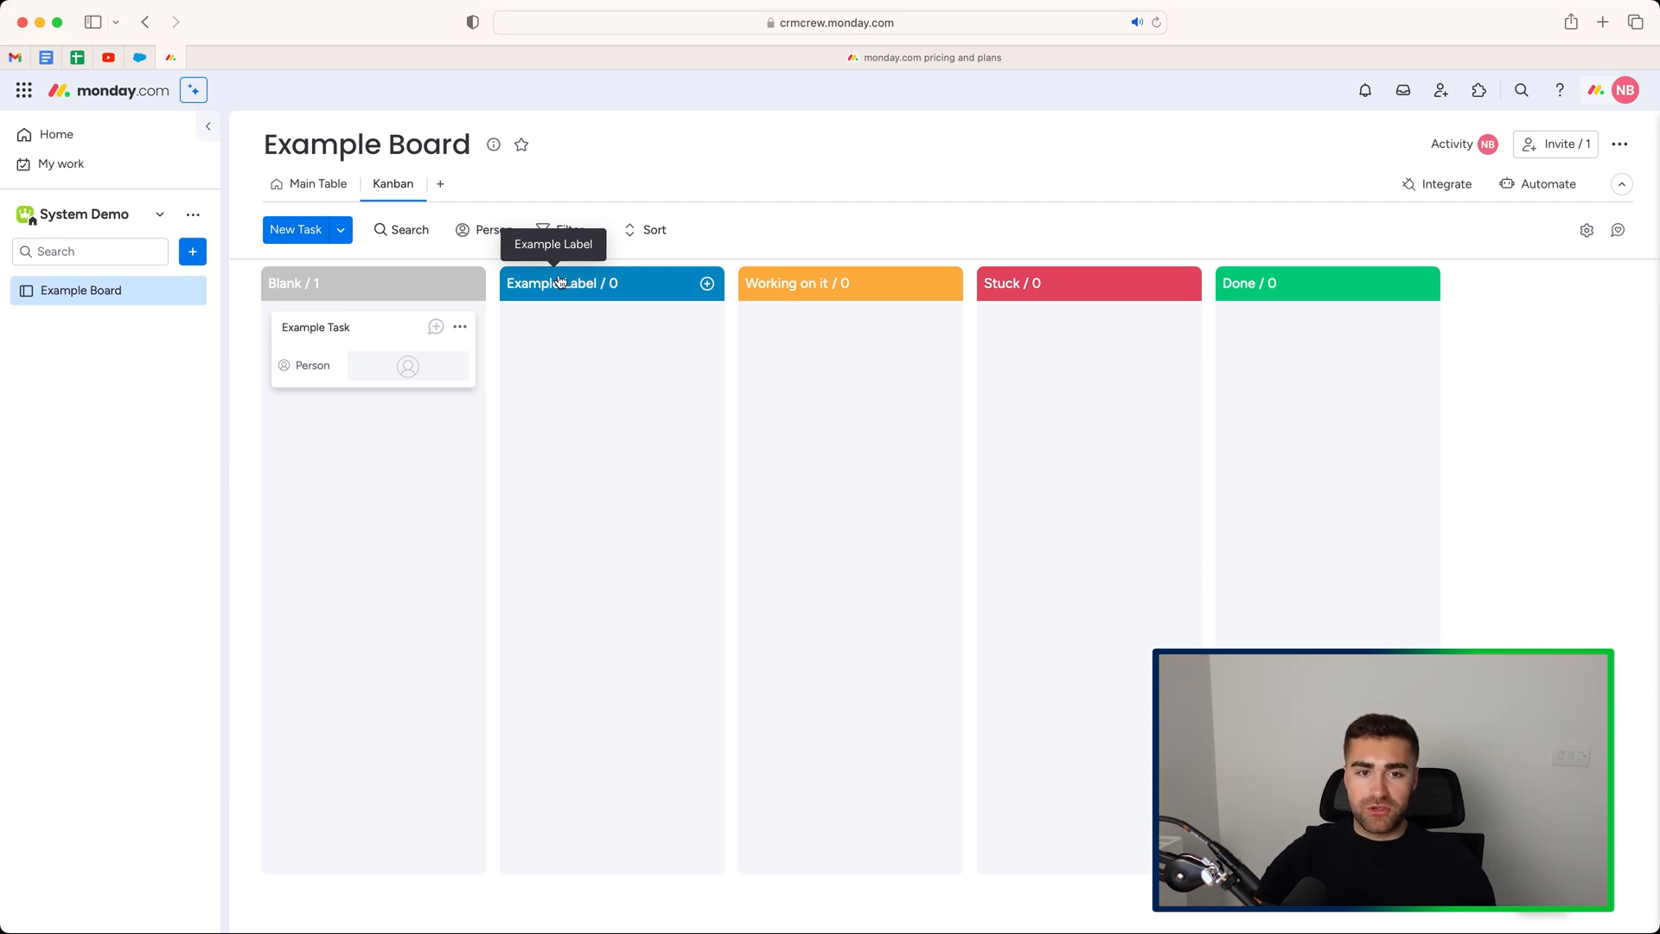
{"action": "mouse_move", "coordinate": [405, 281]}
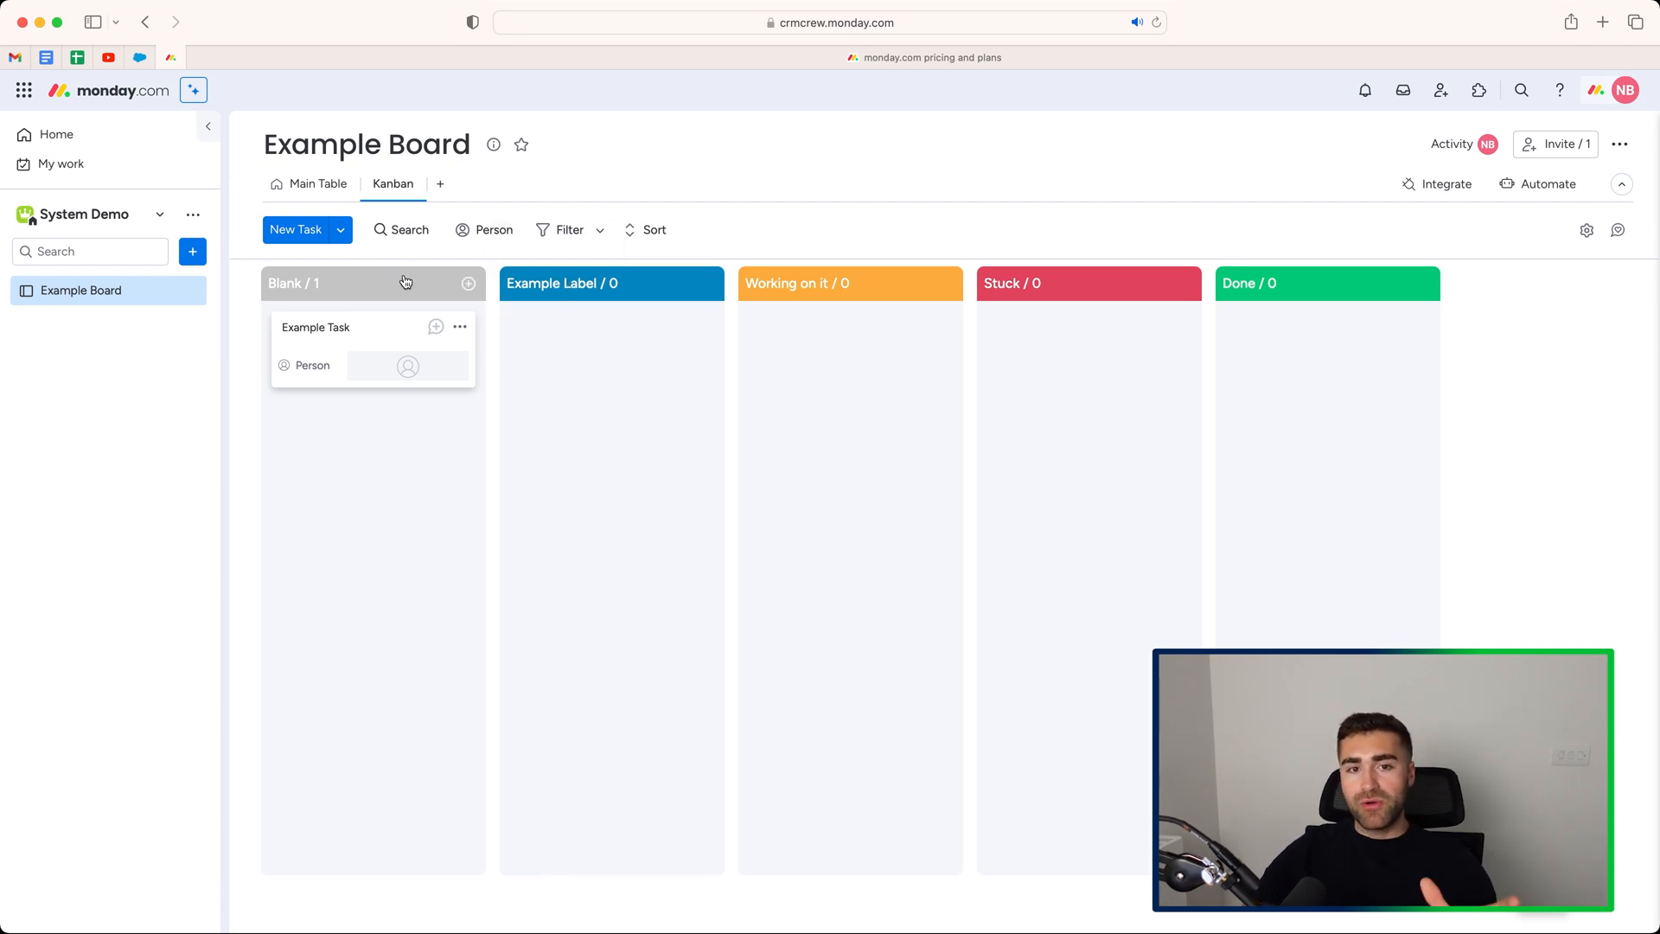
{"action": "mouse_move", "coordinate": [408, 271]}
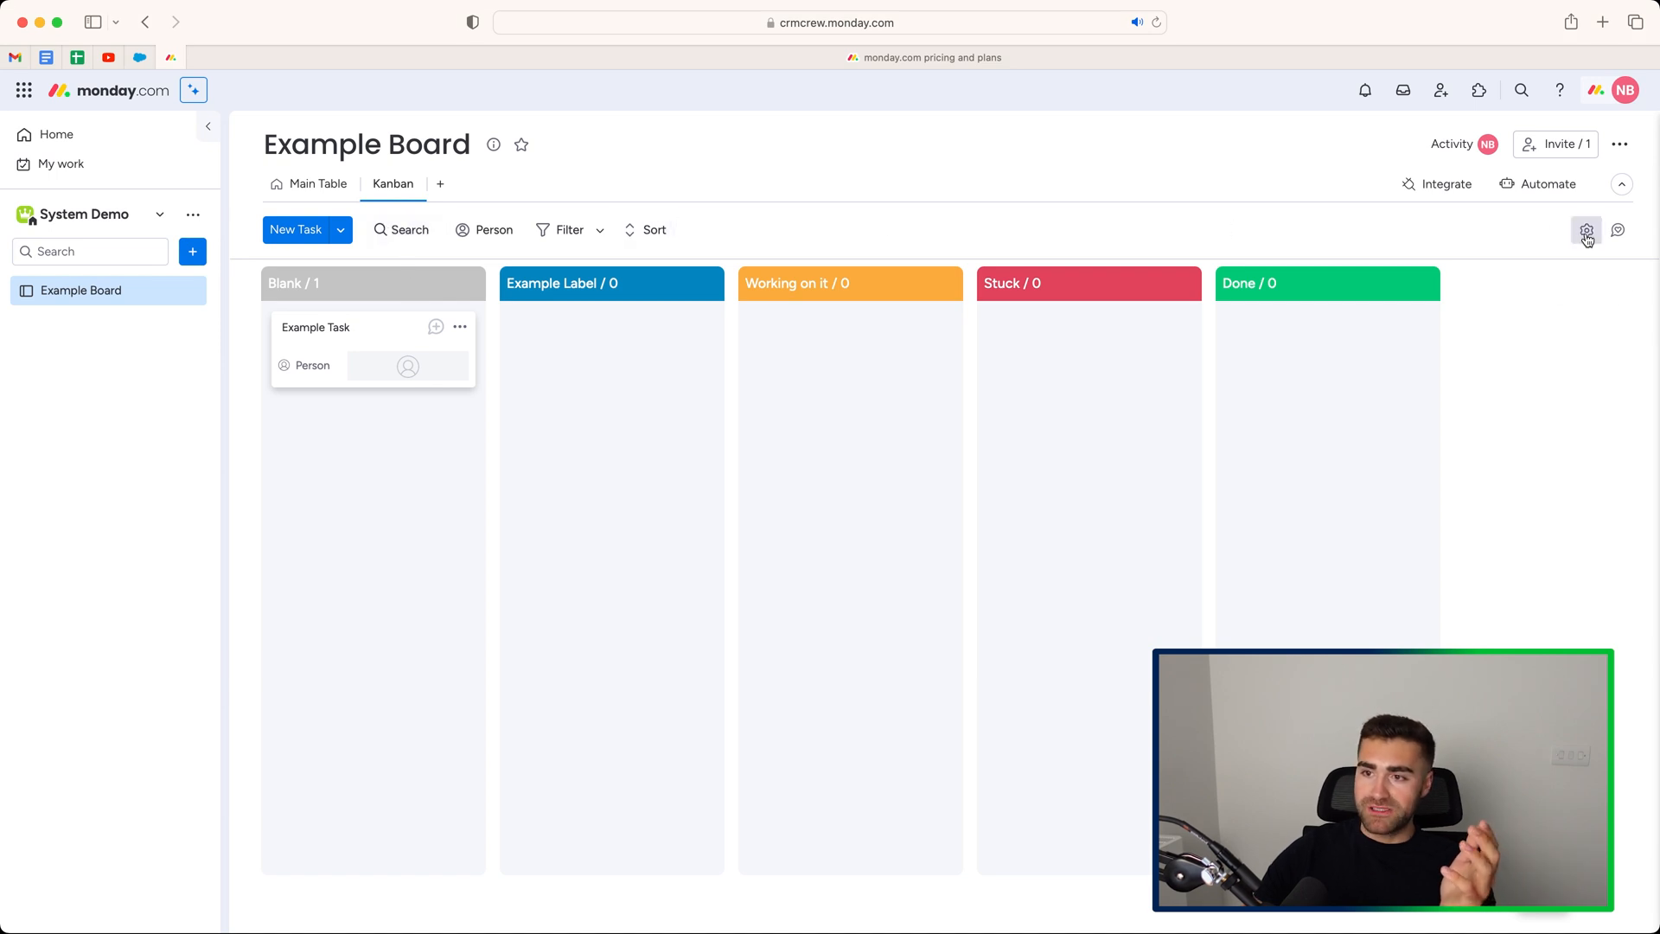
{"action": "mouse_move", "coordinate": [1585, 231]}
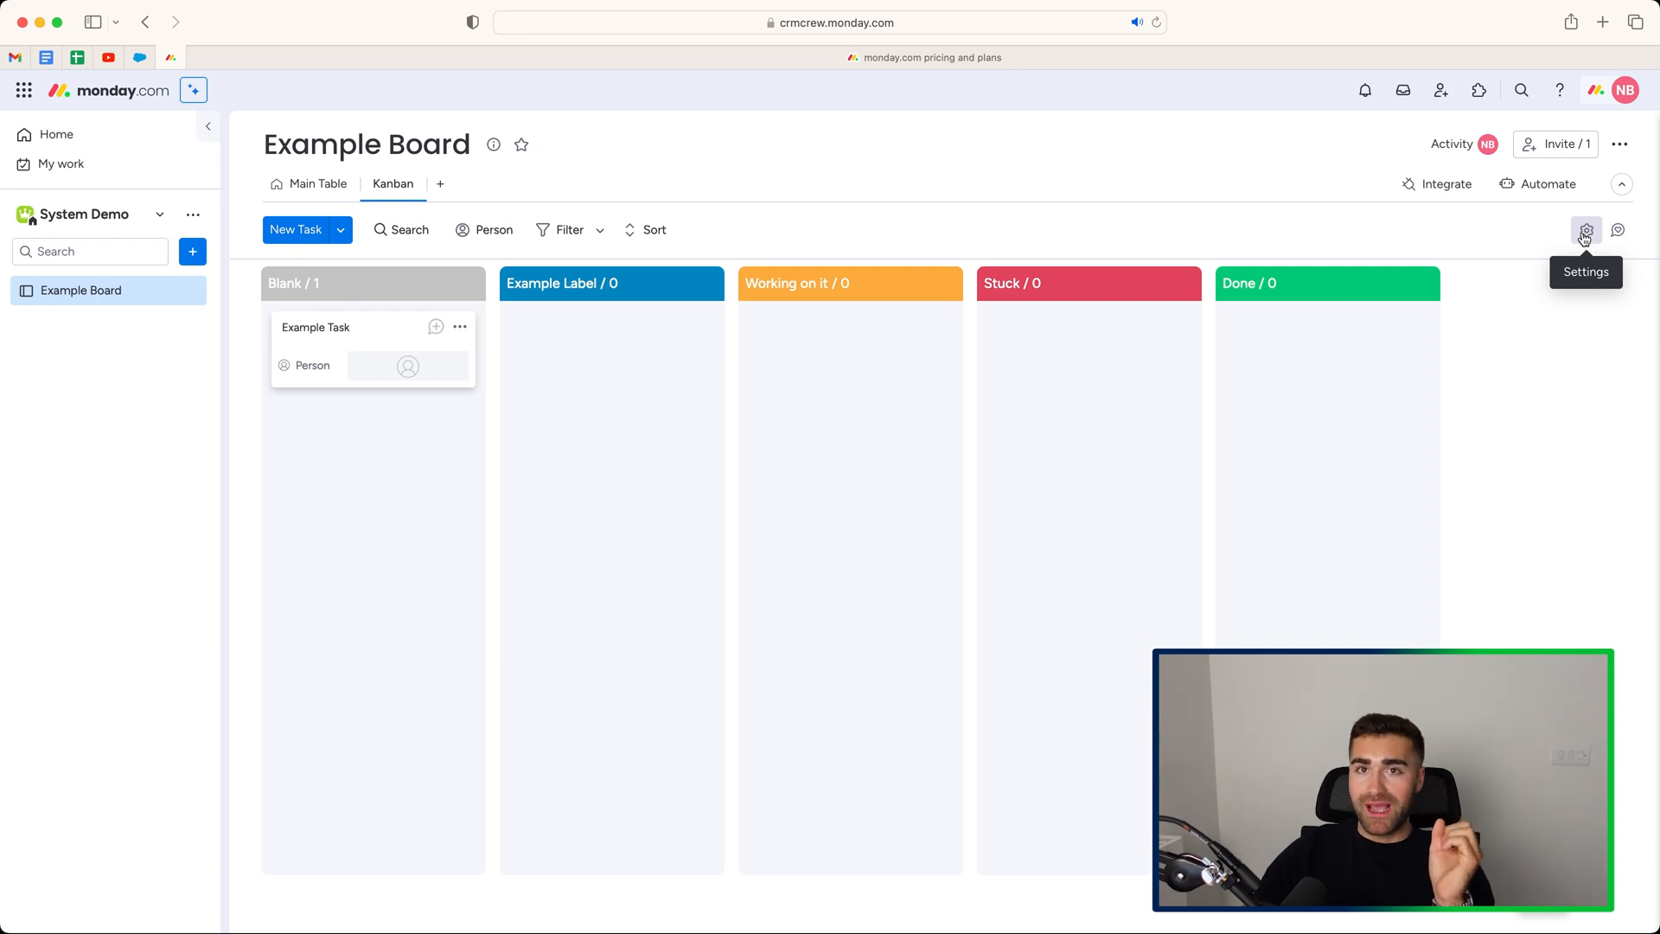
Step: Show the Kanban settings with Status as the only grouping column choice
{"action": "left_click", "coordinate": [1585, 230]}
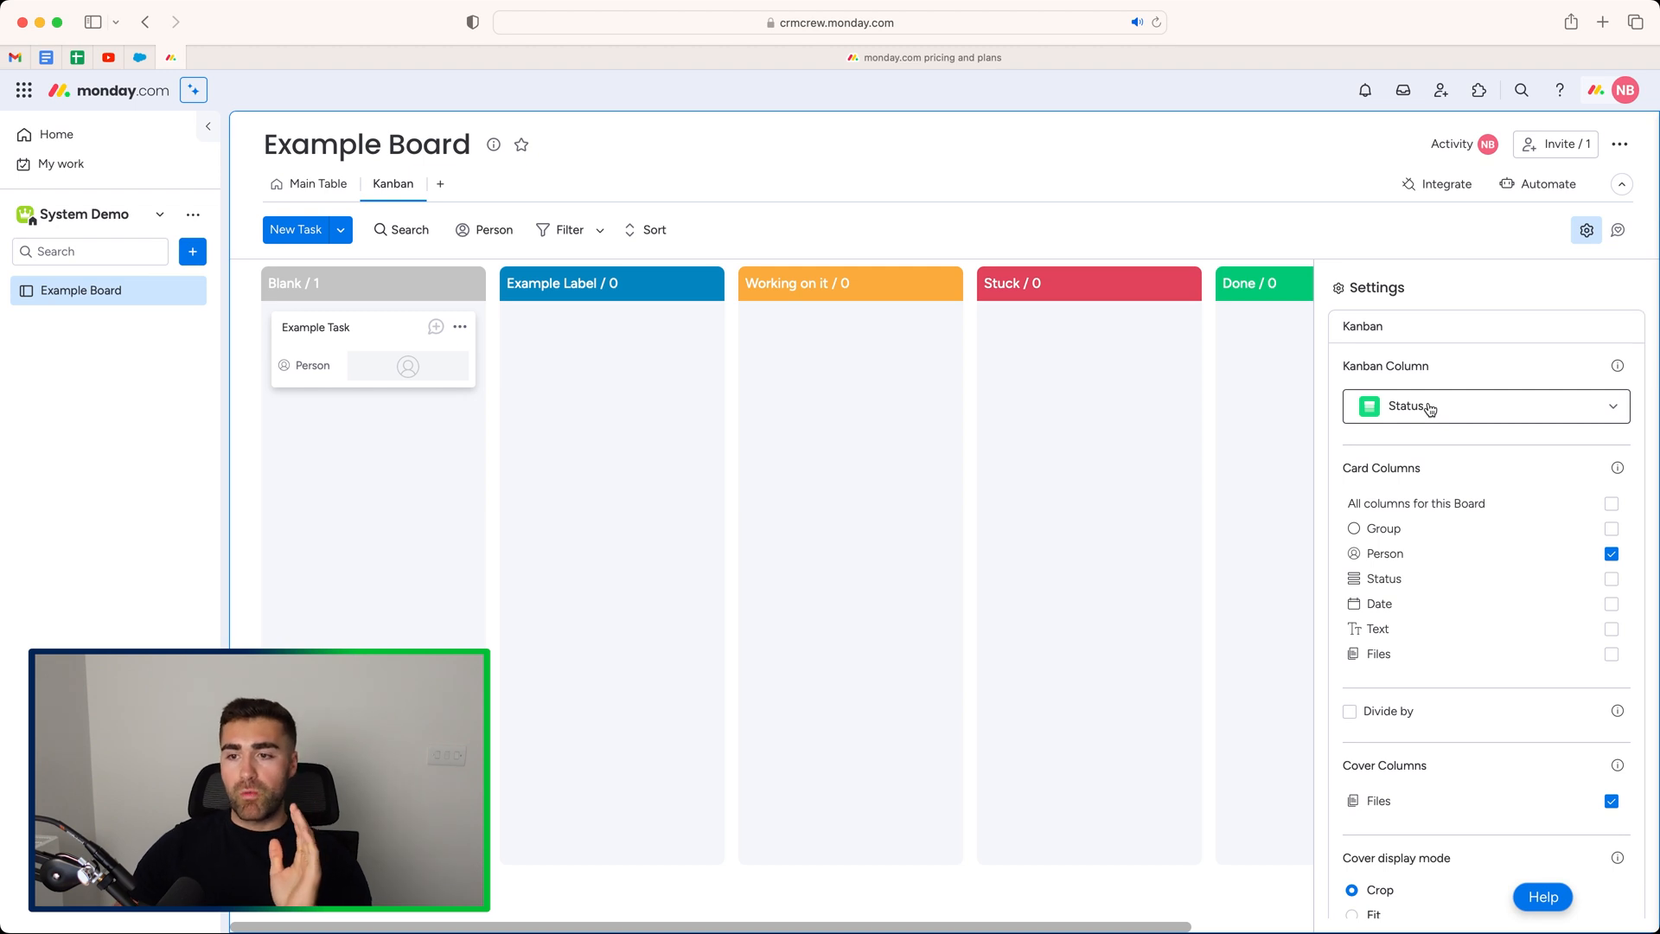
{"action": "left_click", "coordinate": [1482, 404]}
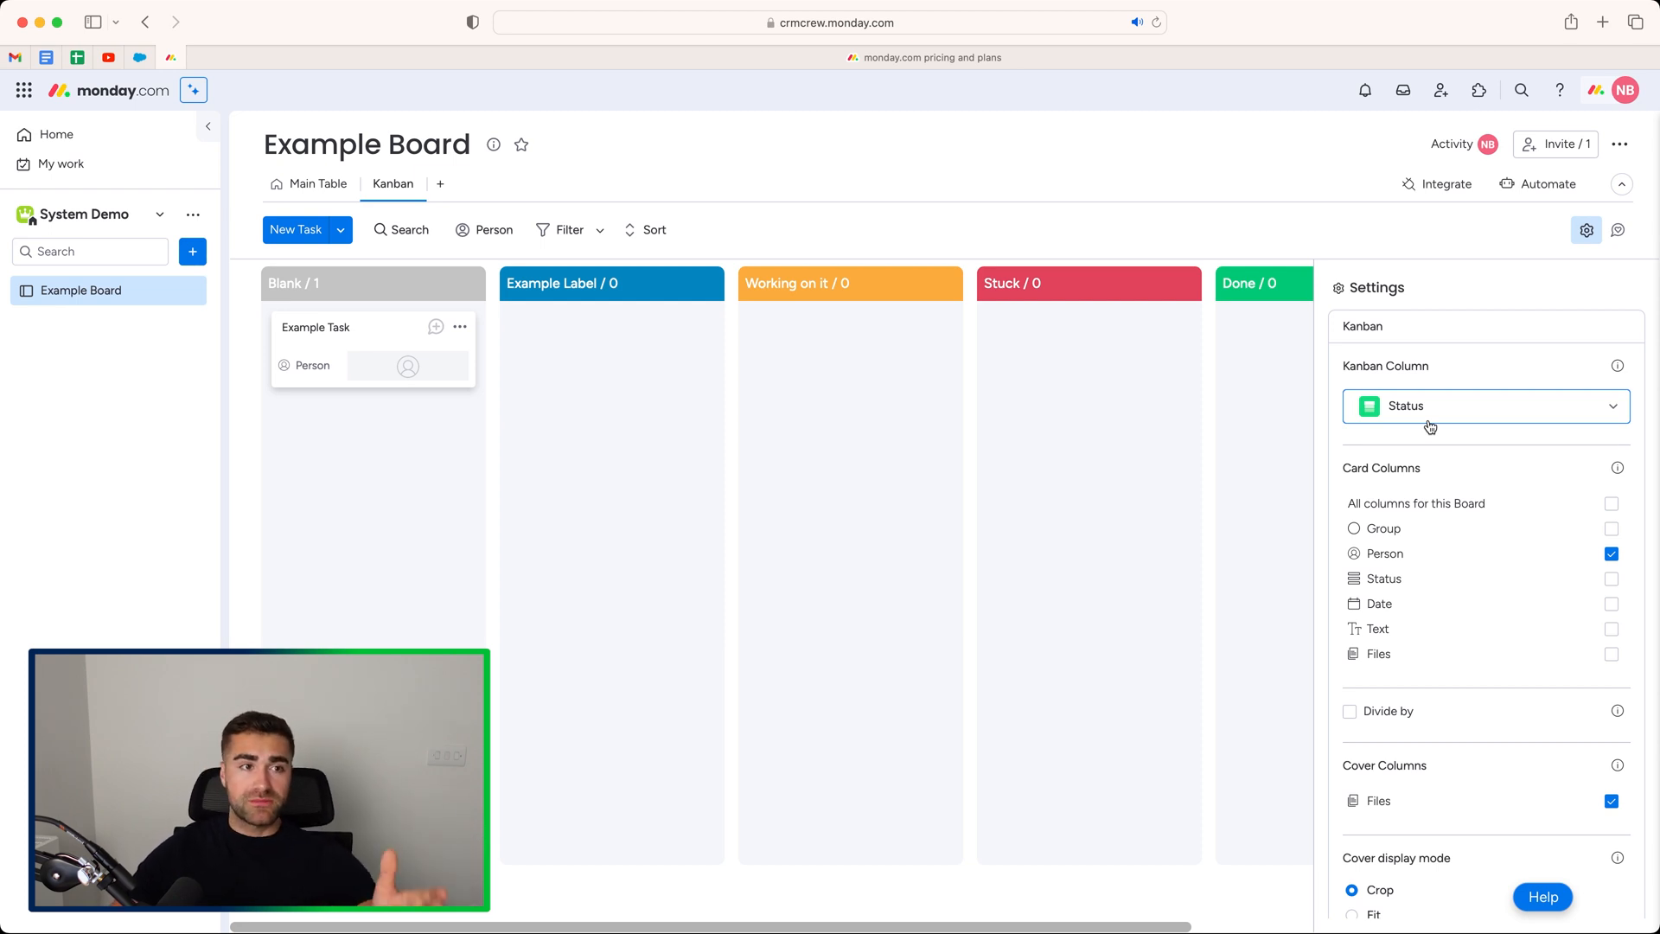
{"action": "mouse_move", "coordinate": [626, 449]}
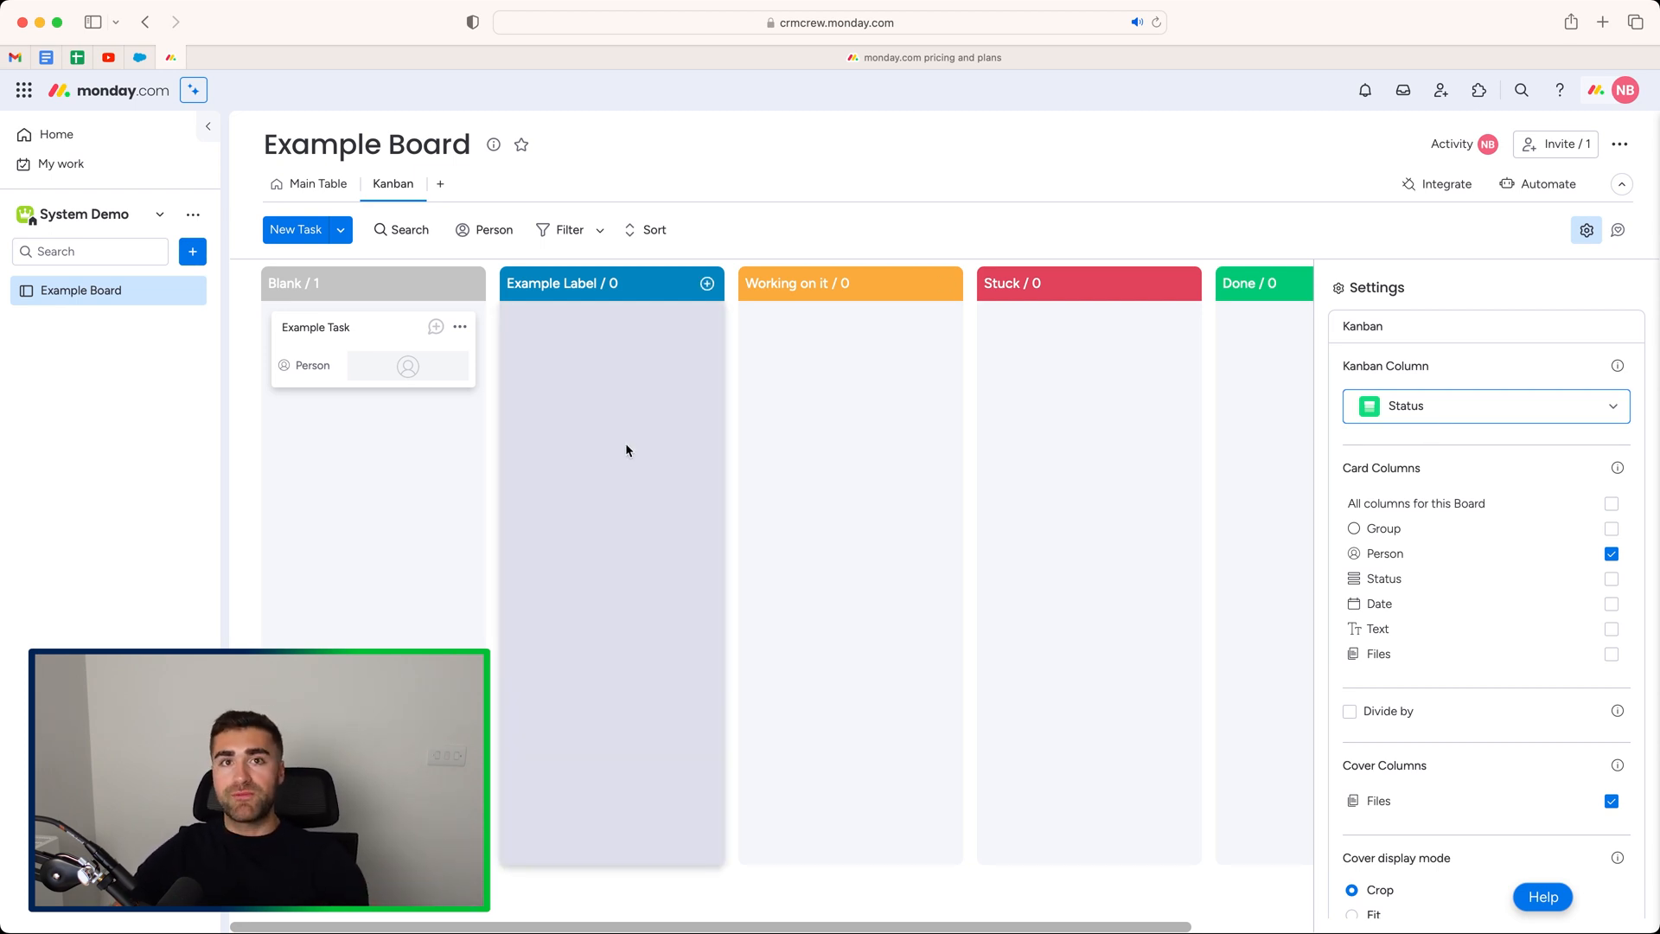
{"action": "mouse_move", "coordinate": [648, 516]}
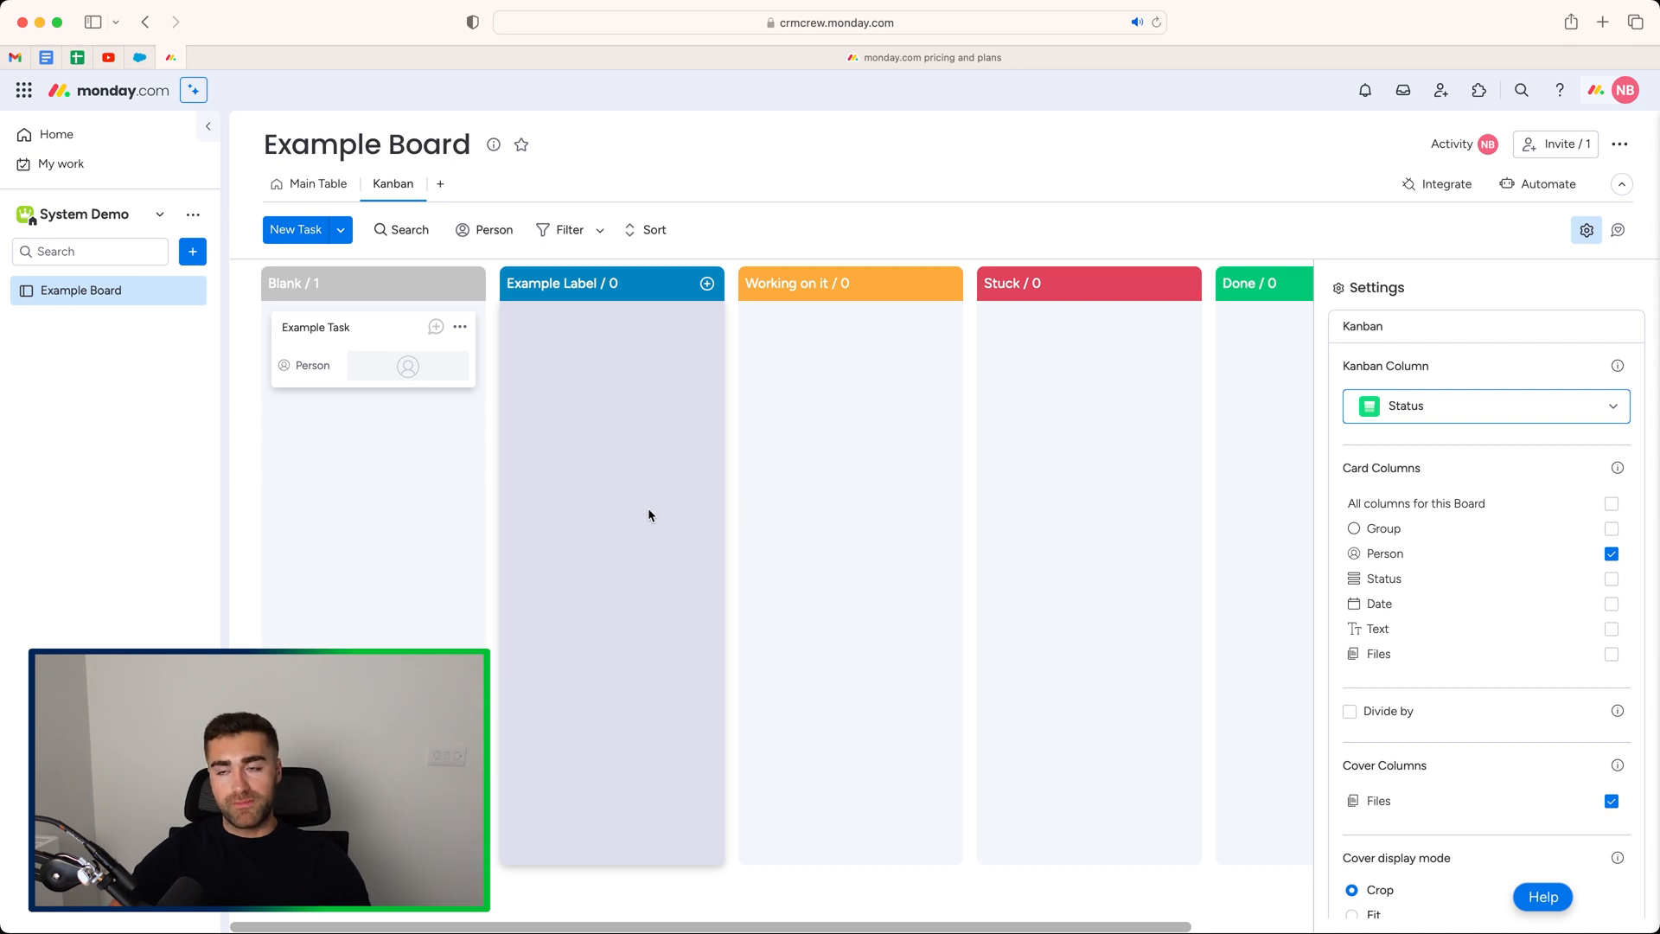
{"action": "left_click", "coordinate": [1482, 405]}
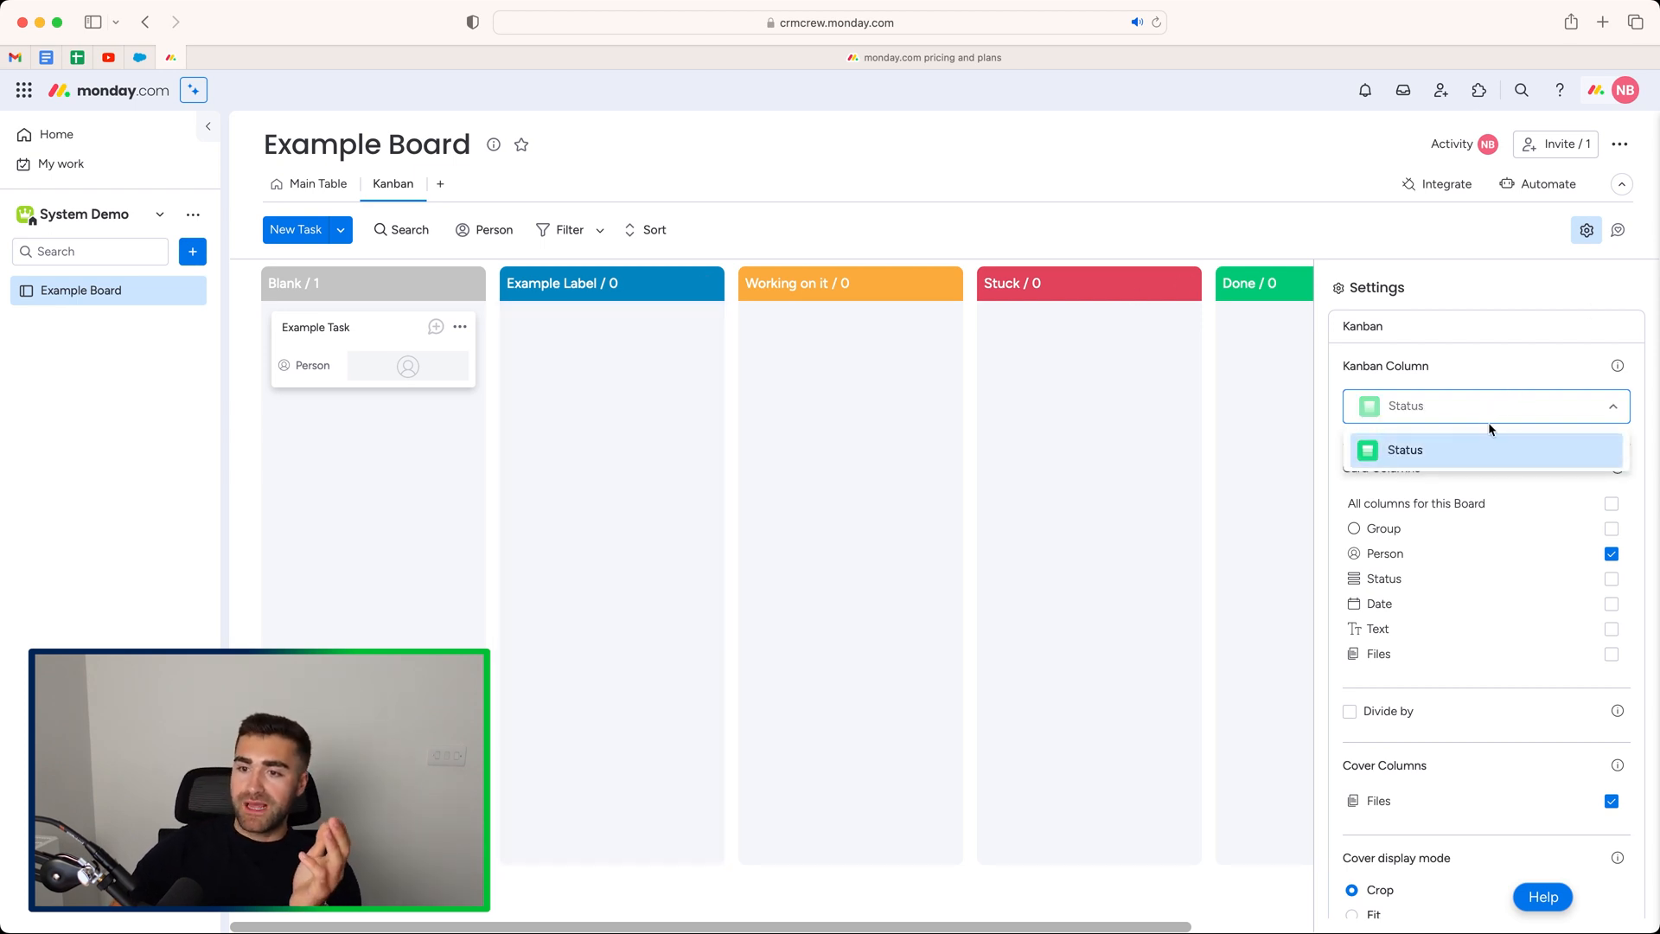
Step: Add a second Status column (Status 1) in Main Table and return to Kanban
{"action": "left_click", "coordinate": [316, 183]}
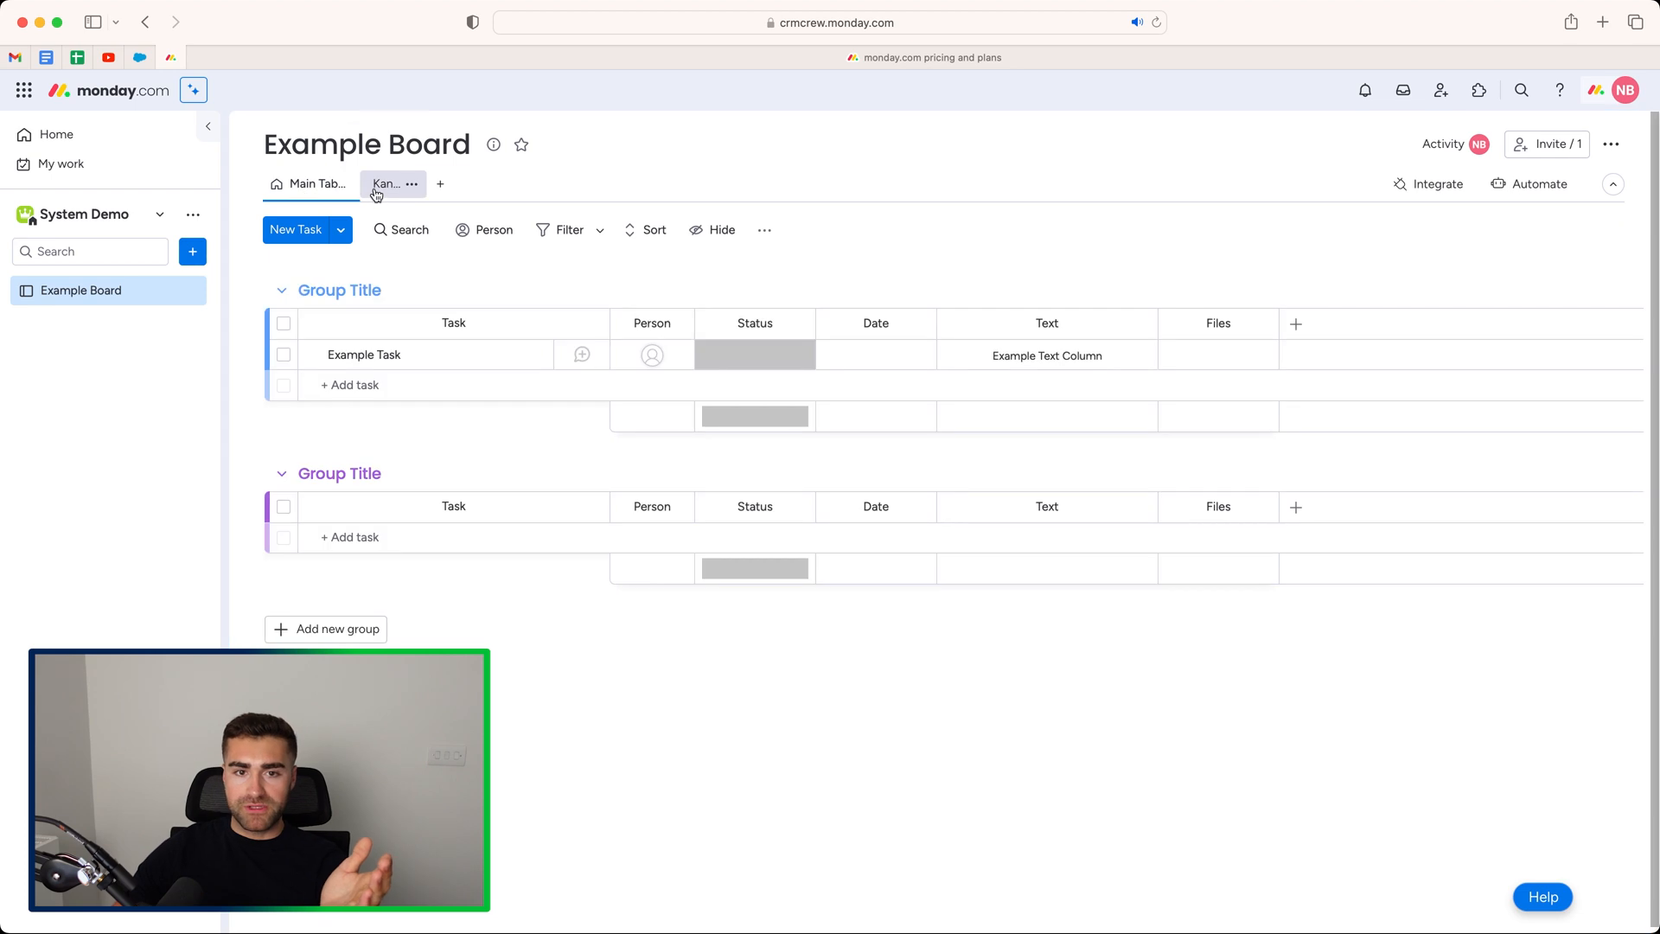
{"action": "left_click", "coordinate": [1295, 323]}
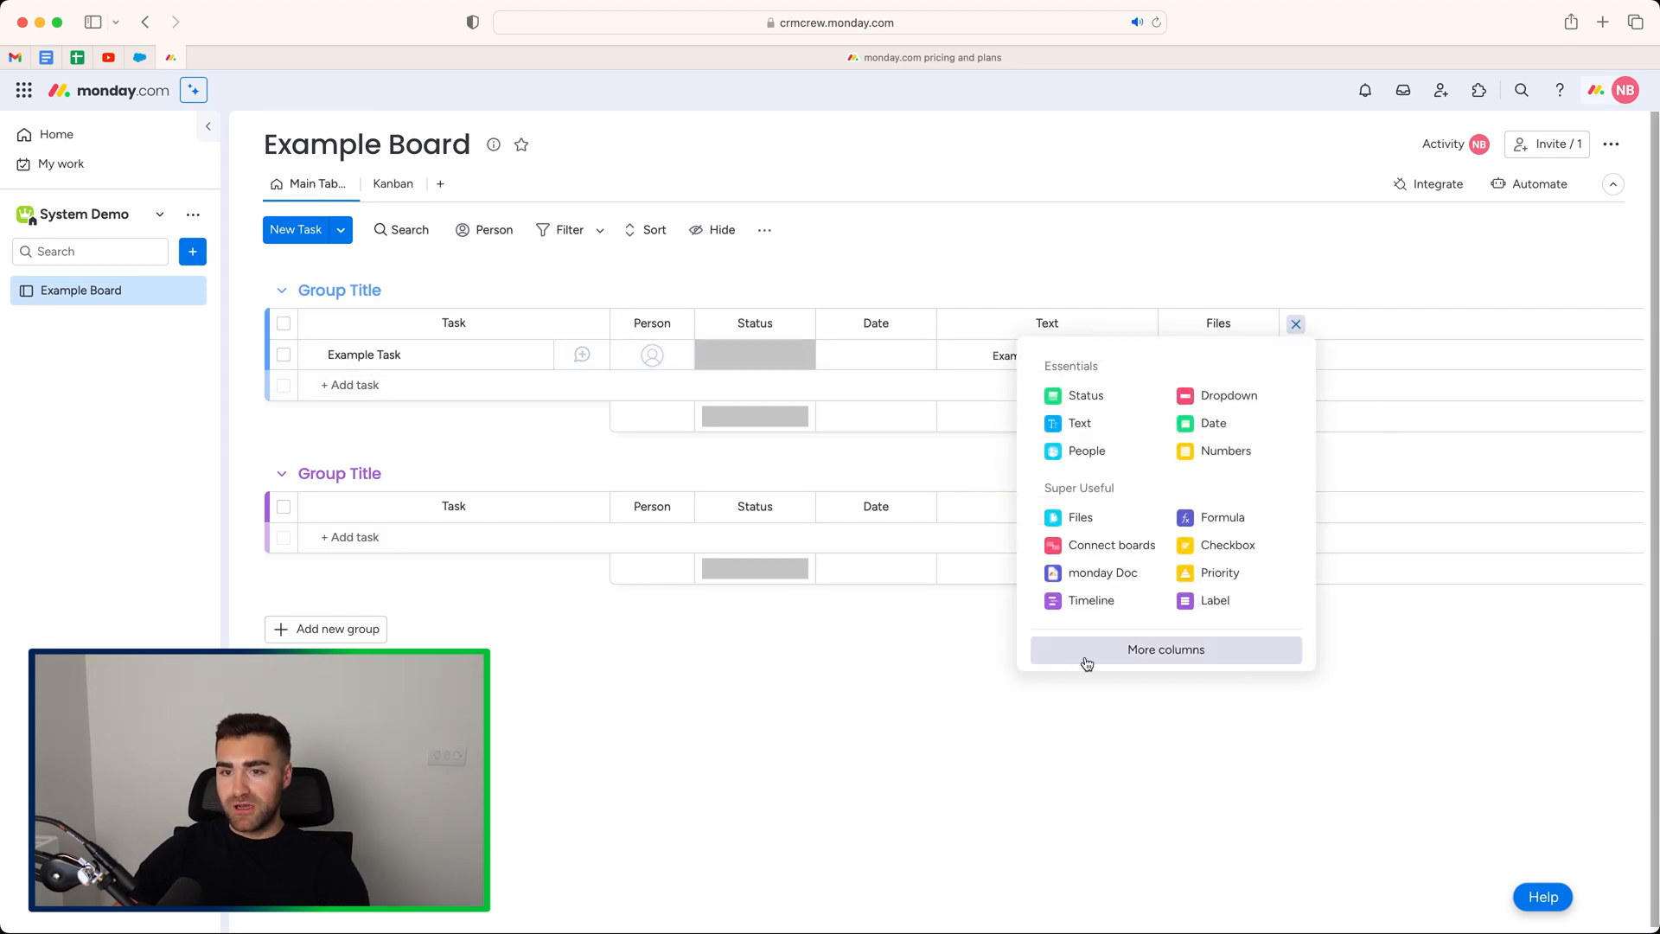
{"action": "left_click", "coordinate": [1084, 394]}
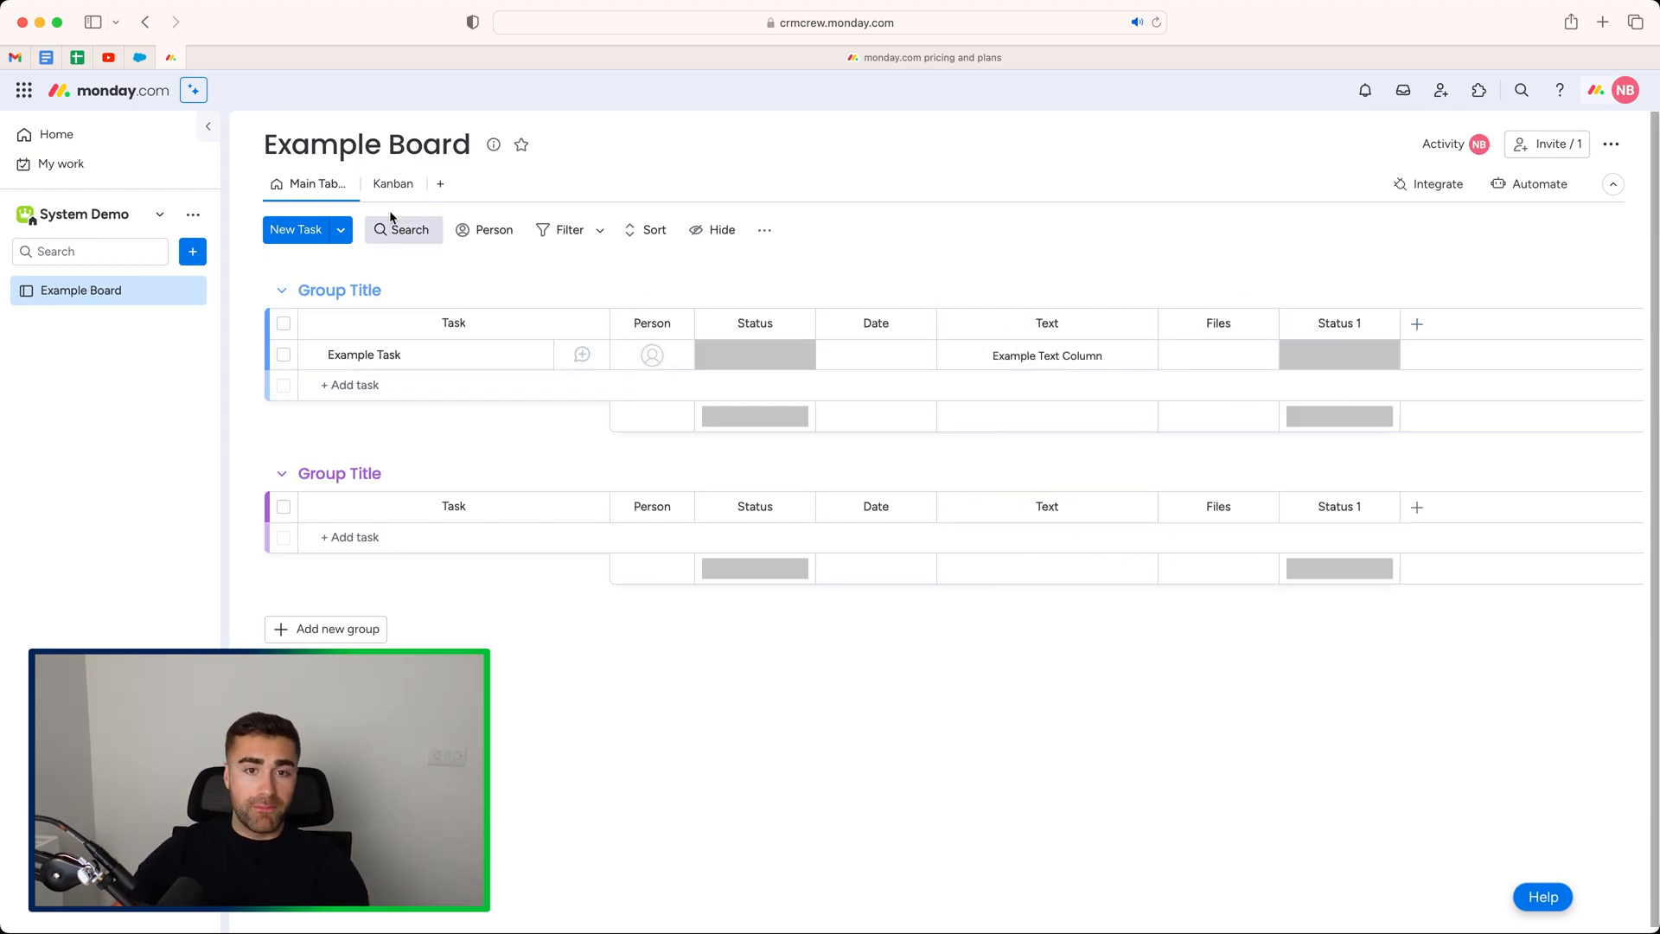
{"action": "left_click", "coordinate": [393, 183]}
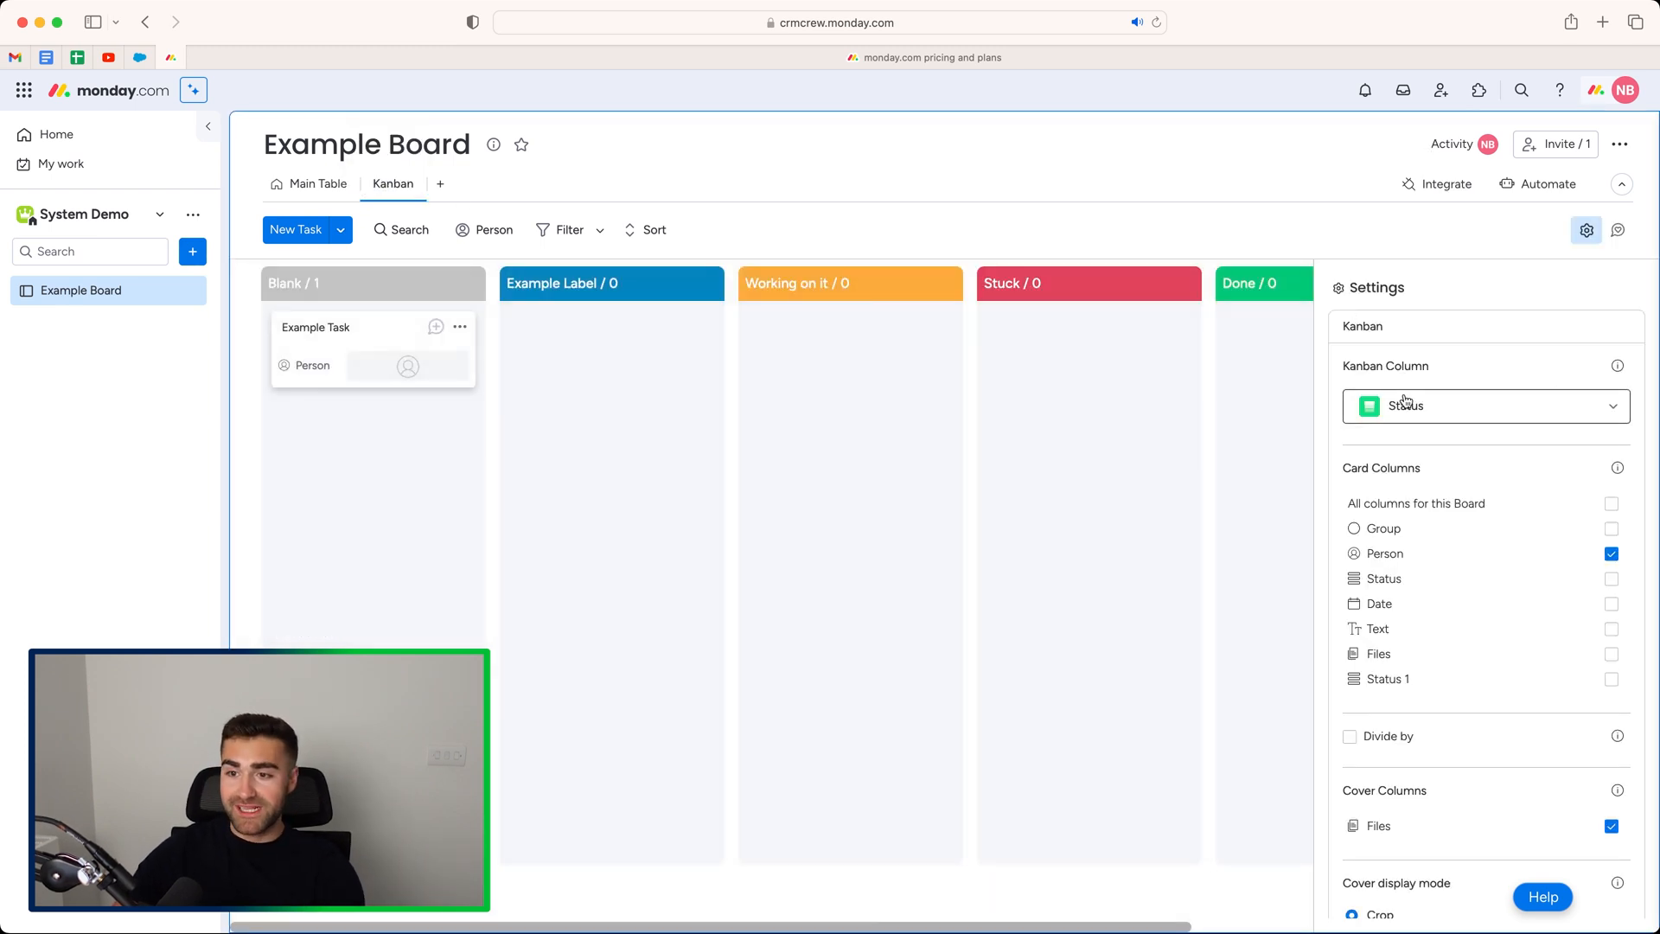
Step: Show Status and all board columns on the Kanban cards, then hide Group
{"action": "left_click", "coordinate": [1481, 404]}
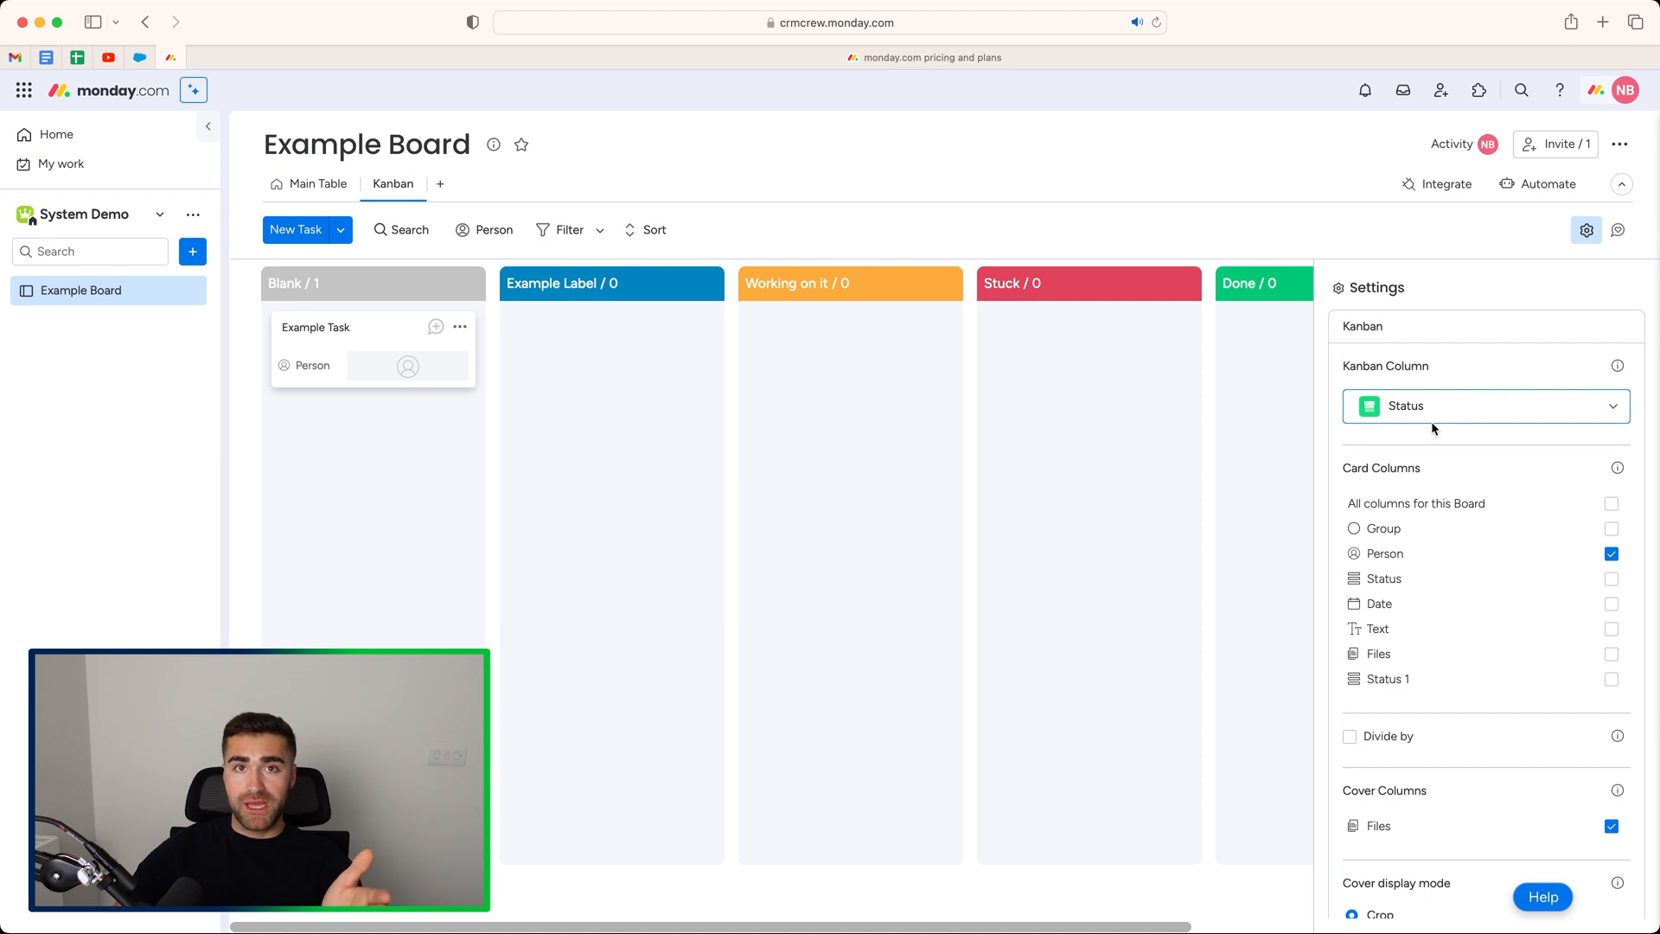
{"action": "mouse_move", "coordinate": [1434, 414]}
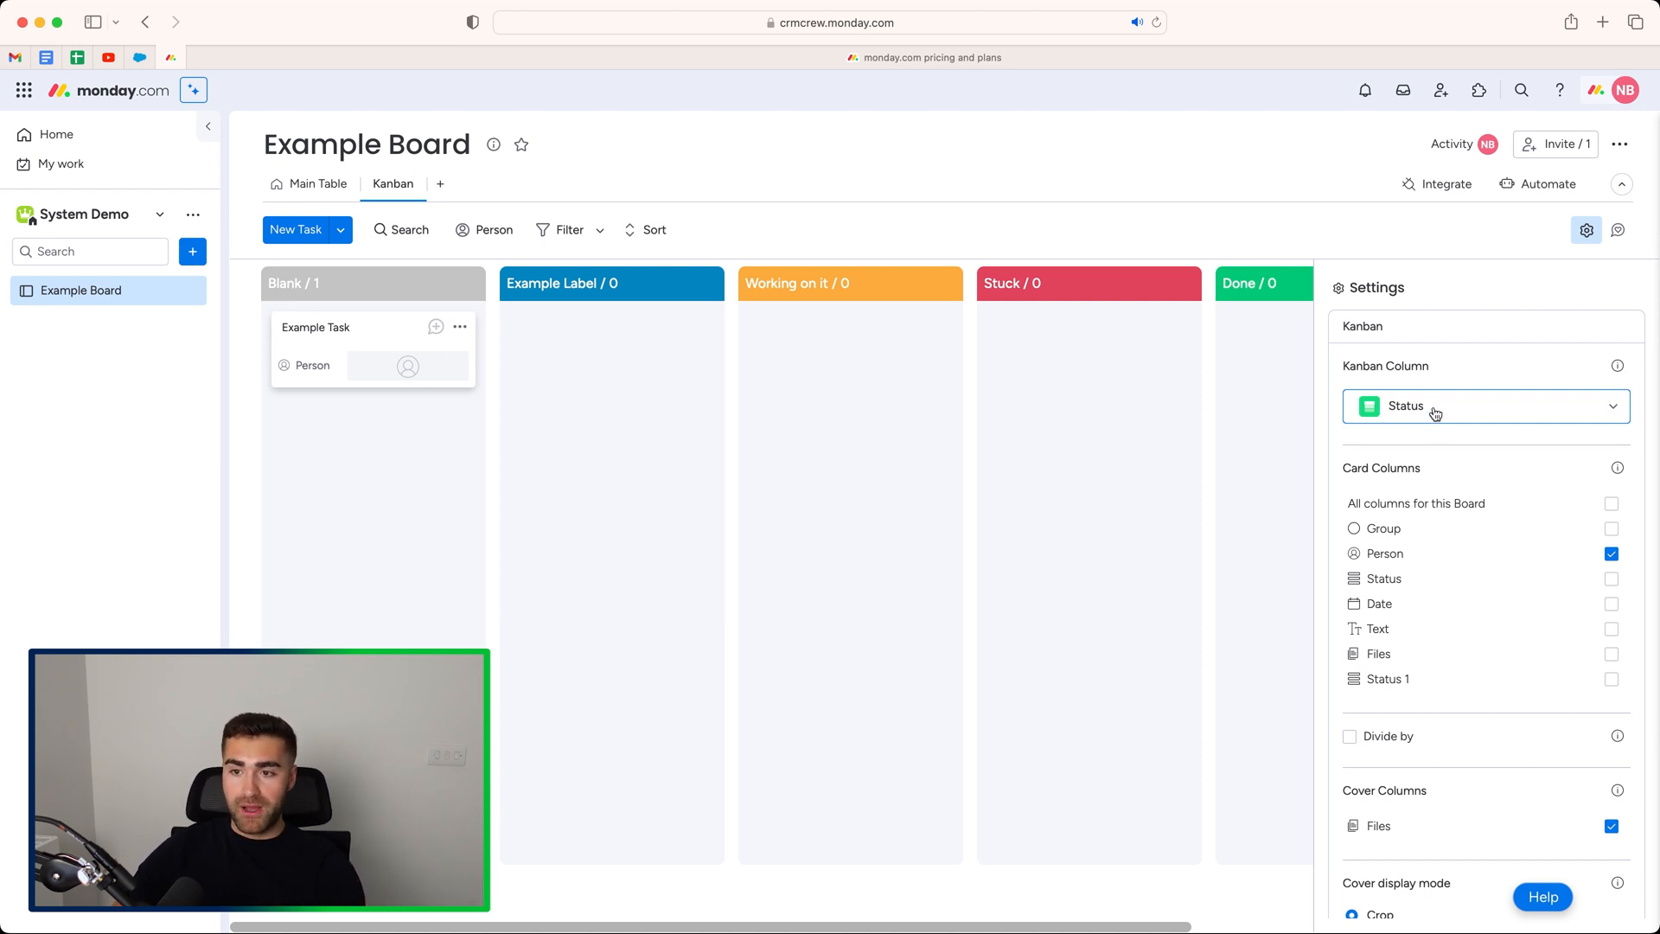
{"action": "mouse_move", "coordinate": [1382, 529]}
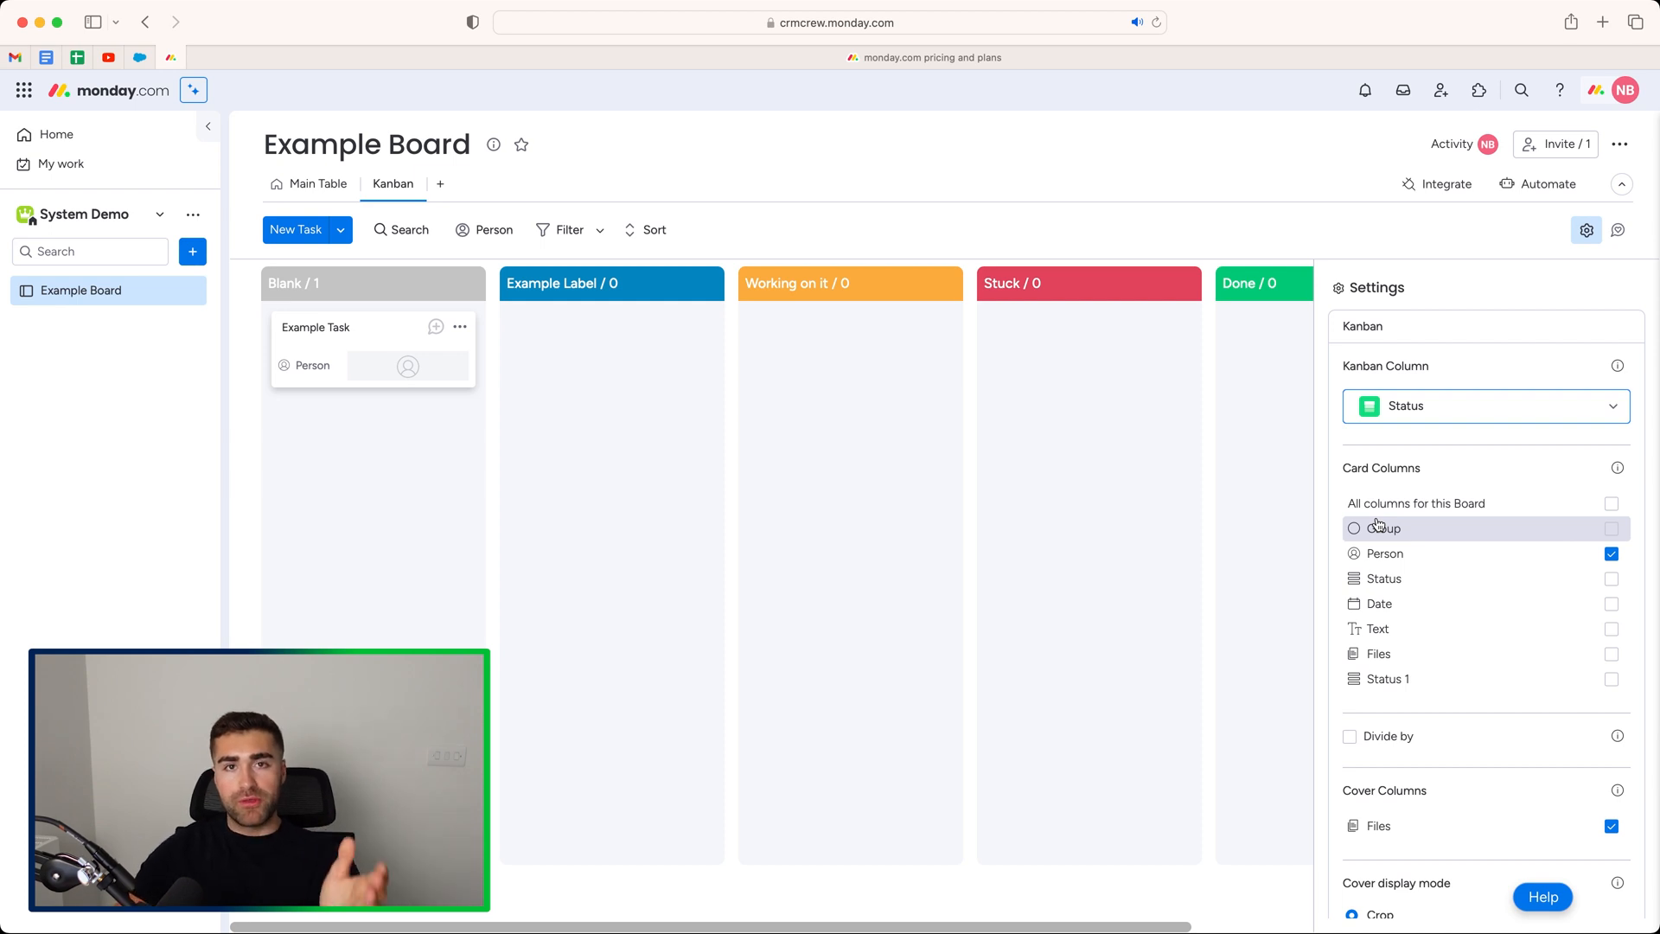
{"action": "left_click", "coordinate": [316, 183]}
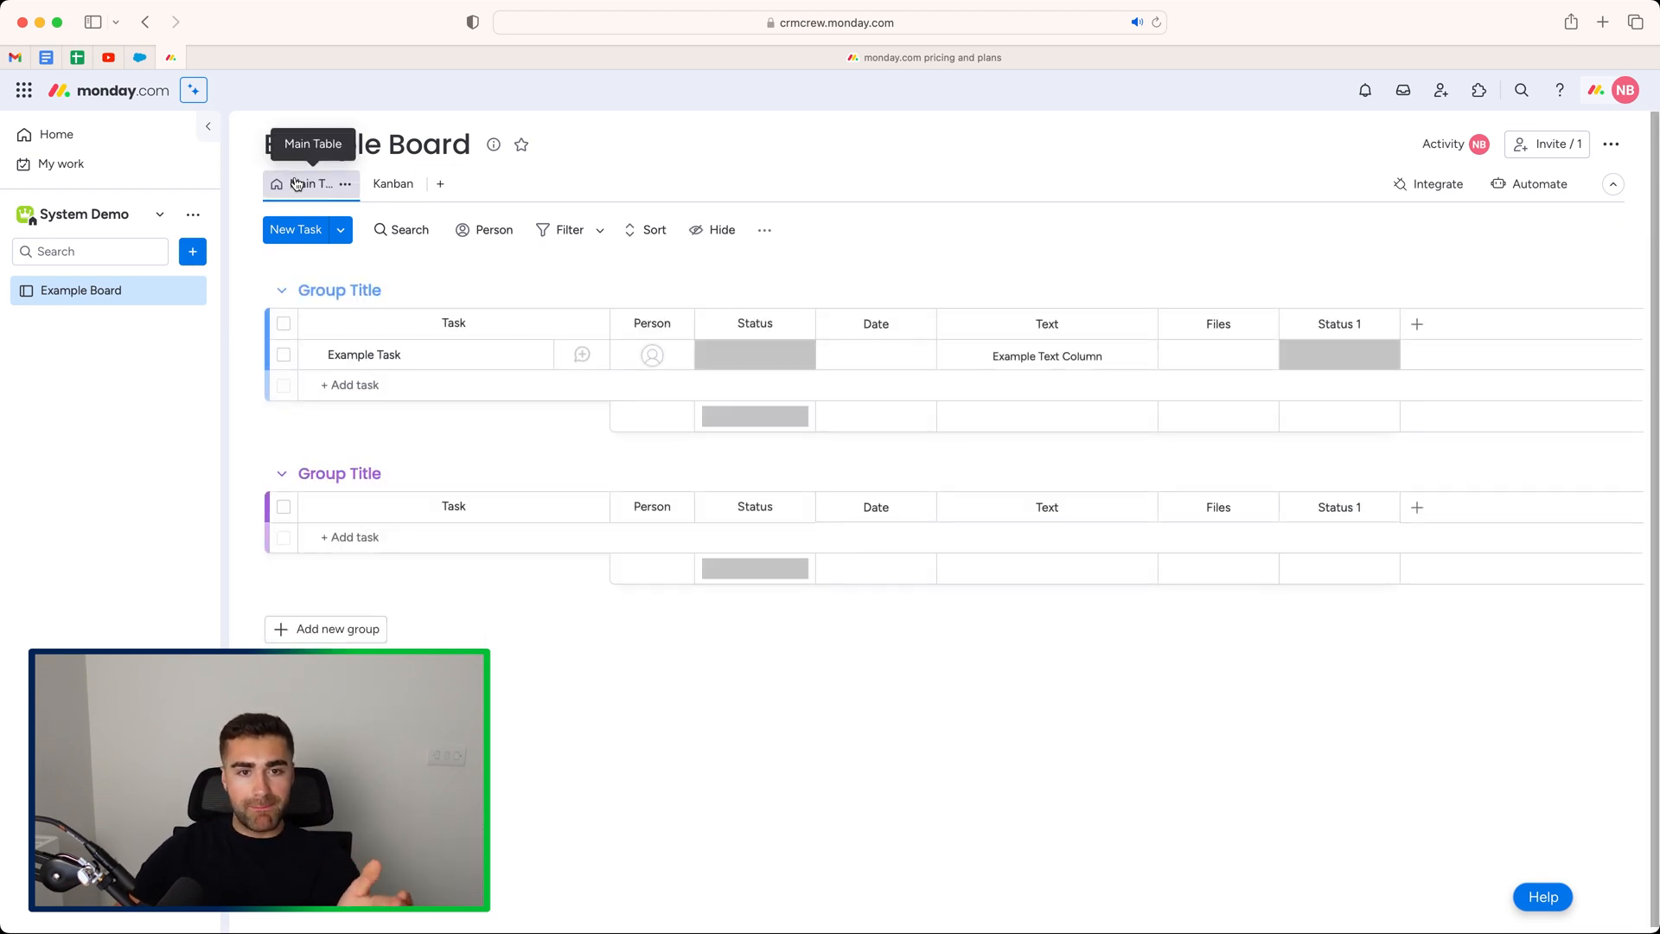
{"action": "mouse_move", "coordinate": [1046, 337]}
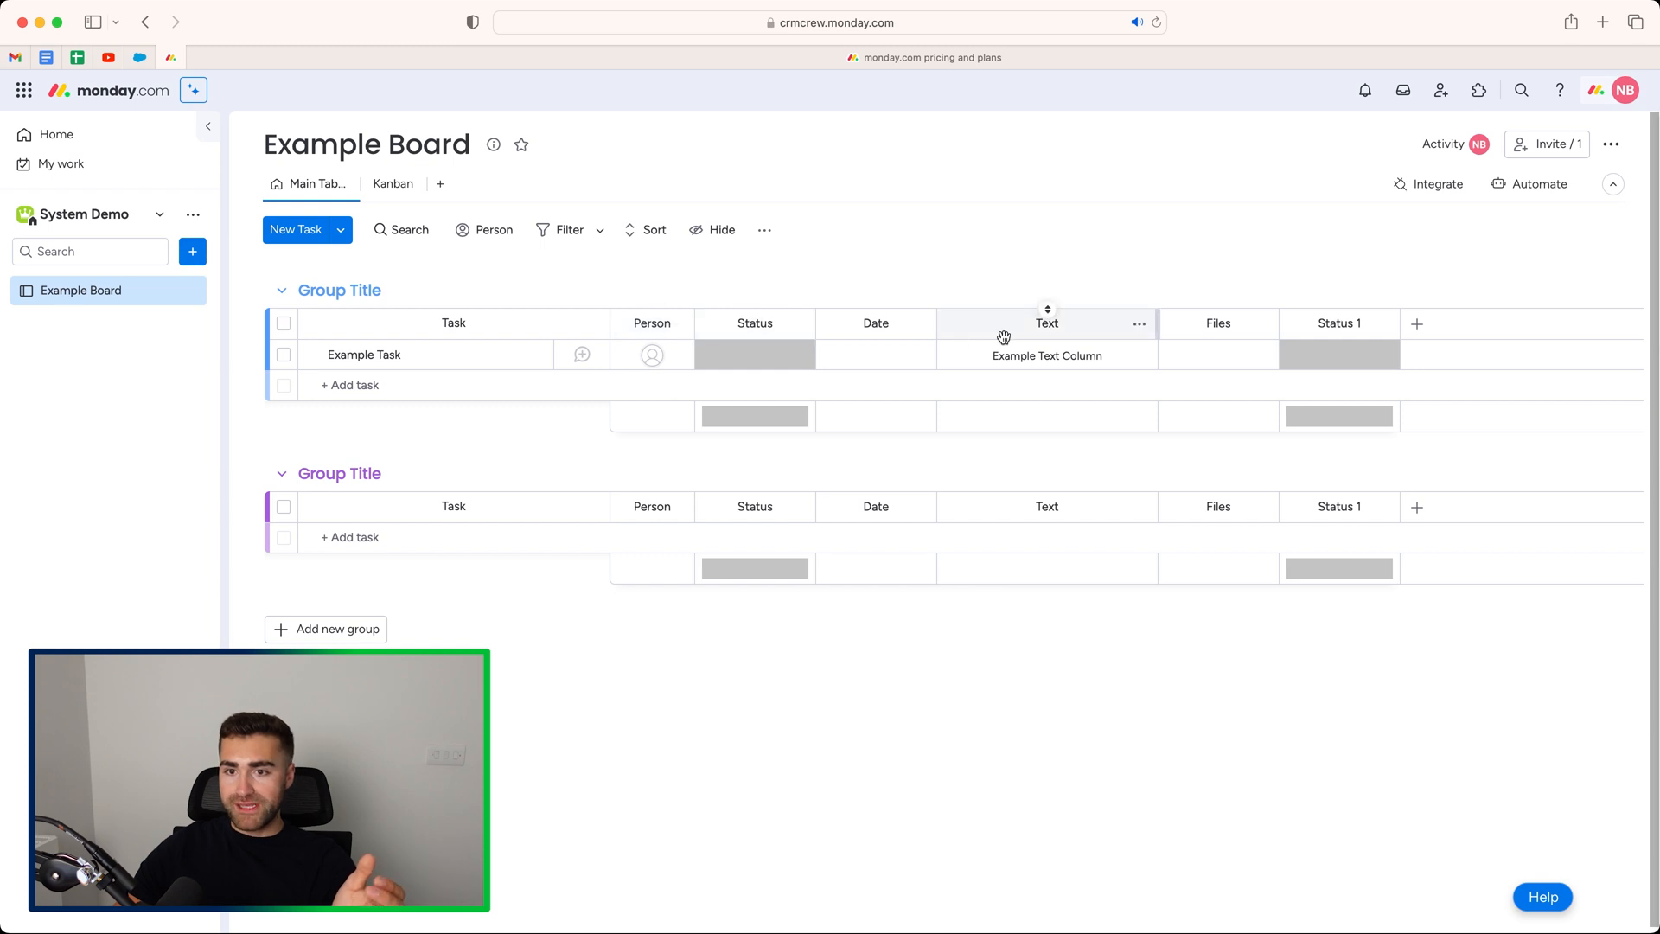
{"action": "left_click", "coordinate": [393, 184]}
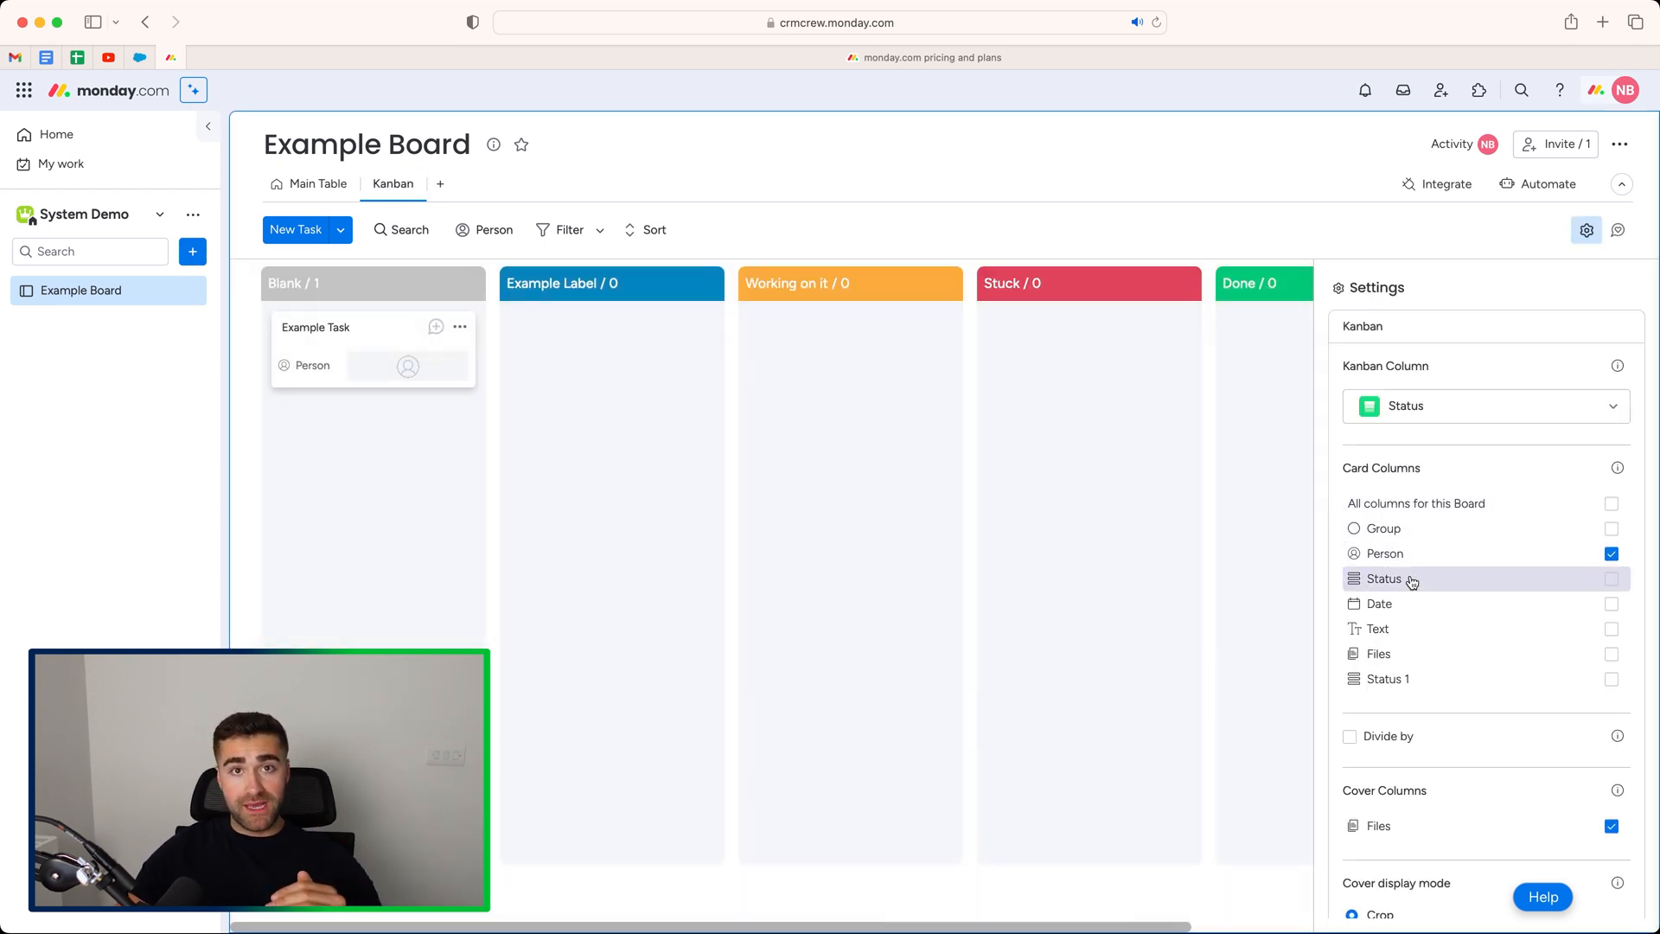
{"action": "left_click", "coordinate": [1612, 578]}
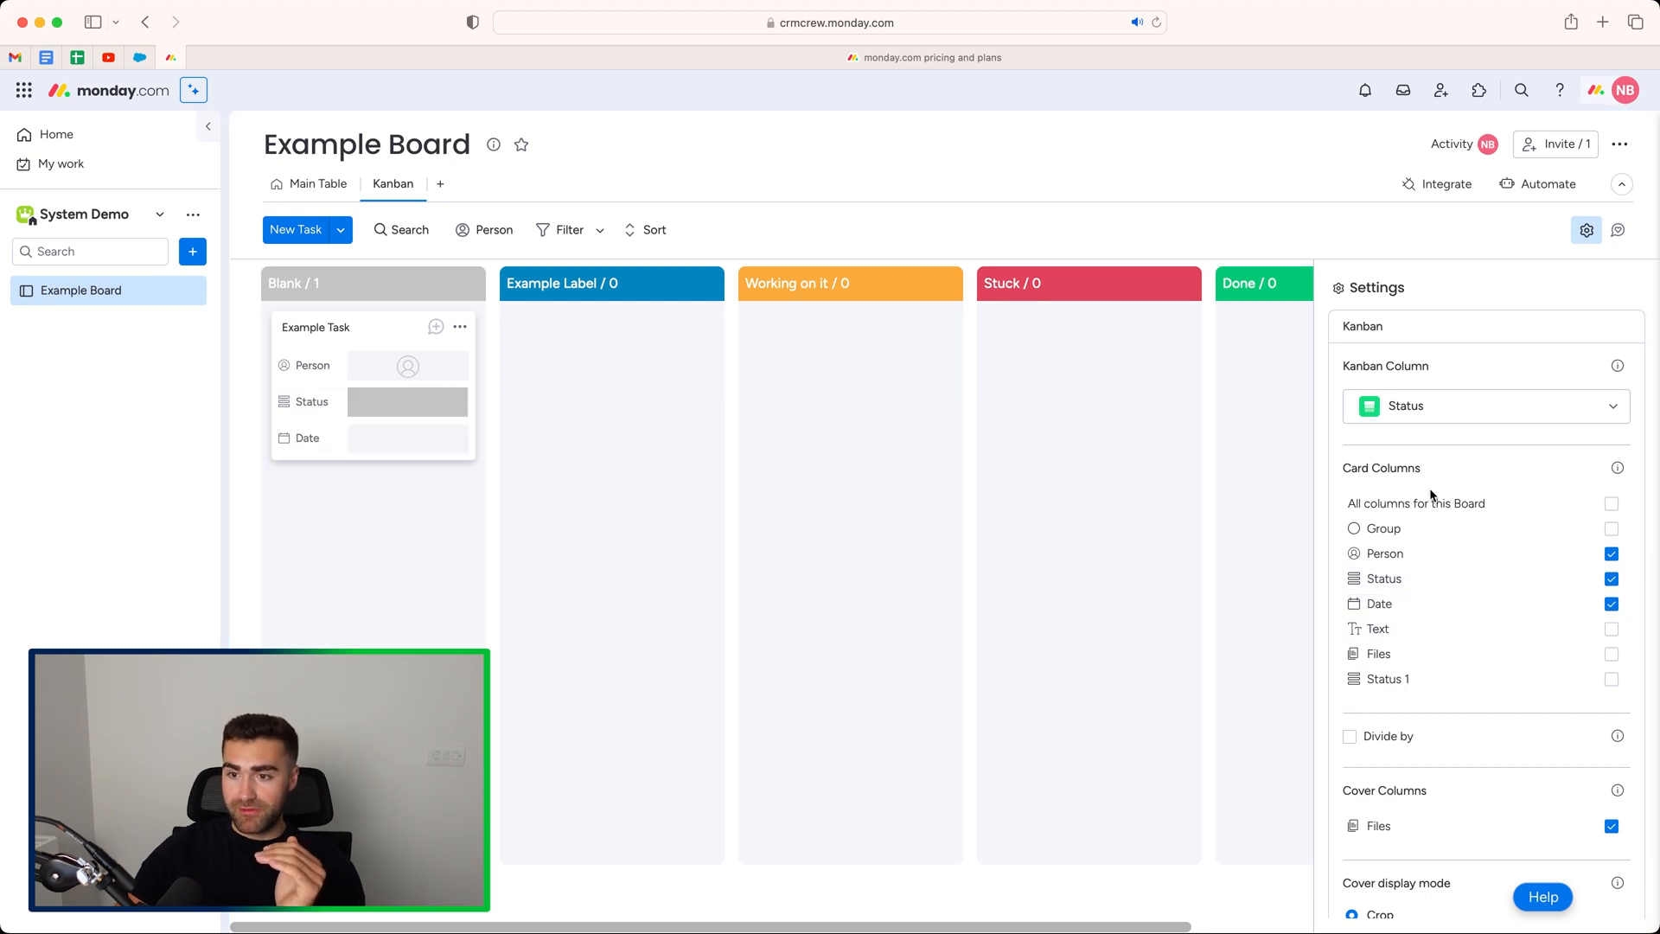
{"action": "left_click", "coordinate": [1611, 503]}
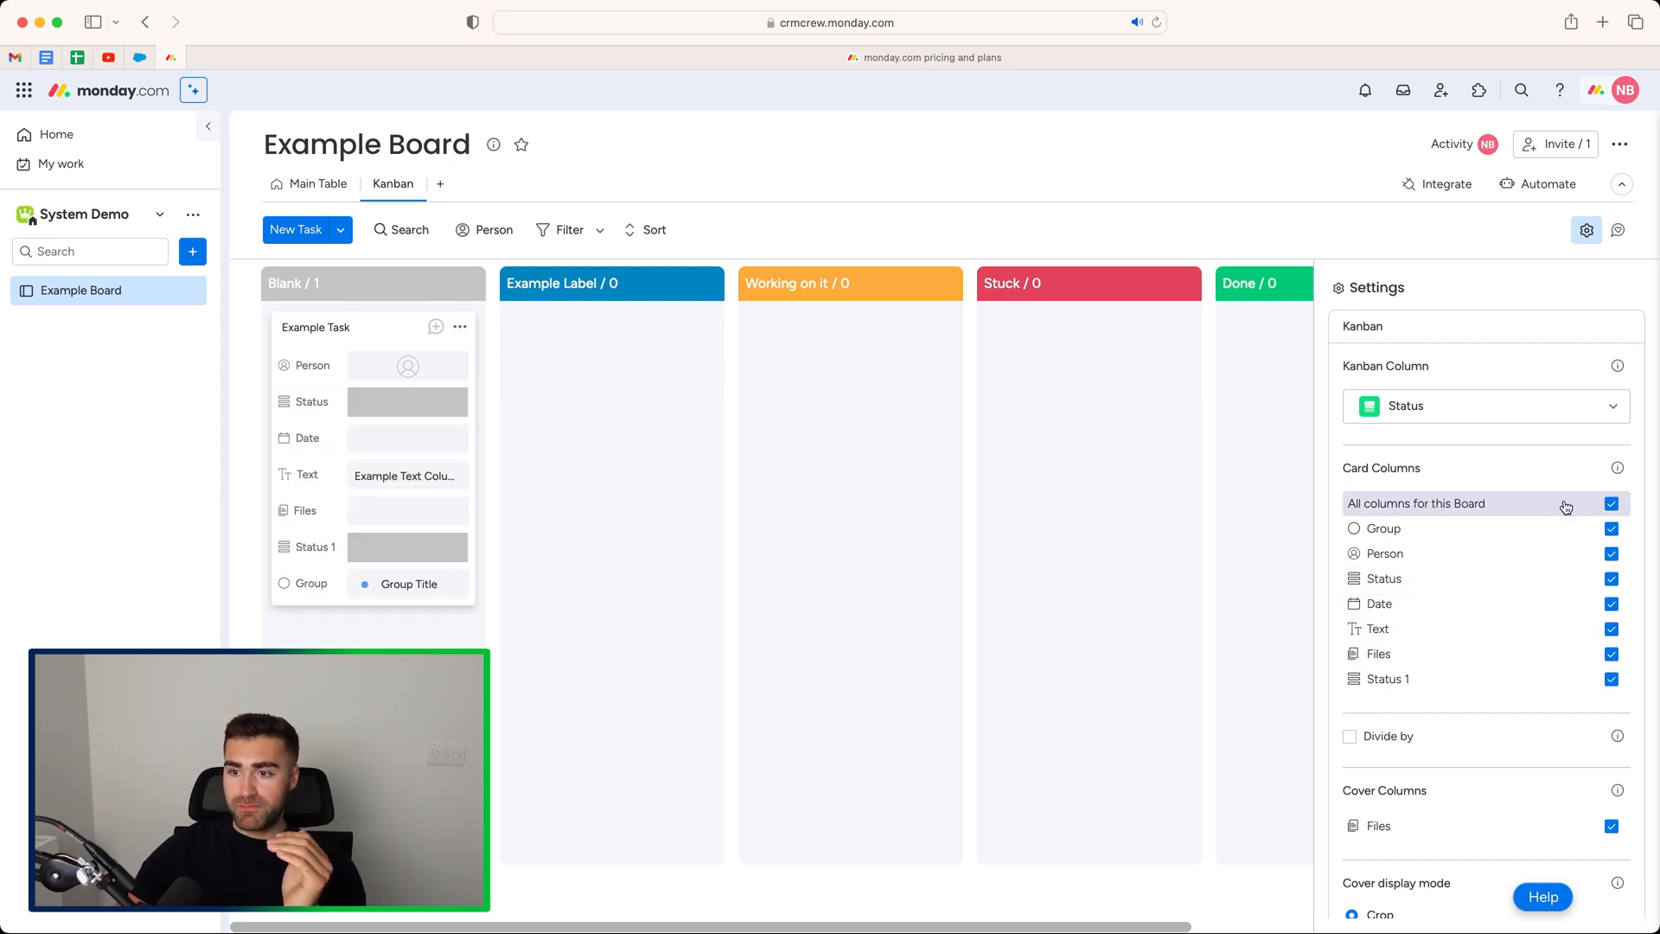
{"action": "mouse_move", "coordinate": [343, 569]}
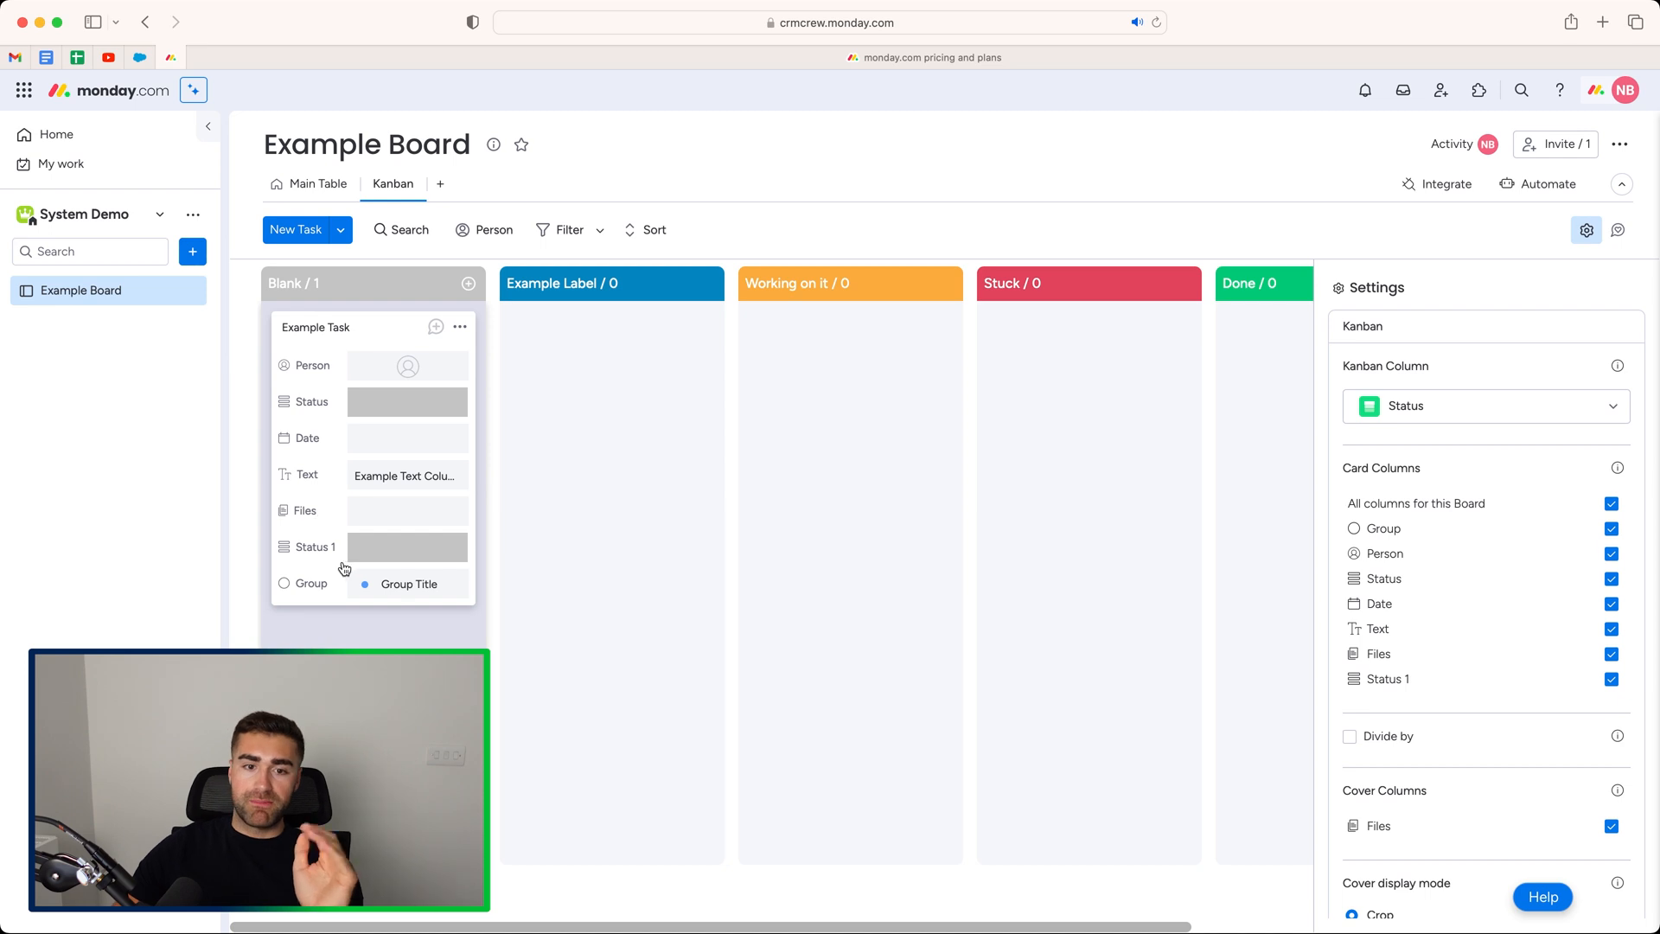
{"action": "mouse_move", "coordinate": [1411, 529]}
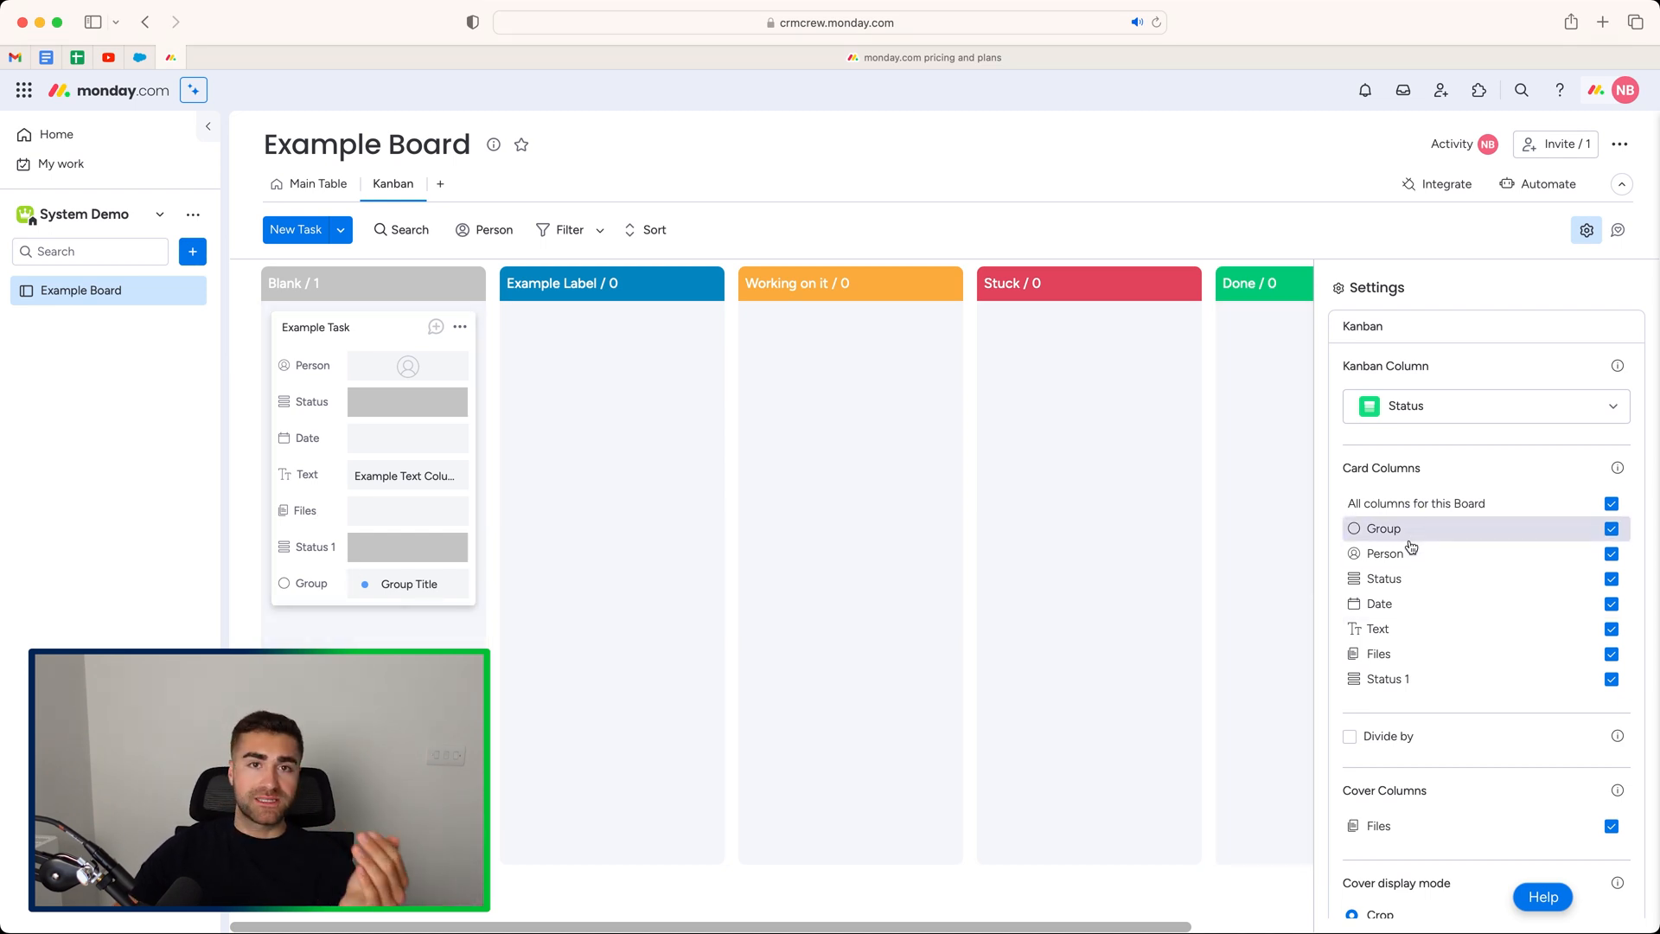
{"action": "left_click", "coordinate": [1611, 529]}
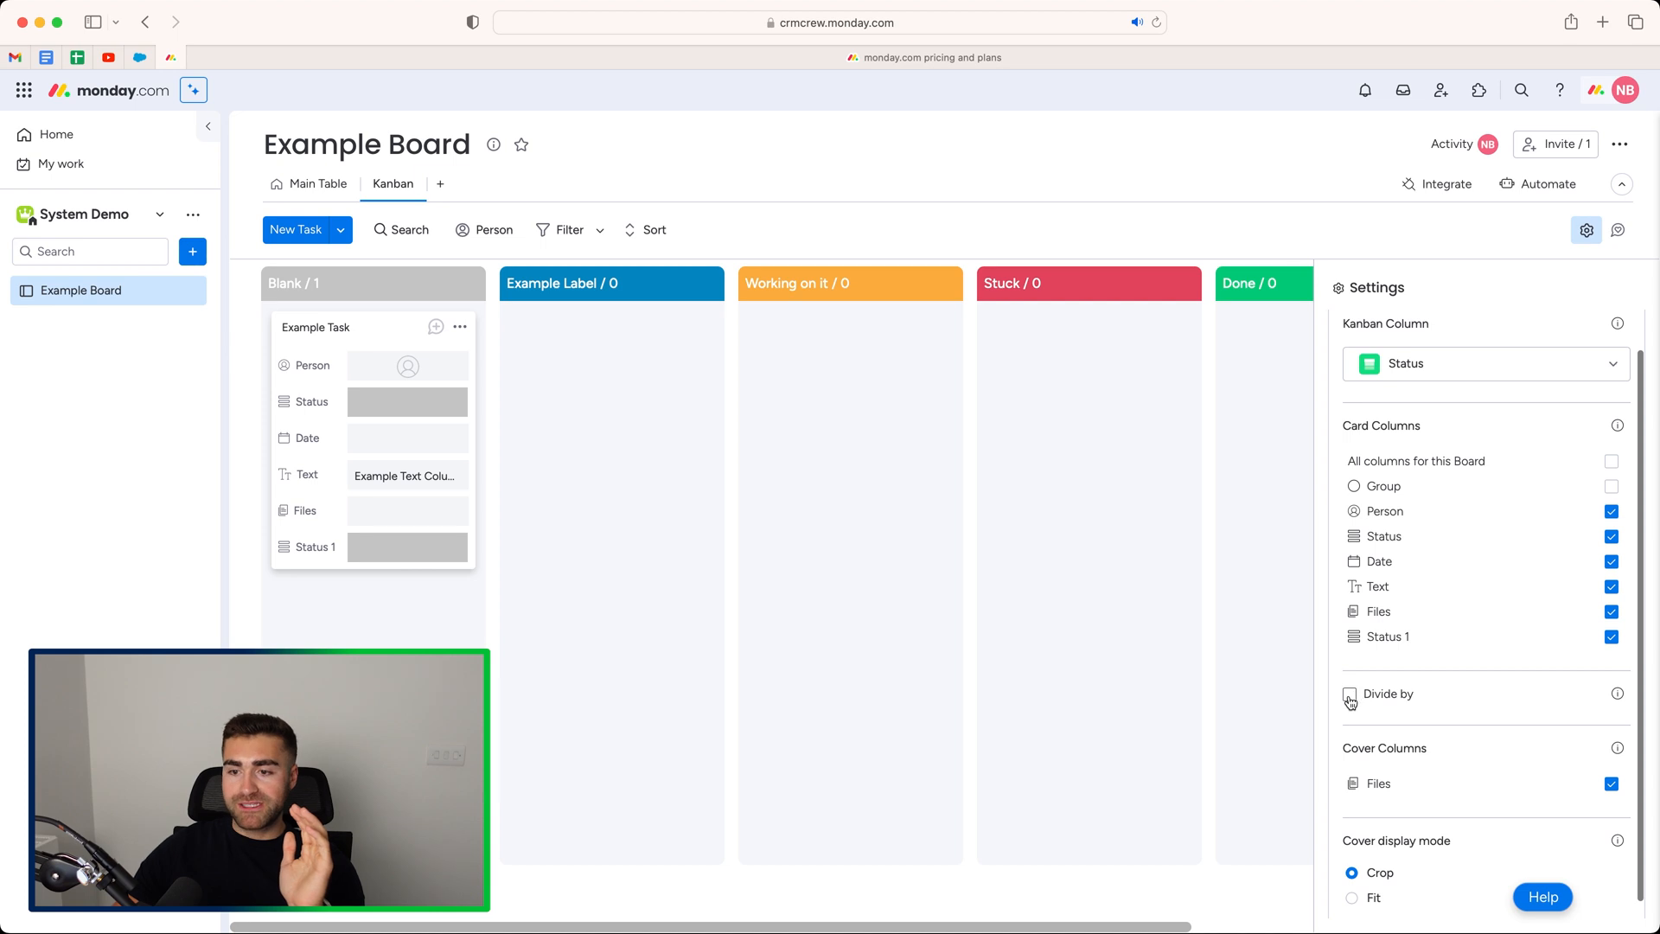
Step: Divide the board by Group, toggle hiding empty groups, then switch dividing off again
{"action": "left_click", "coordinate": [1350, 693]}
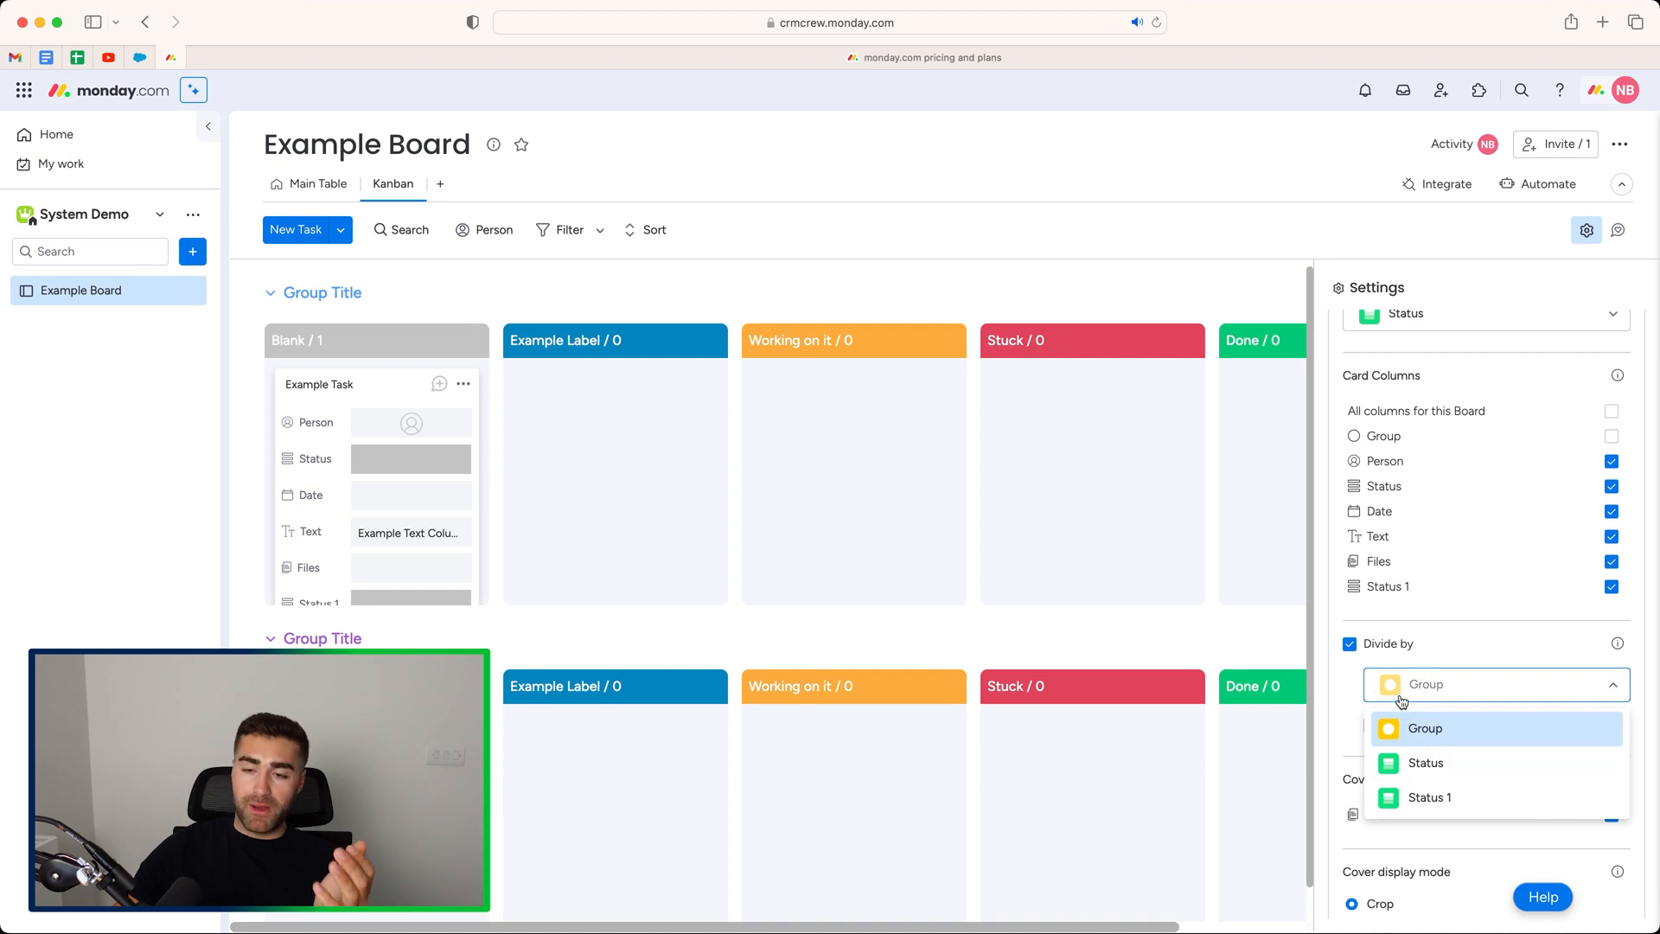
{"action": "left_click", "coordinate": [1422, 728]}
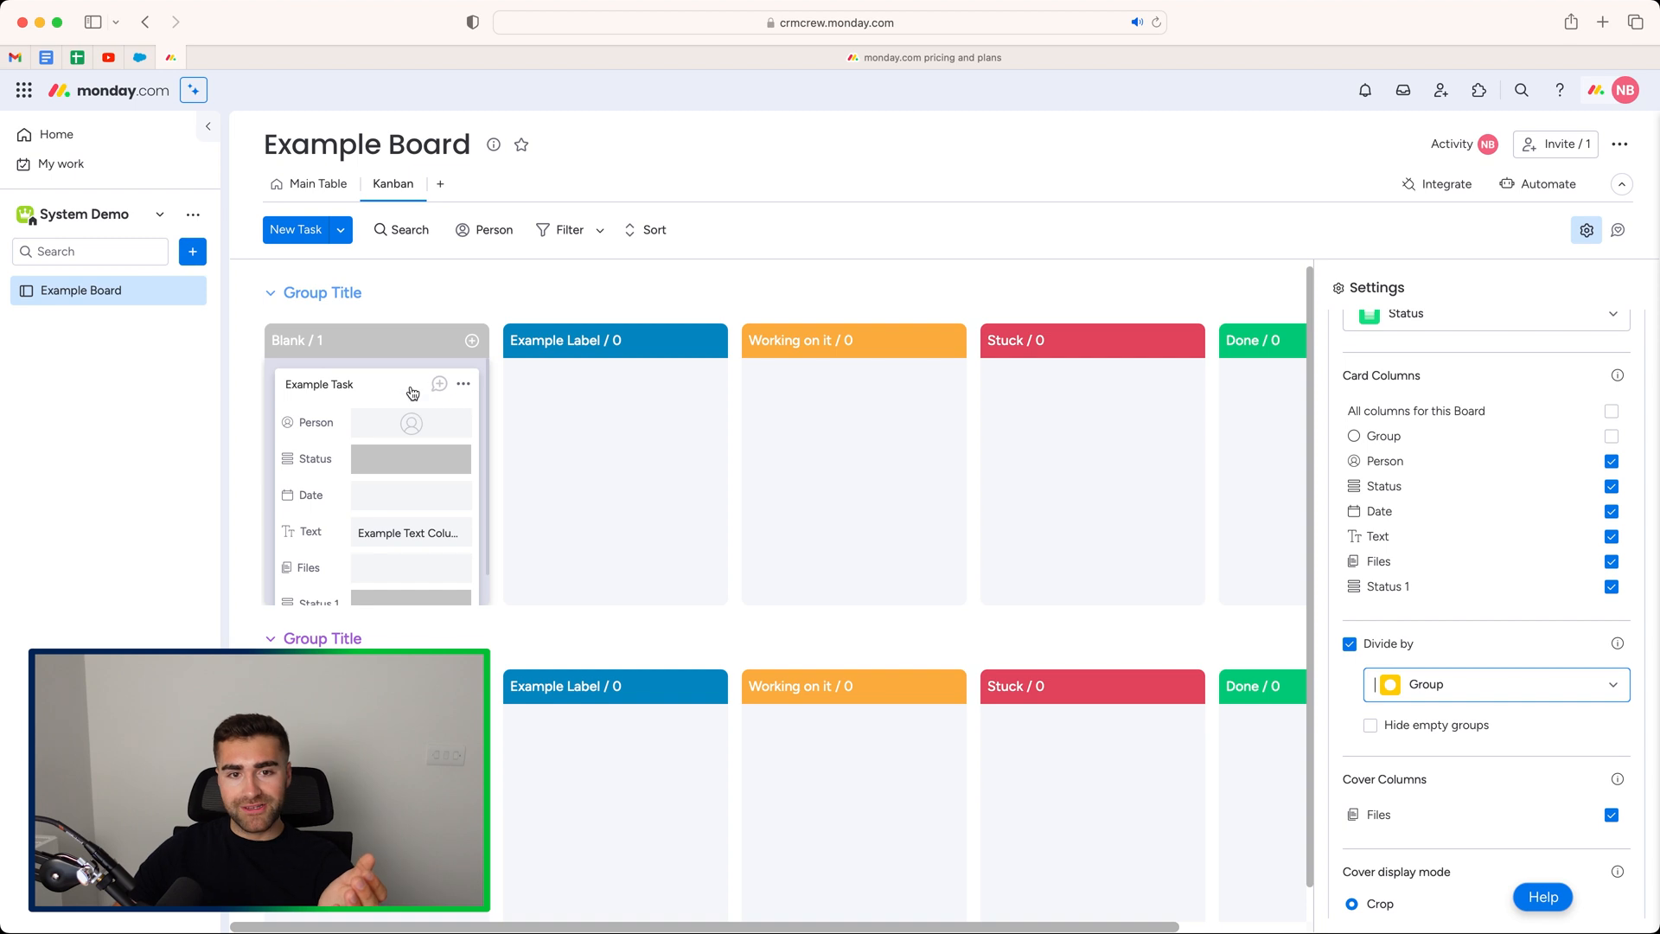
{"action": "mouse_move", "coordinate": [377, 416]}
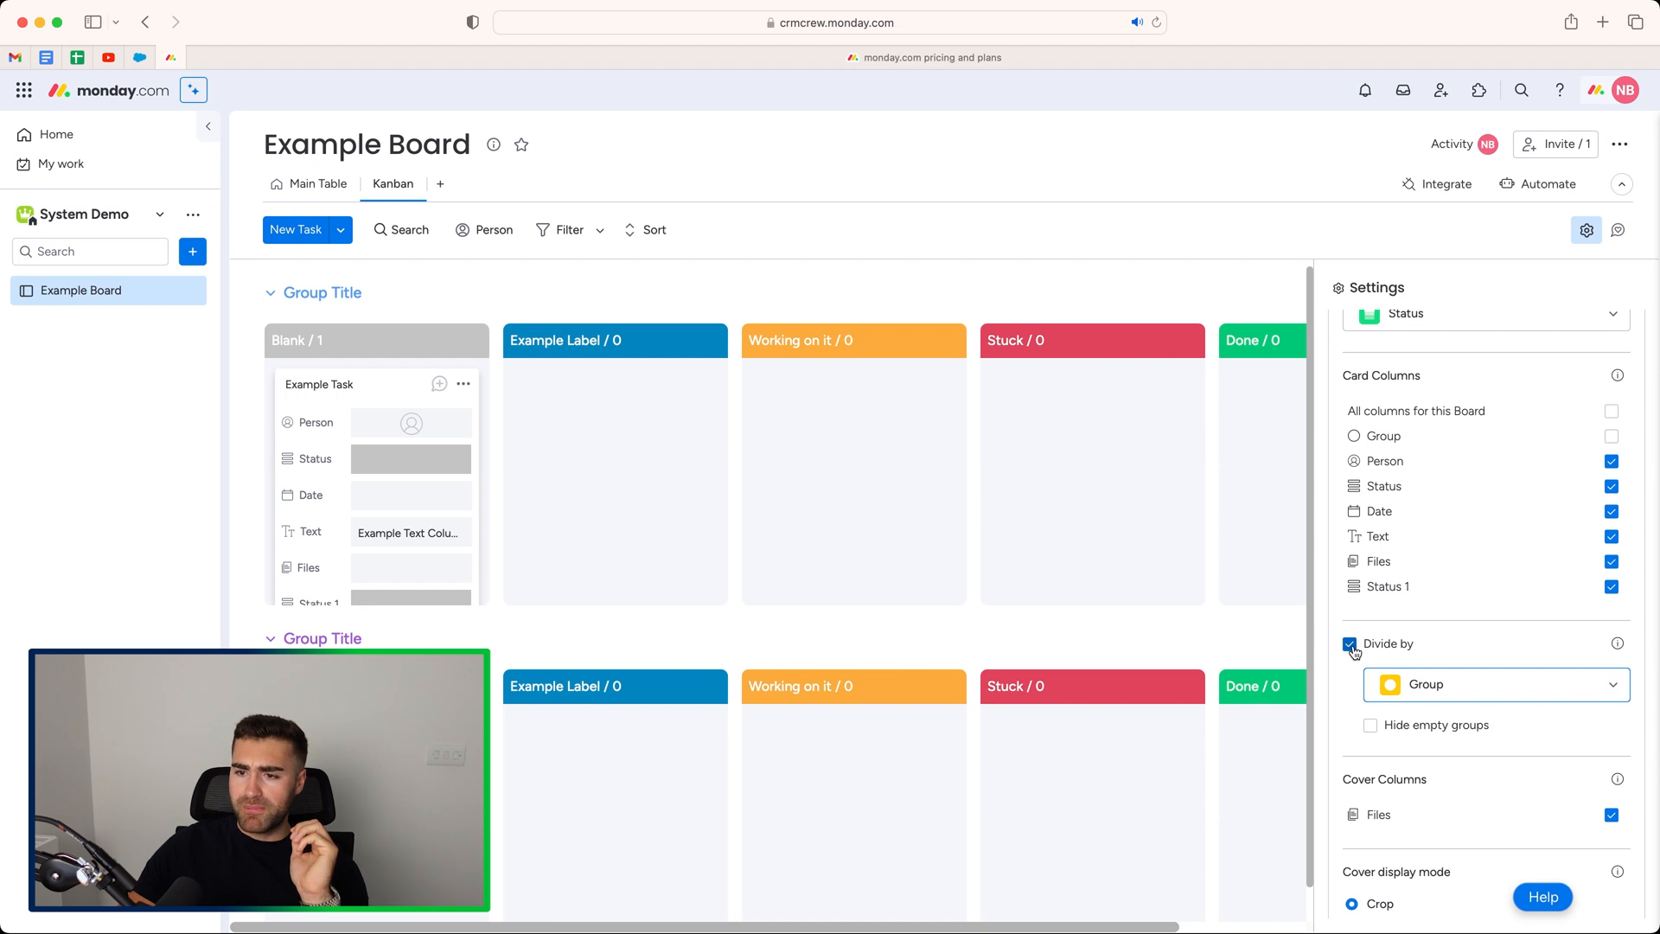
{"action": "mouse_move", "coordinate": [1378, 657]}
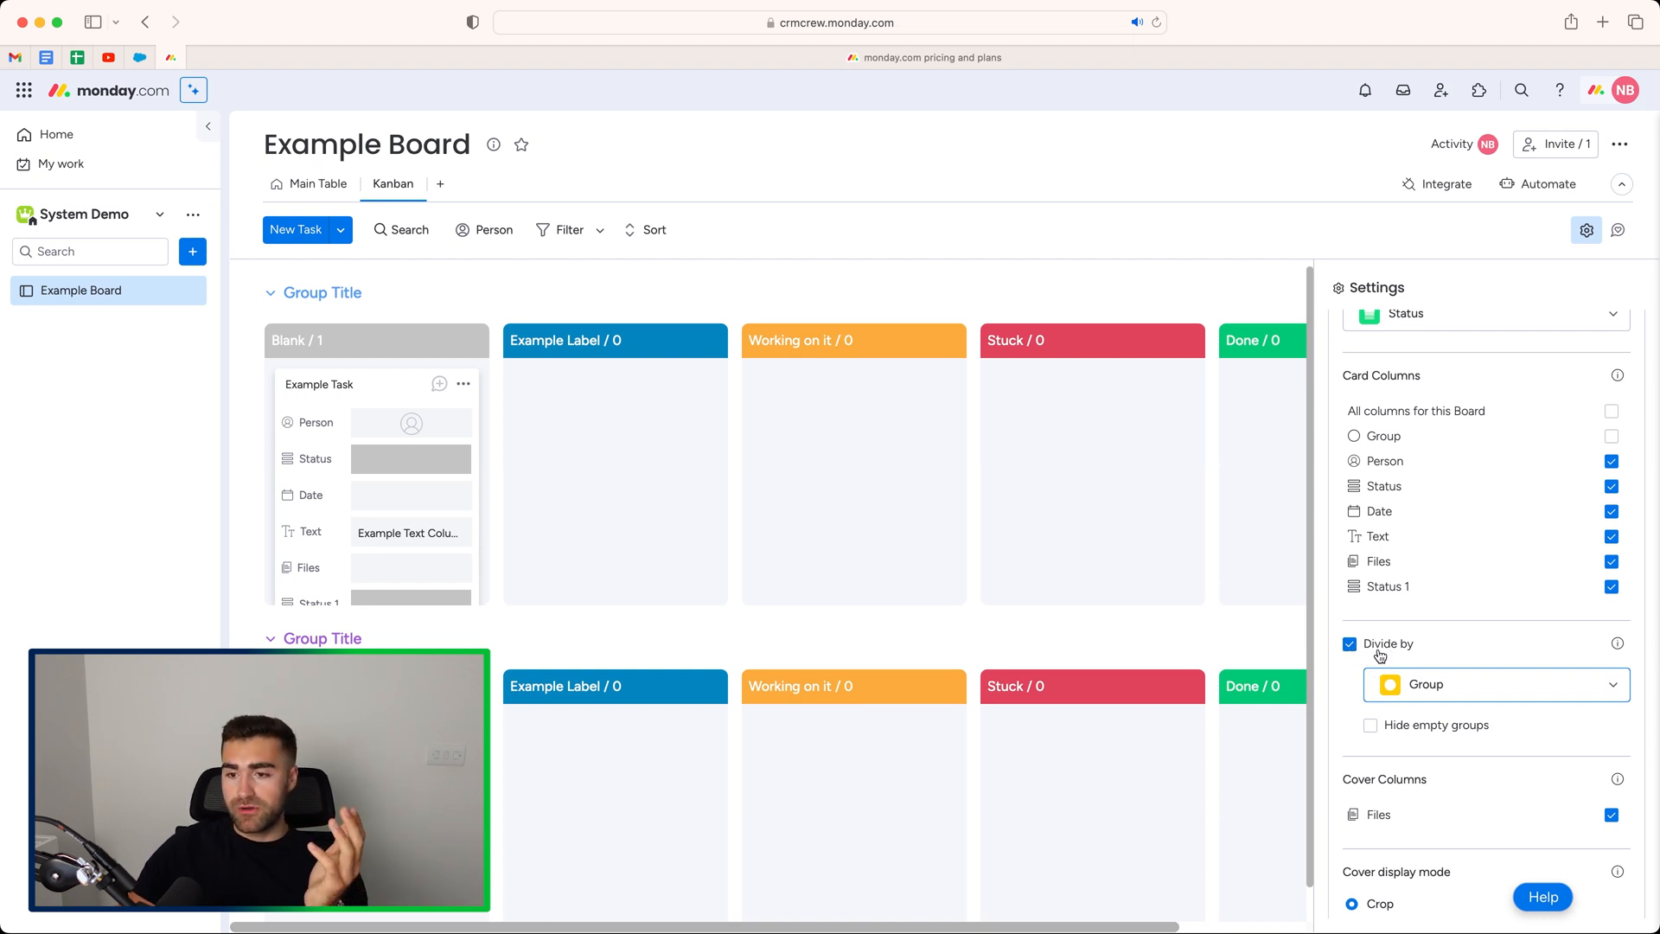
{"action": "mouse_move", "coordinate": [1386, 733]}
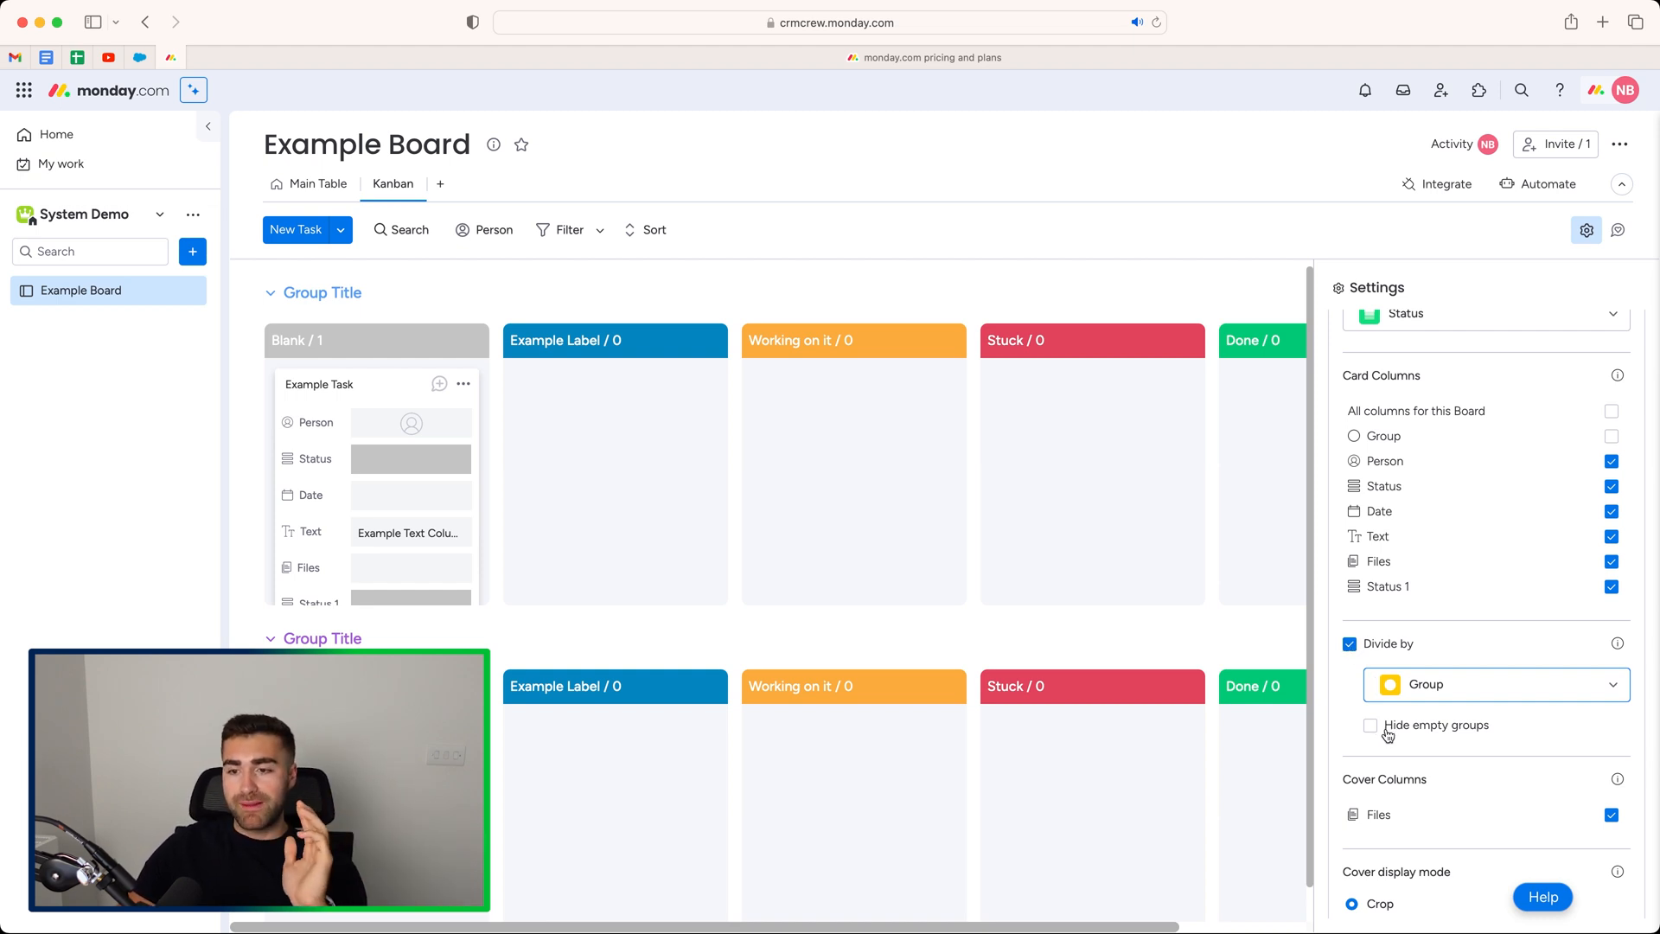
{"action": "left_click", "coordinate": [1371, 724]}
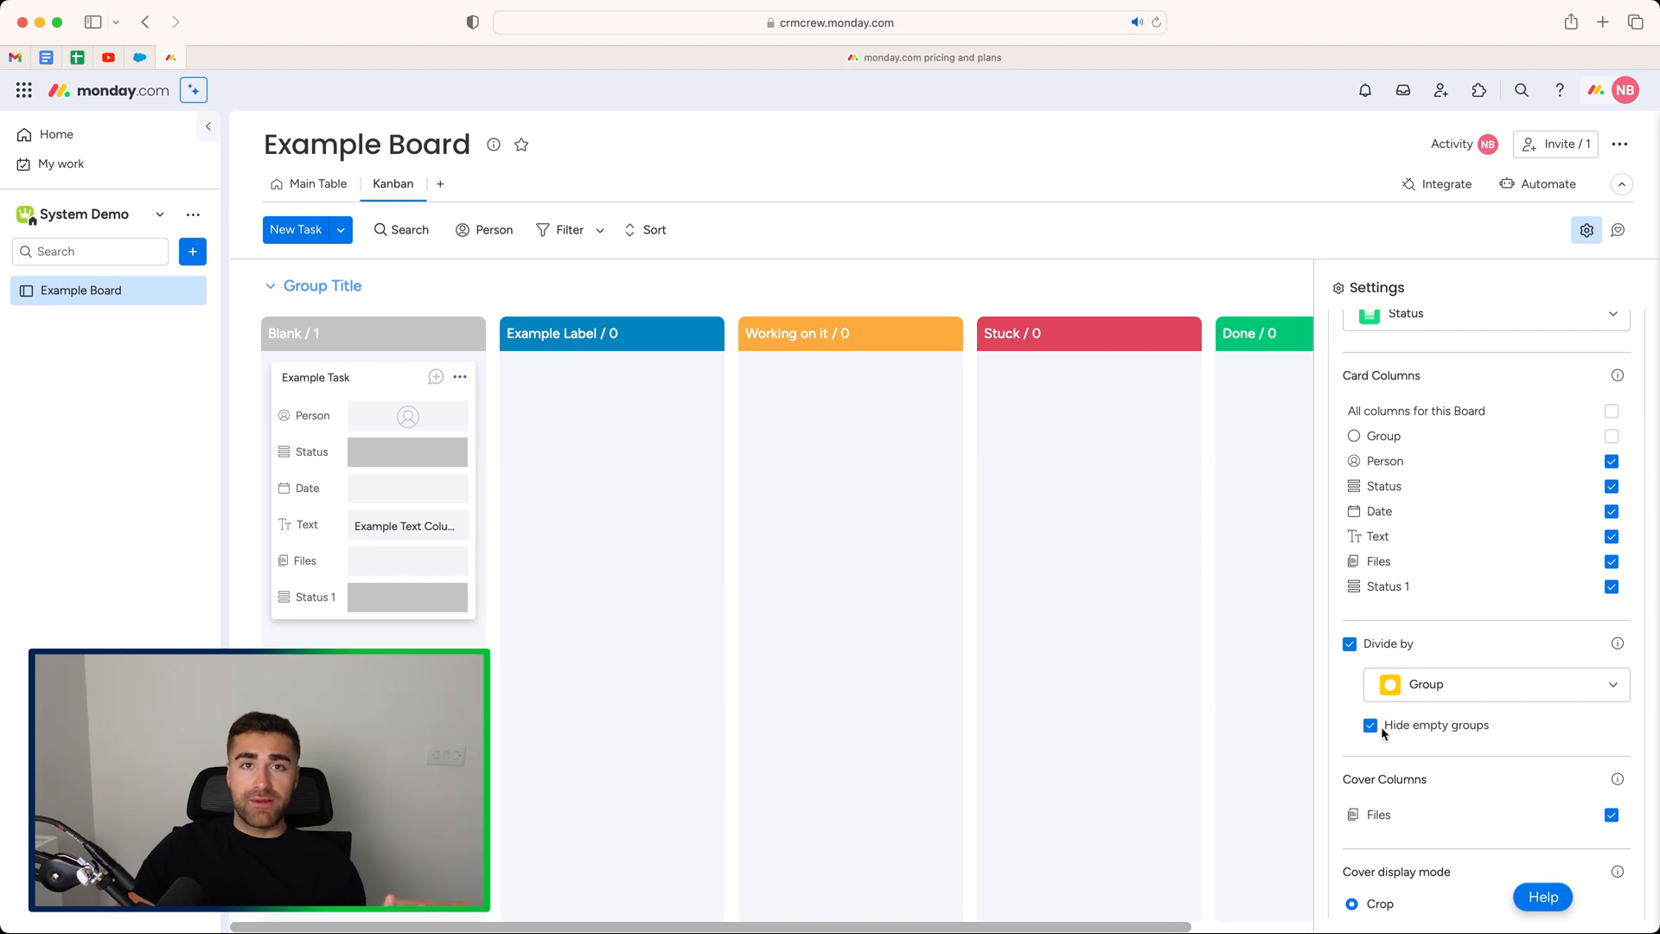
{"action": "left_click", "coordinate": [1370, 725]}
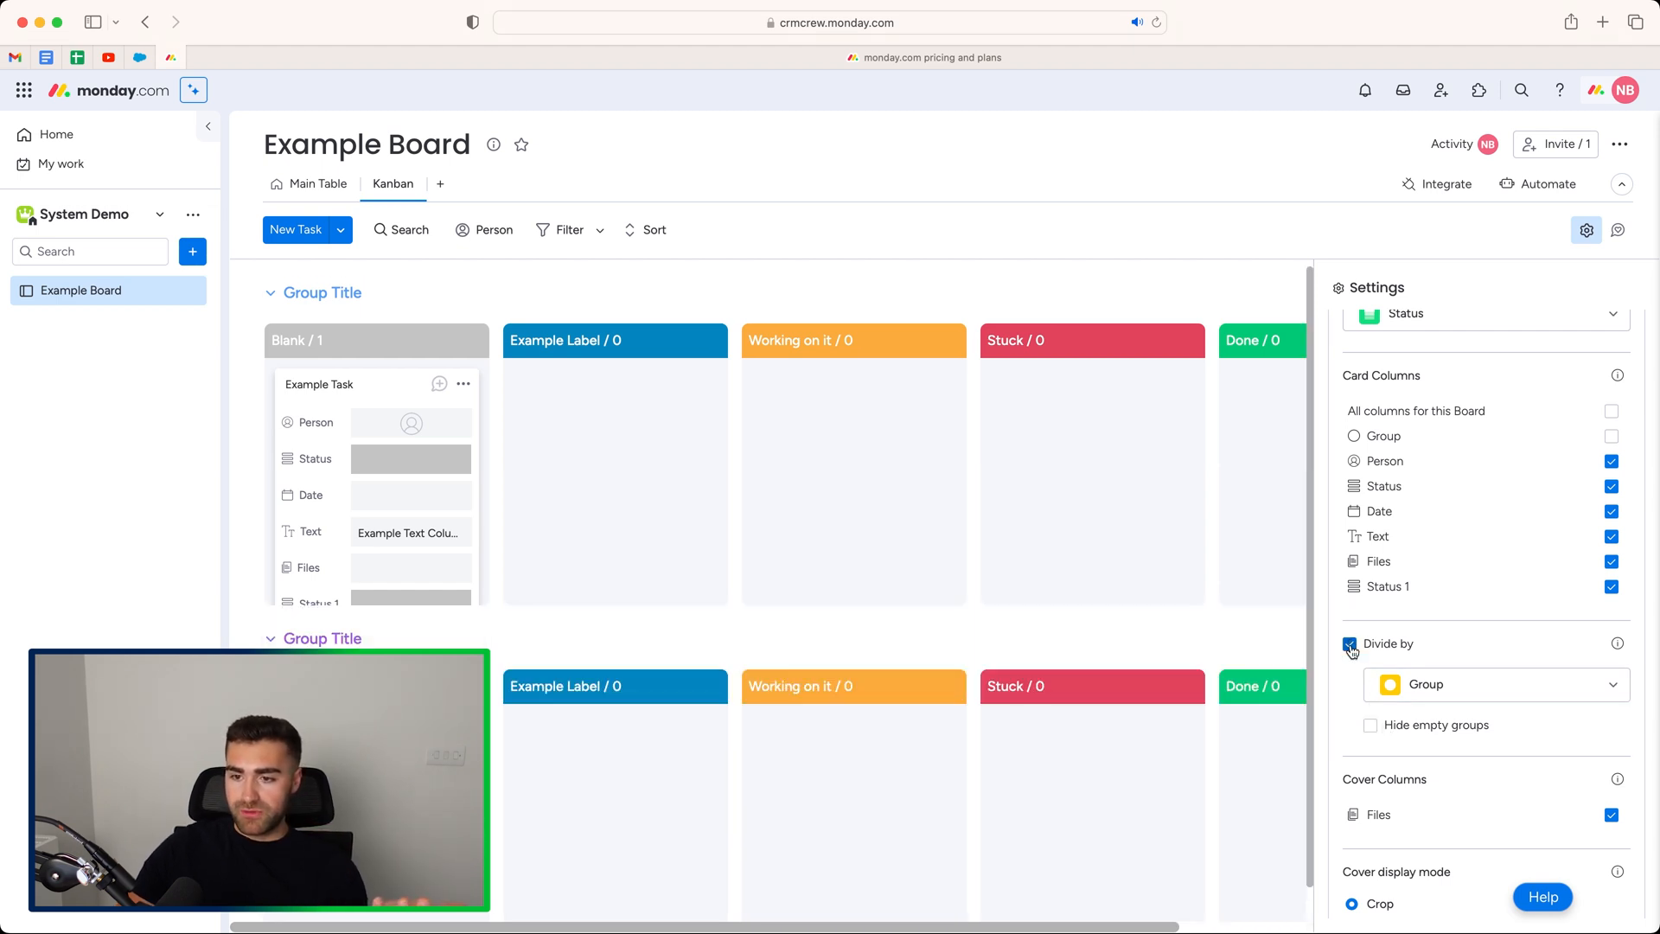
{"action": "left_click", "coordinate": [1349, 643]}
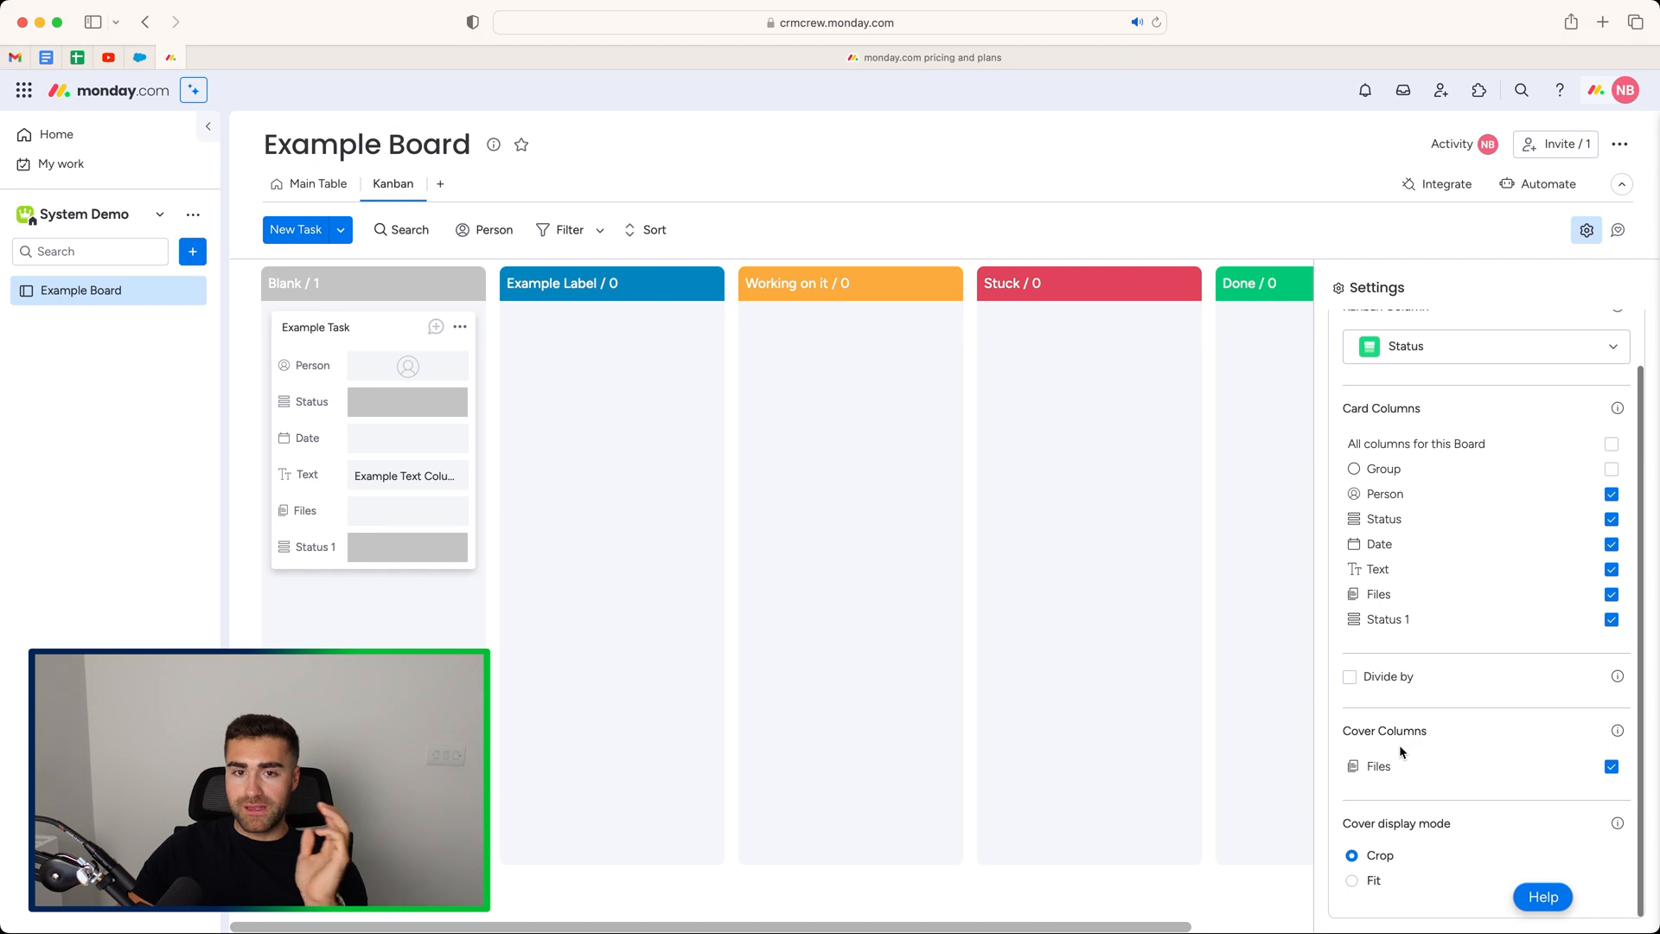
{"action": "mouse_move", "coordinate": [1398, 747]}
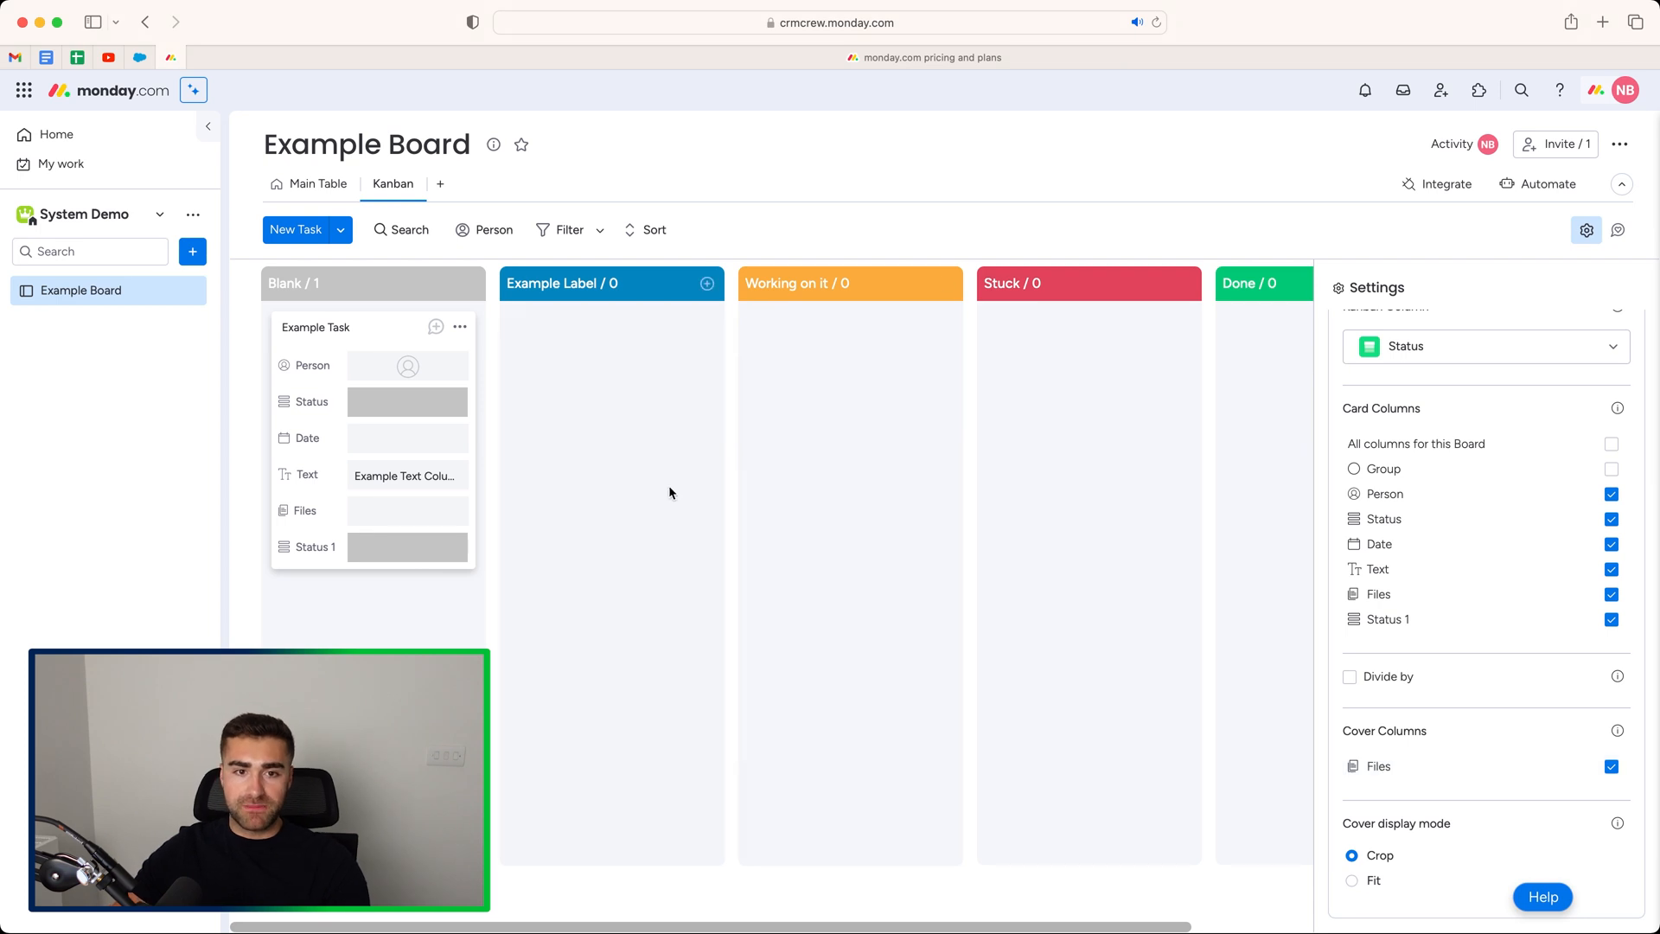
Step: Close the Kanban settings panel after reviewing it
{"action": "scroll", "scroll_direction": "up", "scroll_amount": 3}
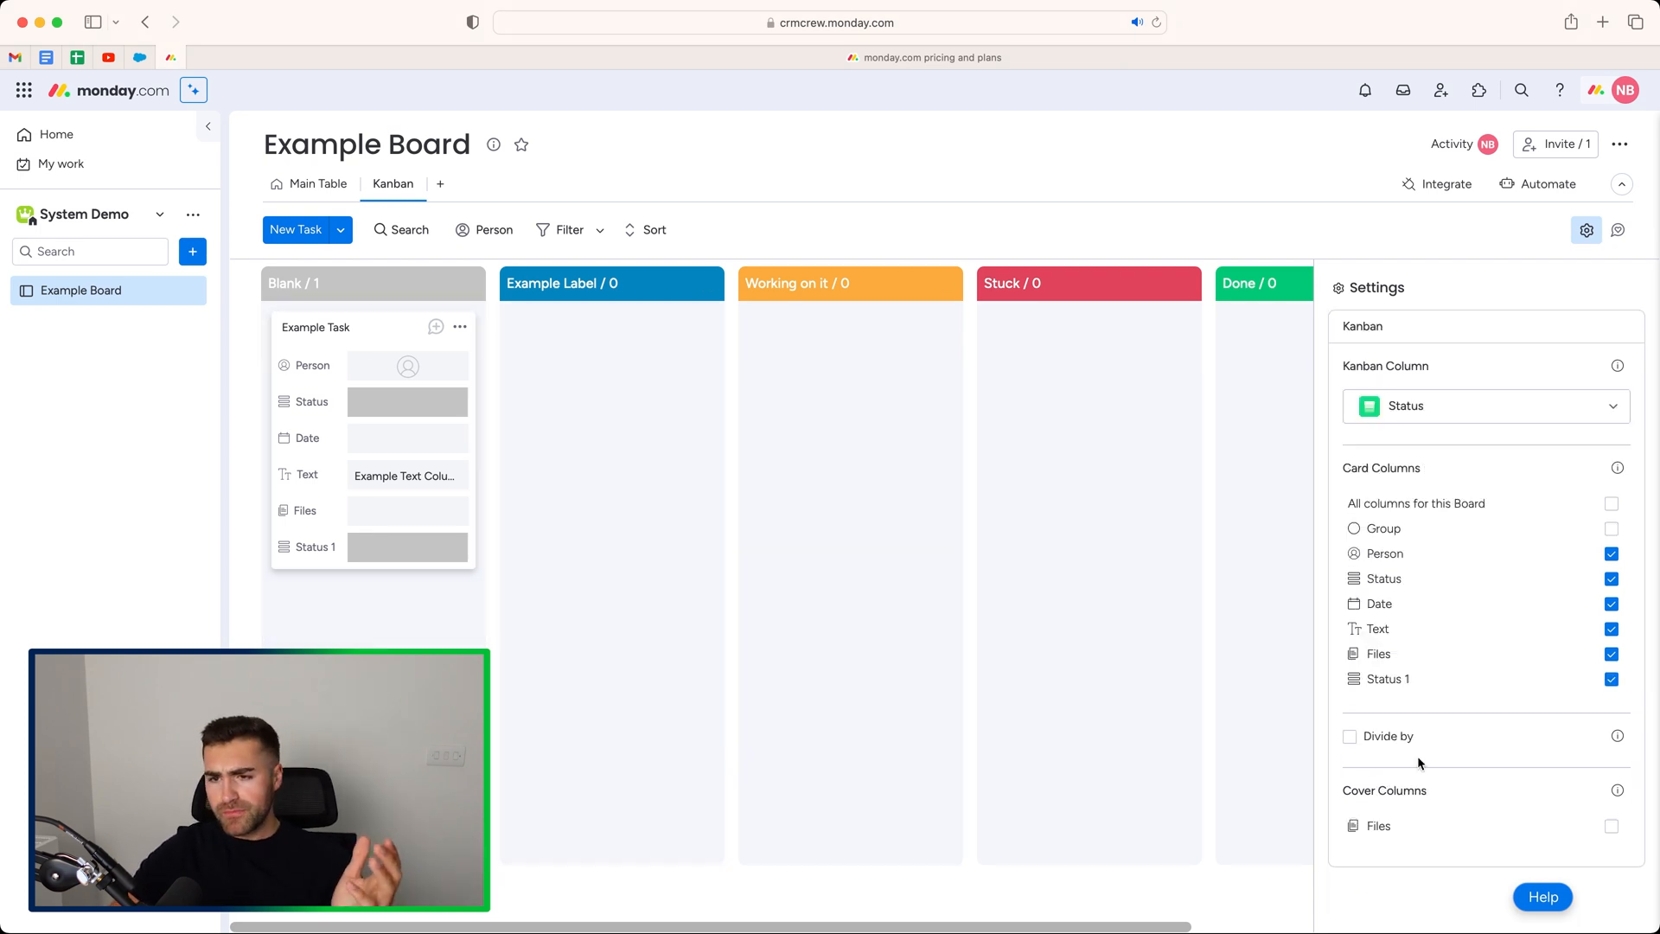
{"action": "mouse_move", "coordinate": [1435, 751]}
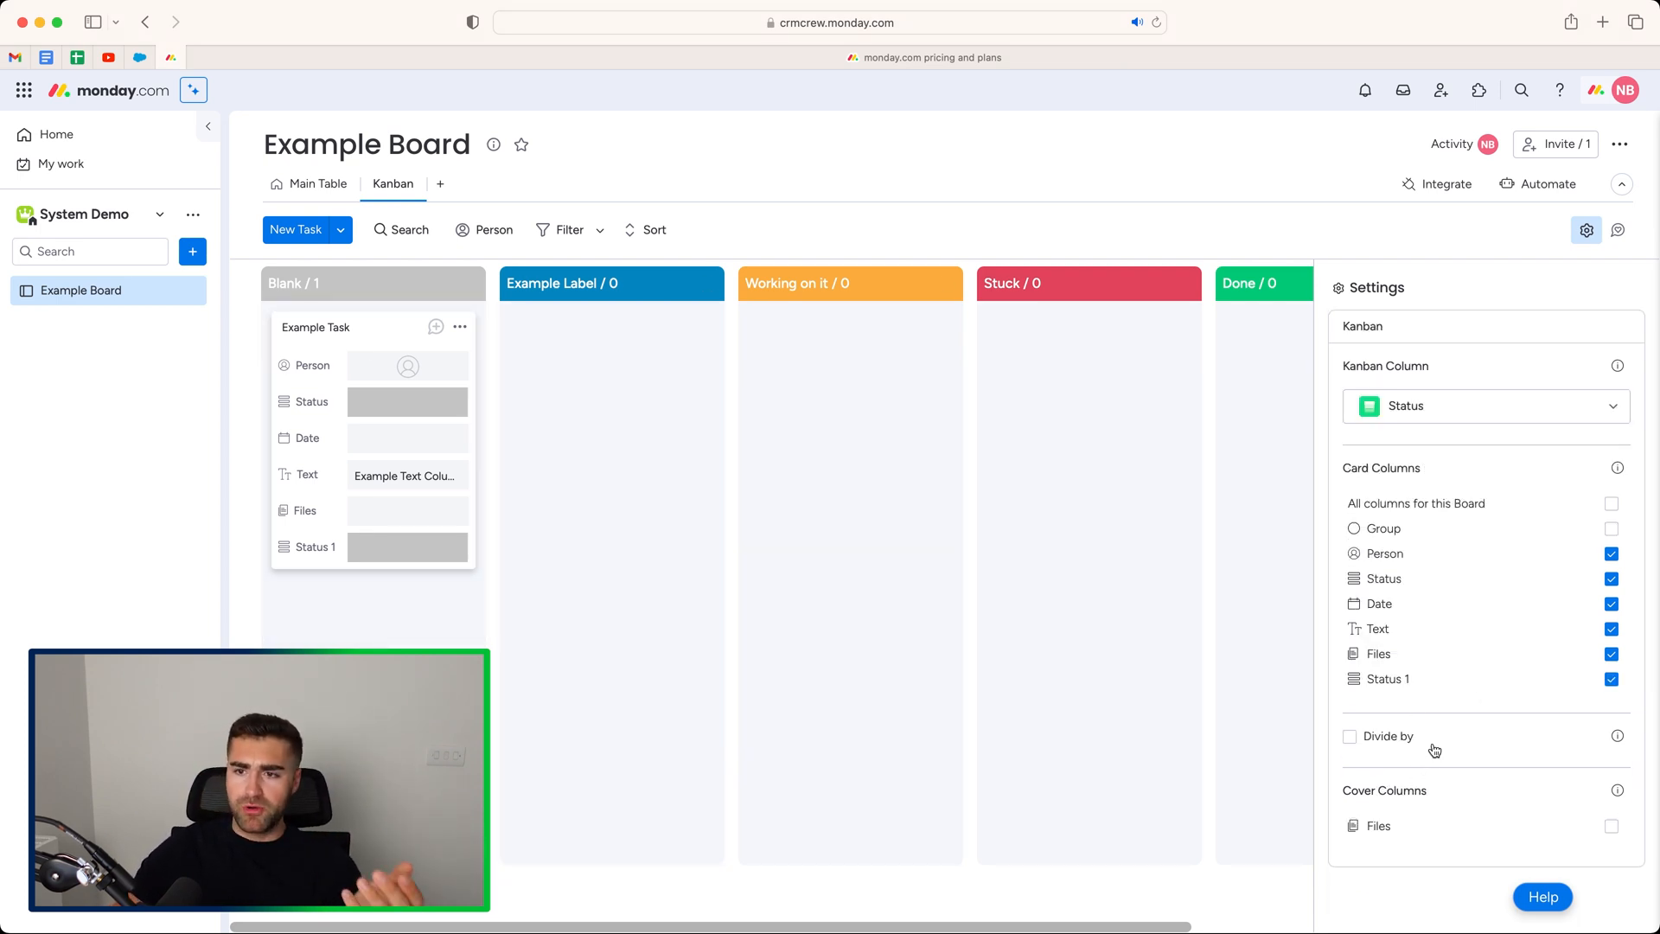
{"action": "mouse_move", "coordinate": [1511, 360]}
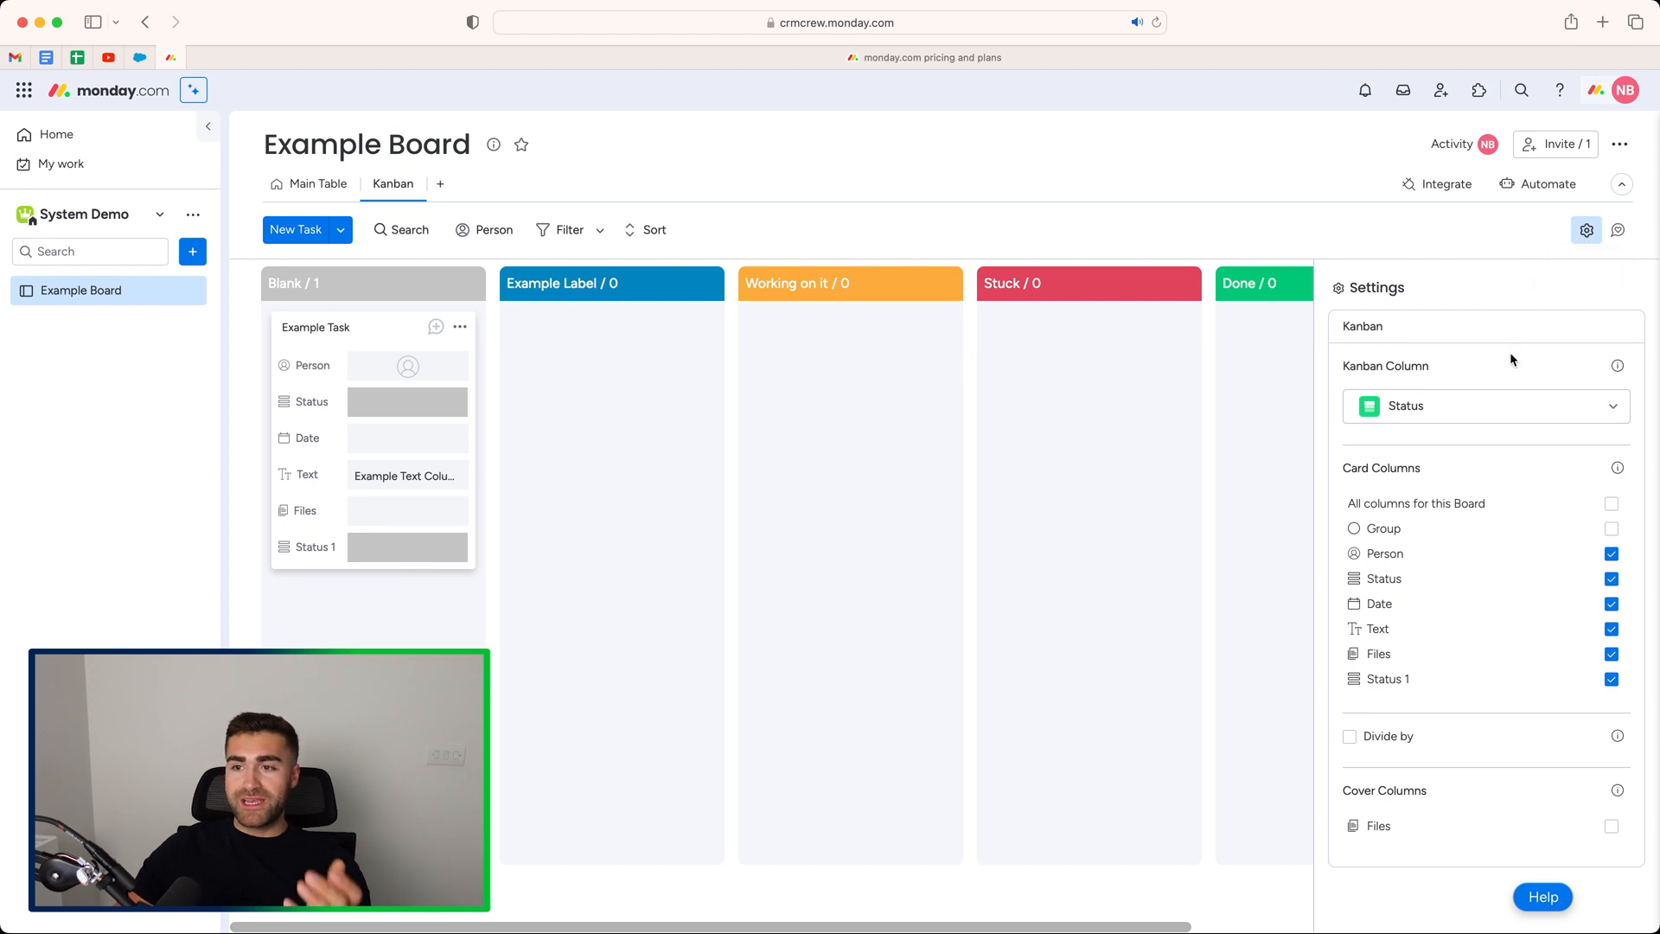
{"action": "left_click", "coordinate": [1586, 229]}
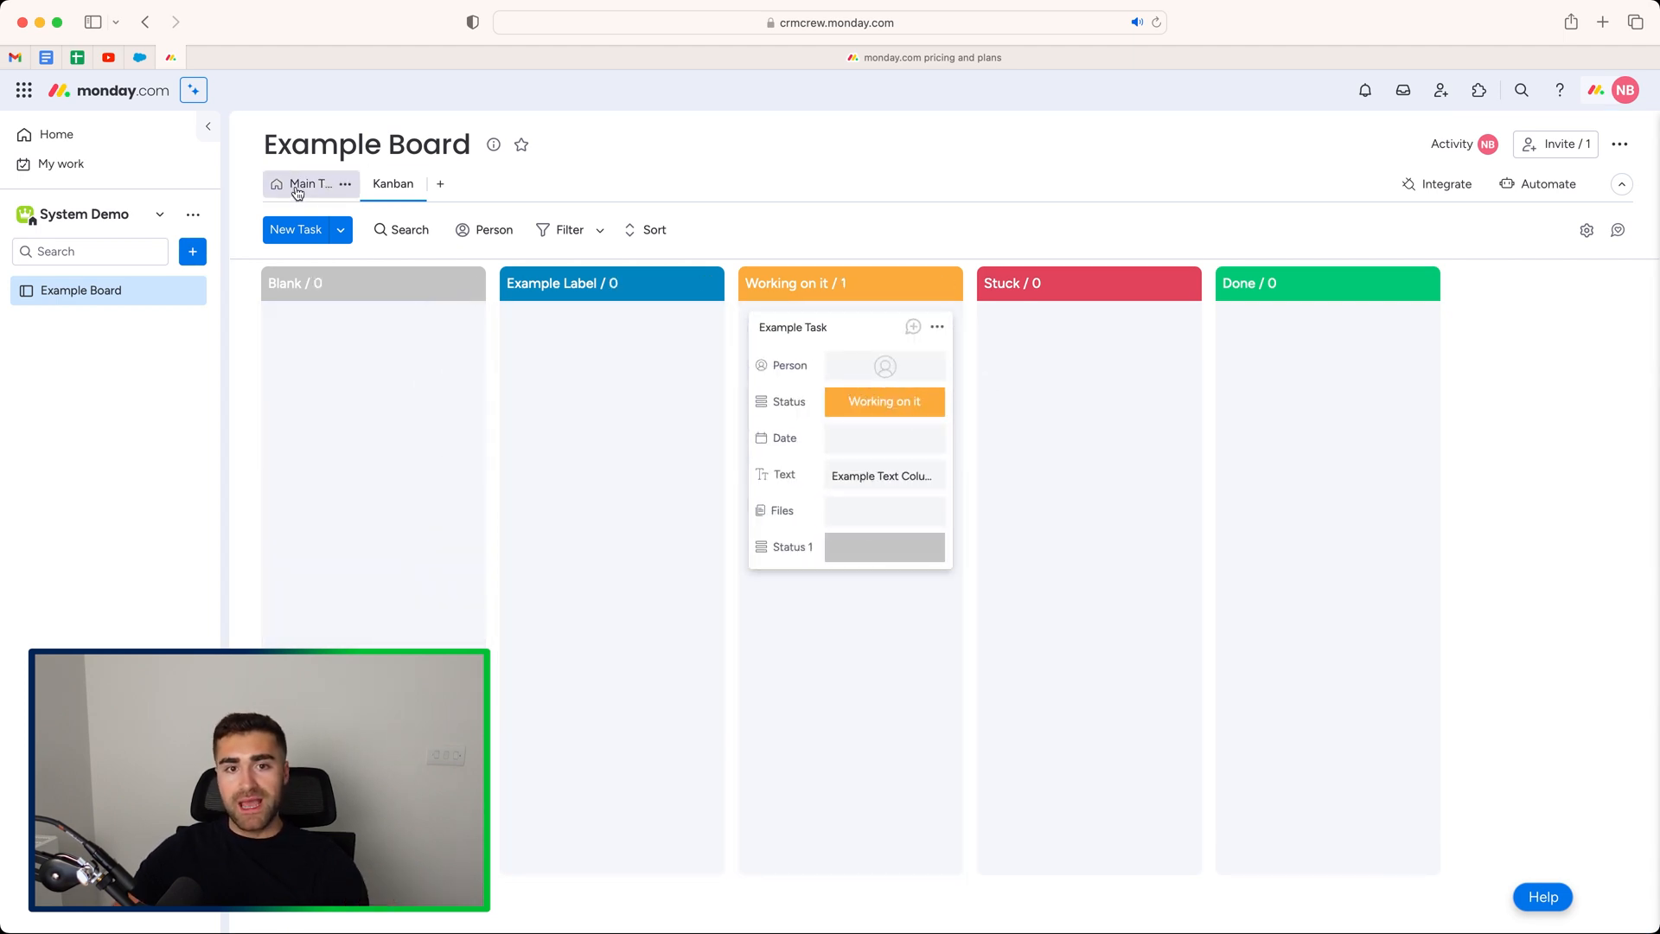
Step: Add a task named Example Task #2 in the Main Table and return to the Kanban view
{"action": "left_click", "coordinate": [310, 184]}
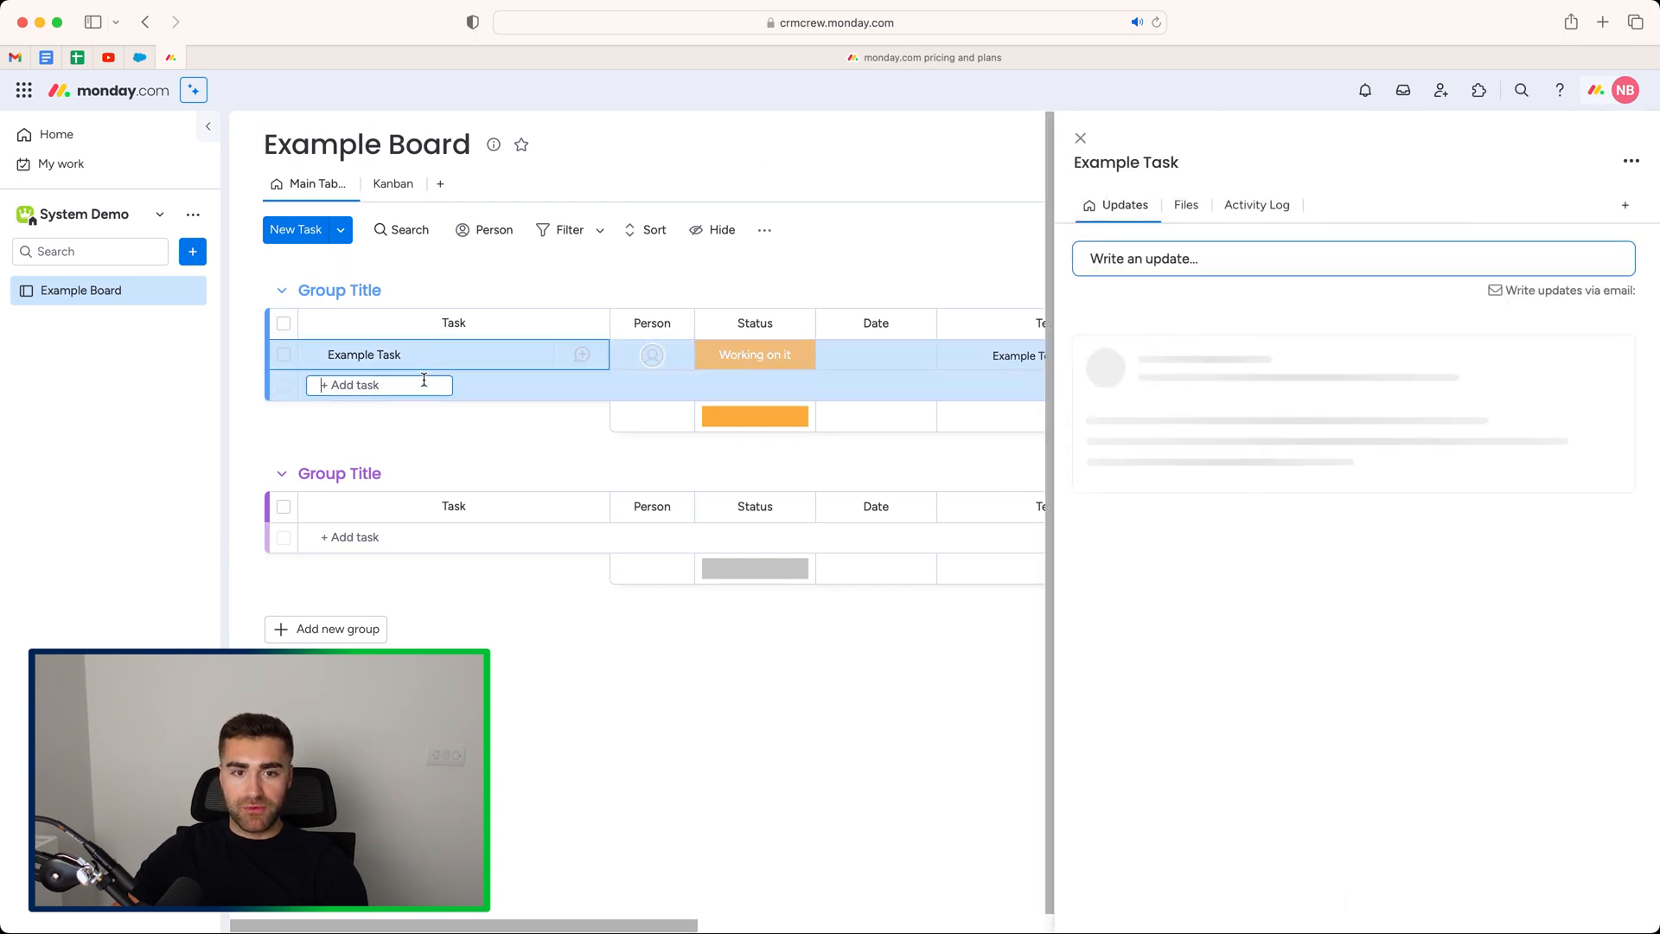
{"action": "type", "text": "Example Task #2"}
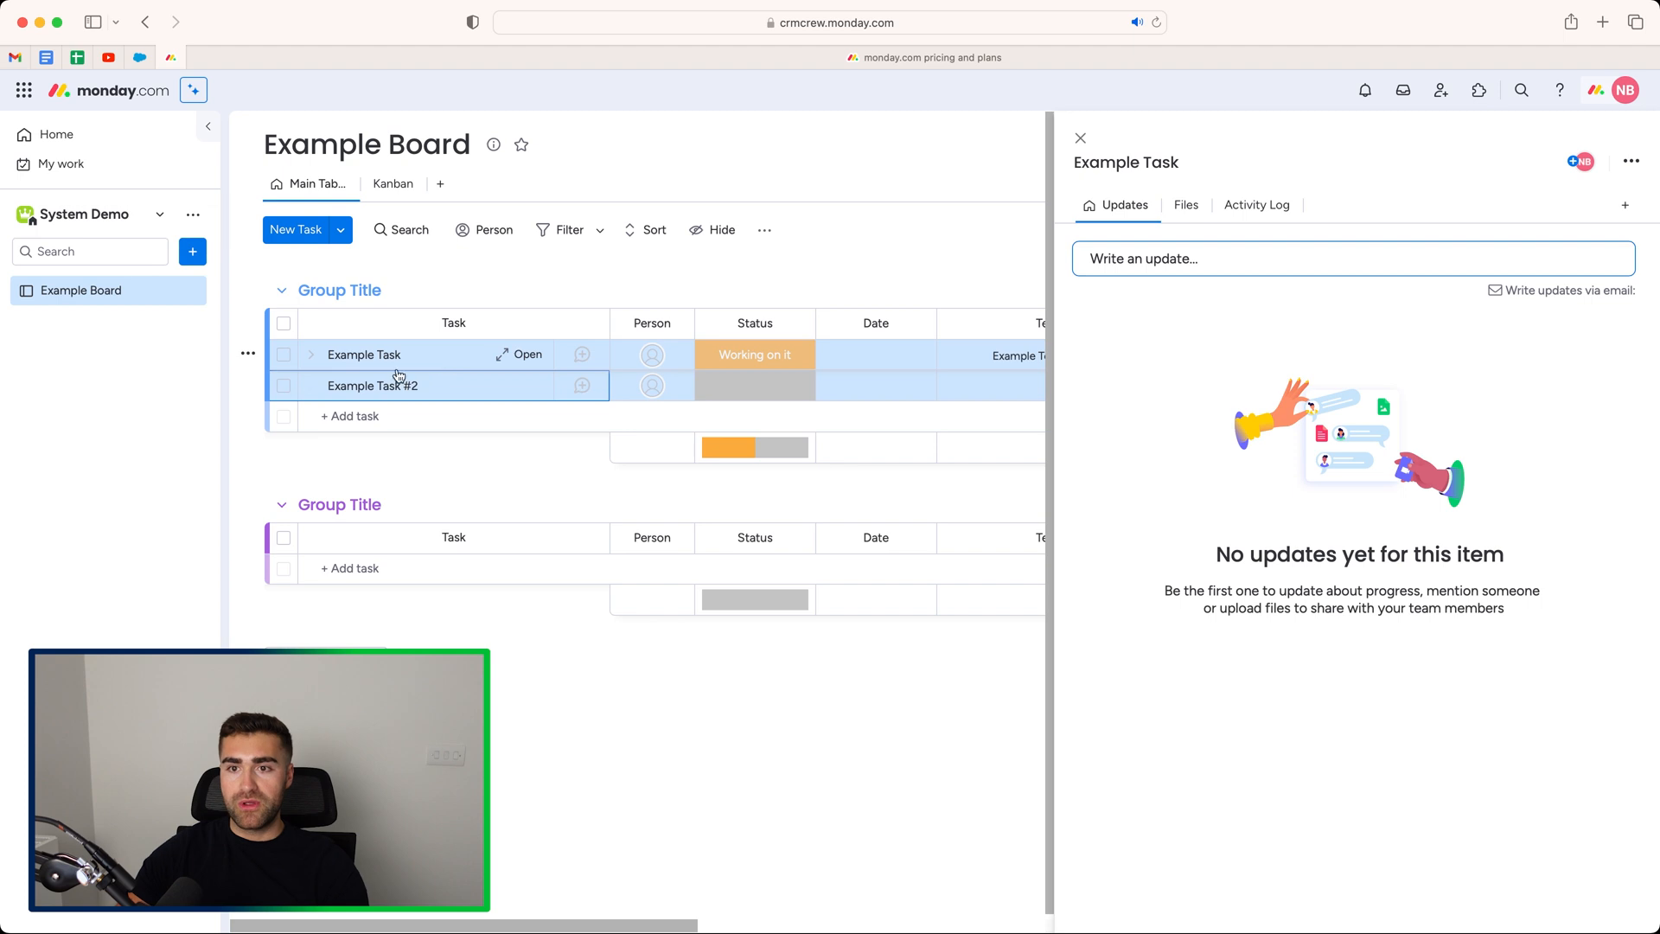
{"action": "left_click", "coordinate": [1079, 138]}
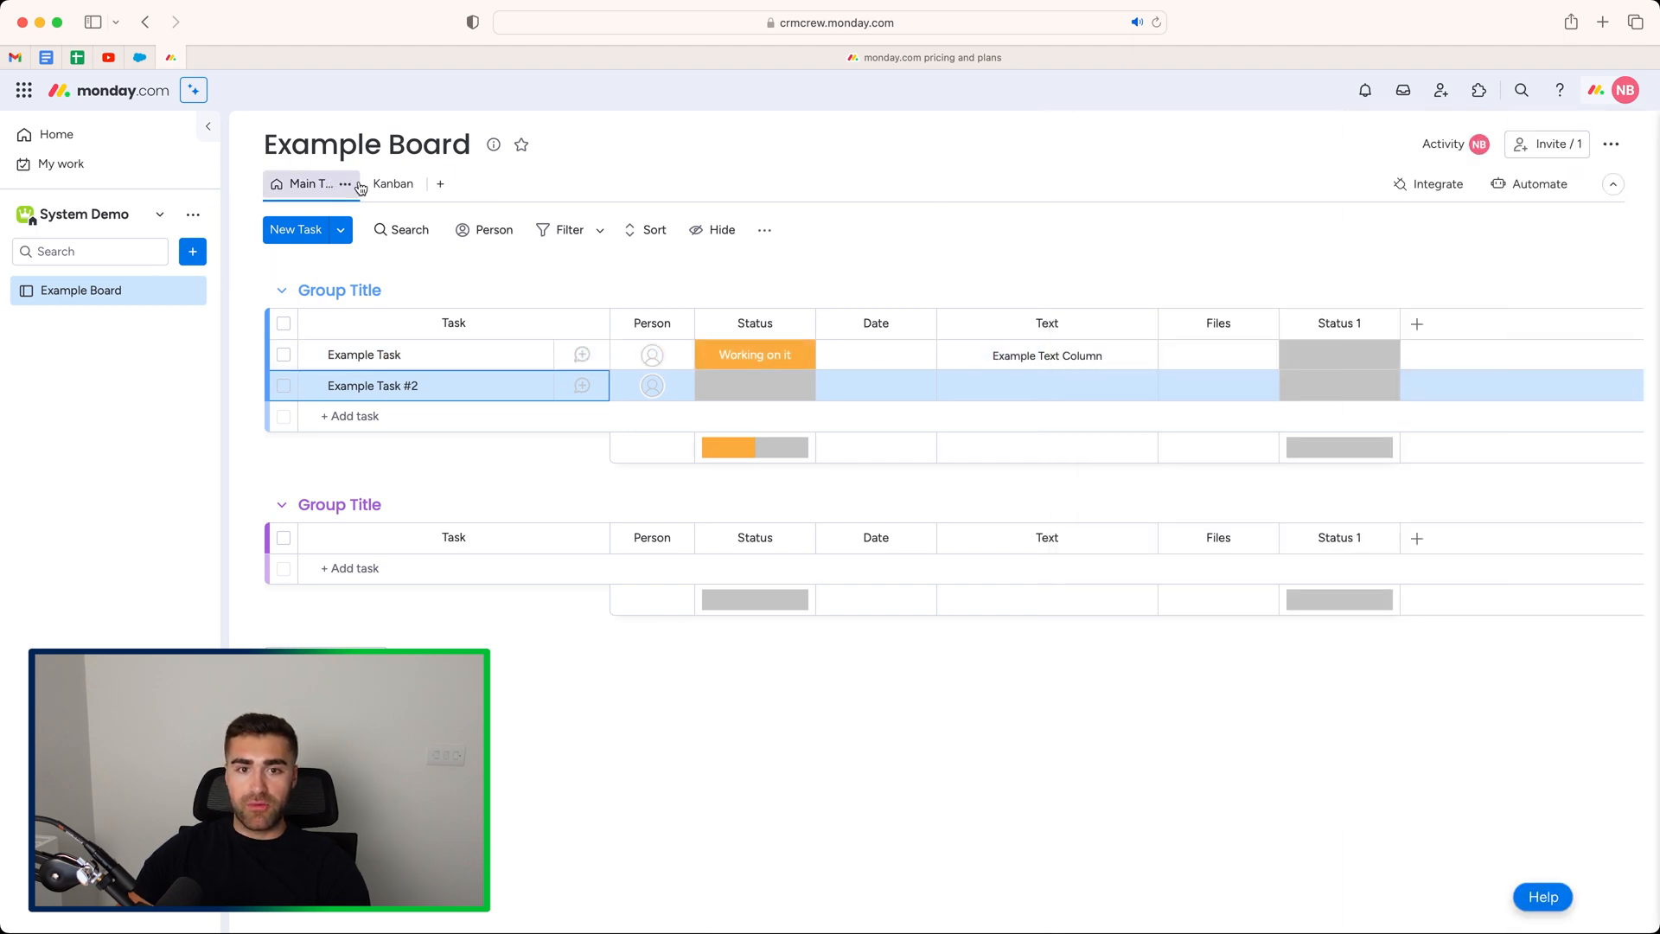
{"action": "left_click", "coordinate": [393, 184]}
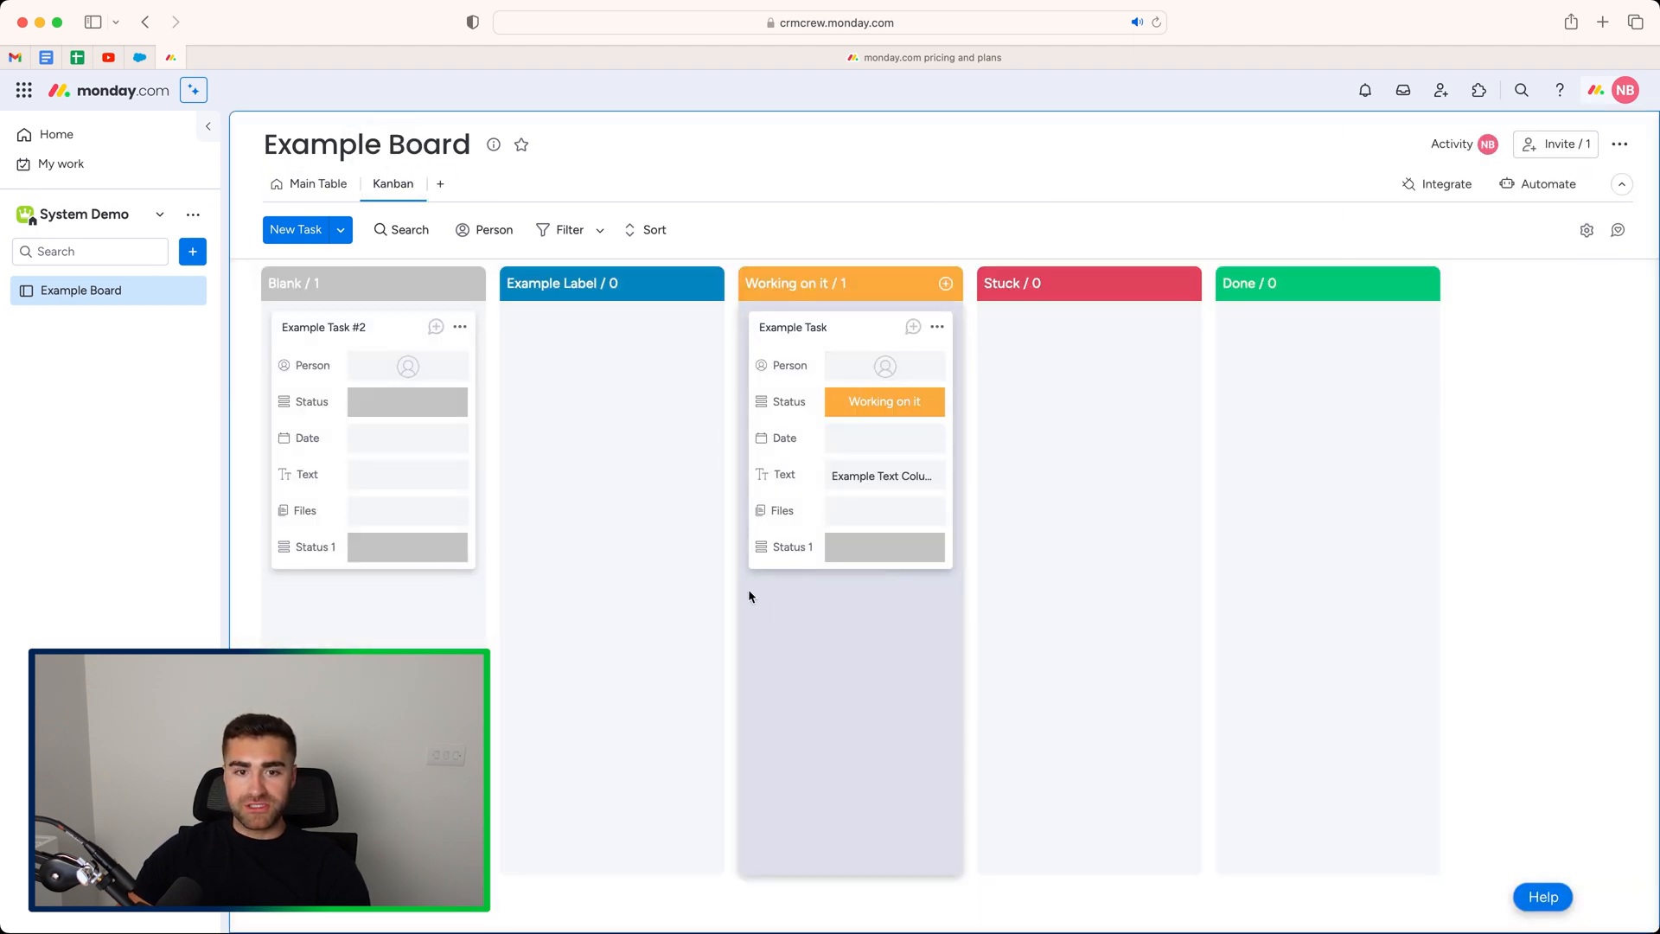
{"action": "mouse_move", "coordinate": [485, 344]}
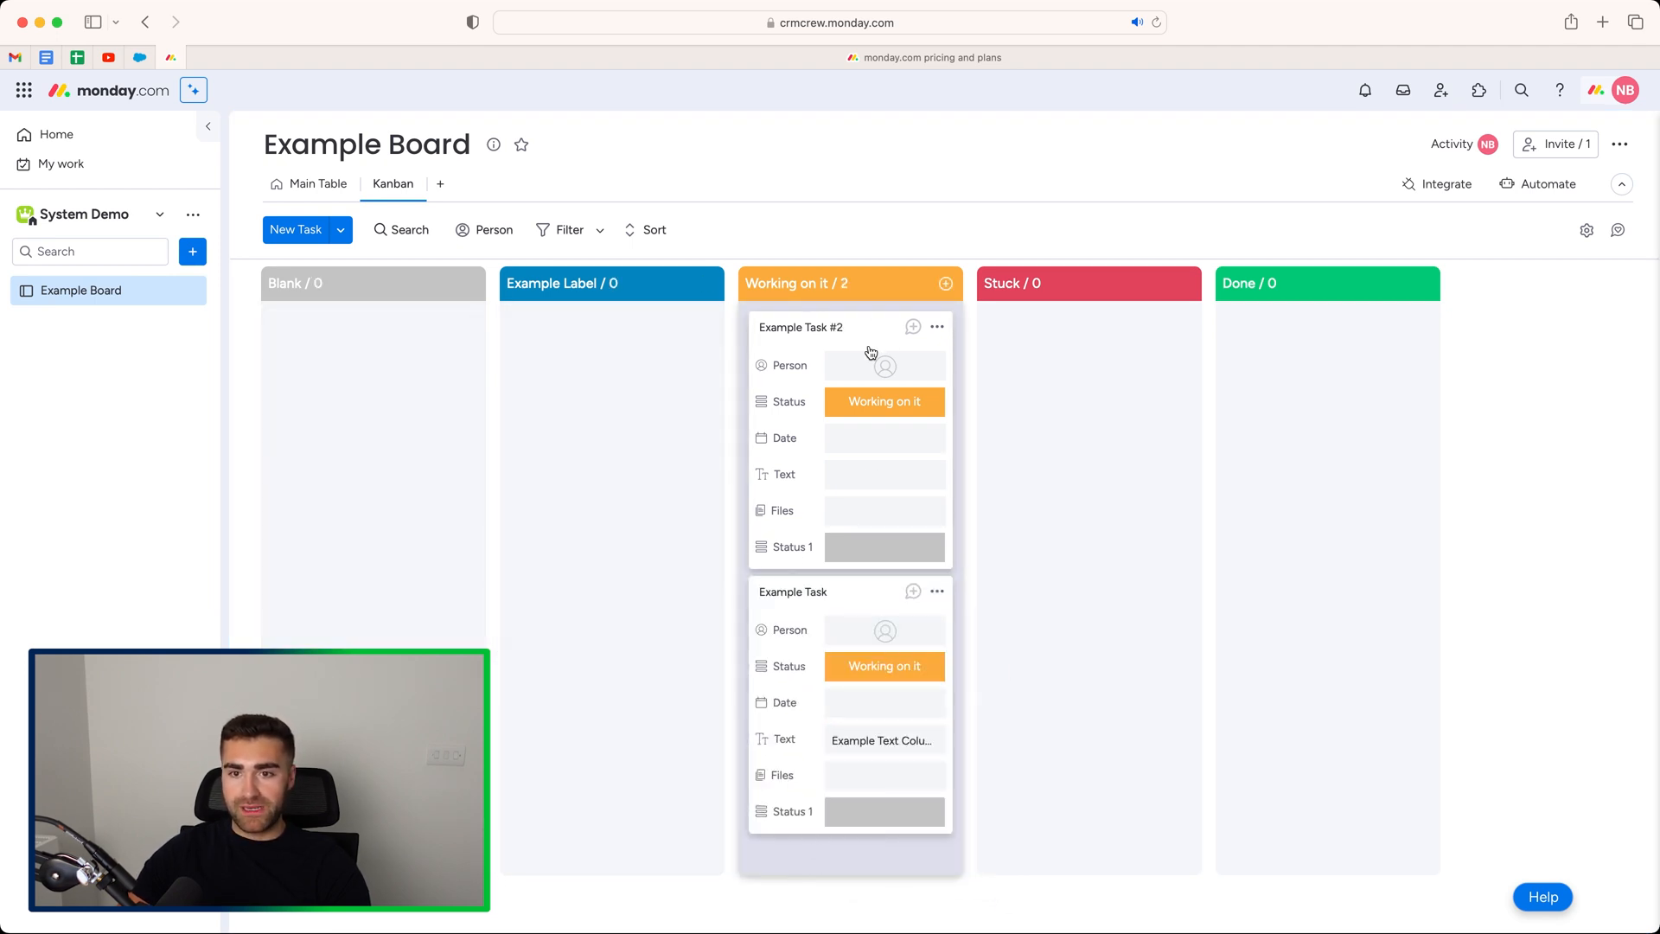
{"action": "mouse_move", "coordinate": [598, 337]}
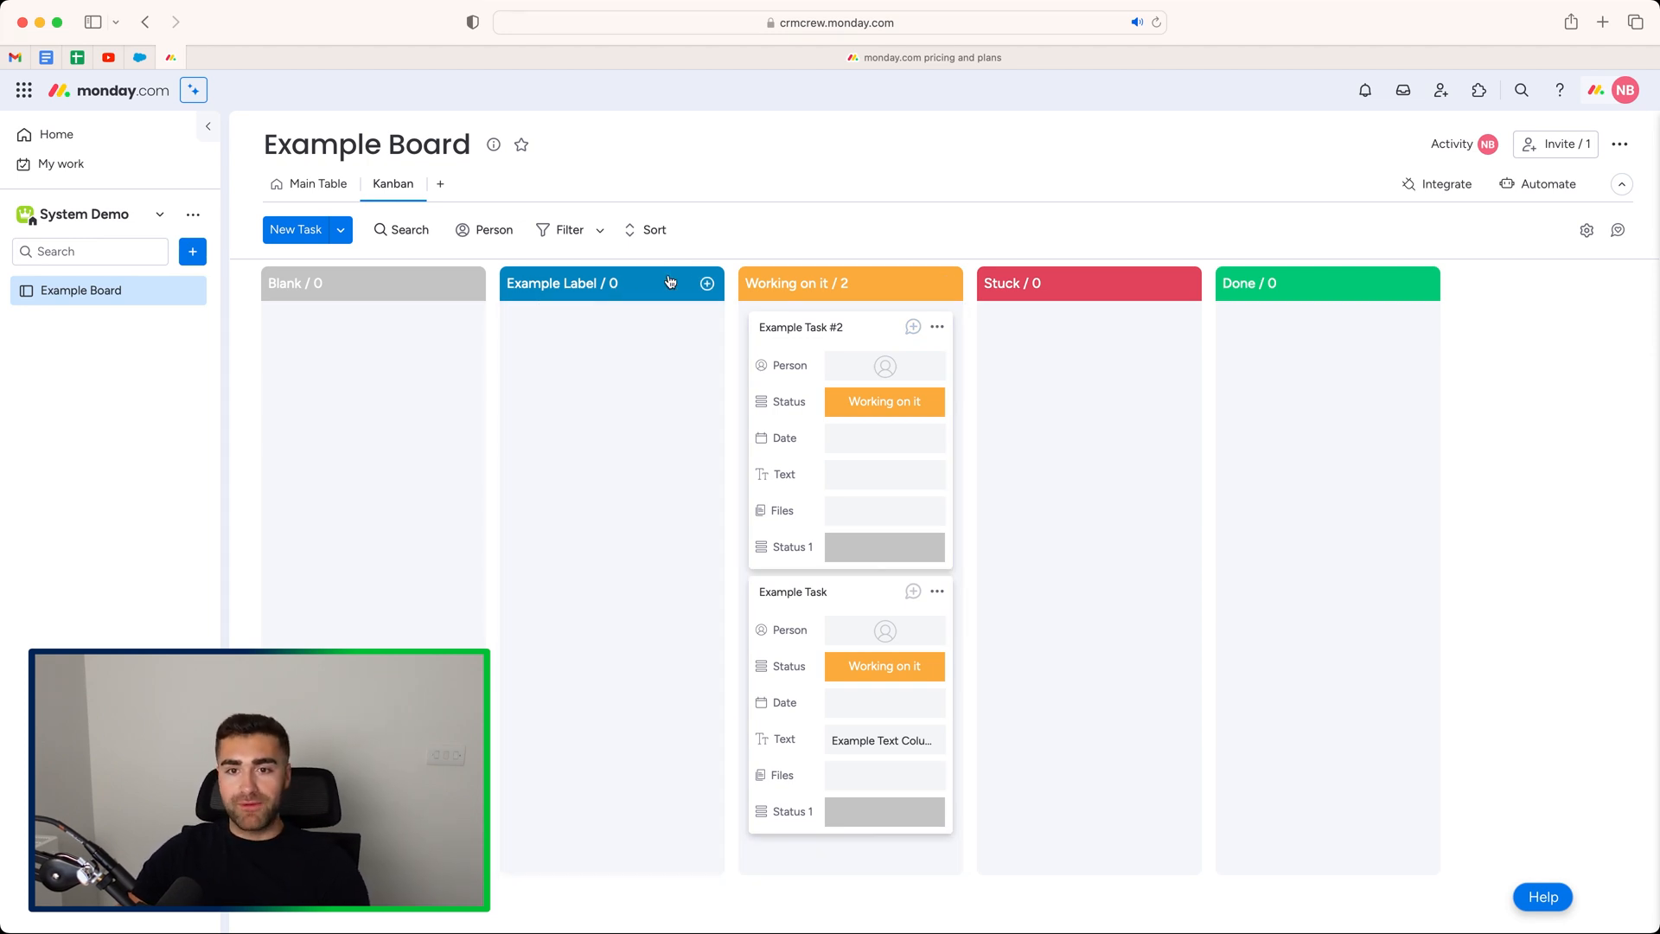
Step: Create a new card named Example Task #3 in the Example Label column
{"action": "left_click", "coordinate": [705, 282]}
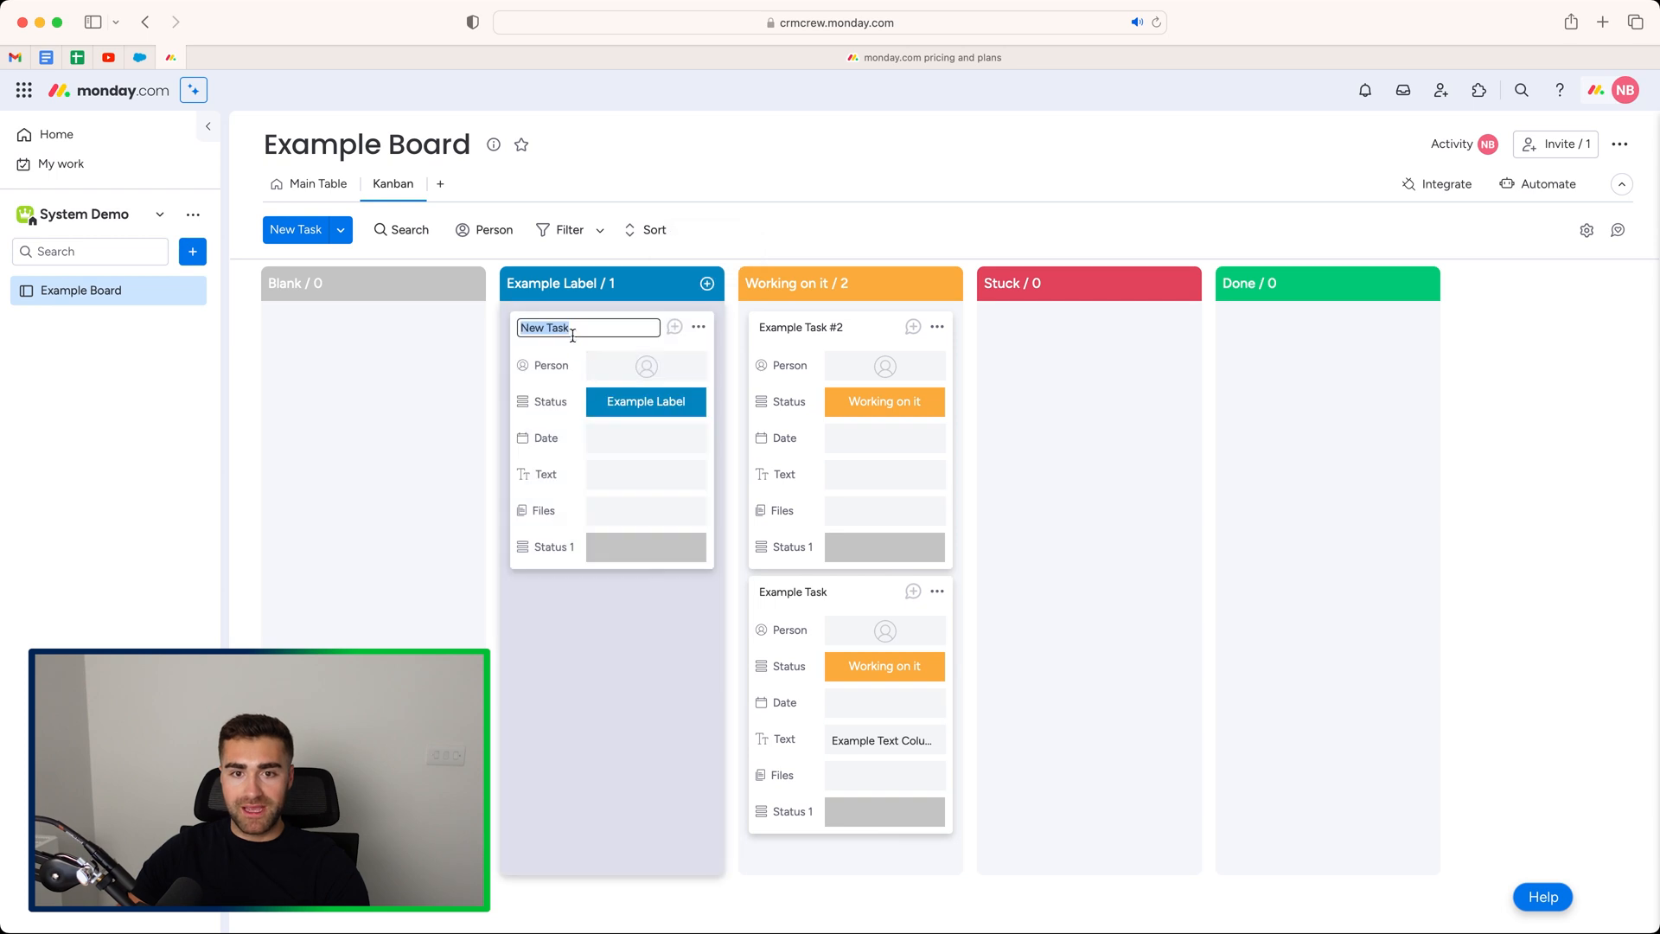
{"action": "type", "text": "Example"}
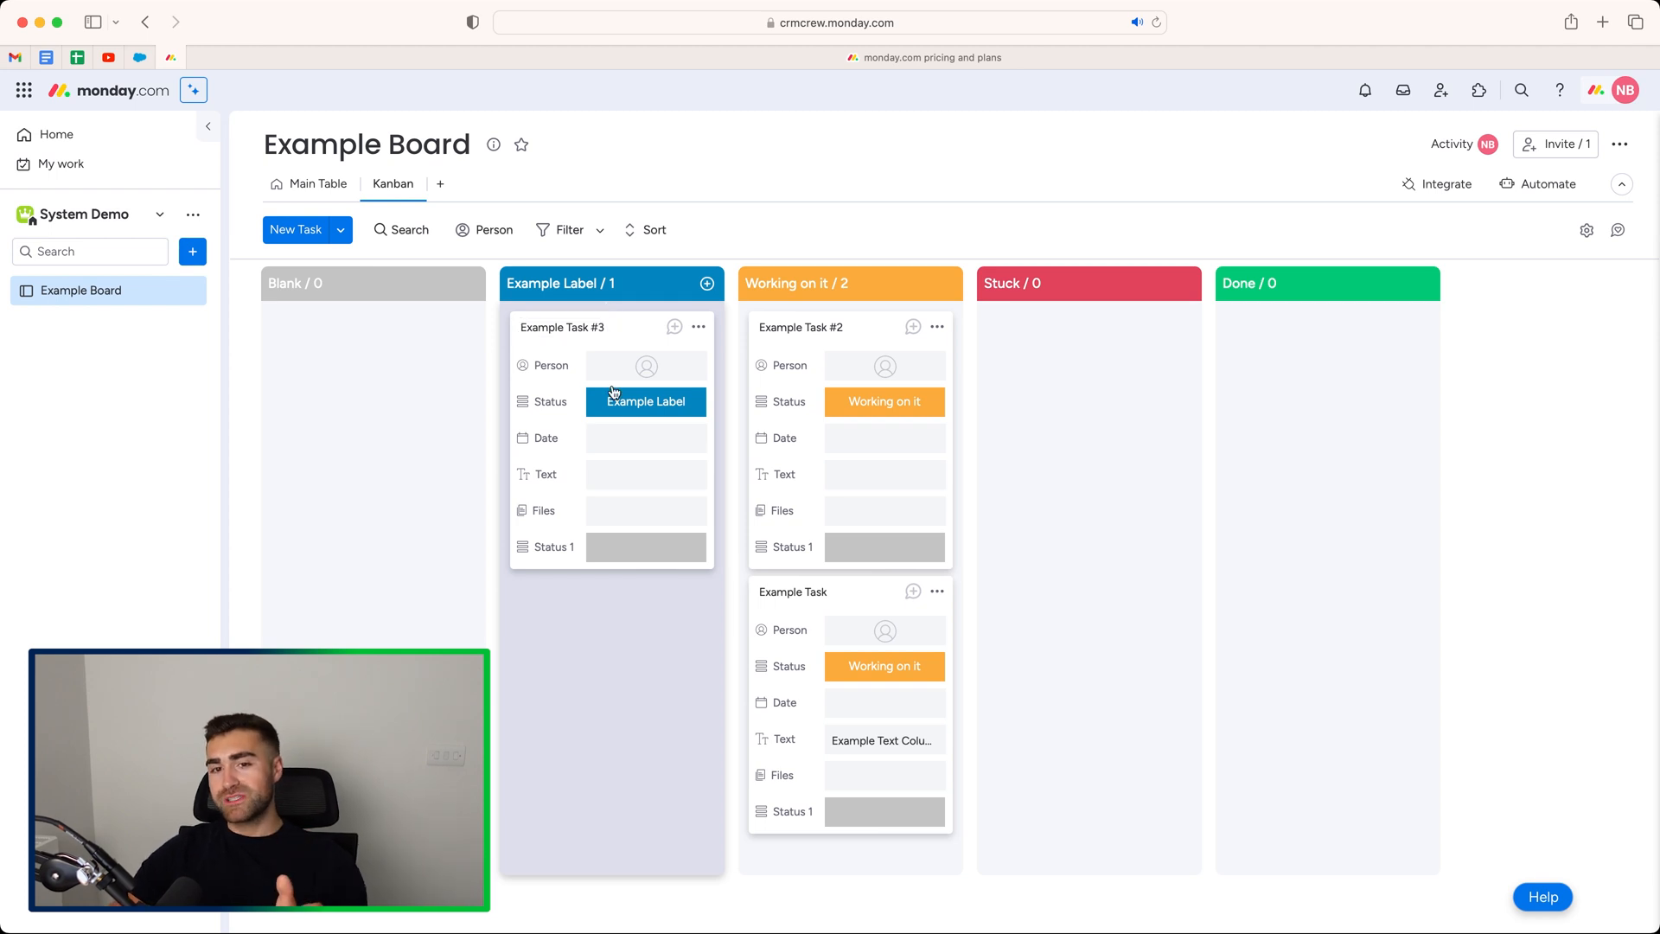
{"action": "mouse_move", "coordinate": [638, 363]}
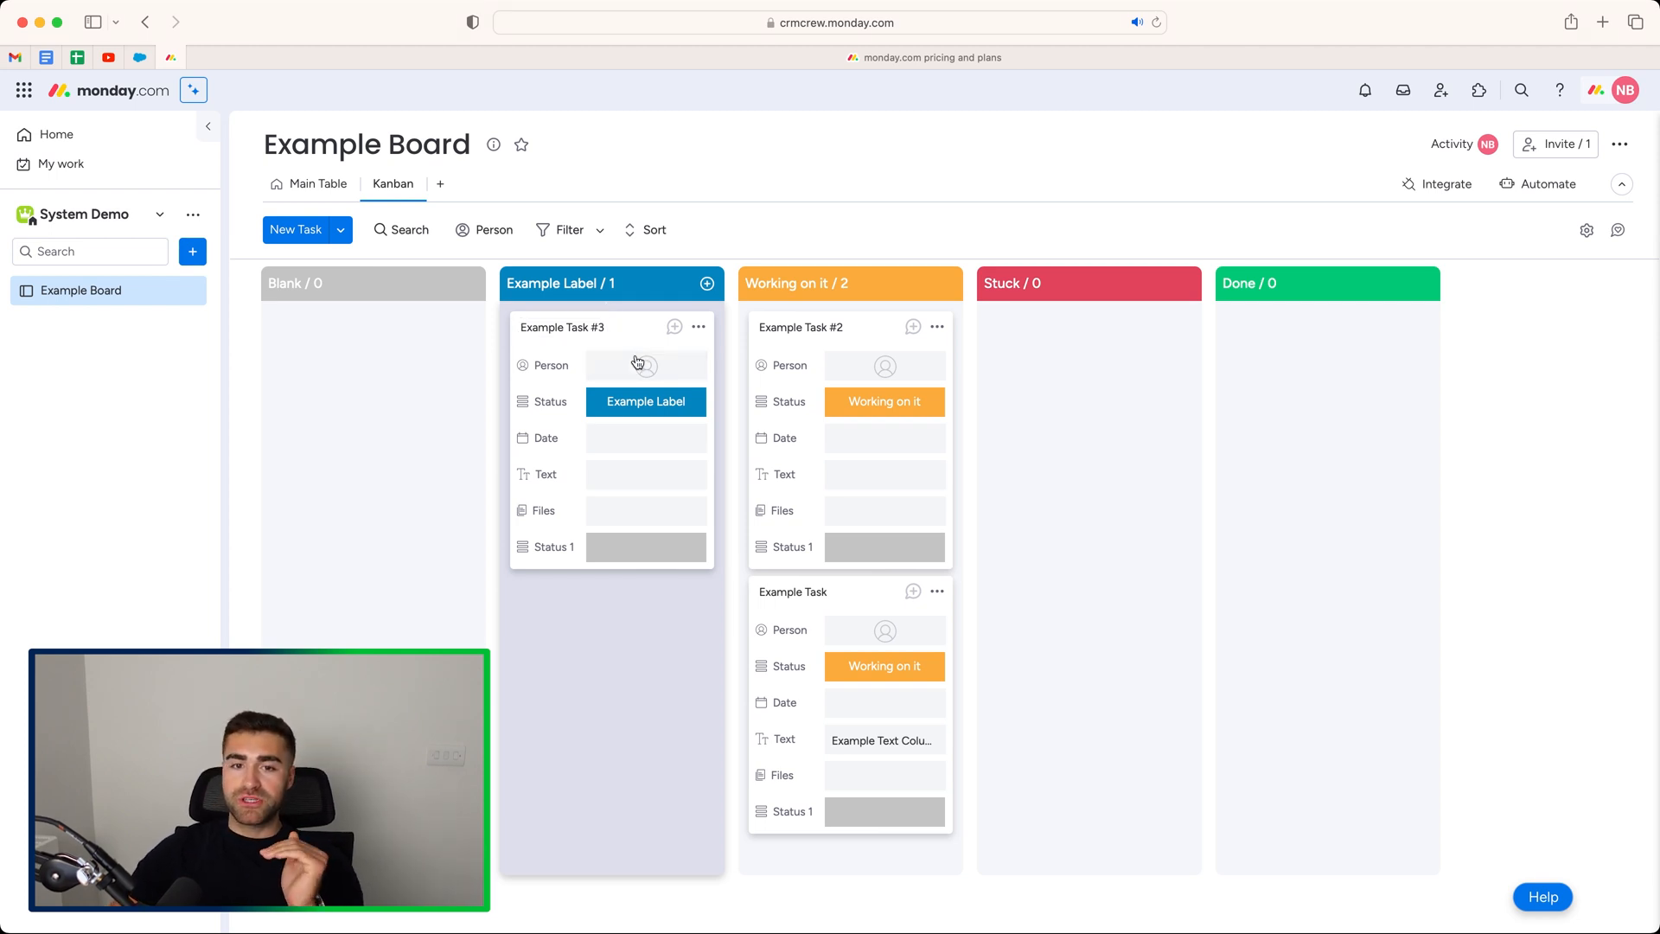
{"action": "mouse_move", "coordinate": [560, 161]}
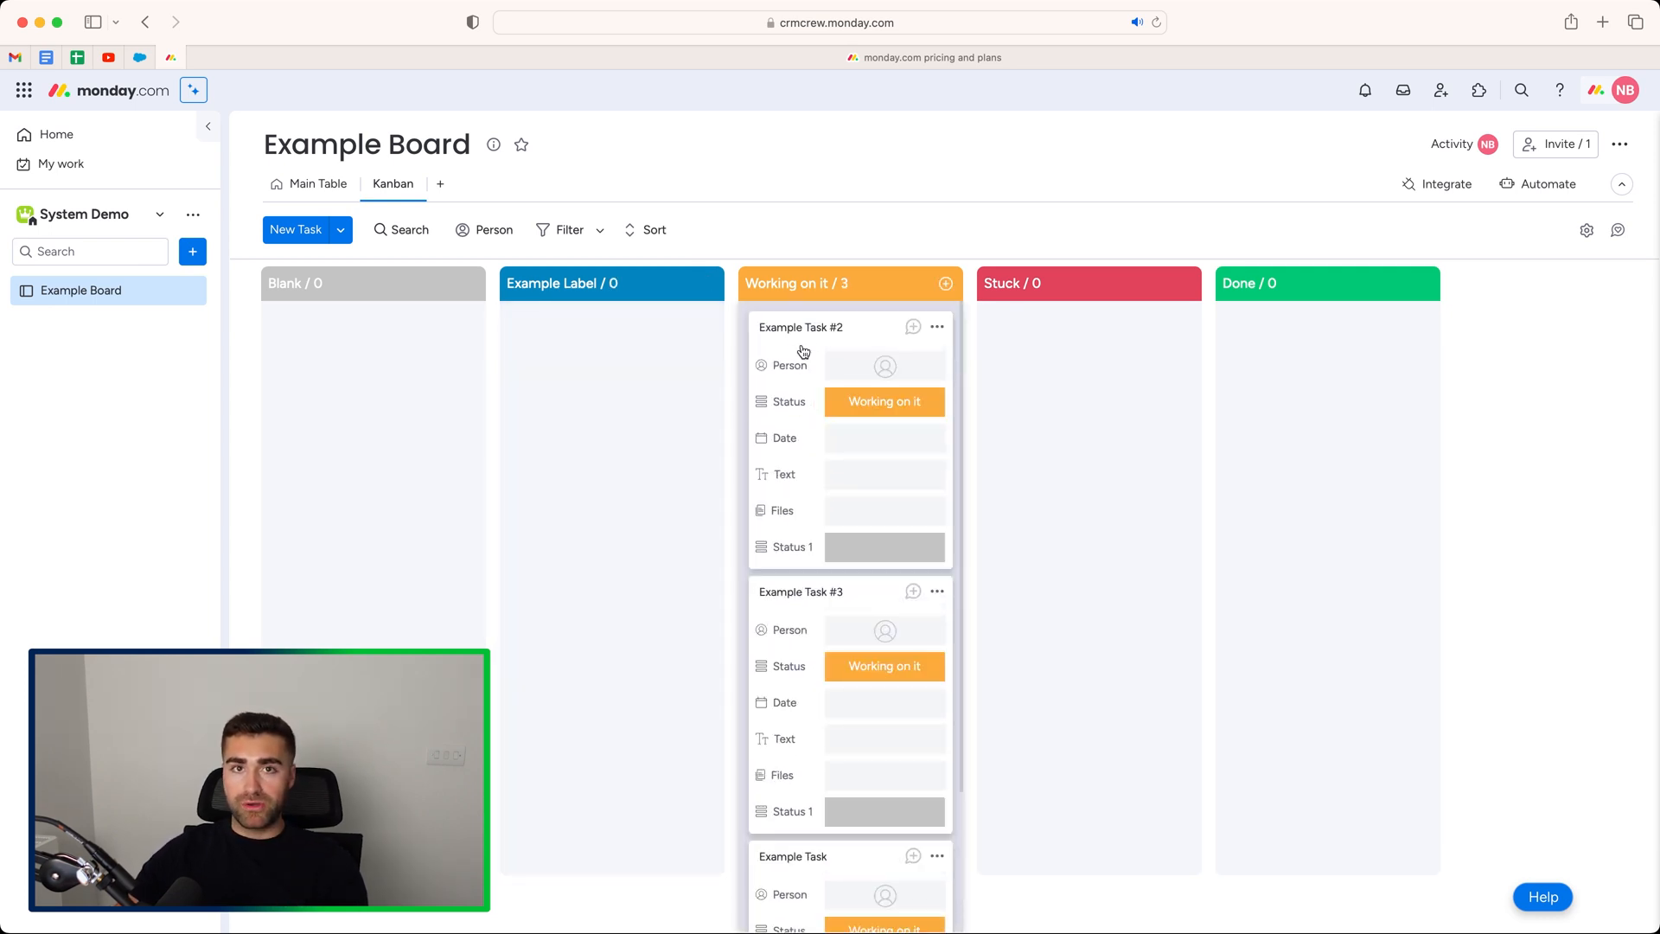
Step: Scroll through the Working on it column to review its three tasks
{"action": "scroll", "scroll_direction": "down", "scroll_amount": 3}
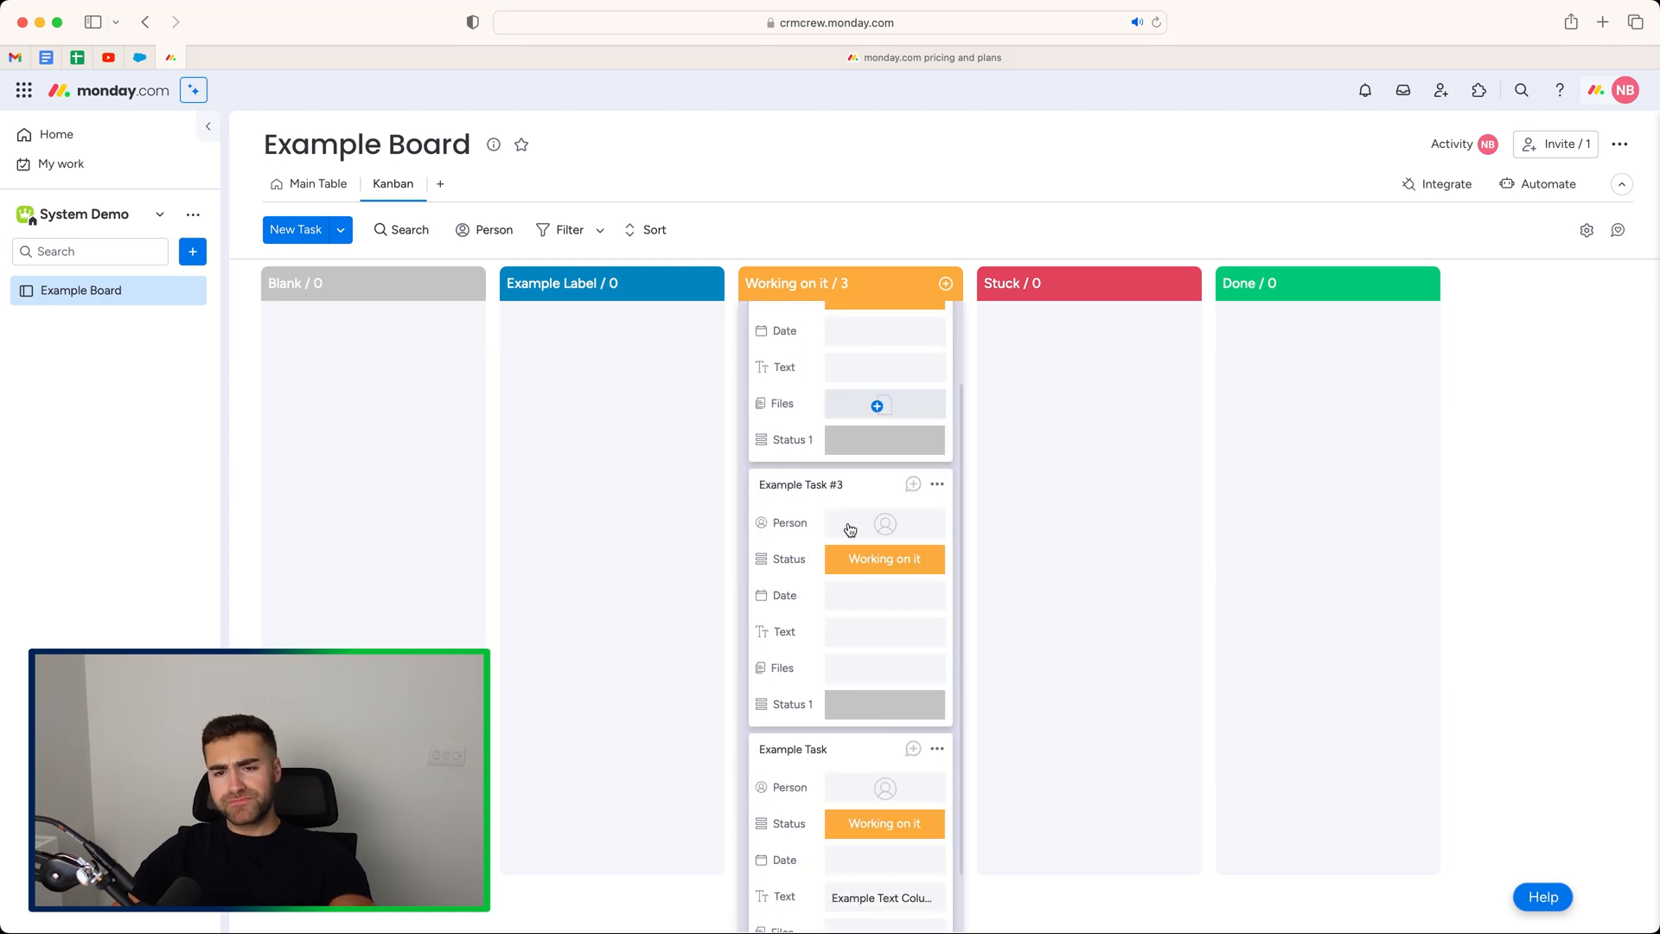
{"action": "scroll", "scroll_direction": "down", "scroll_amount": 3}
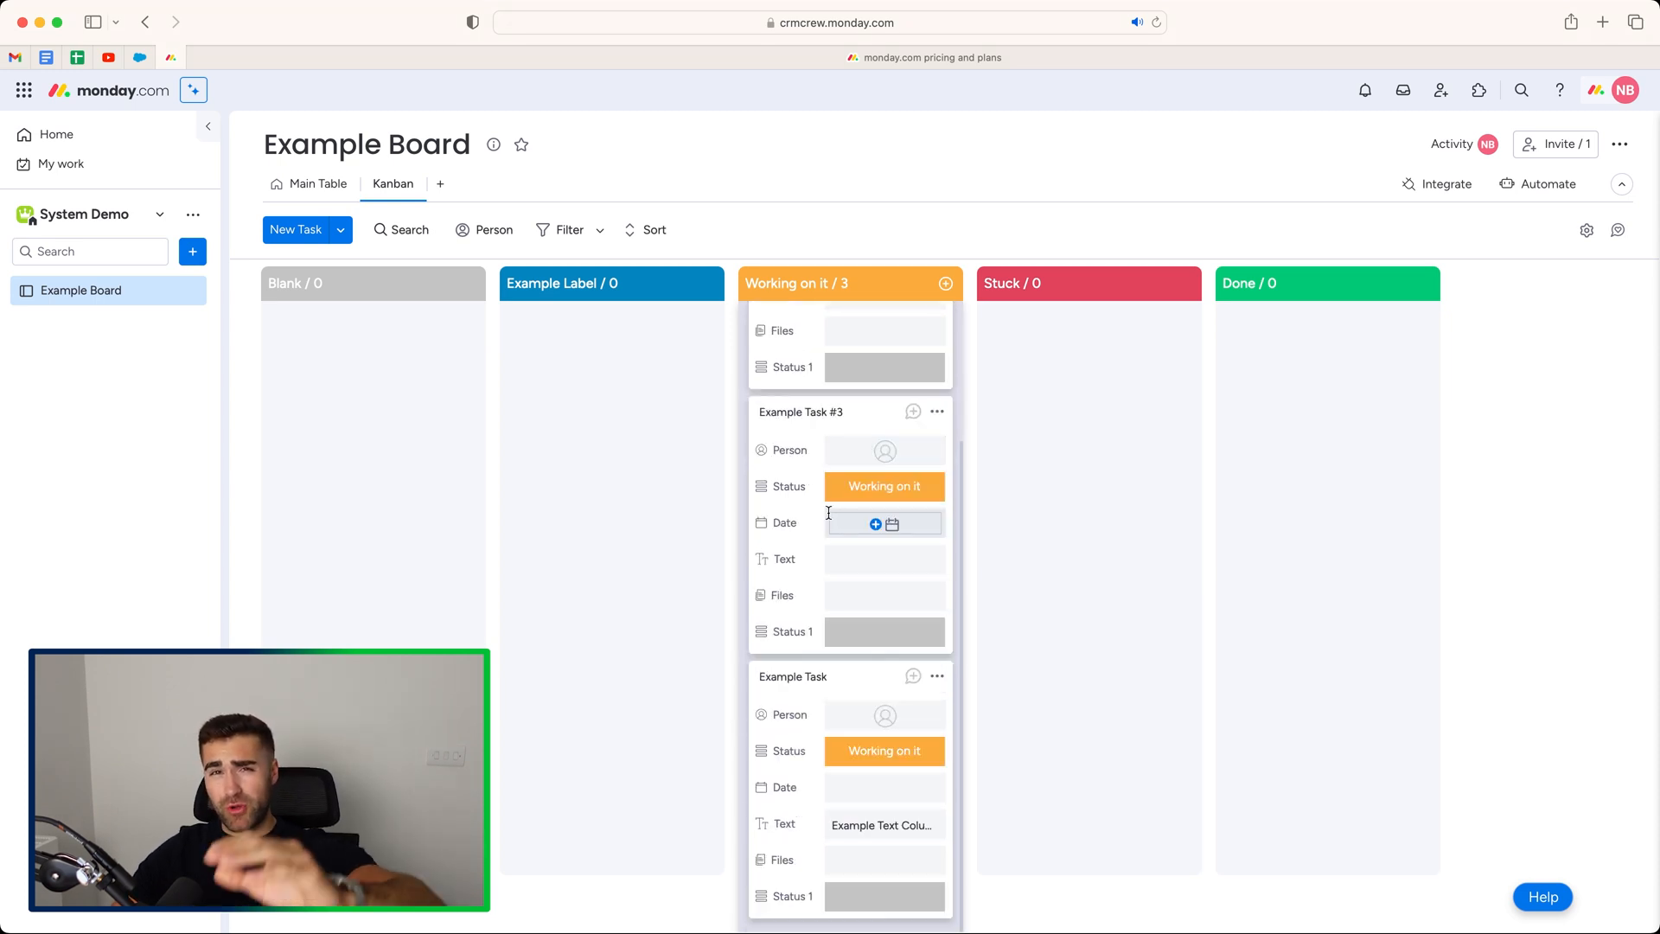
{"action": "mouse_move", "coordinate": [851, 559]}
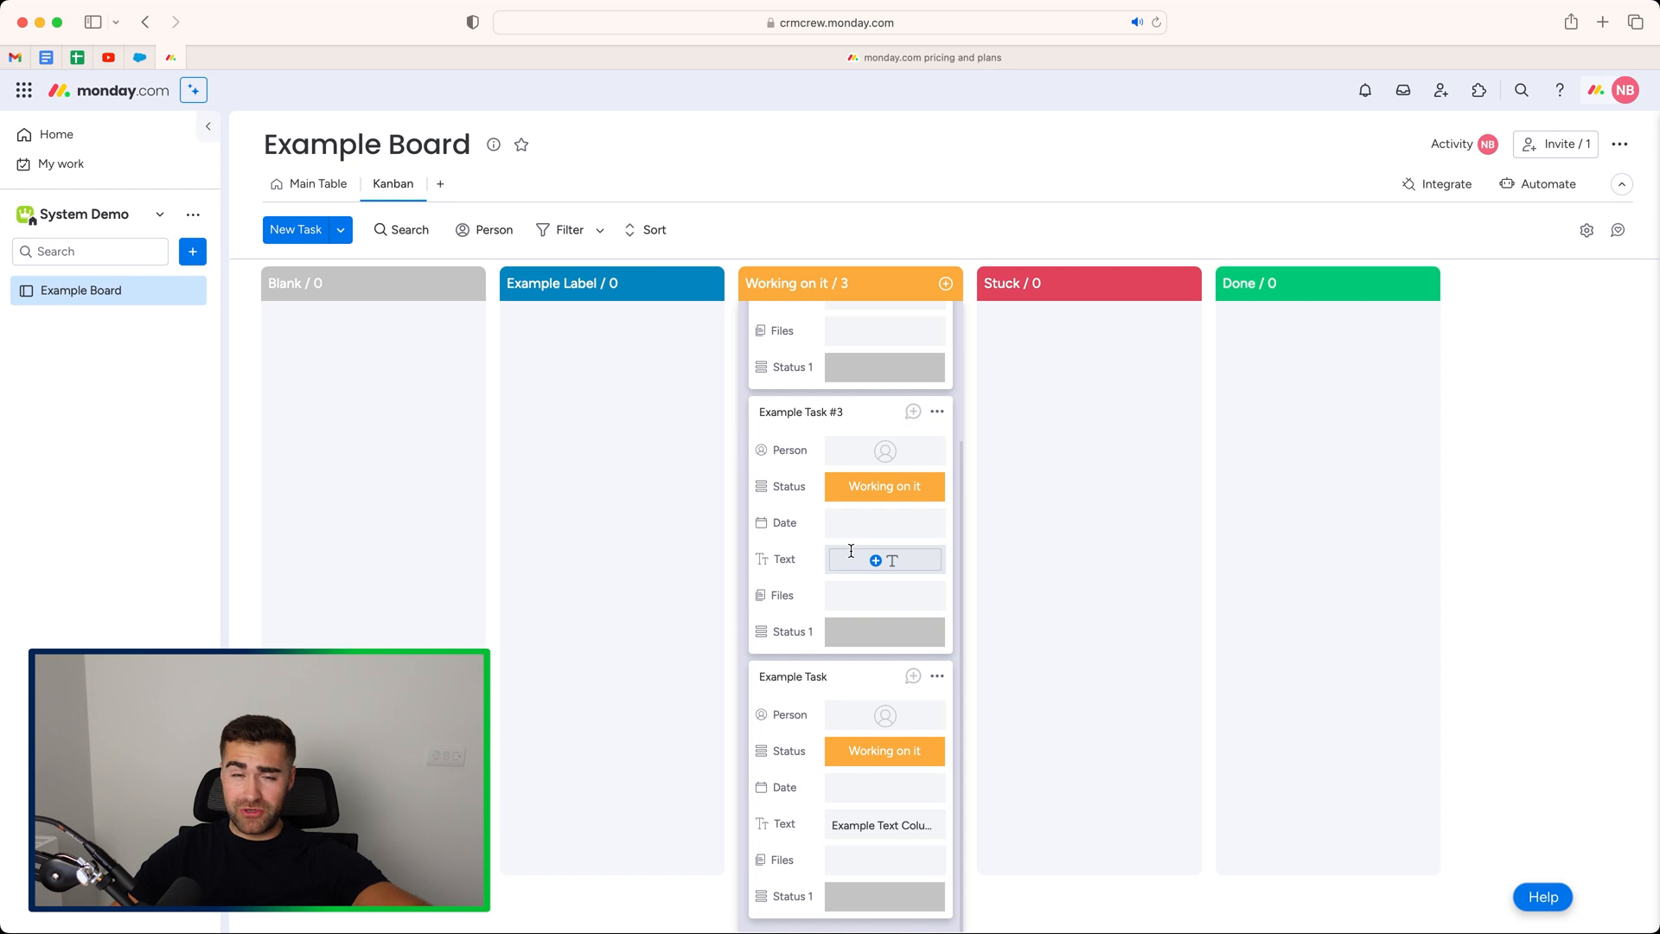
{"action": "scroll", "scroll_direction": "up", "scroll_amount": 3}
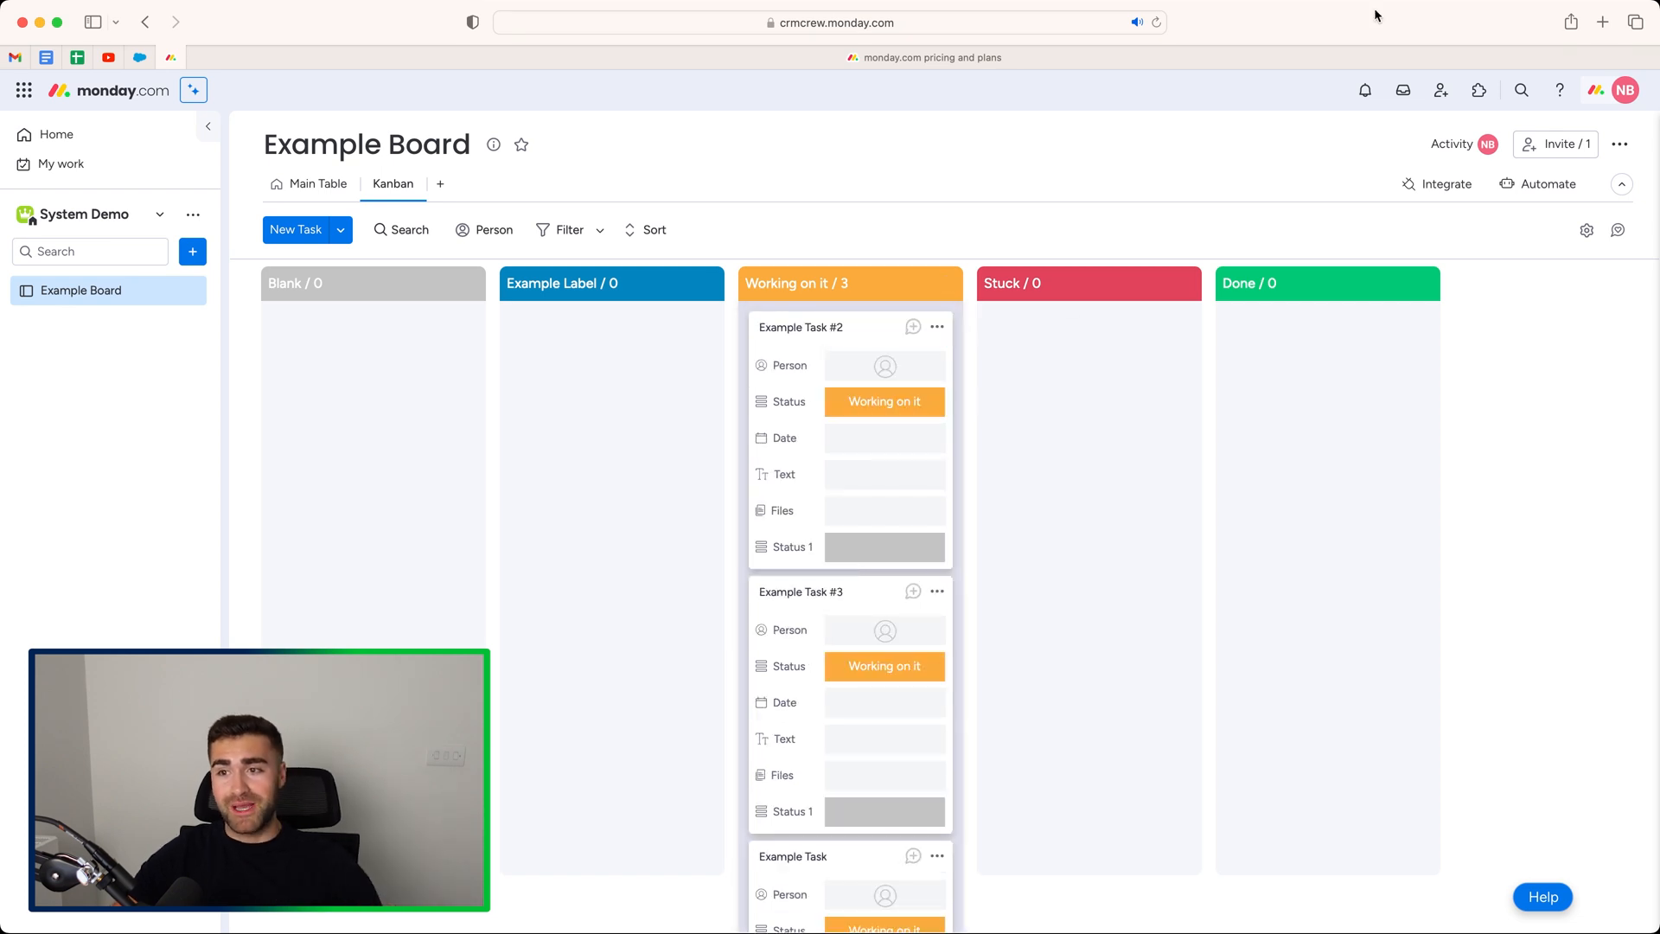
Step: In Kanban Settings, remove Status 1 from Card Columns so cards show only Person and Status
{"action": "left_click", "coordinate": [1585, 230]}
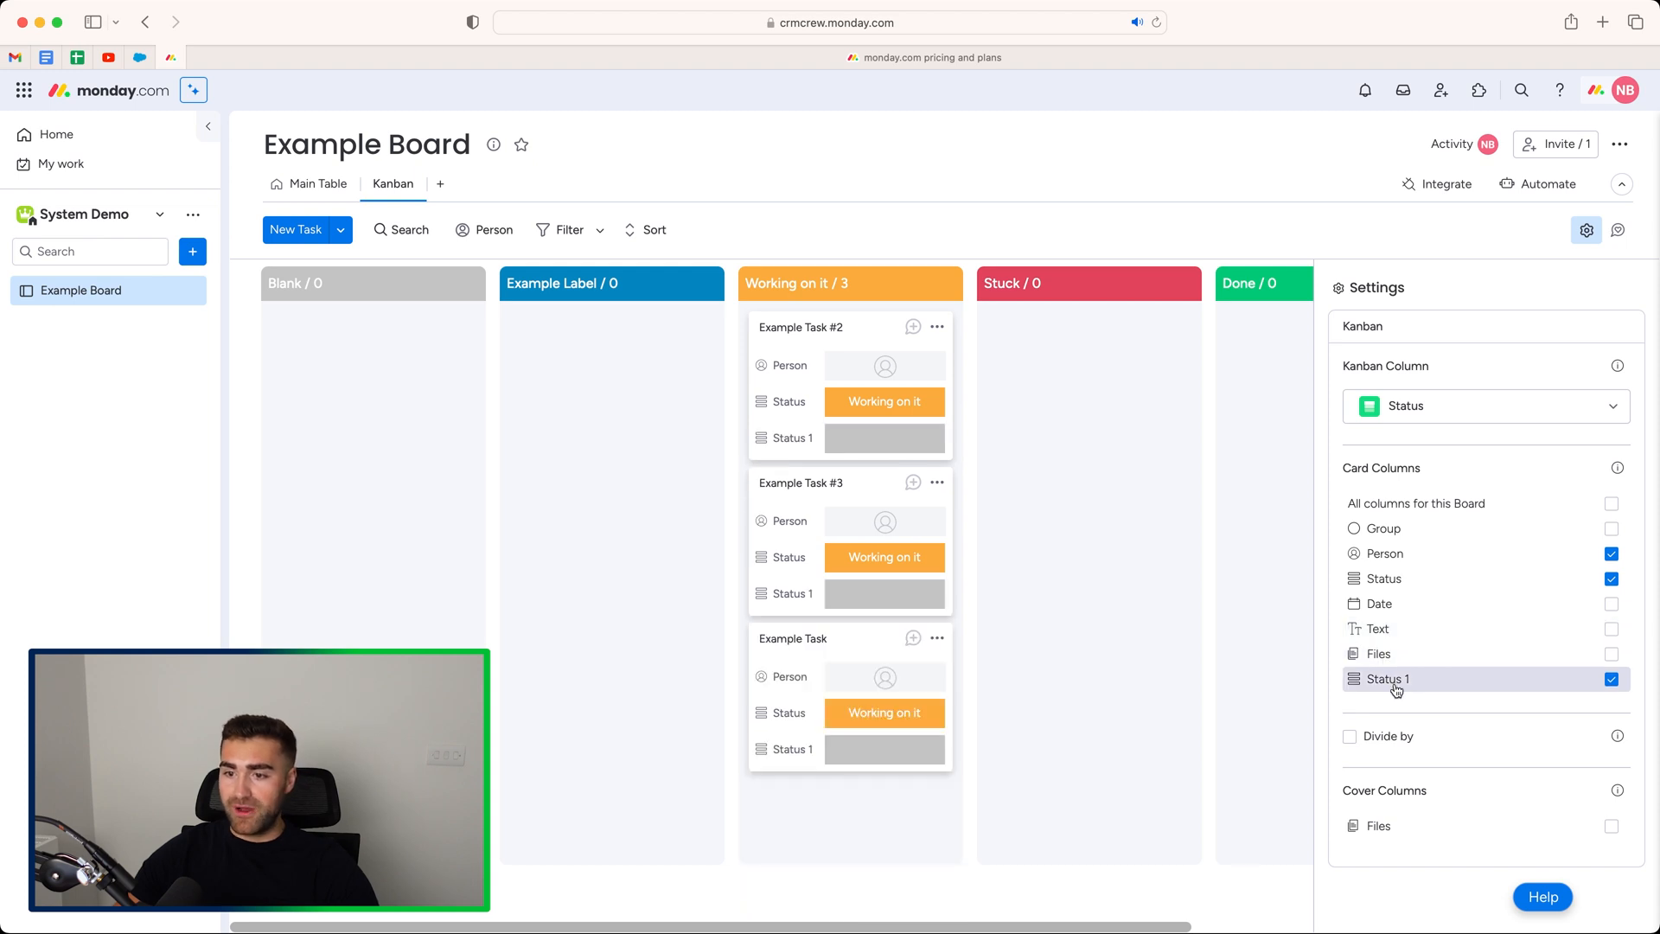
{"action": "left_click", "coordinate": [1610, 678]}
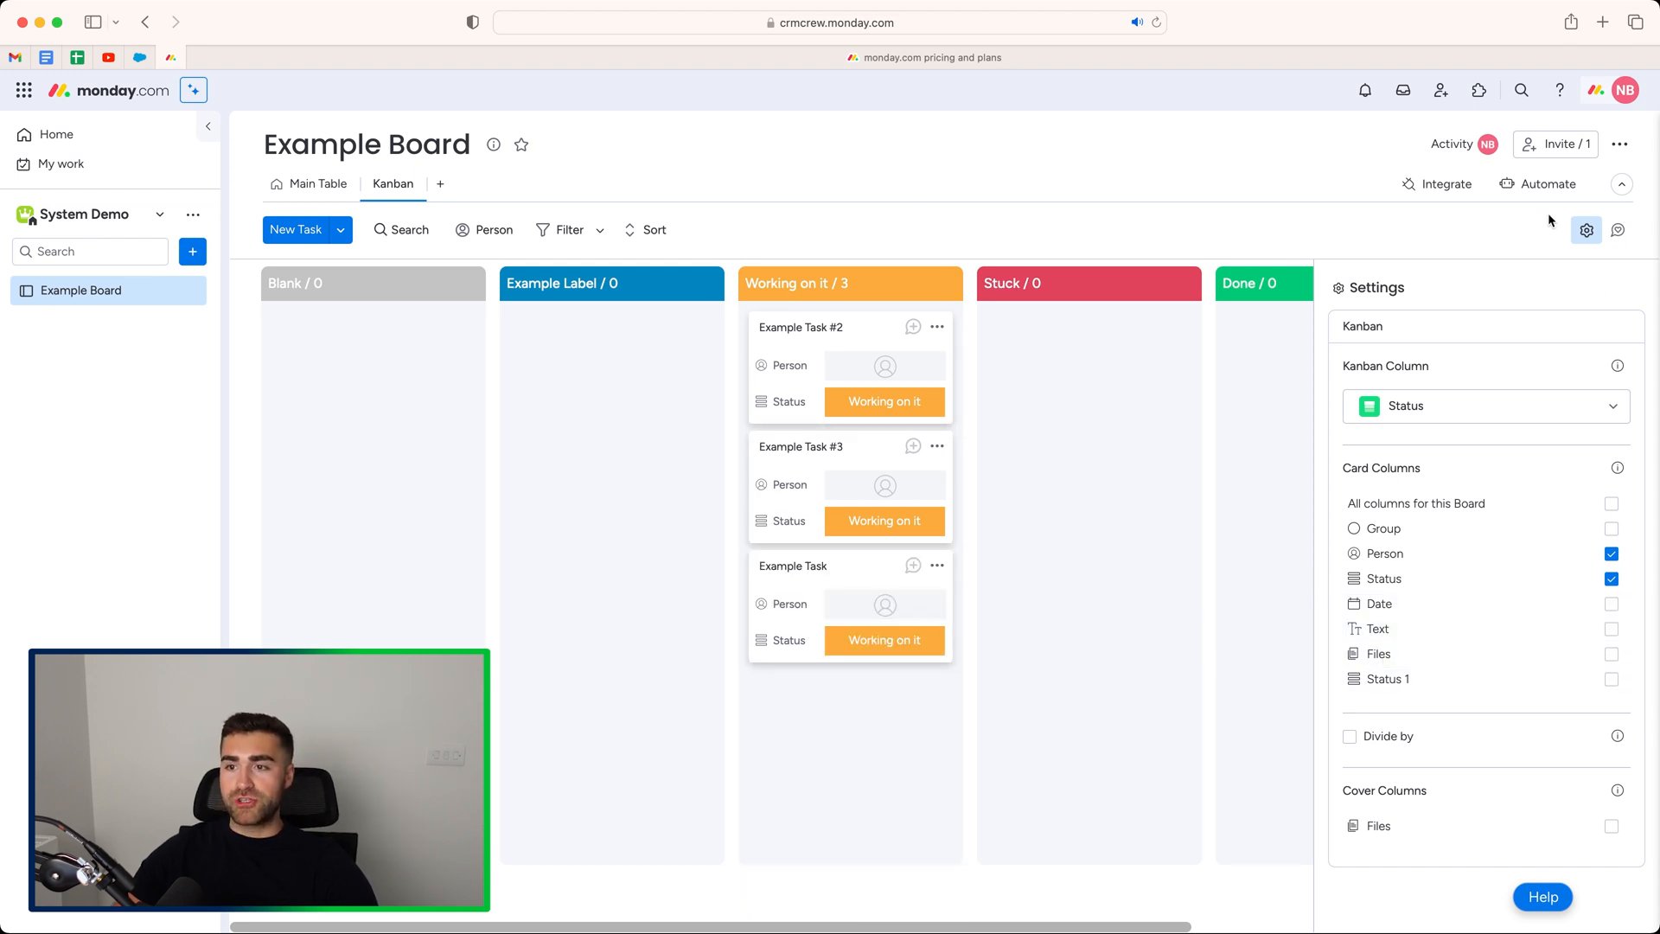
{"action": "left_click", "coordinate": [1585, 230]}
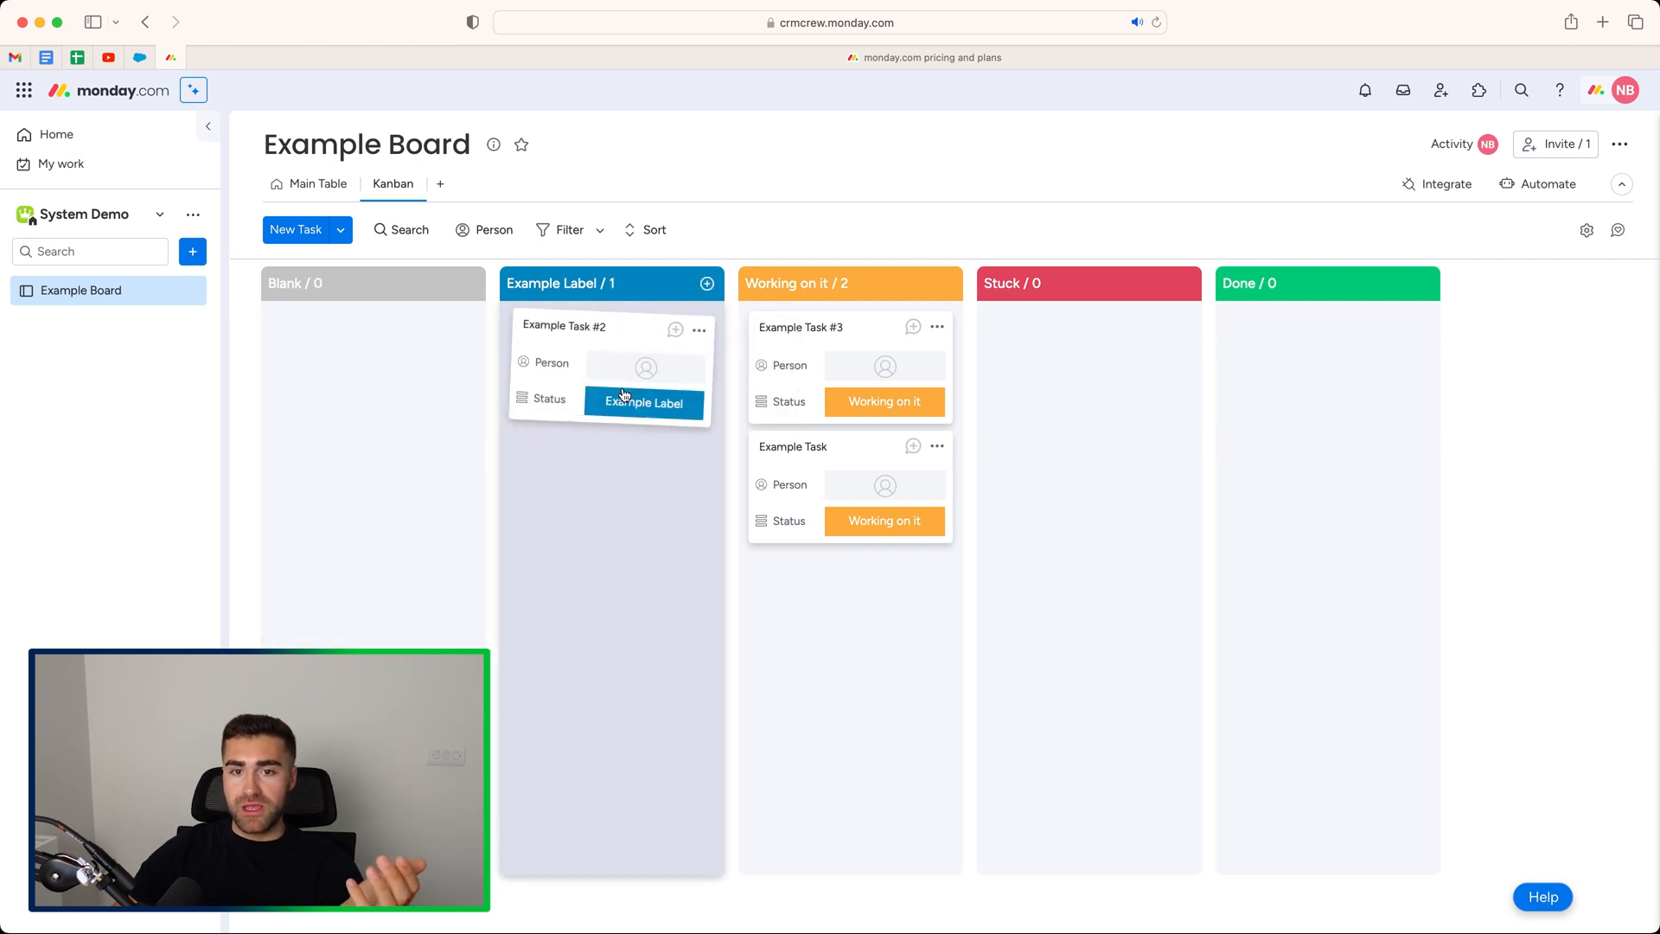
Step: Drop Example Task #2 into Example Label and close its item details dialog
{"action": "left_click", "coordinate": [564, 327]}
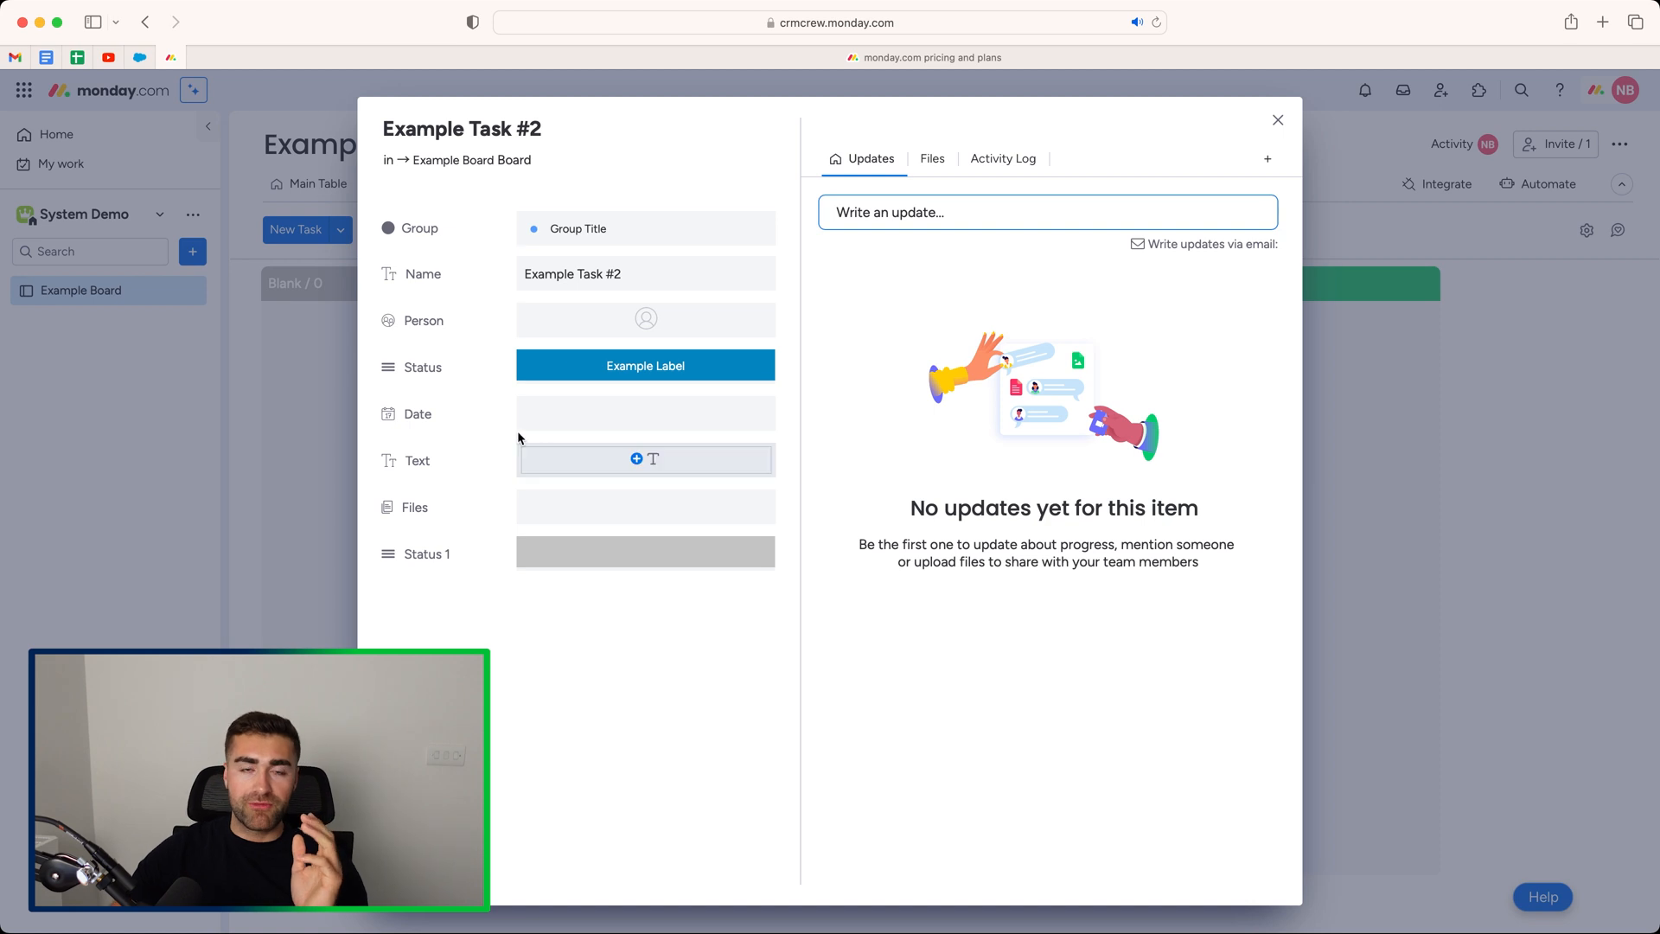
{"action": "mouse_move", "coordinate": [600, 340]}
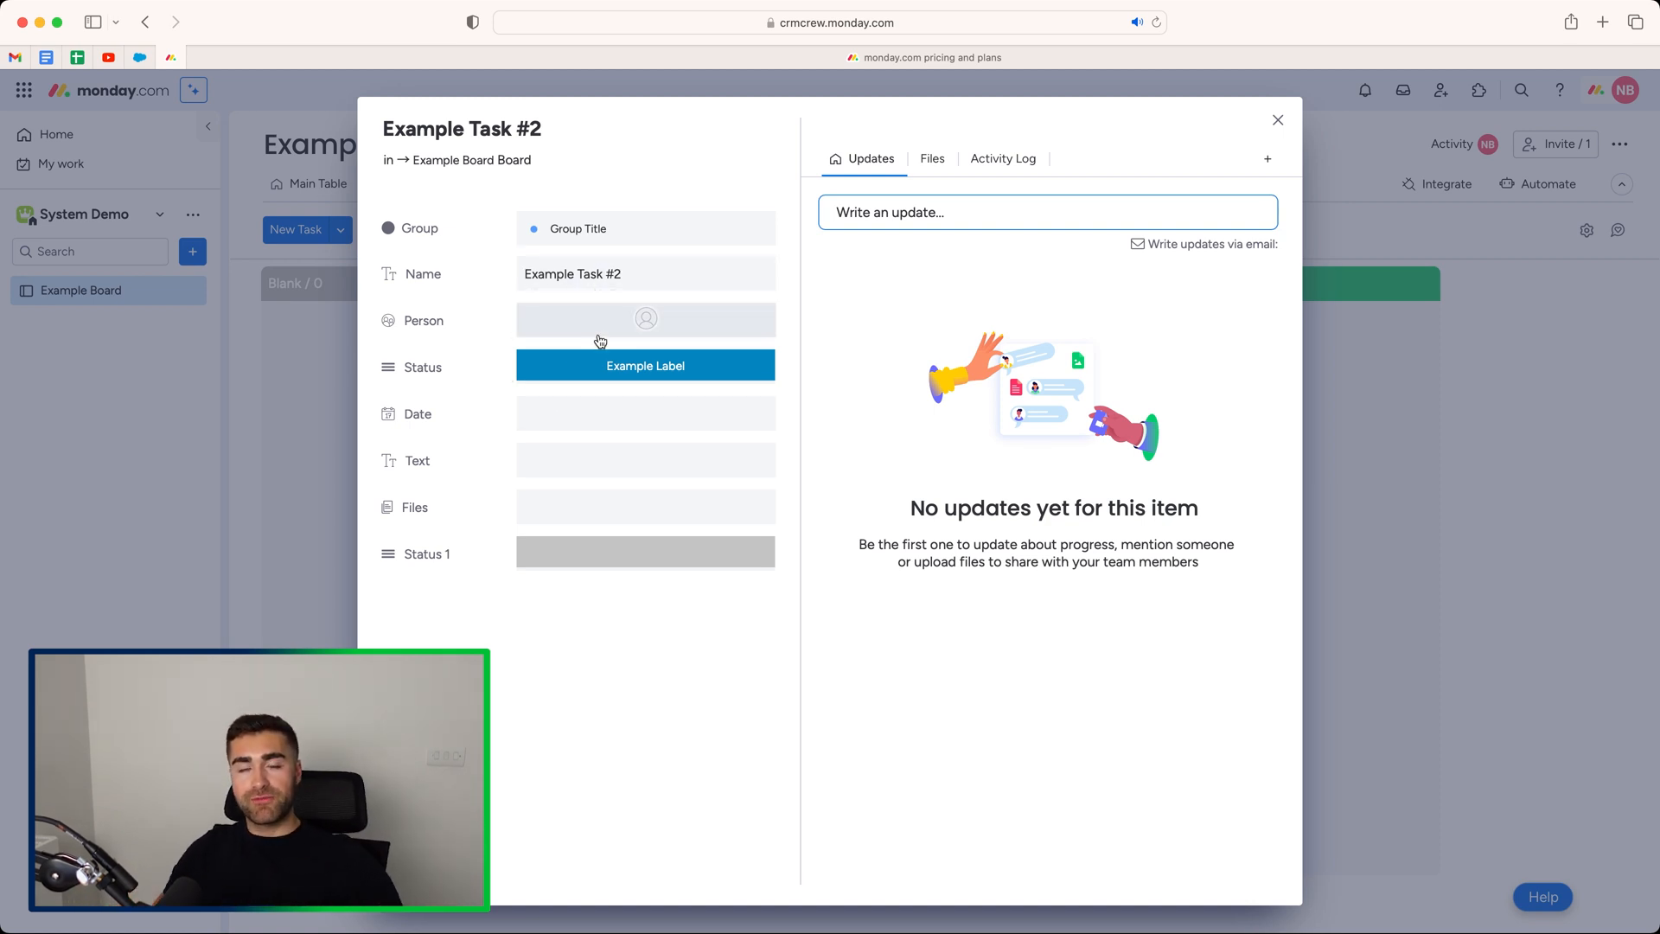
{"action": "mouse_move", "coordinate": [783, 154]}
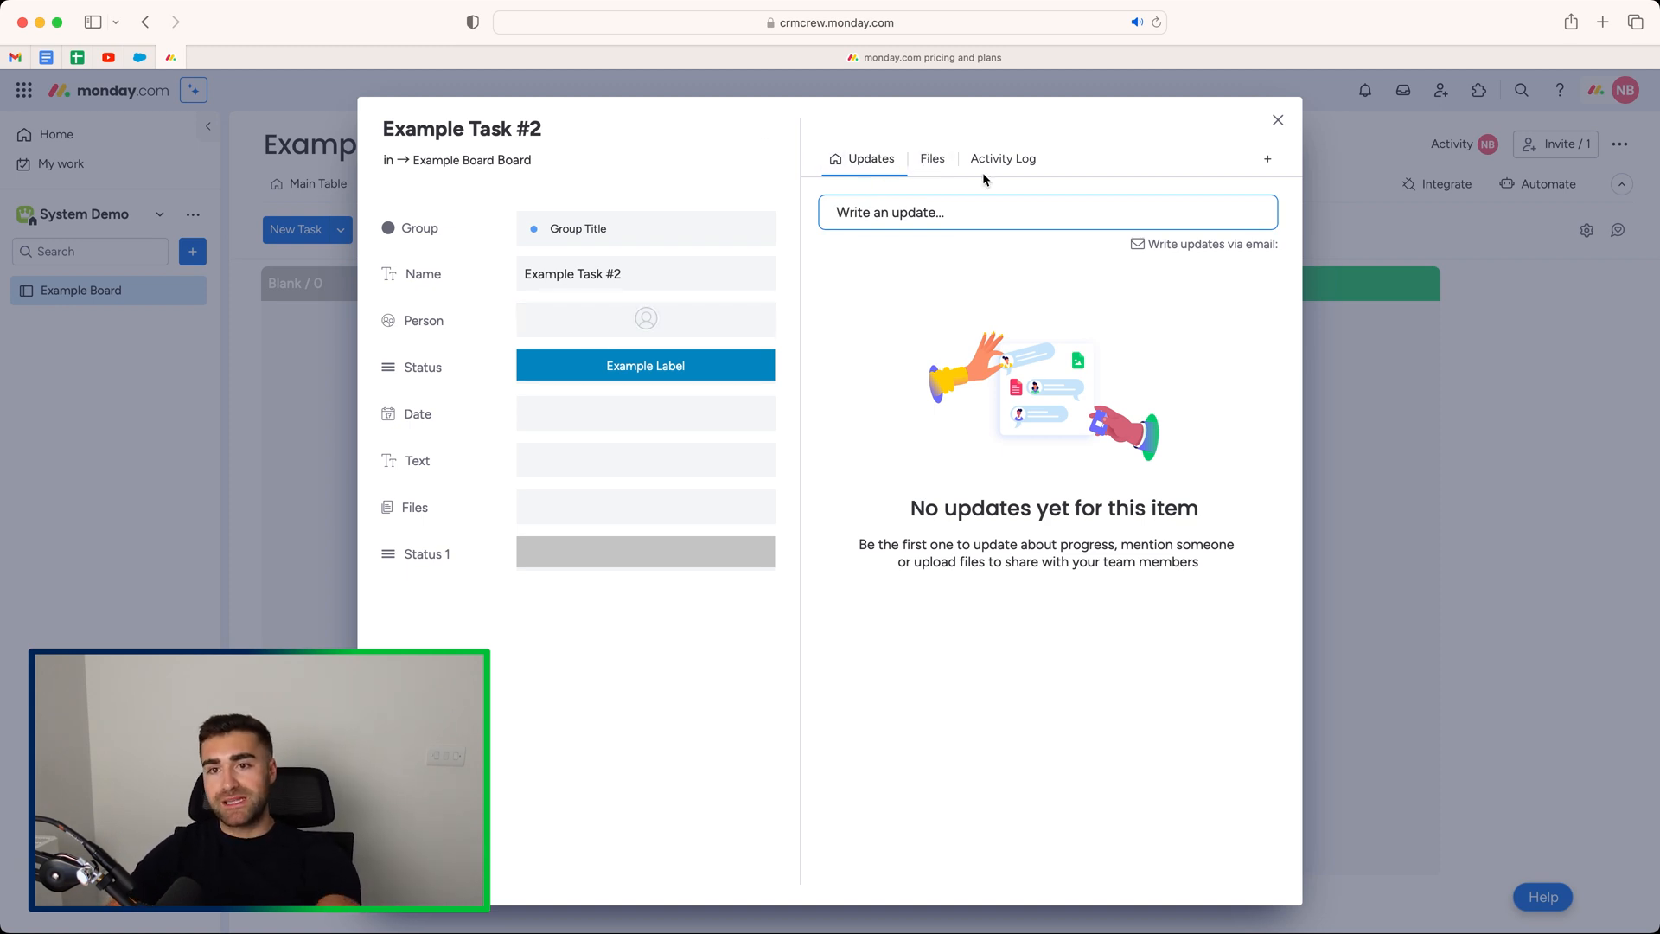
{"action": "mouse_move", "coordinate": [1074, 162]}
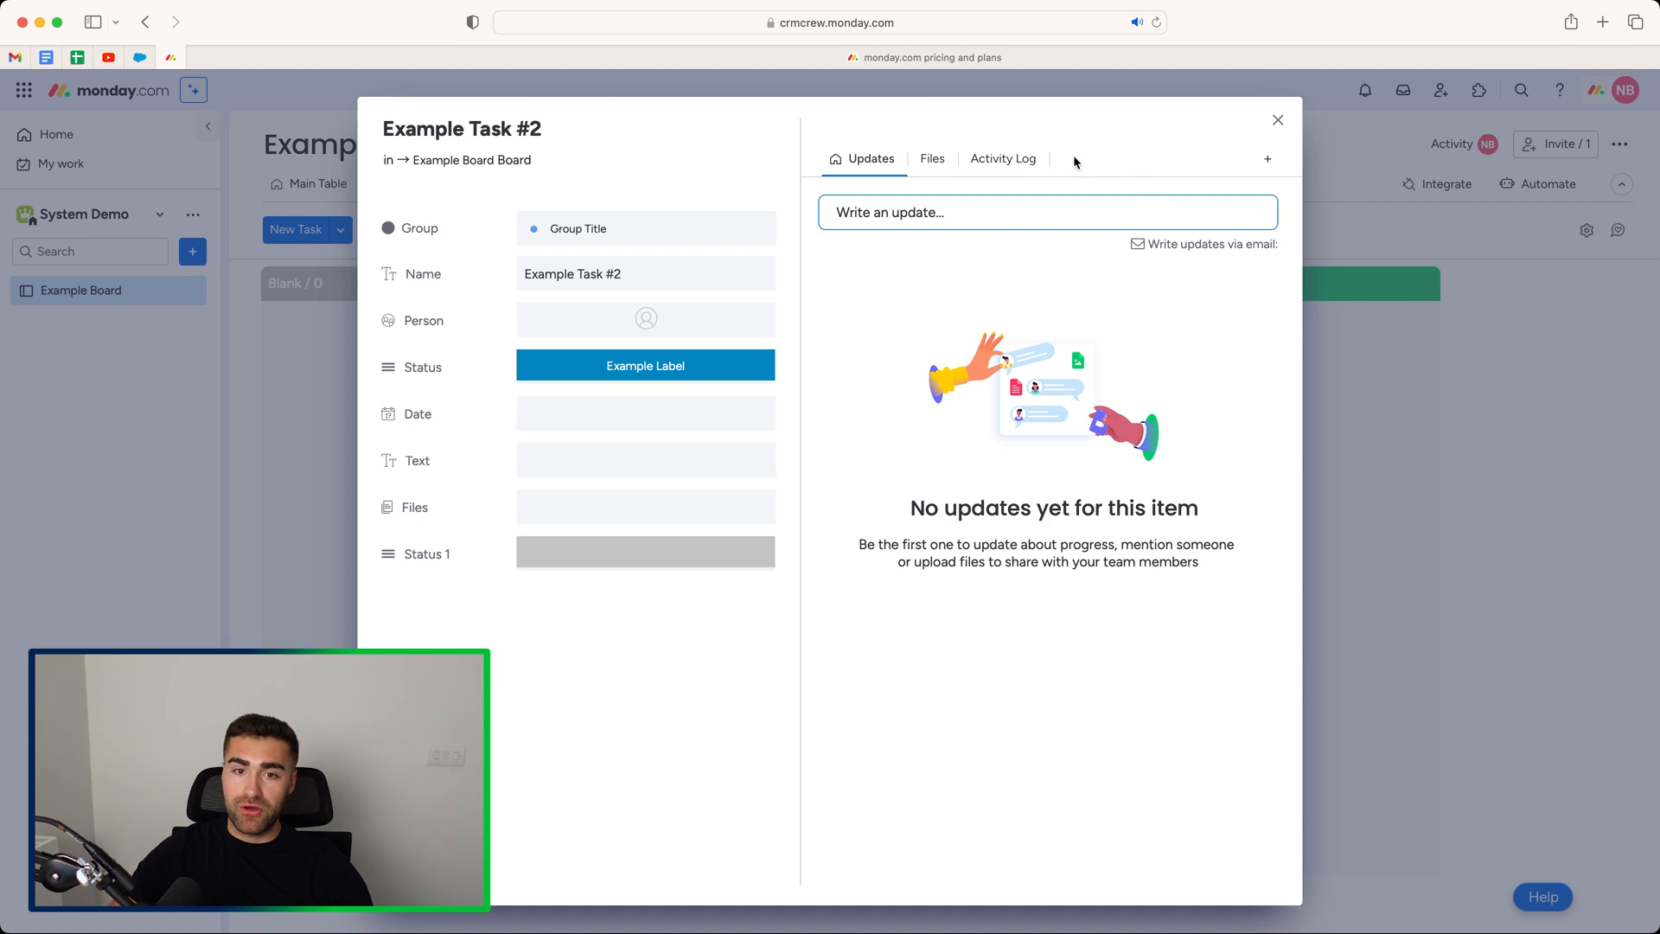
{"action": "left_click", "coordinate": [1278, 120]}
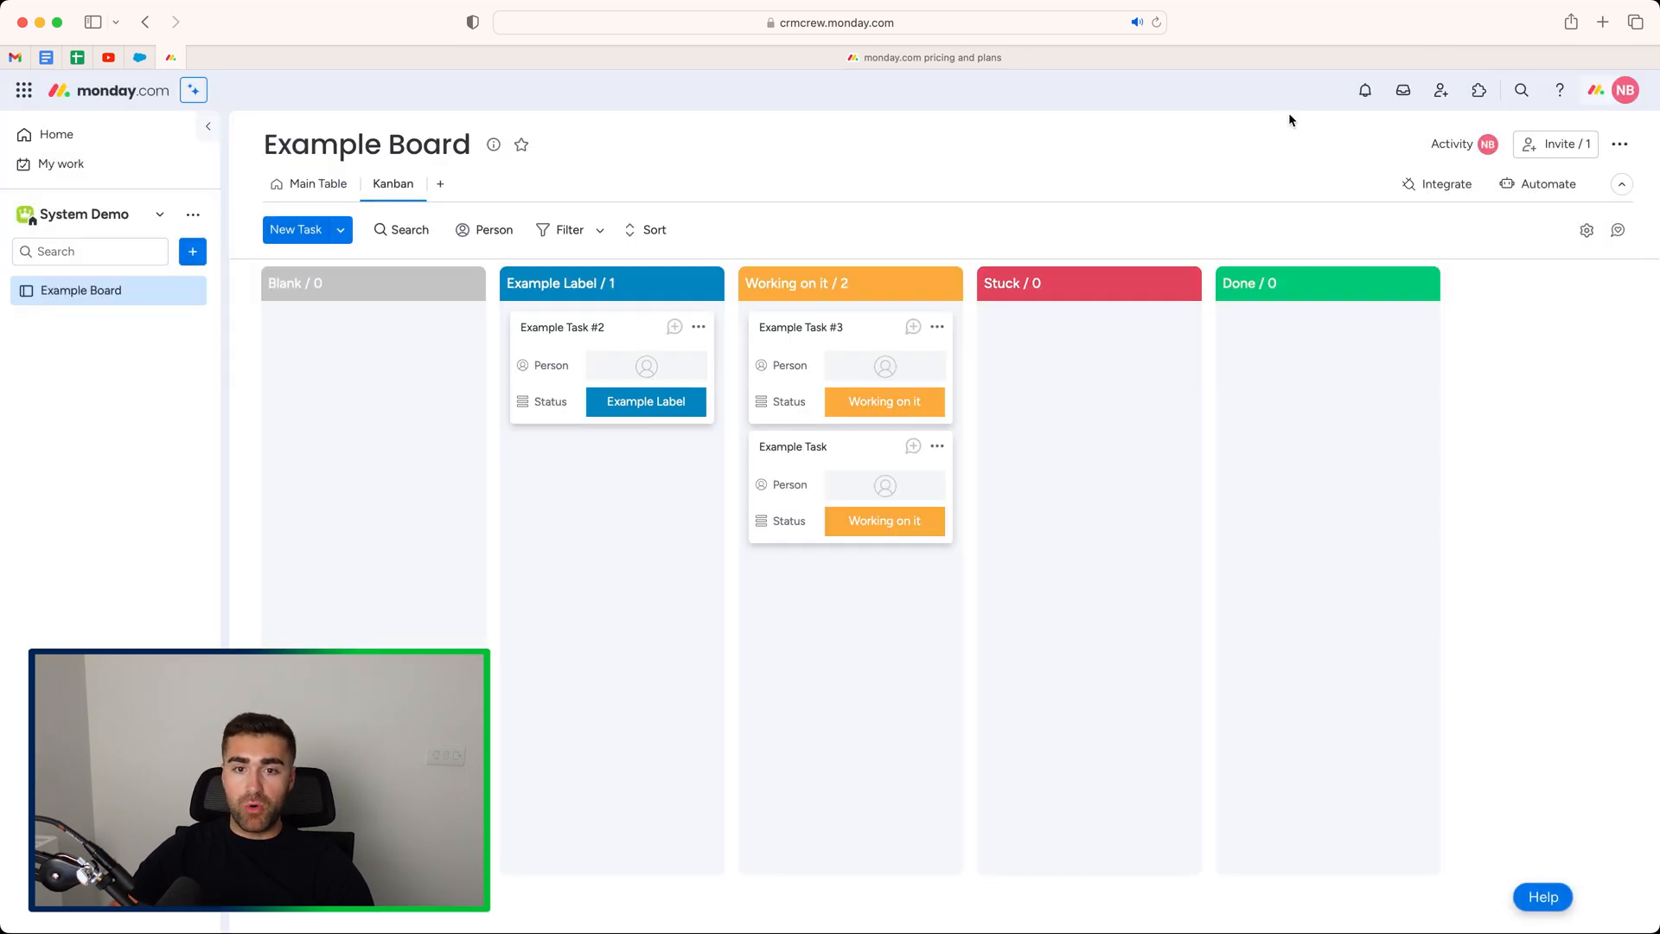
{"action": "left_click", "coordinate": [697, 326]}
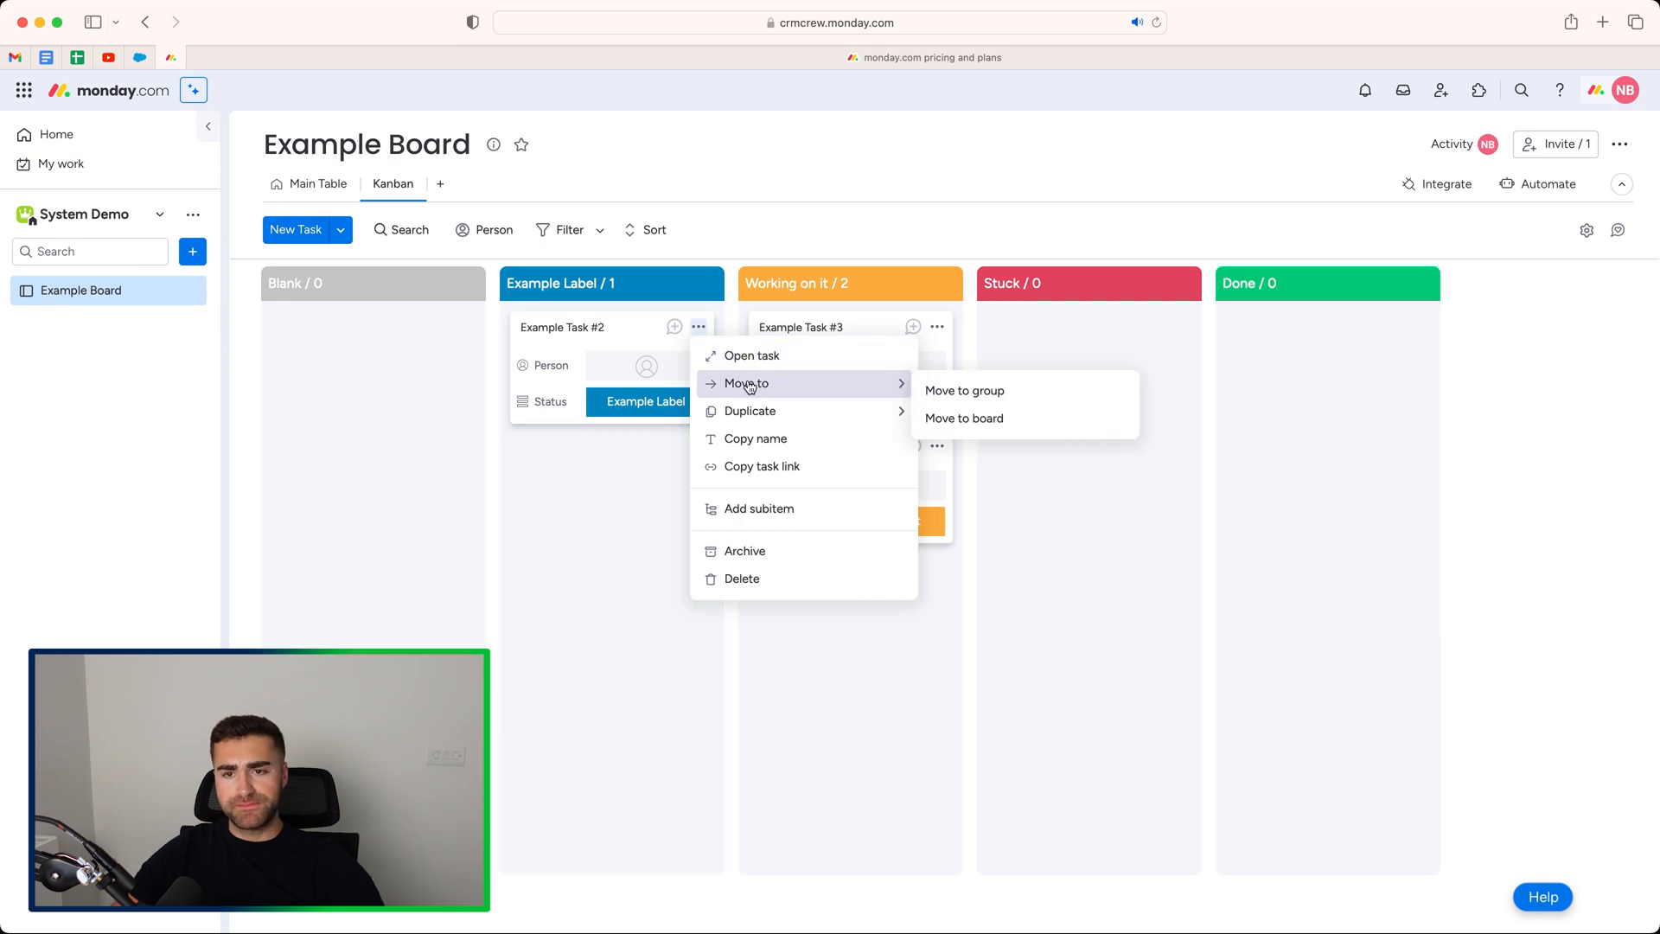
{"action": "mouse_move", "coordinate": [746, 487]}
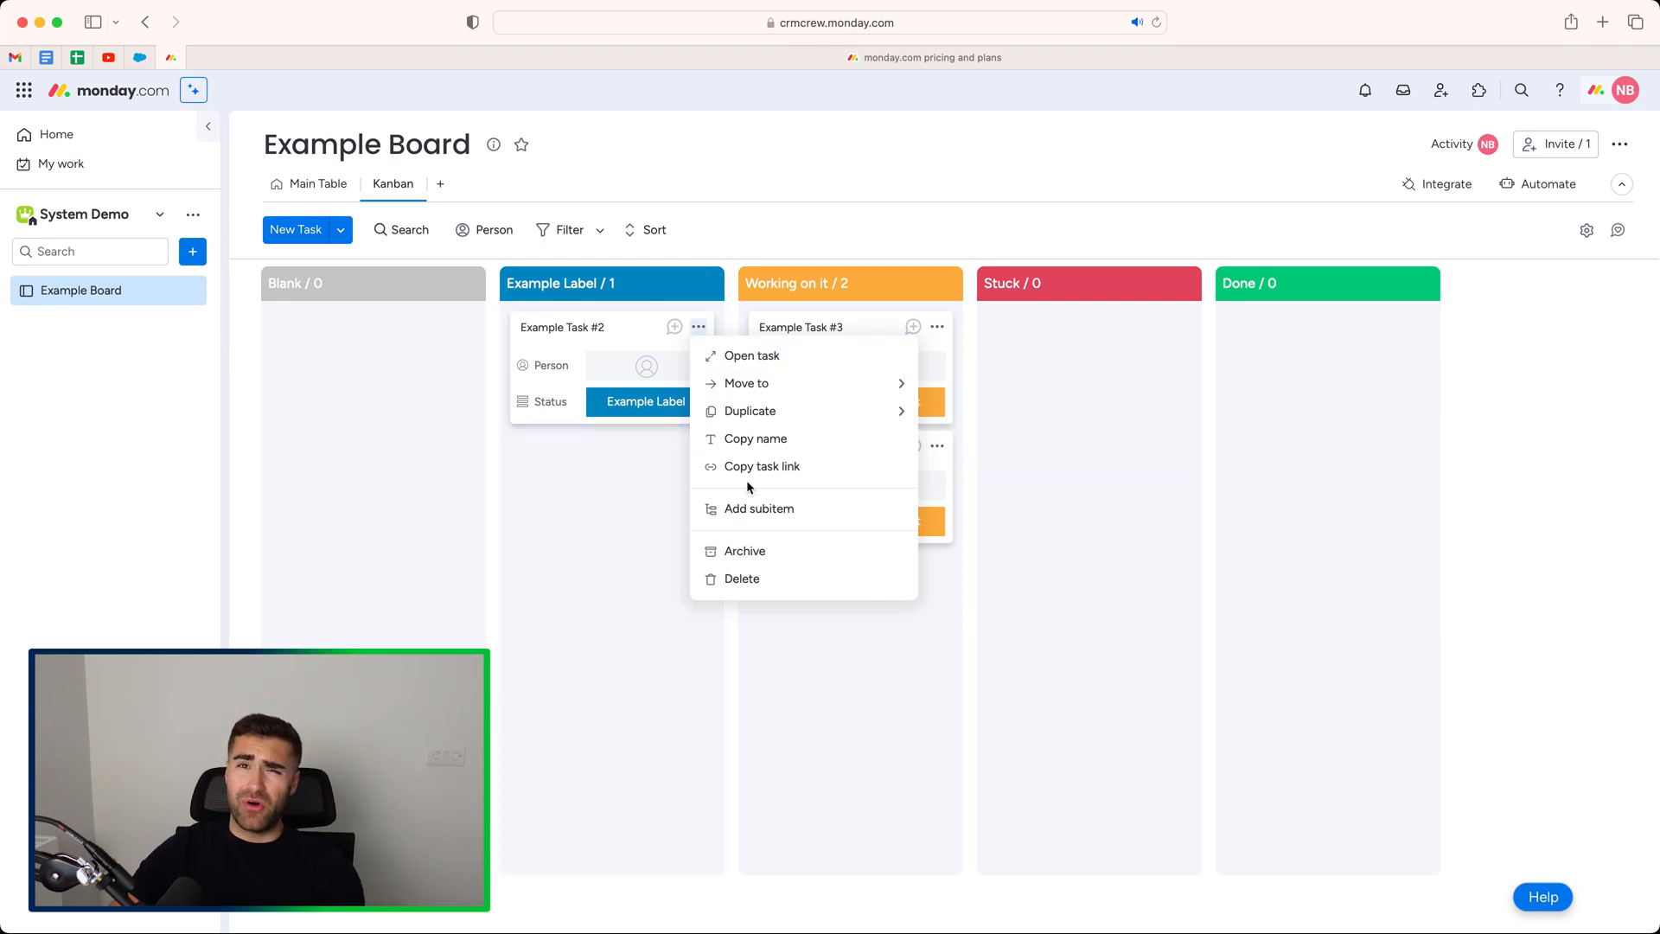
{"action": "mouse_move", "coordinate": [752, 552]}
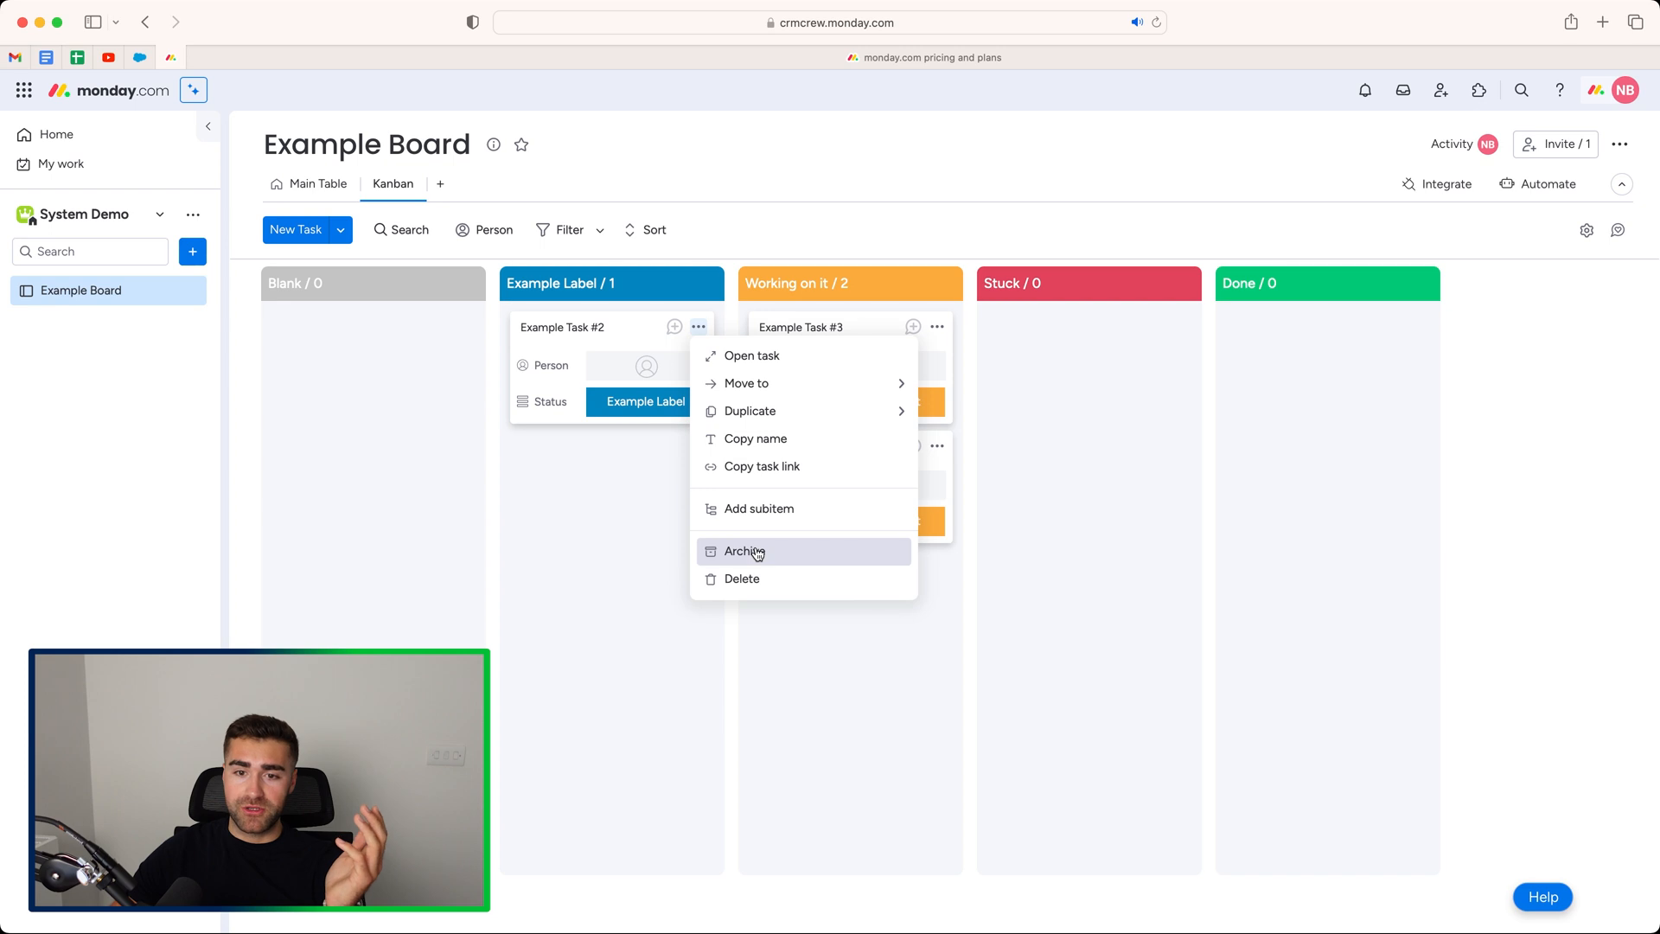
{"action": "mouse_move", "coordinate": [818, 256]}
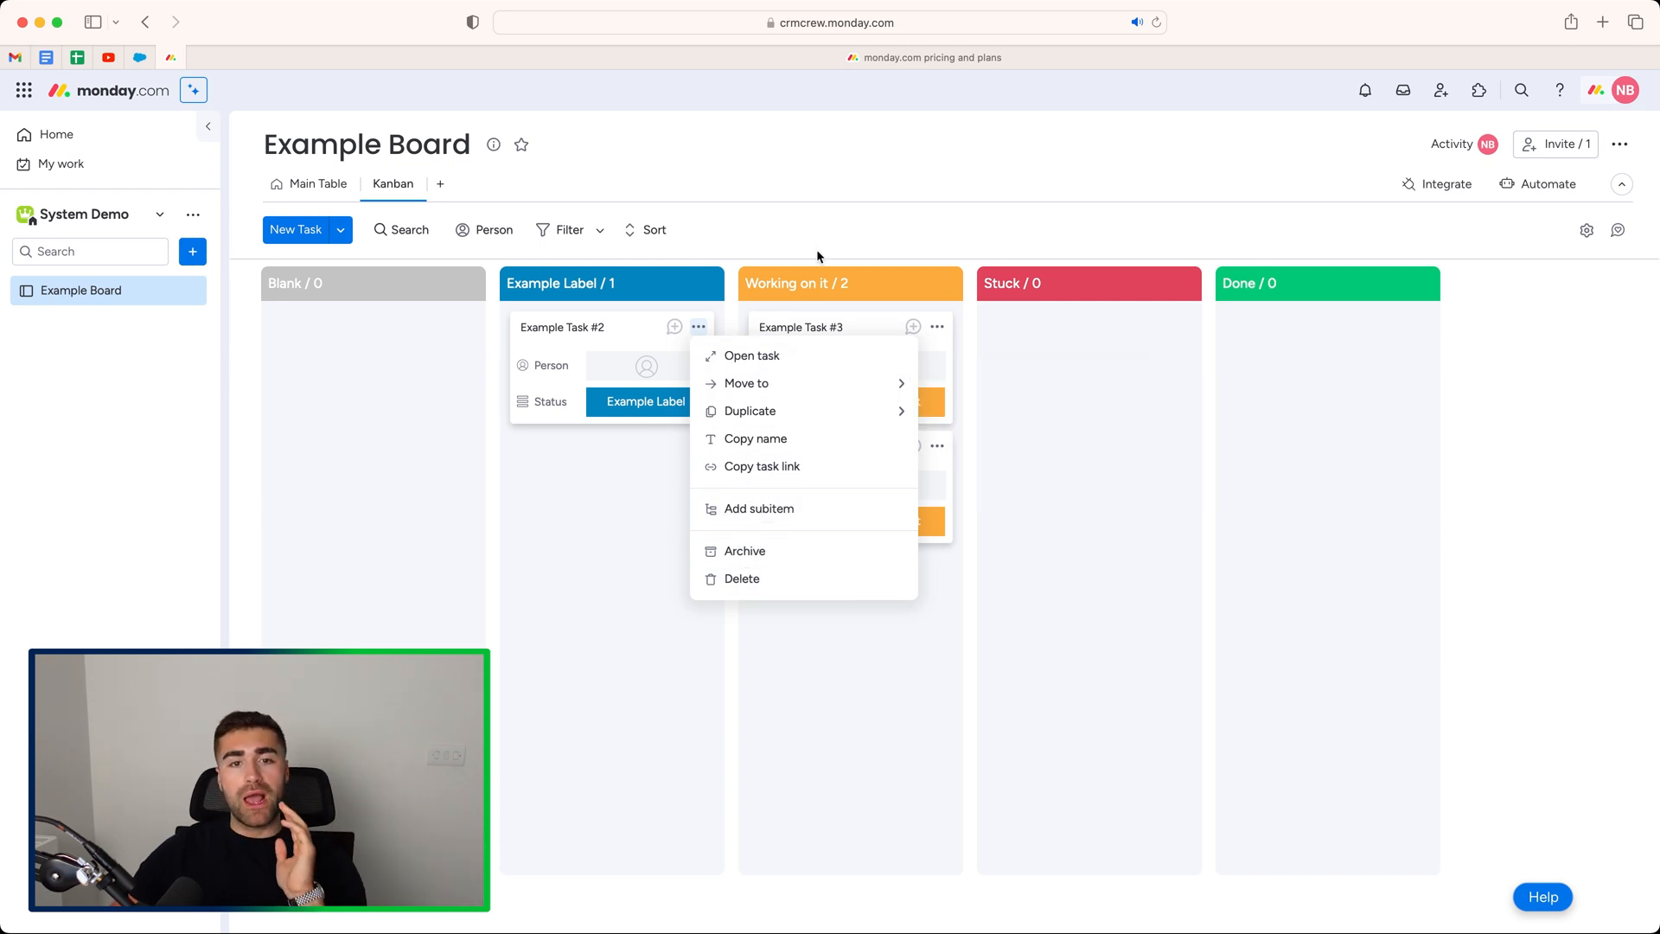
{"action": "mouse_move", "coordinate": [840, 230]}
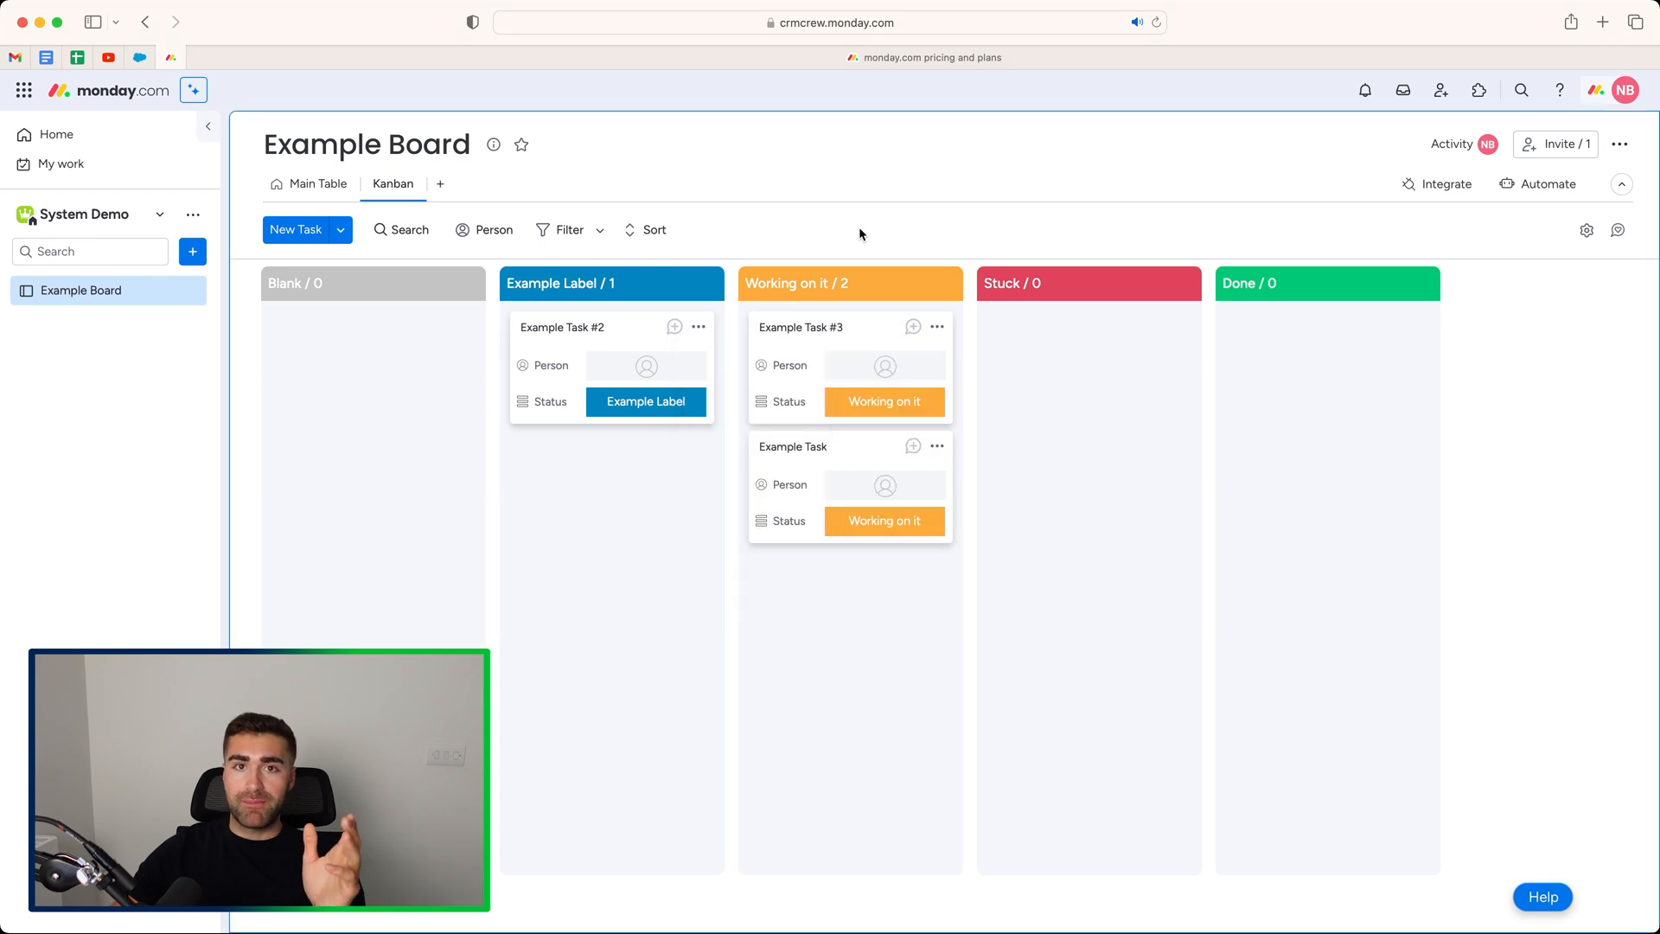
{"action": "mouse_move", "coordinate": [870, 247]}
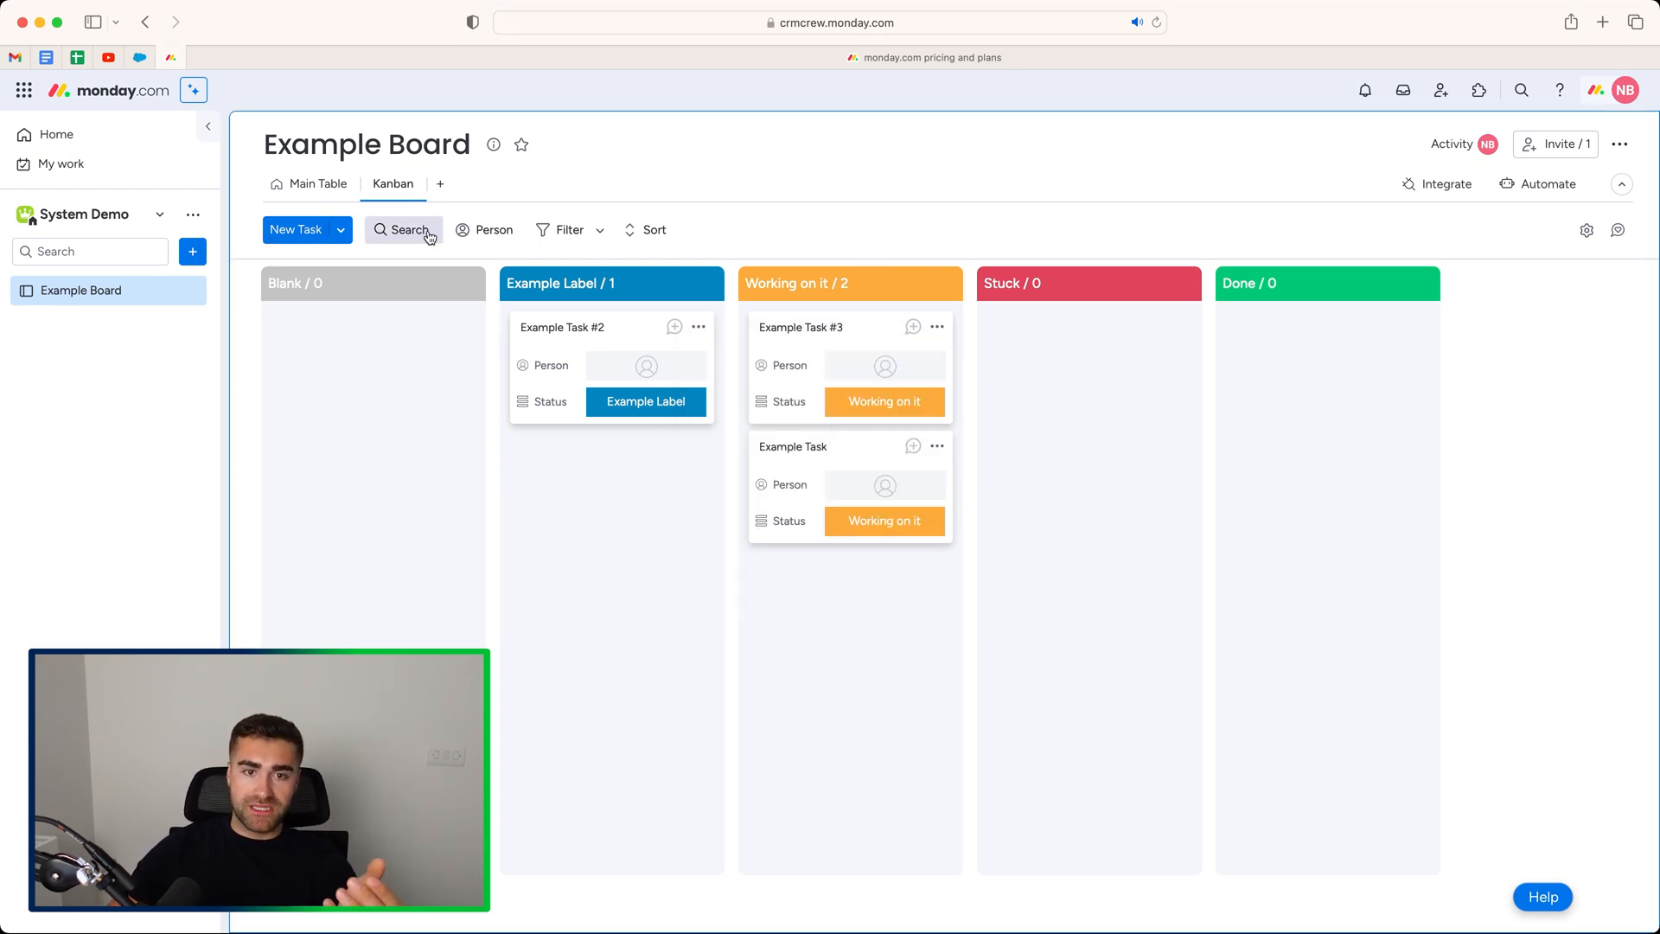
{"action": "mouse_move", "coordinate": [484, 230]}
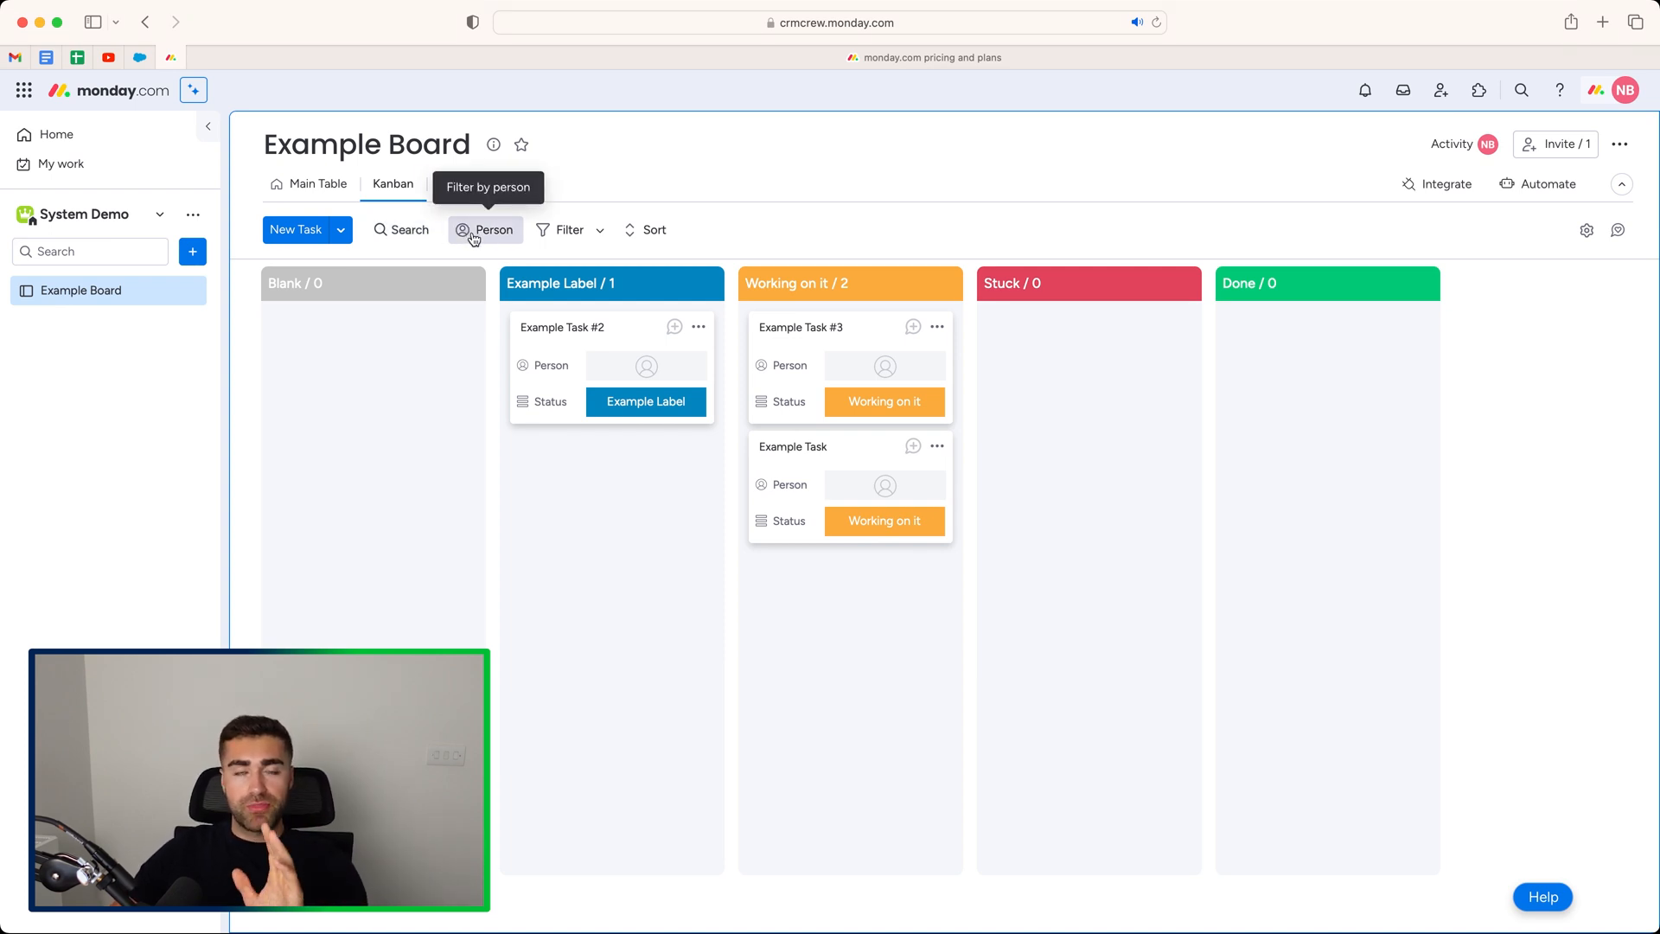
{"action": "mouse_move", "coordinate": [569, 230]}
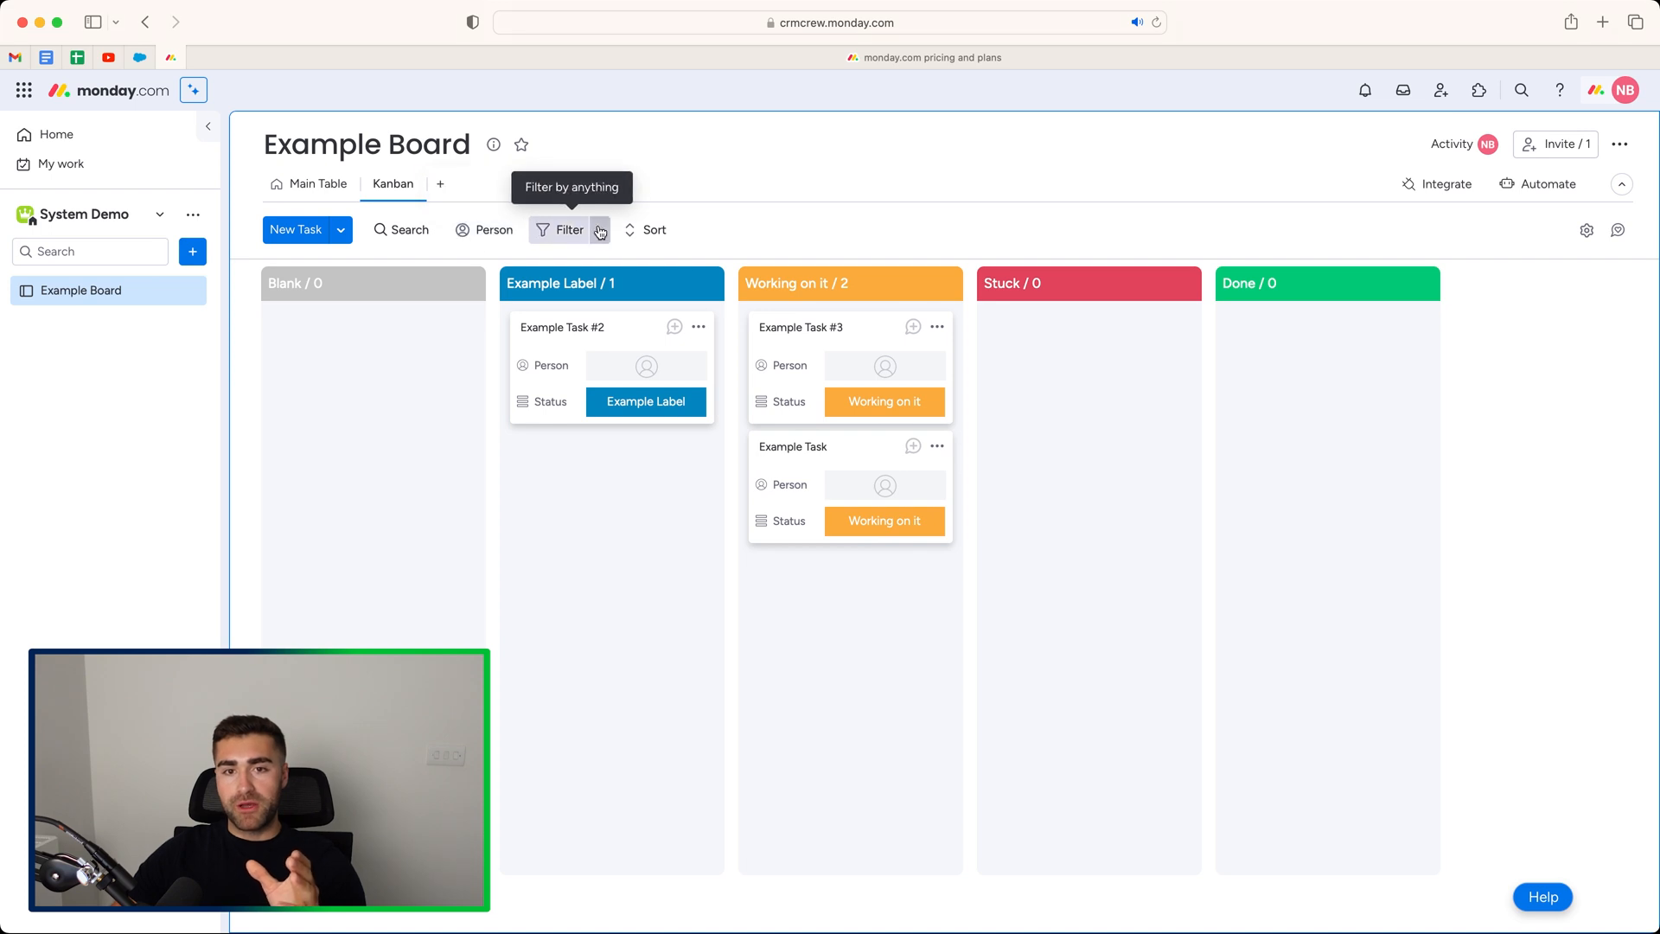
{"action": "left_click", "coordinate": [562, 230]}
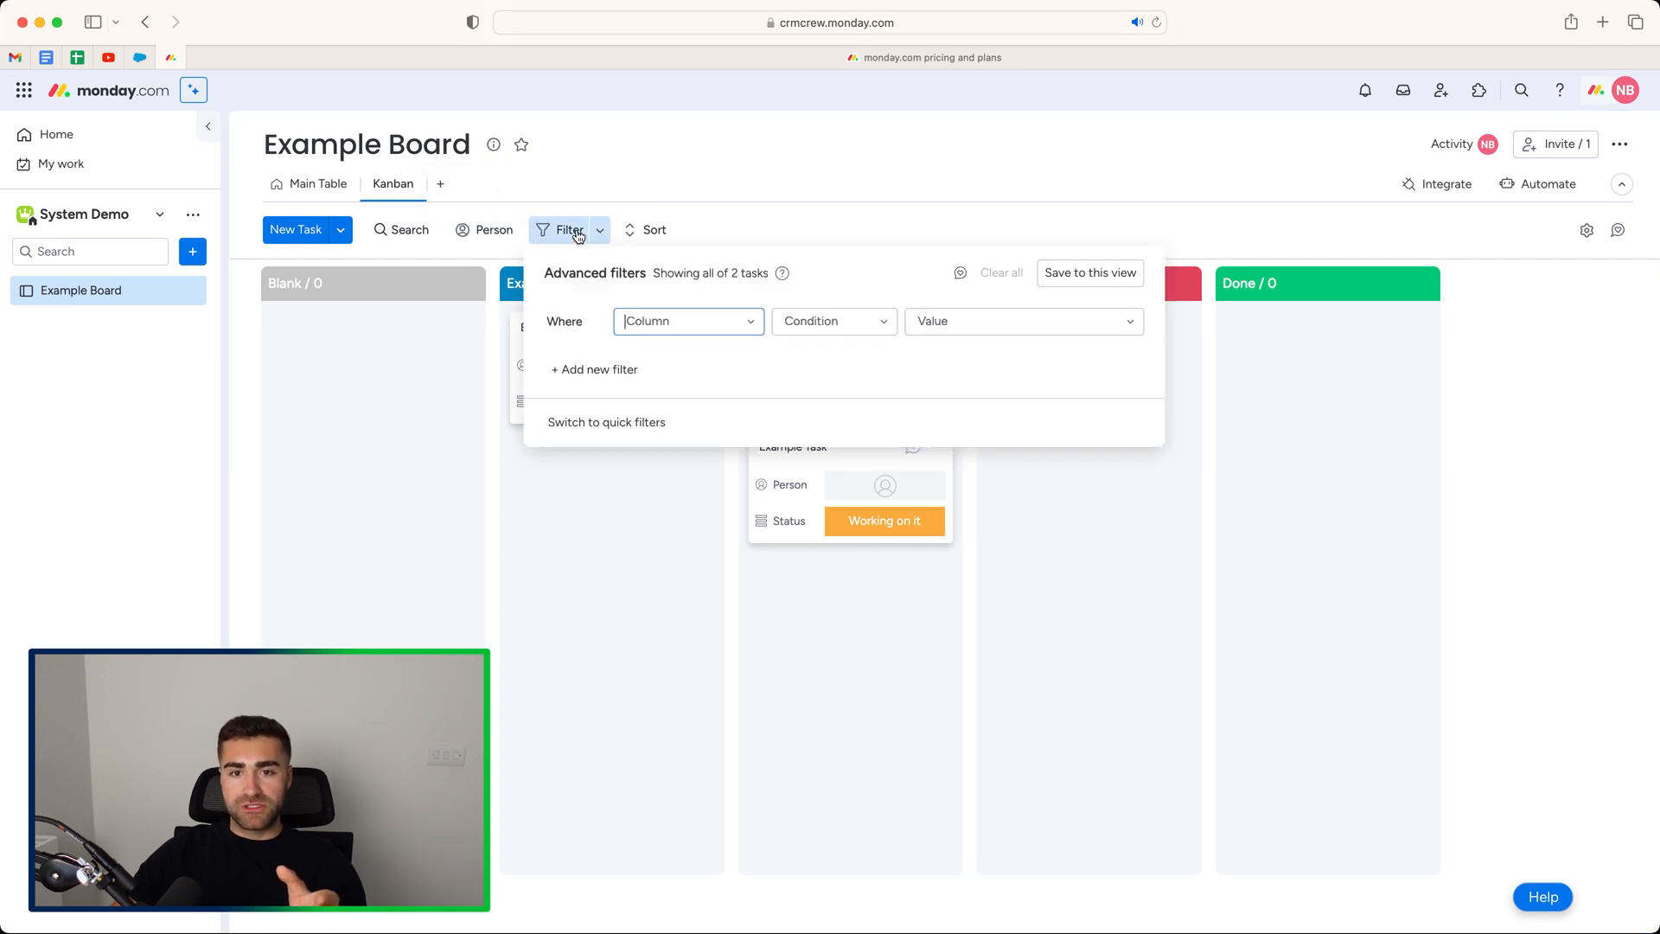
{"action": "left_click", "coordinate": [607, 422]}
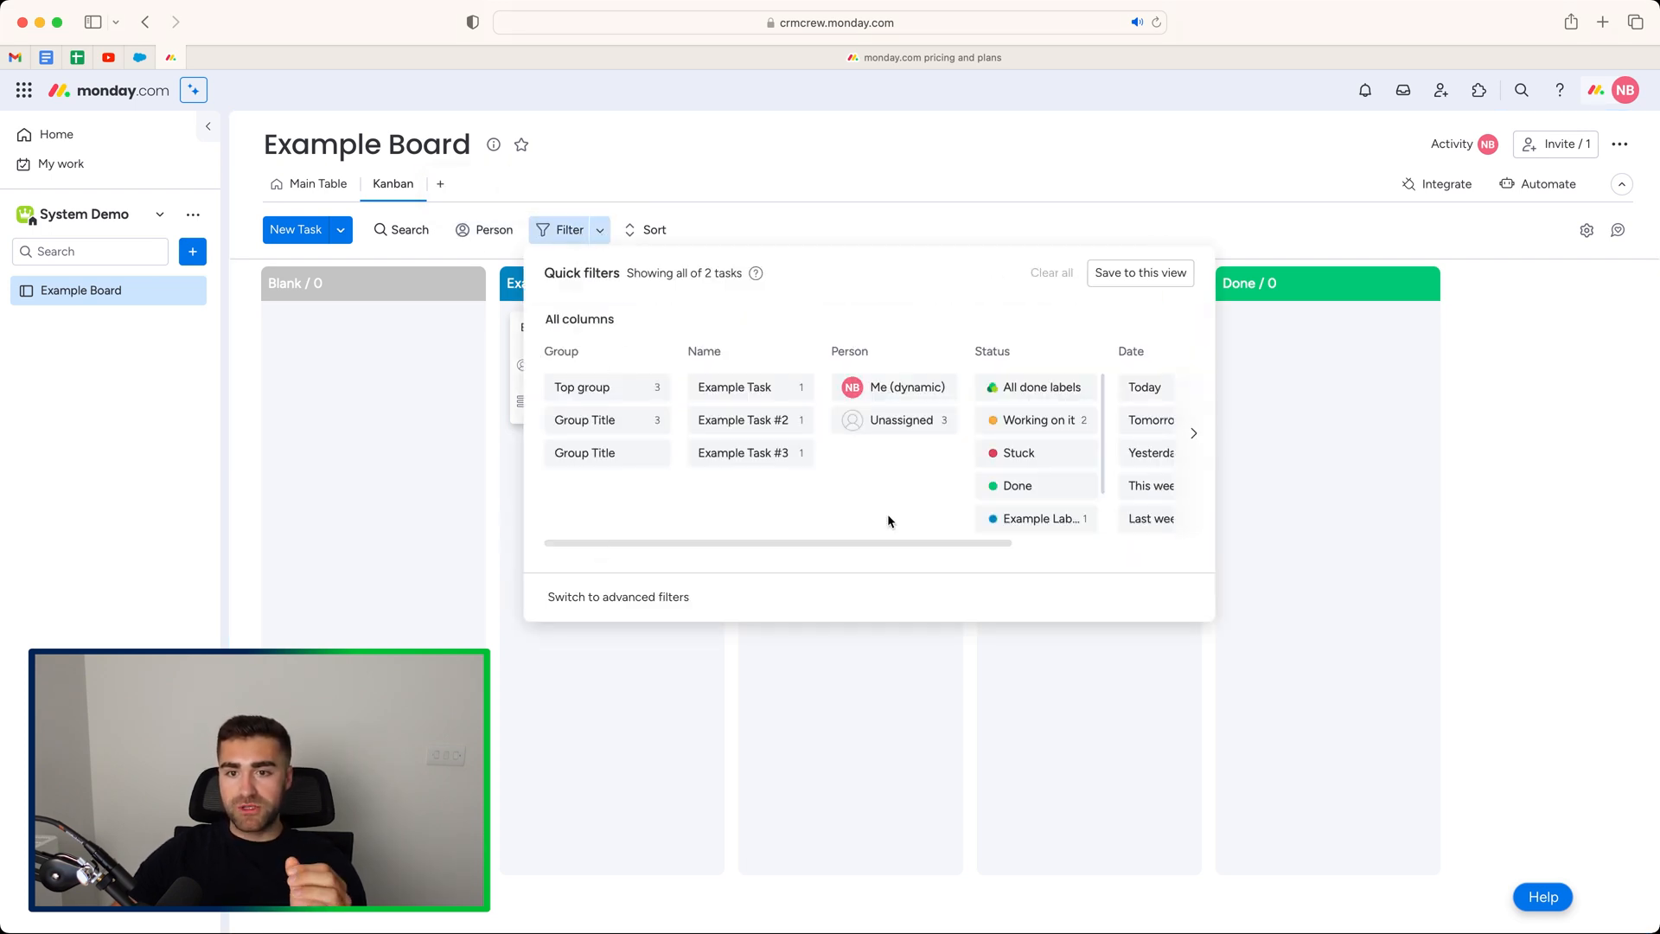
{"action": "mouse_move", "coordinate": [1017, 484]}
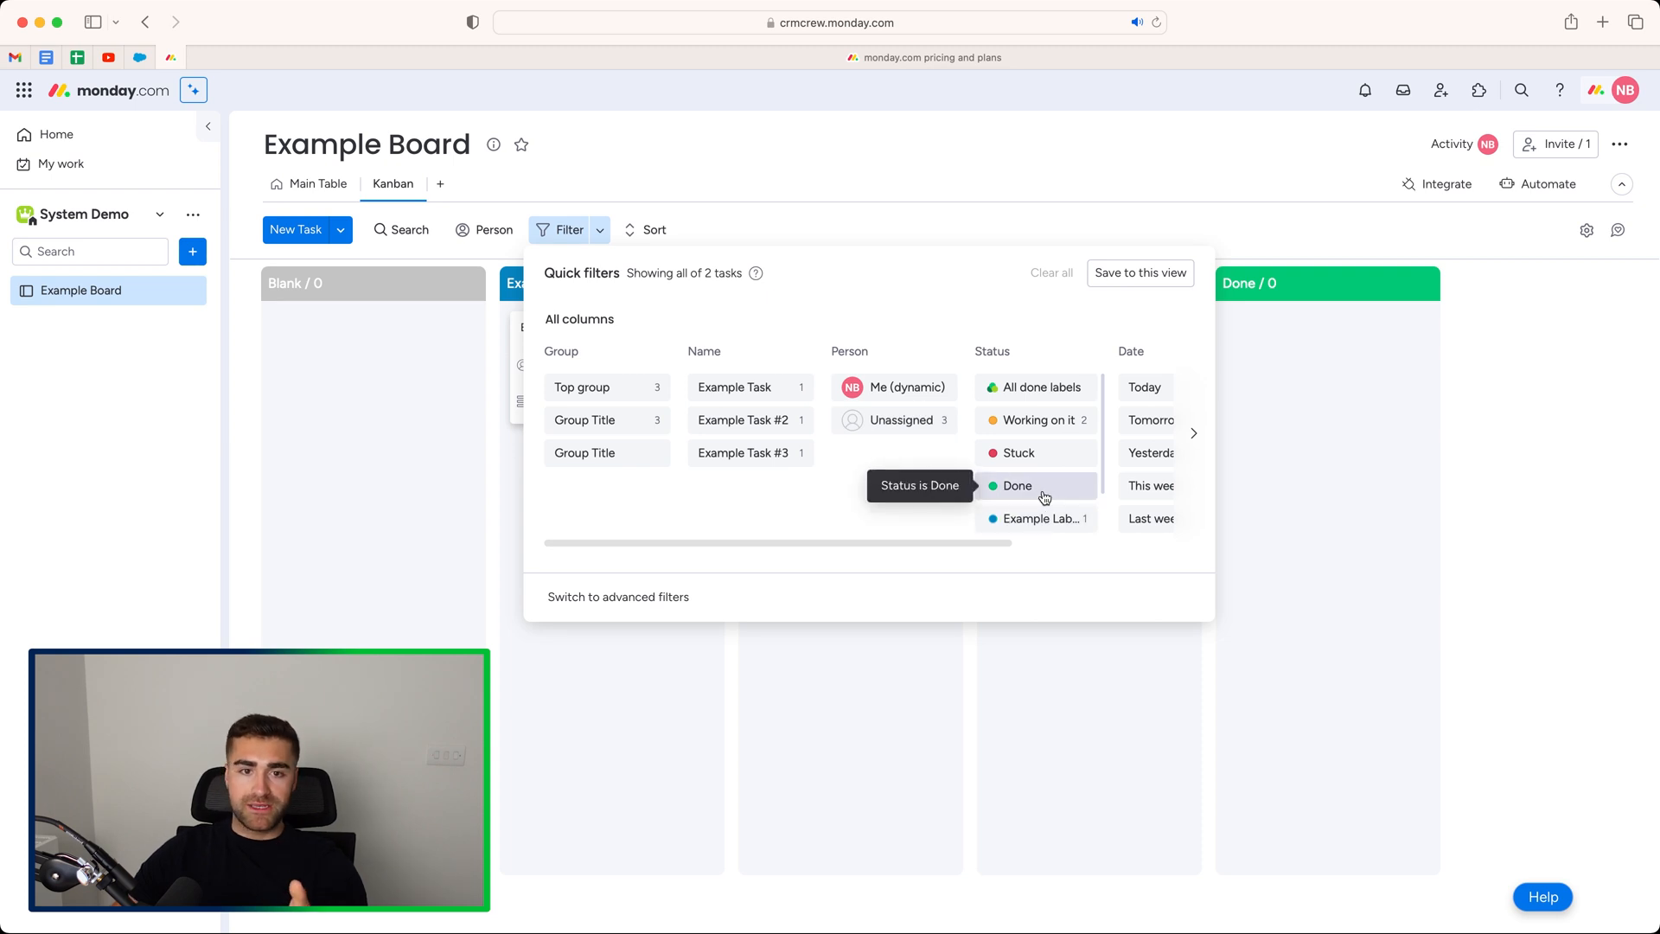
{"action": "mouse_move", "coordinate": [617, 597]}
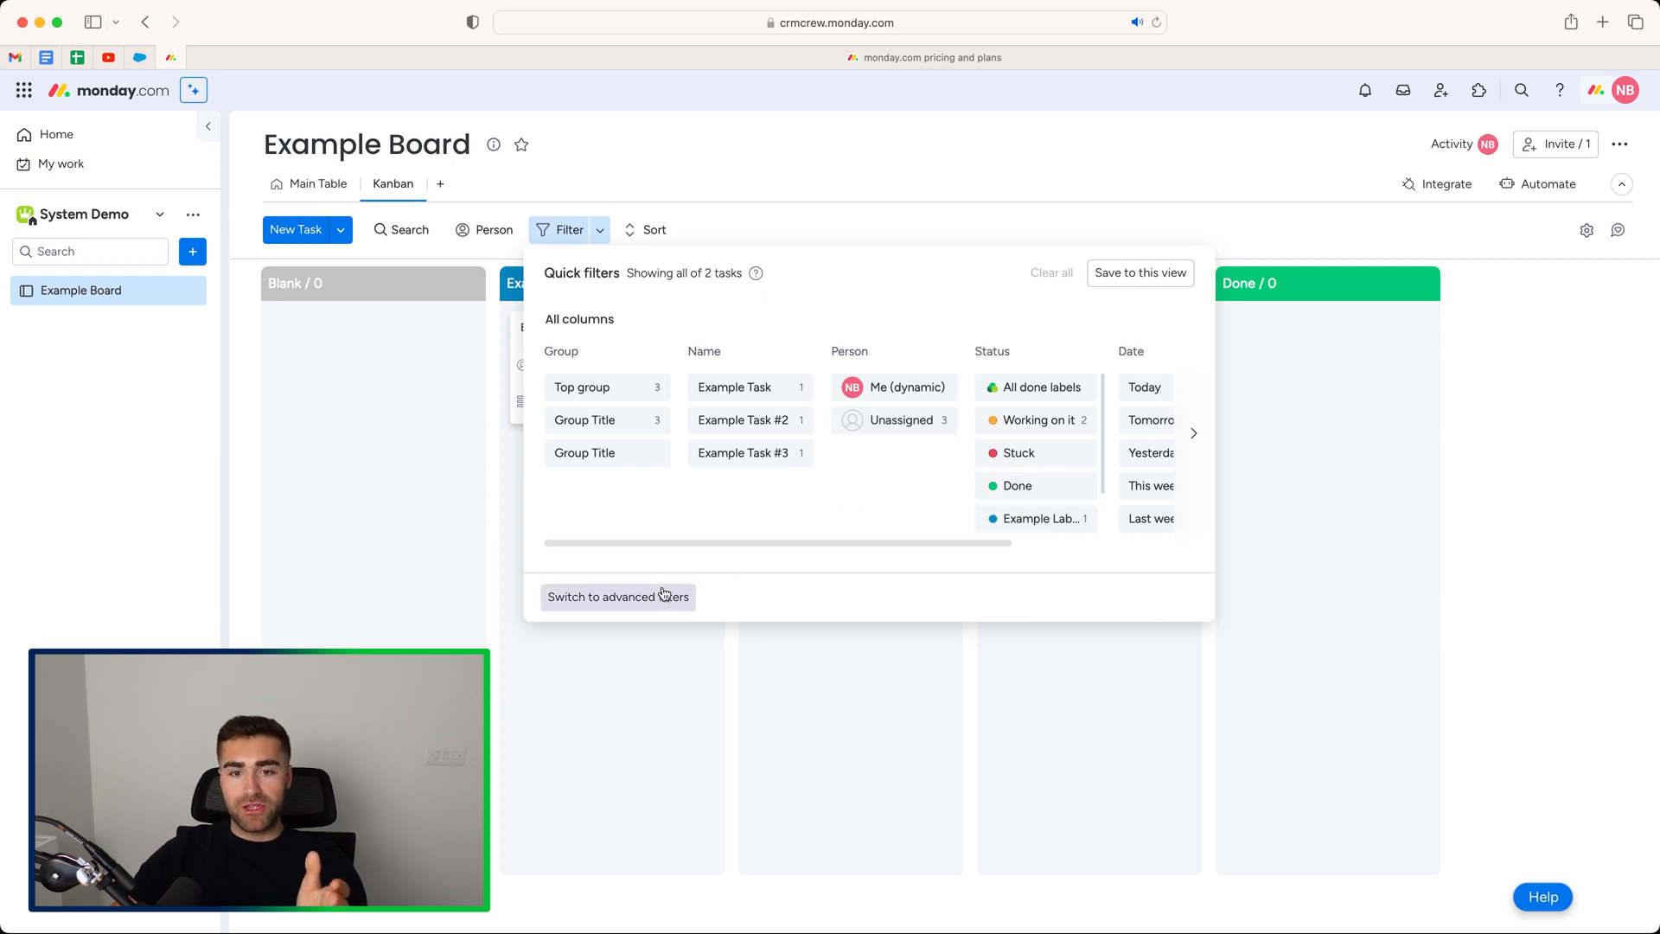
{"action": "left_click", "coordinate": [617, 596]}
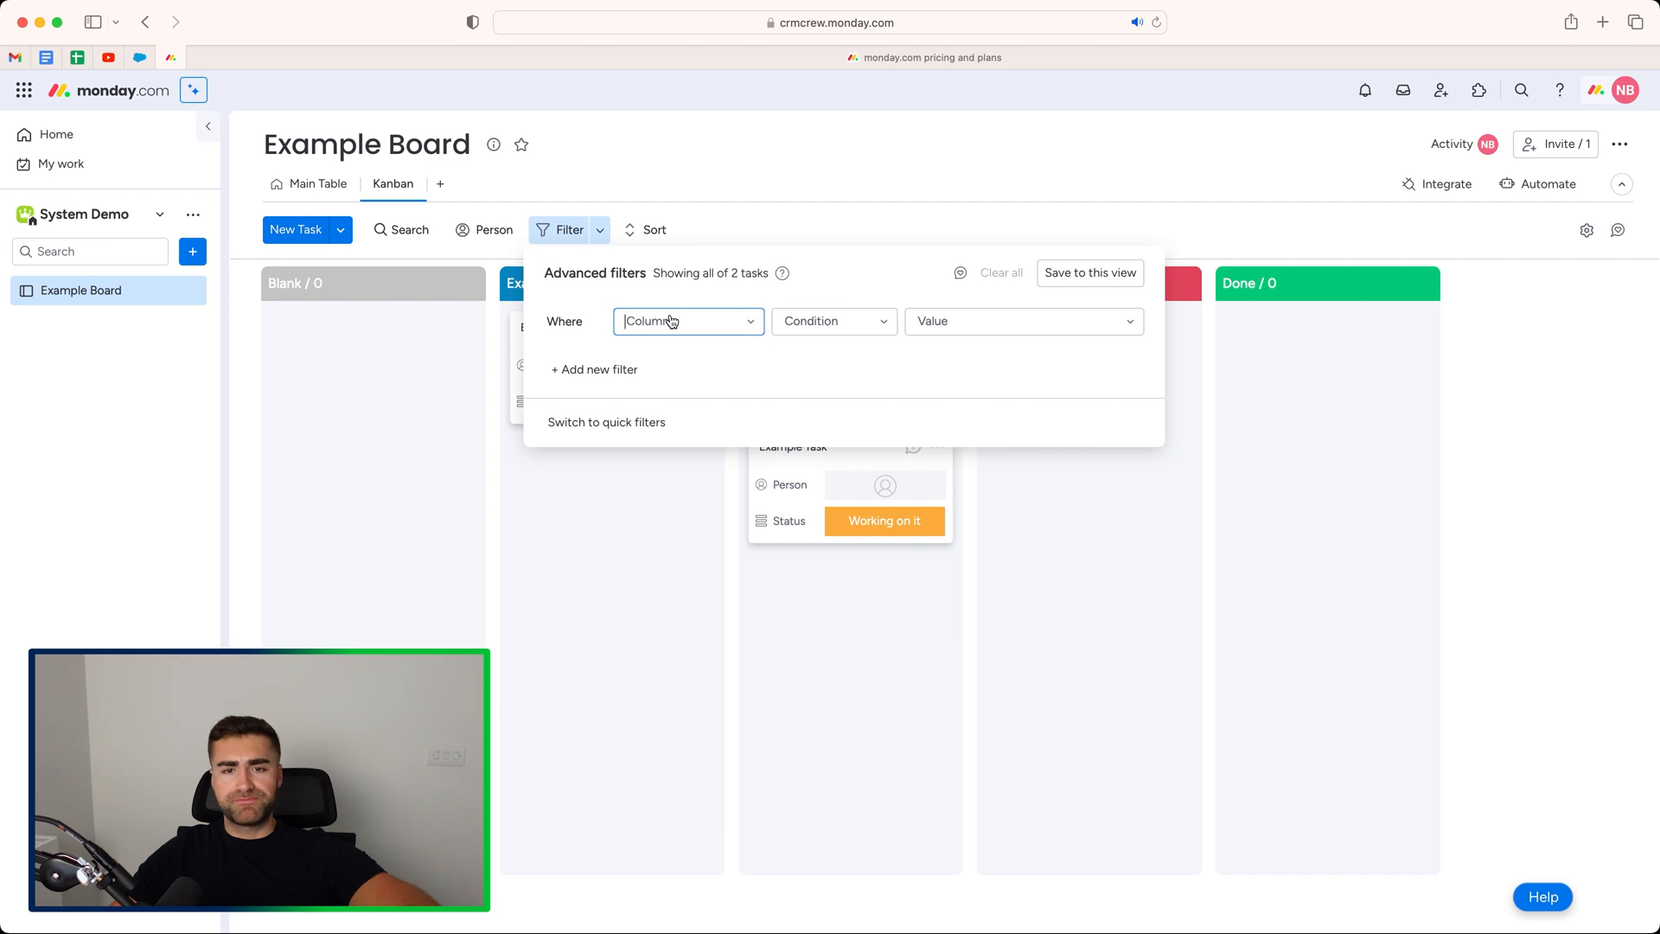
{"action": "left_click", "coordinate": [687, 322]}
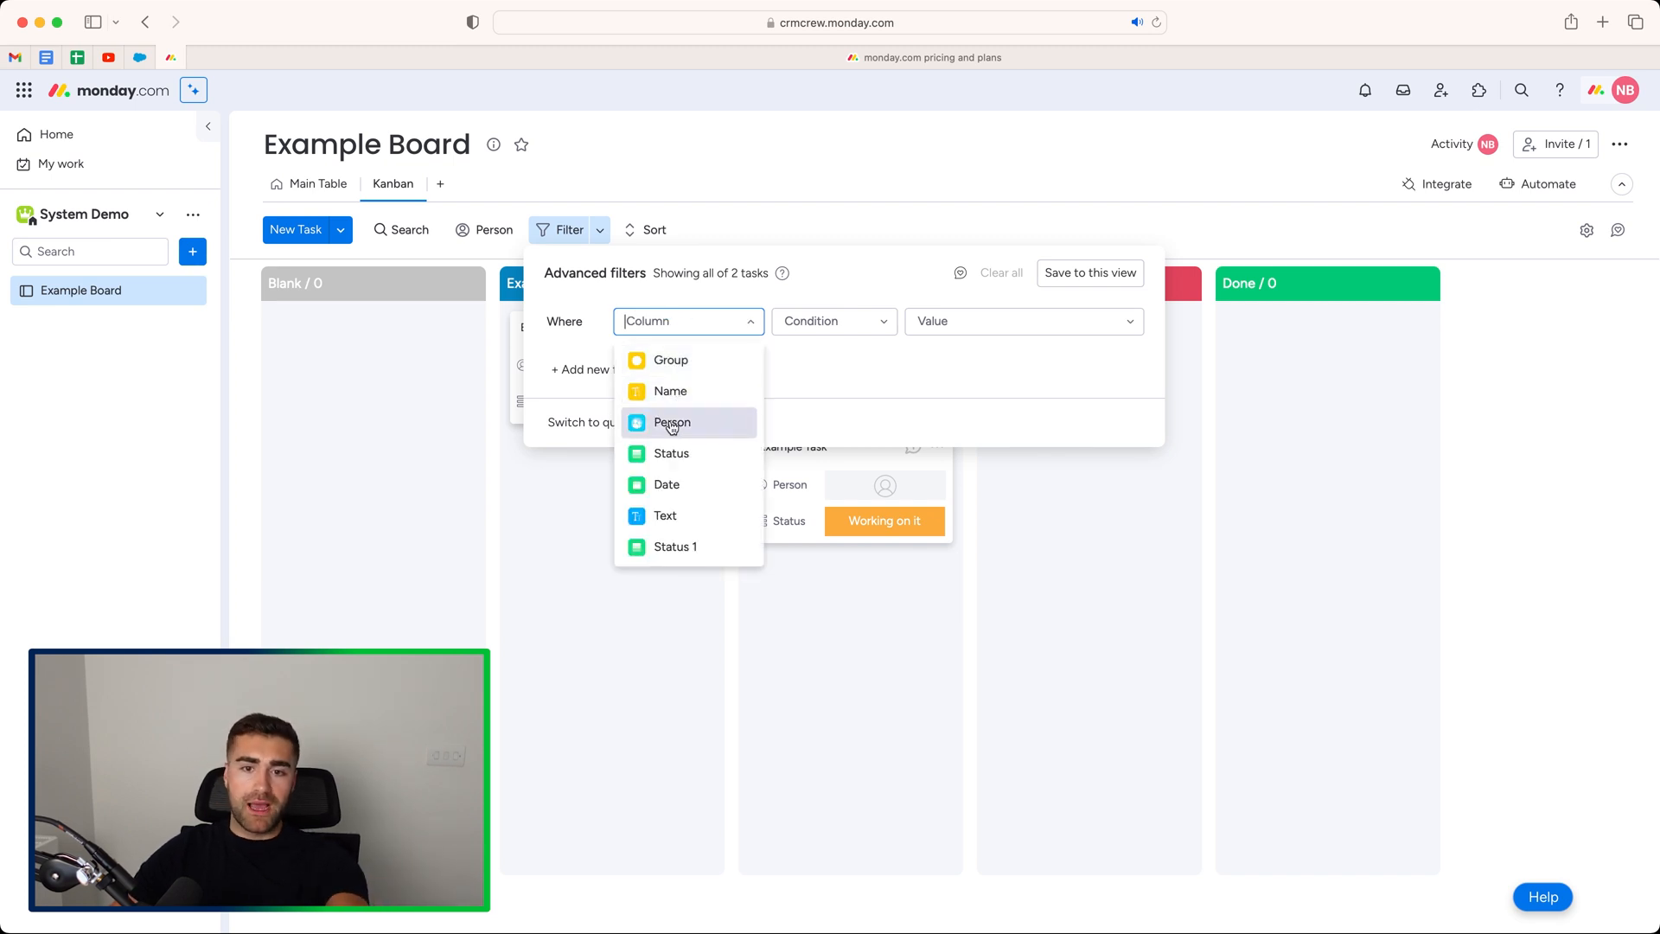
{"action": "left_click", "coordinate": [671, 422]}
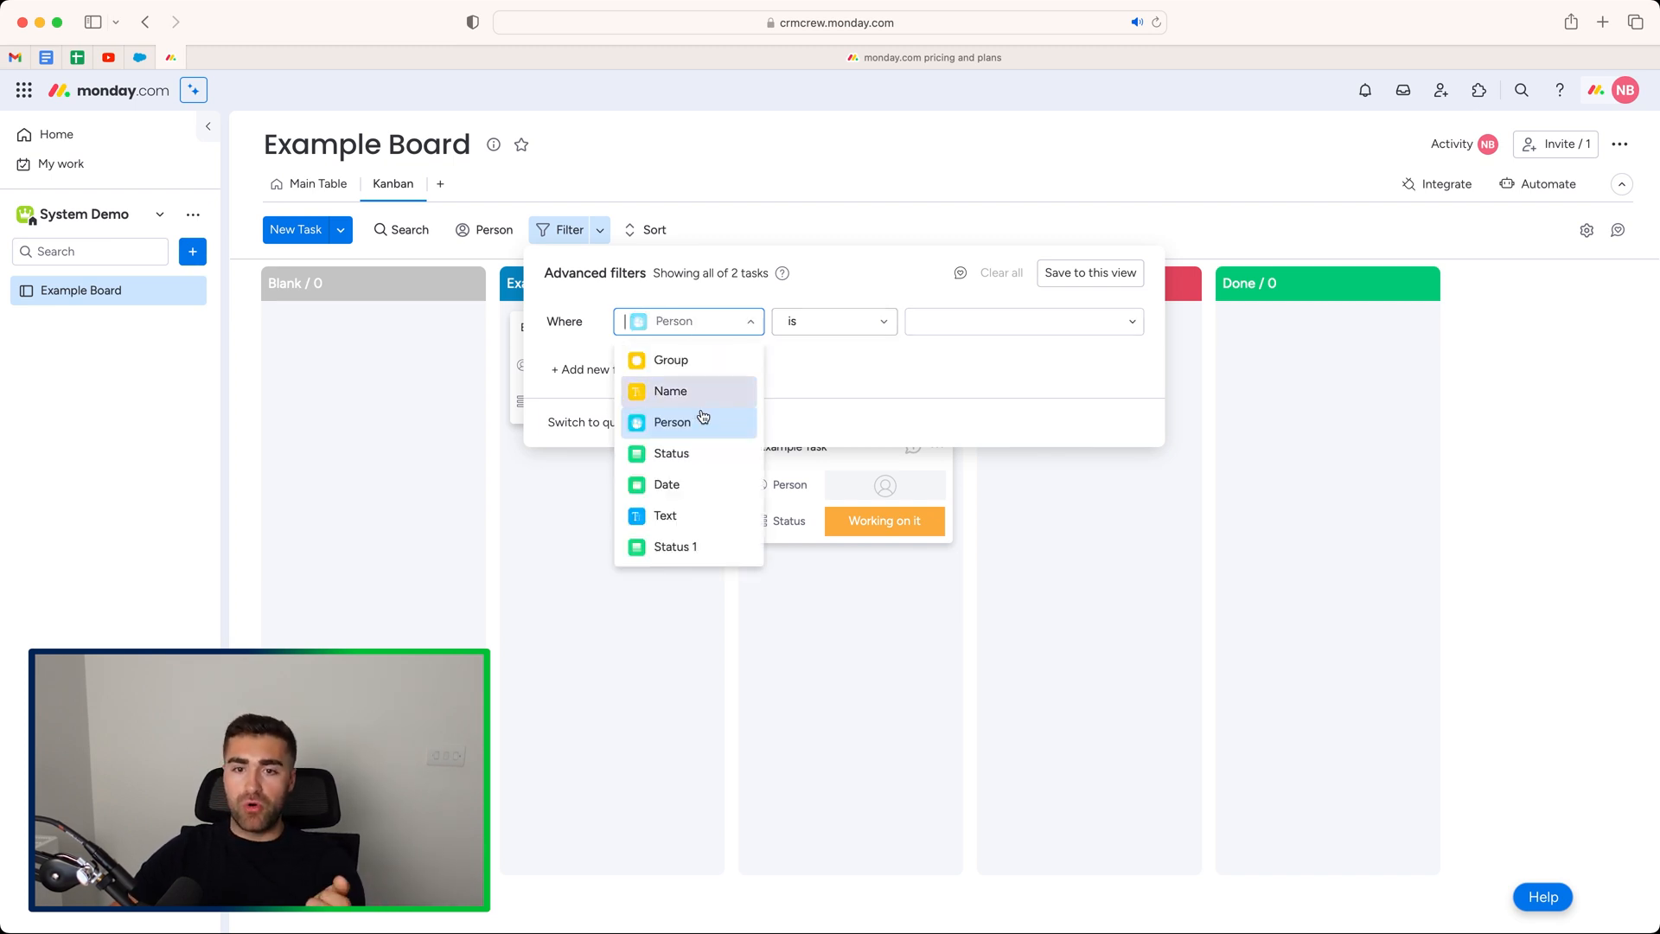
{"action": "left_click", "coordinate": [671, 453]}
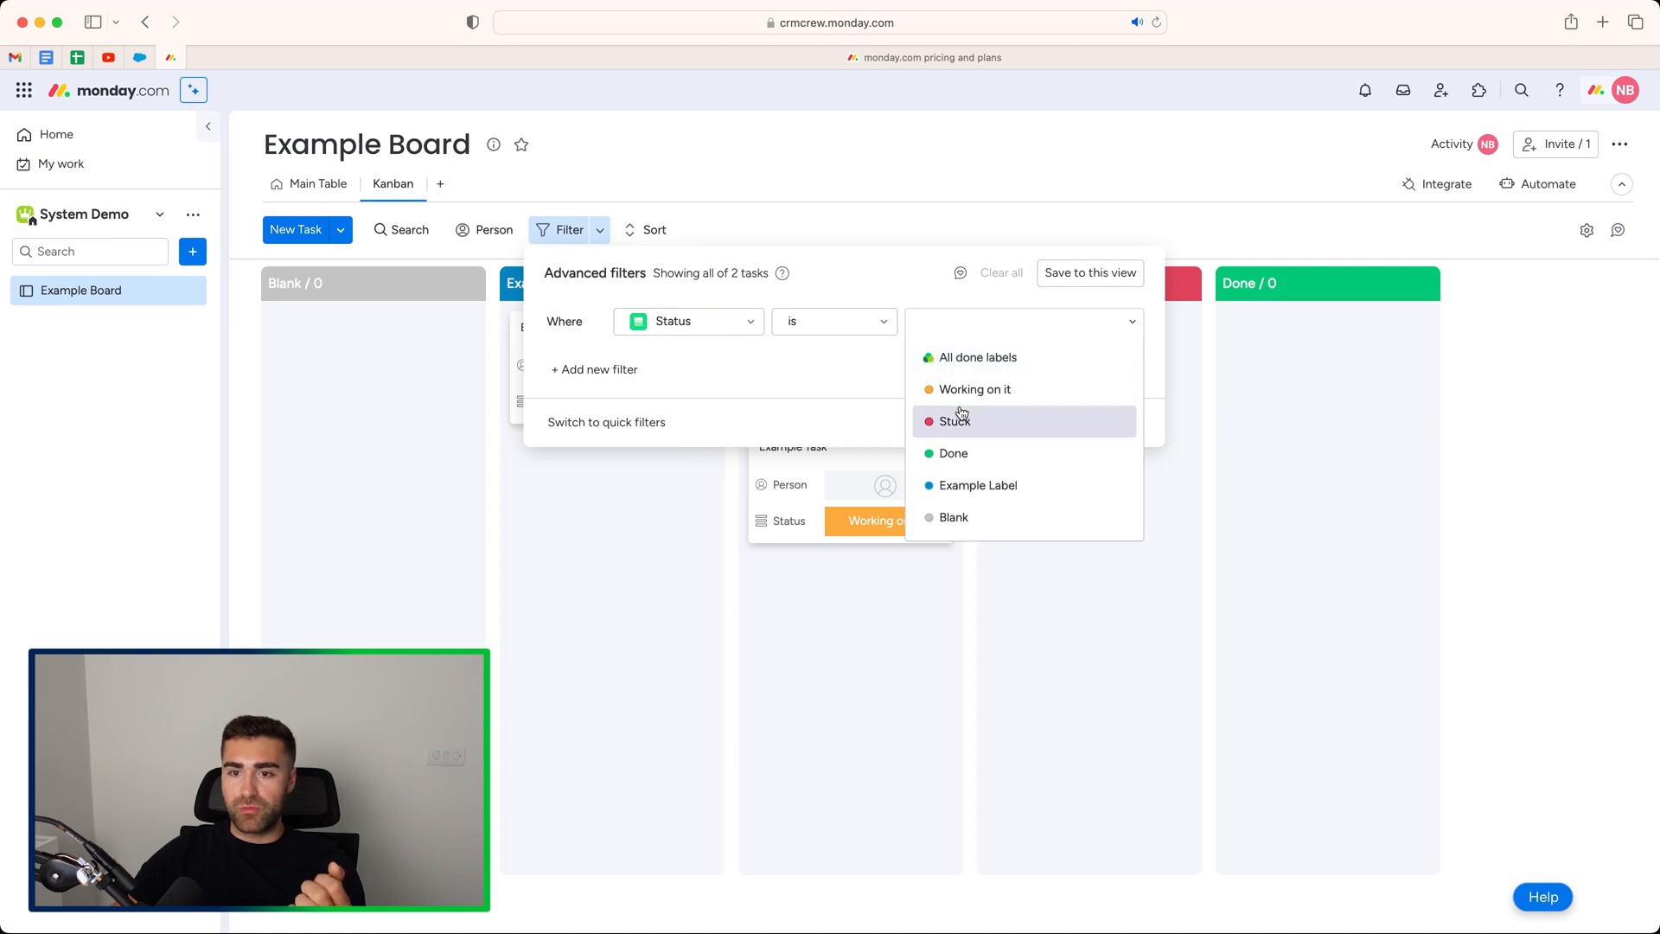
{"action": "left_click", "coordinate": [974, 389]}
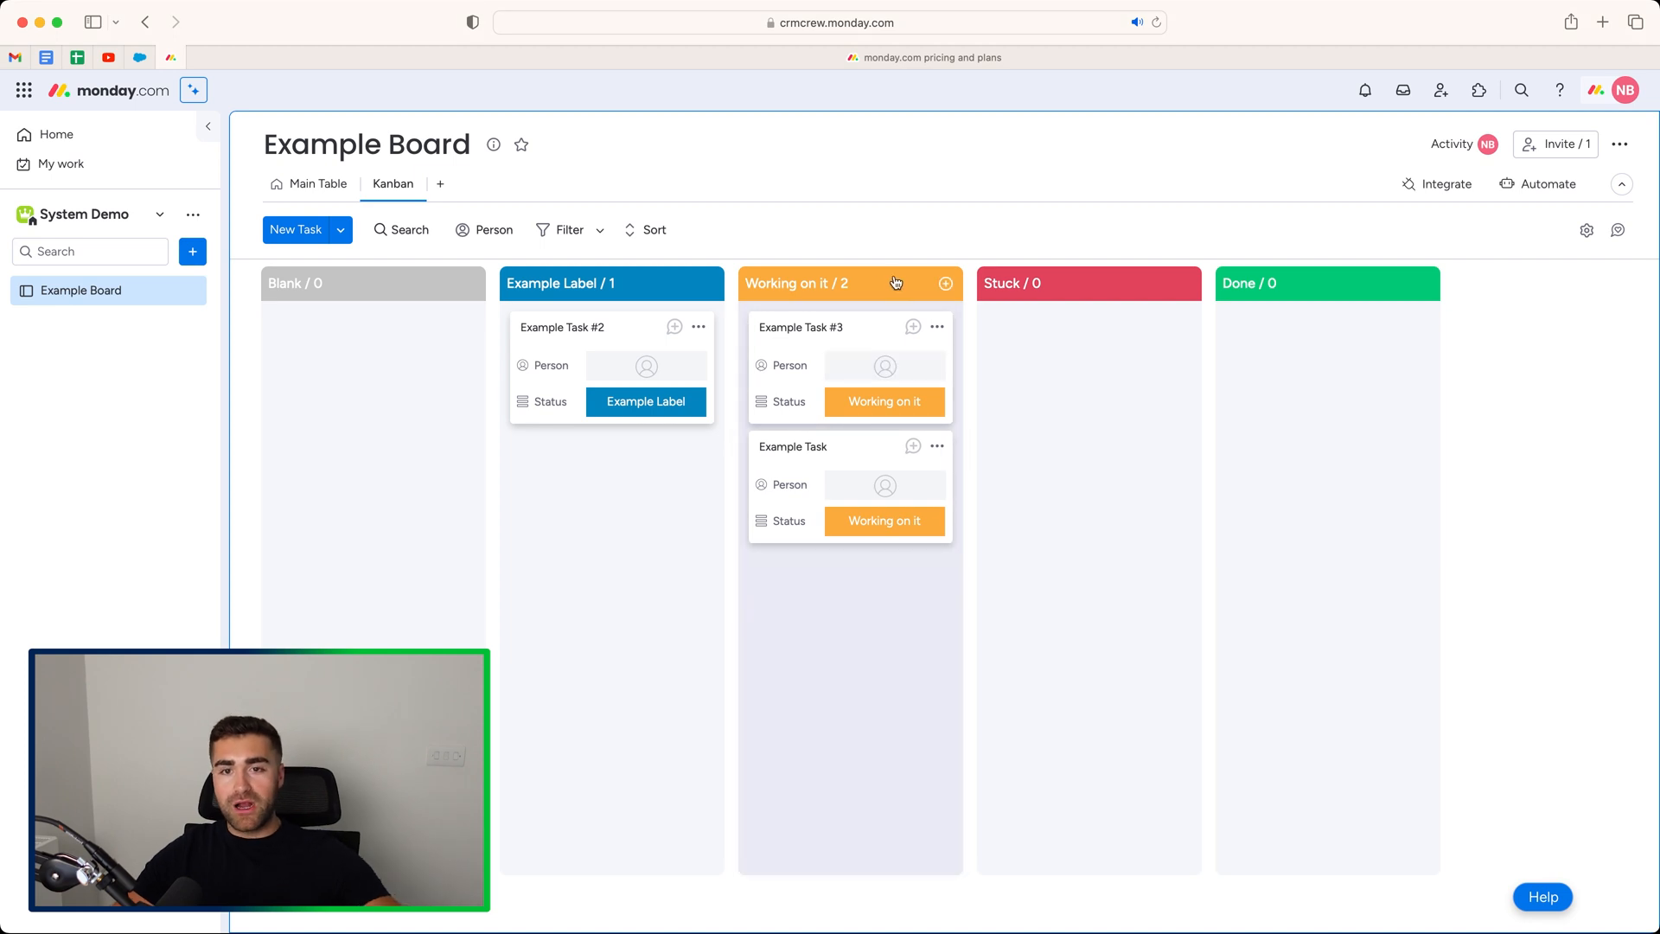
{"action": "mouse_move", "coordinate": [699, 163]}
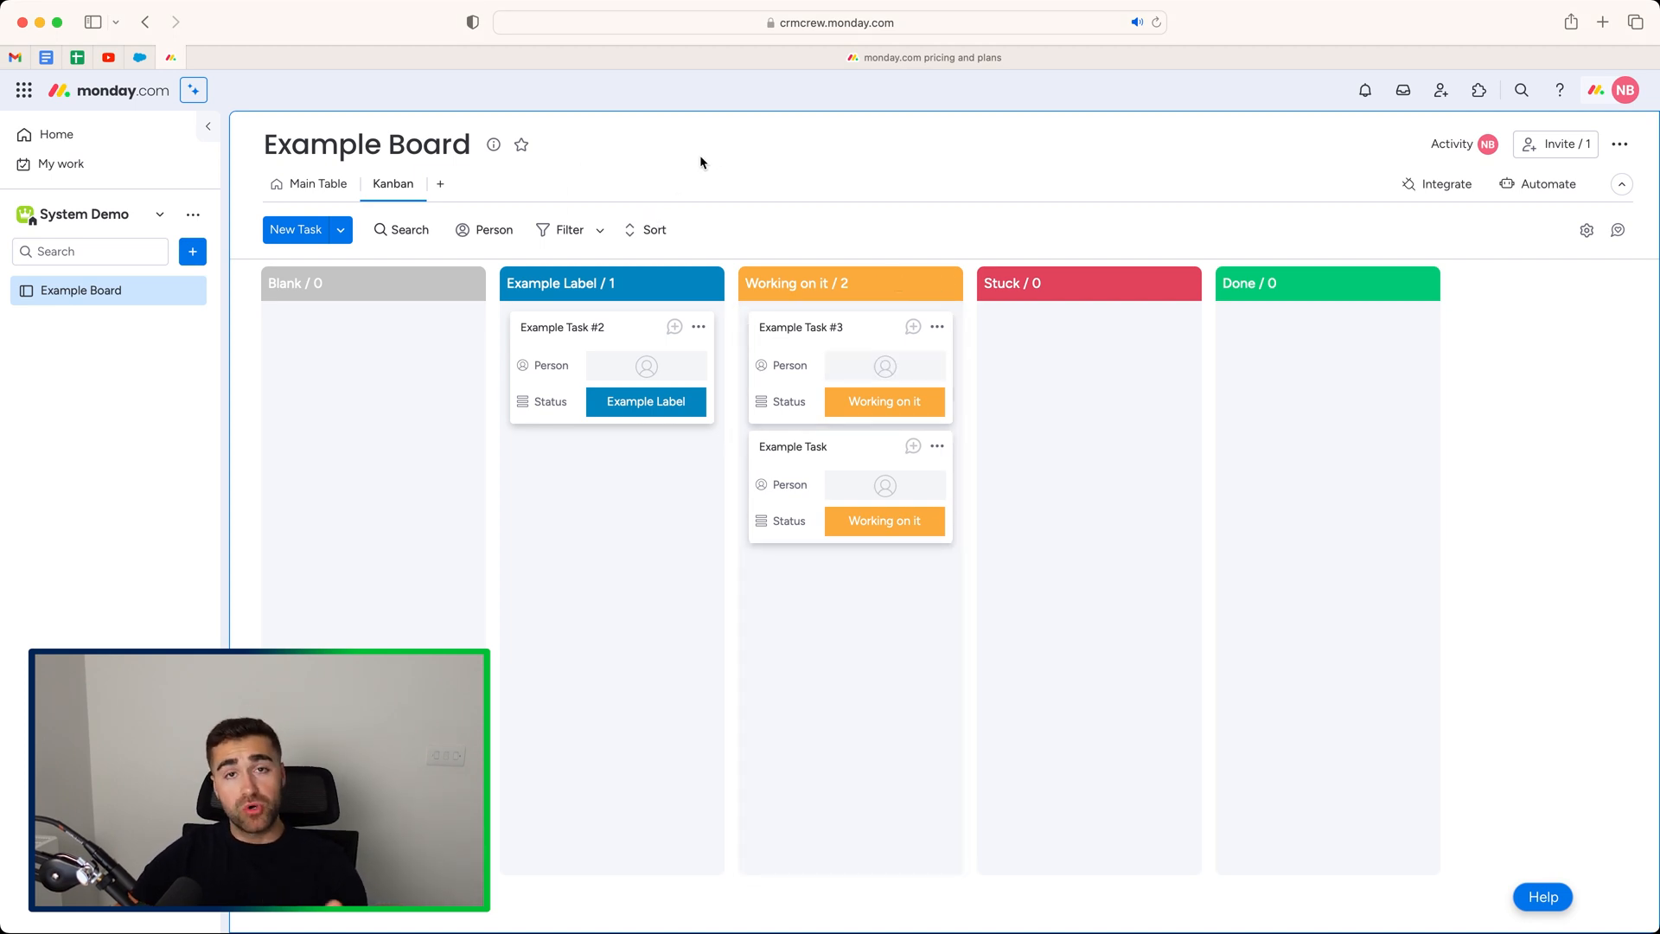
{"action": "mouse_move", "coordinate": [854, 341]}
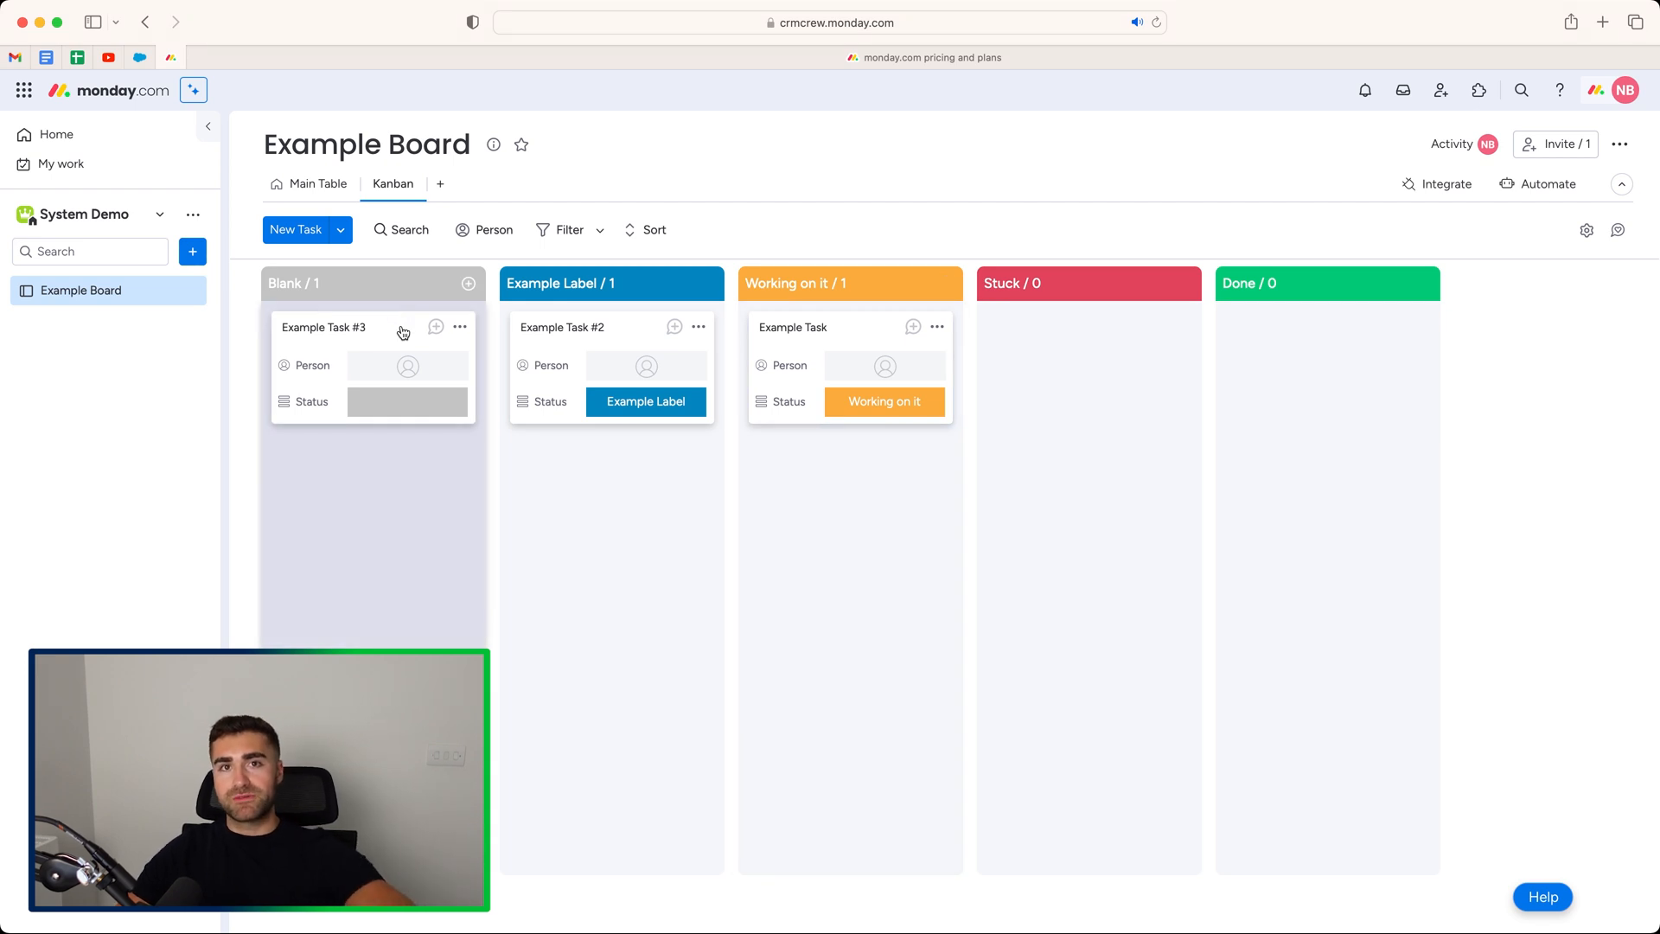
{"action": "mouse_move", "coordinate": [866, 336]}
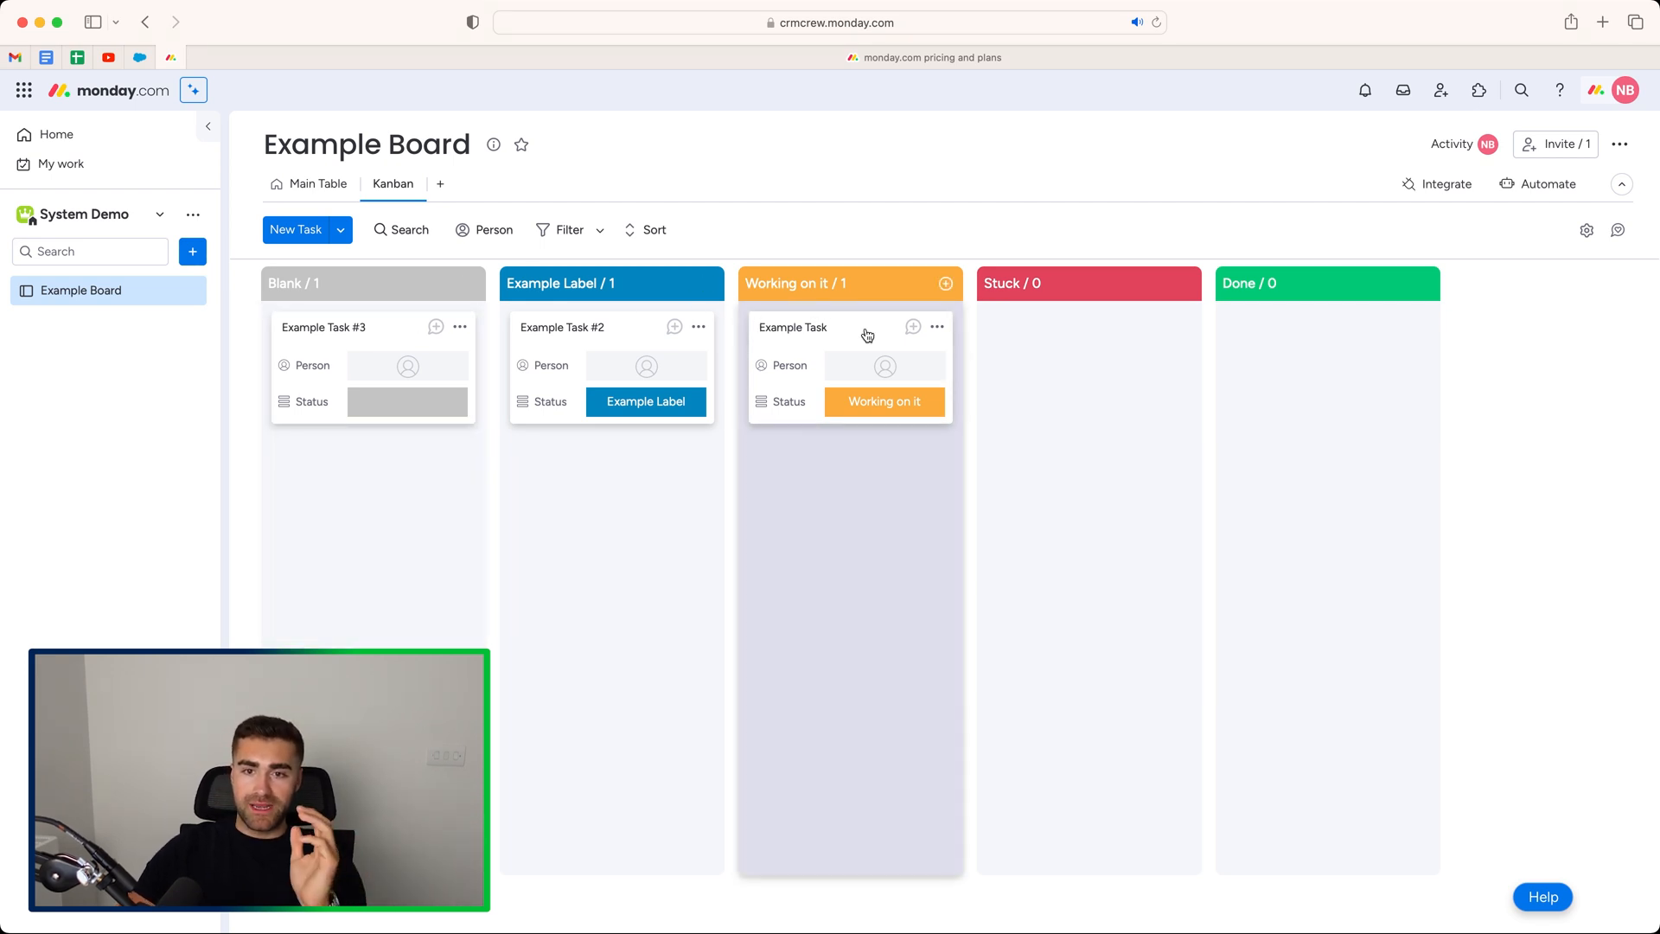